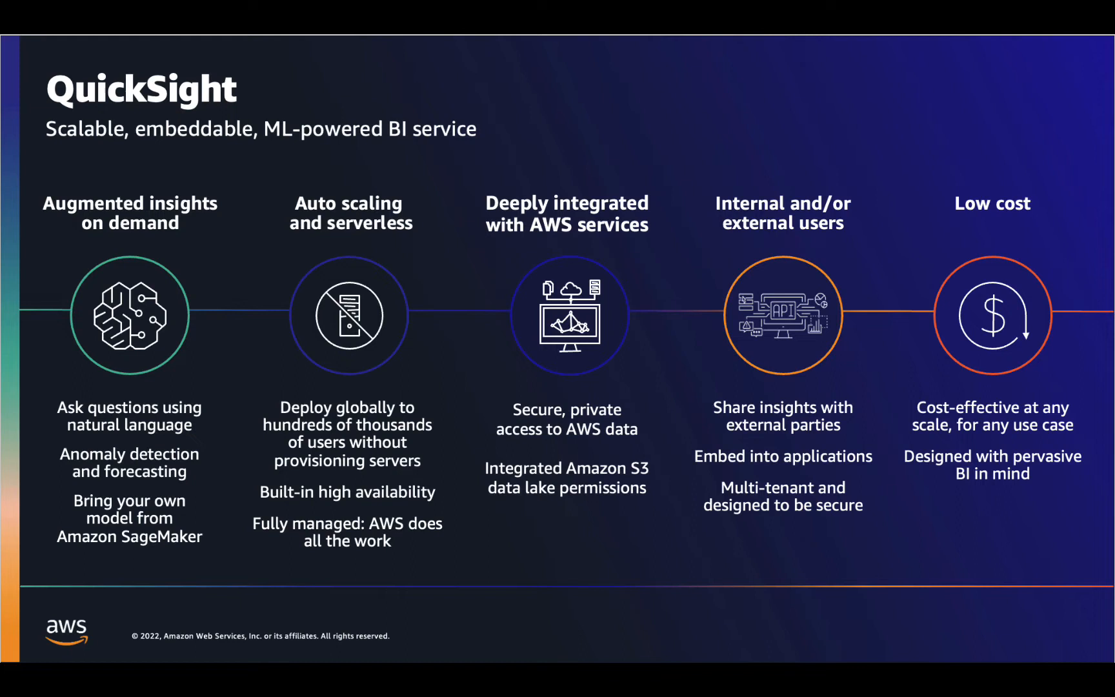
# - Advance past the interactive dashboards slide to the ML Insights slide on anomaly detection and forecasting
pyautogui.press('right')
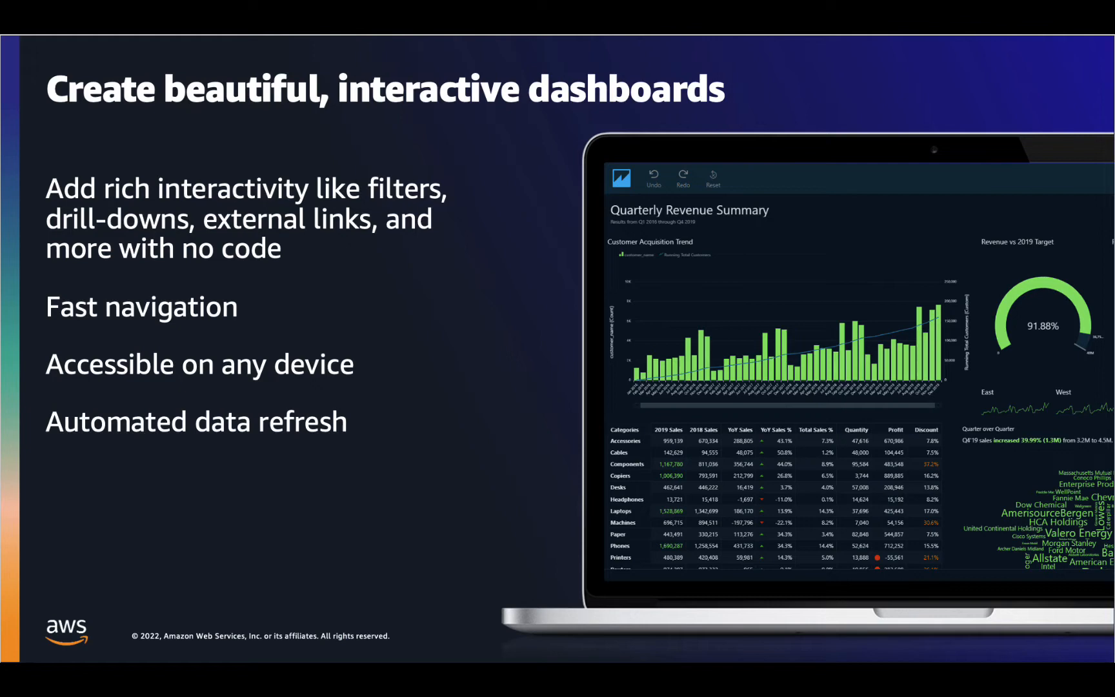
pyautogui.press('right')
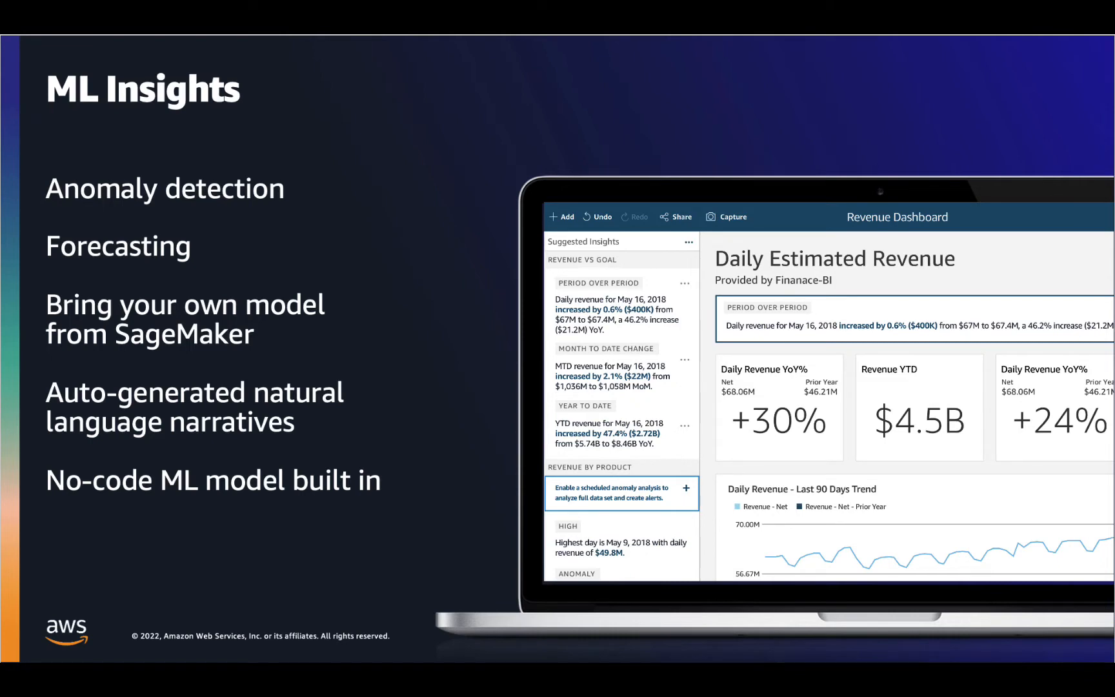
pyautogui.press('right')
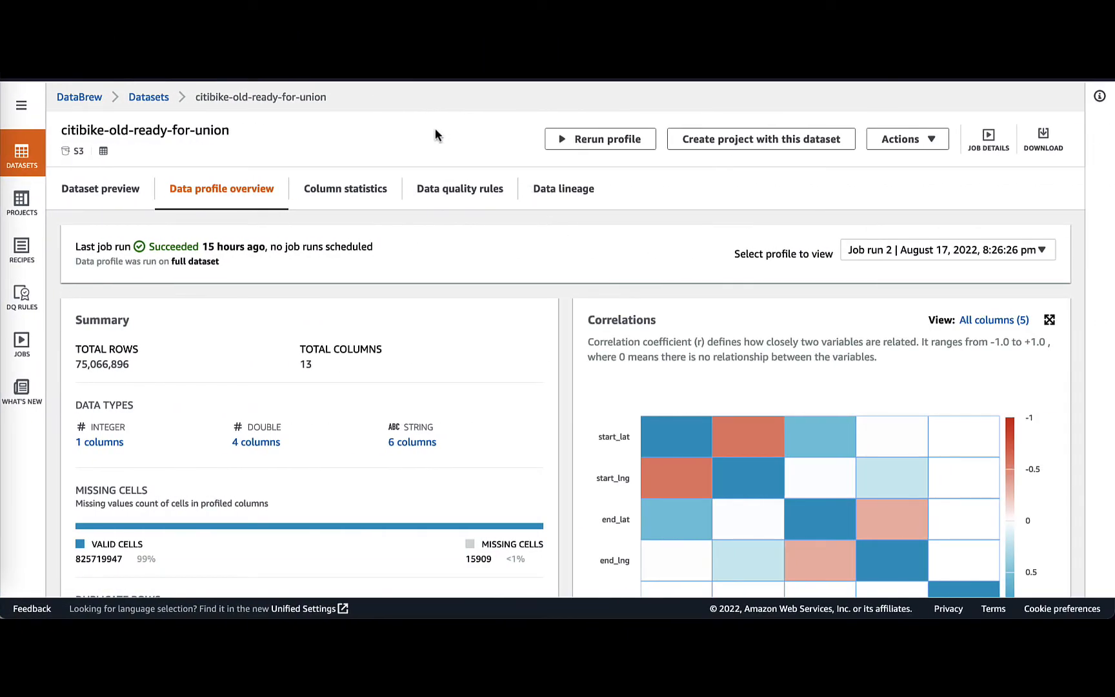
pyautogui.moveTo(194, 193)
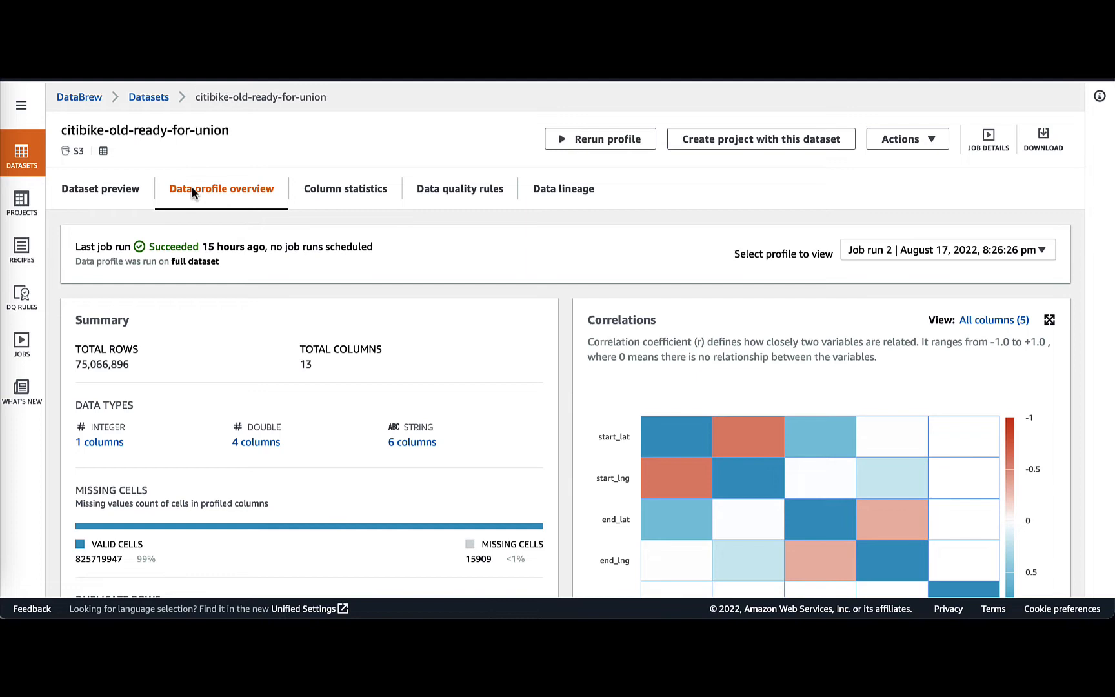
pyautogui.moveTo(296, 234)
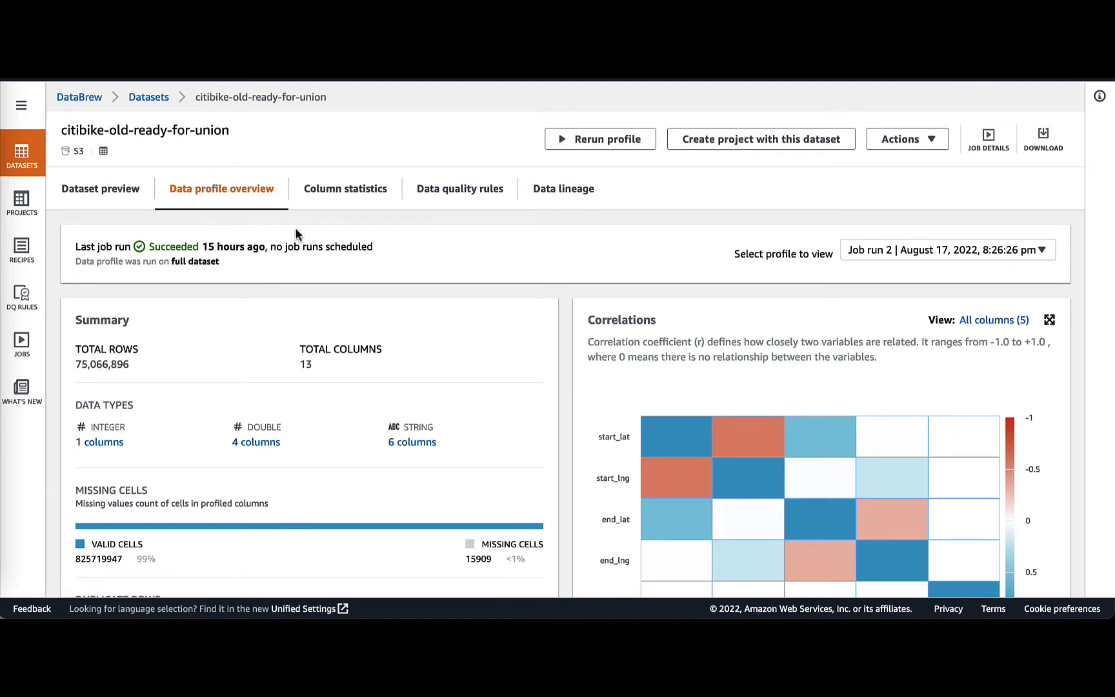
# - Review the citibike-old-ready-for-union profile overview down to the per-column statistics table
pyautogui.scroll(-3)
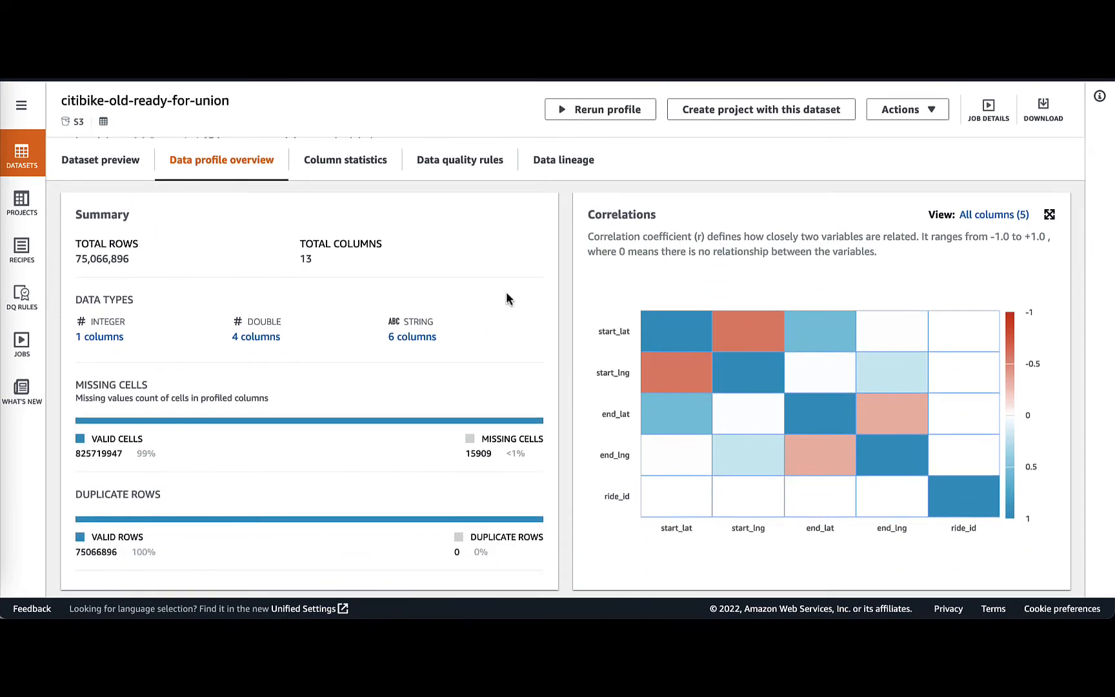
pyautogui.scroll(-3)
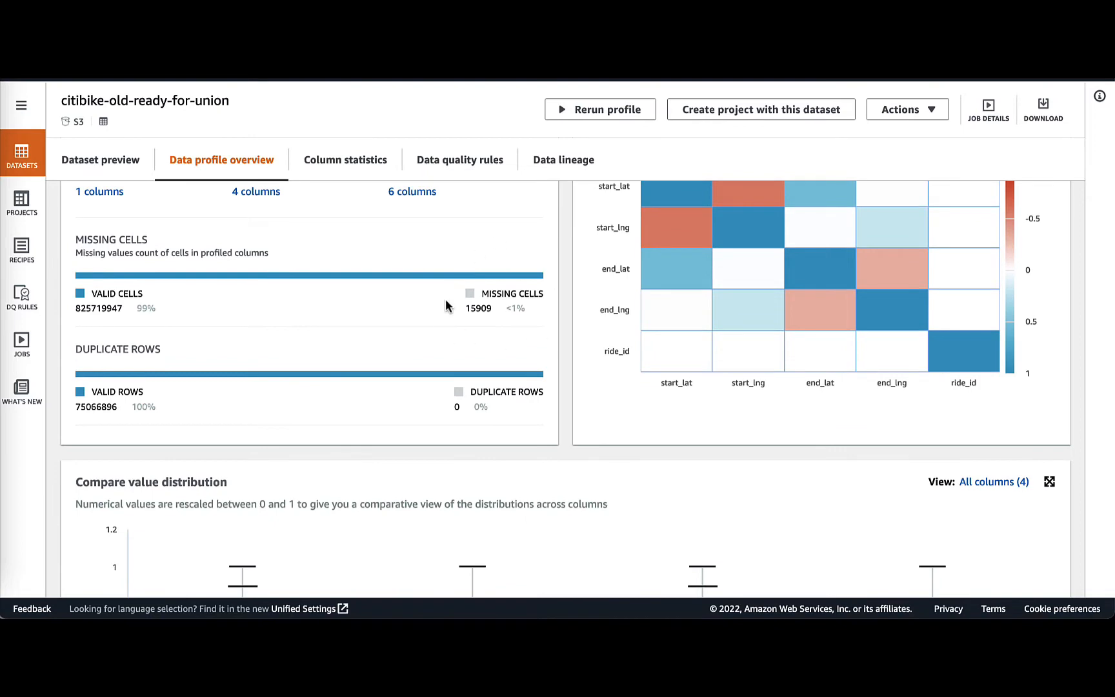
pyautogui.click(345, 158)
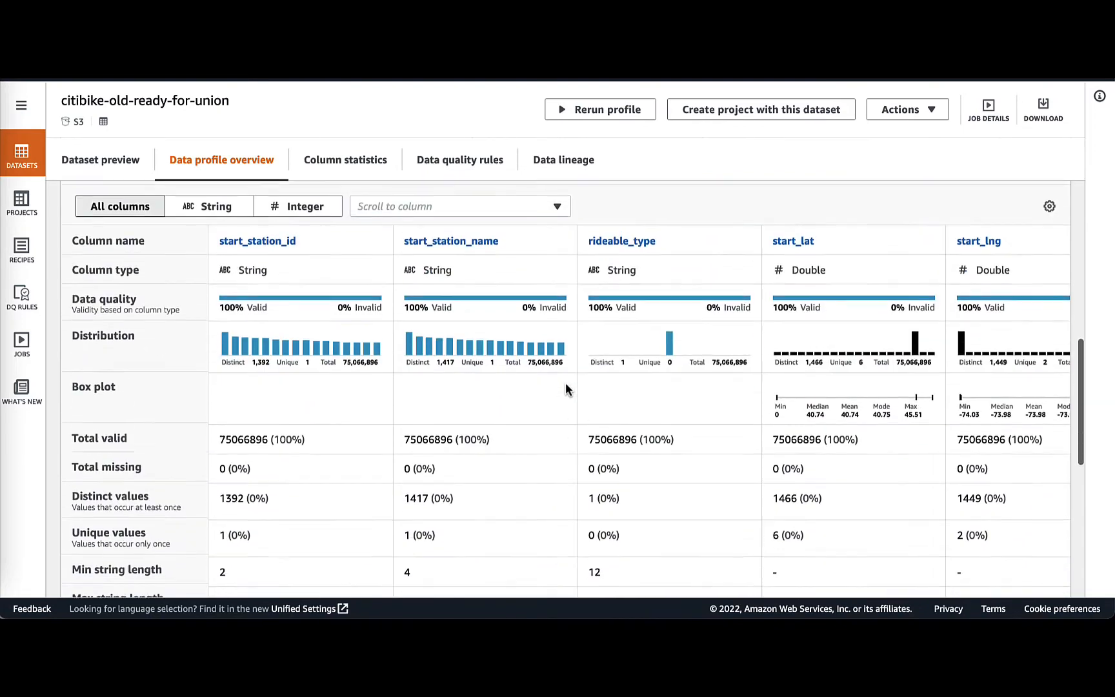
pyautogui.scroll(-3)
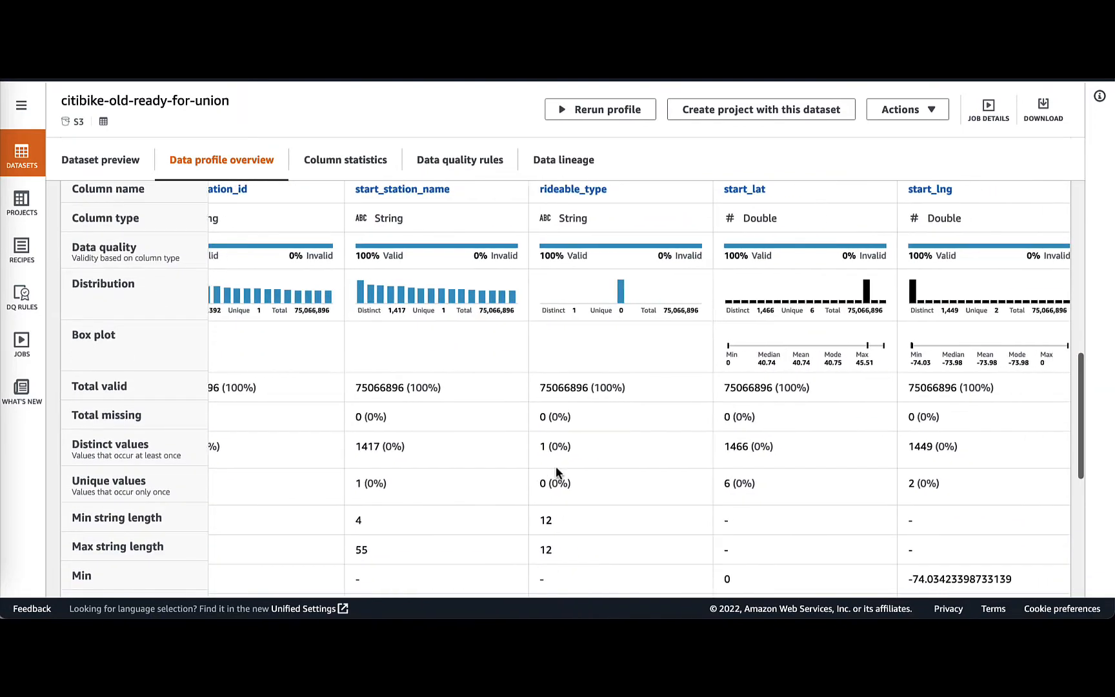
# - Browse across the per-column statistics, then go to the DataBrew projects list
pyautogui.hscroll(3)
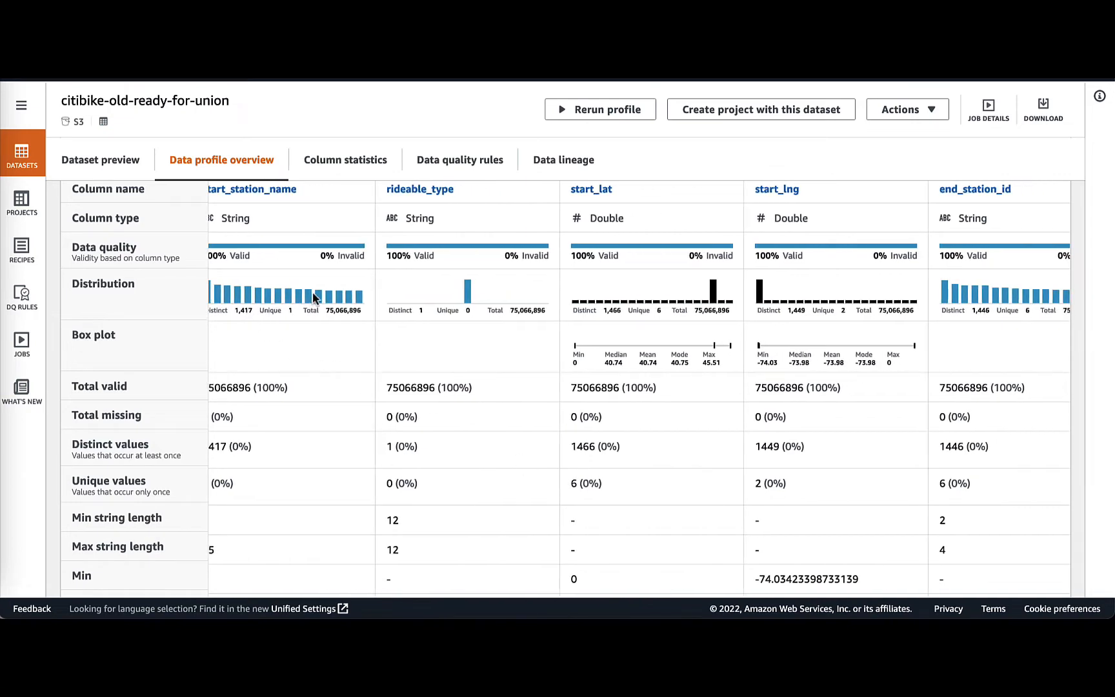
pyautogui.hscroll(3)
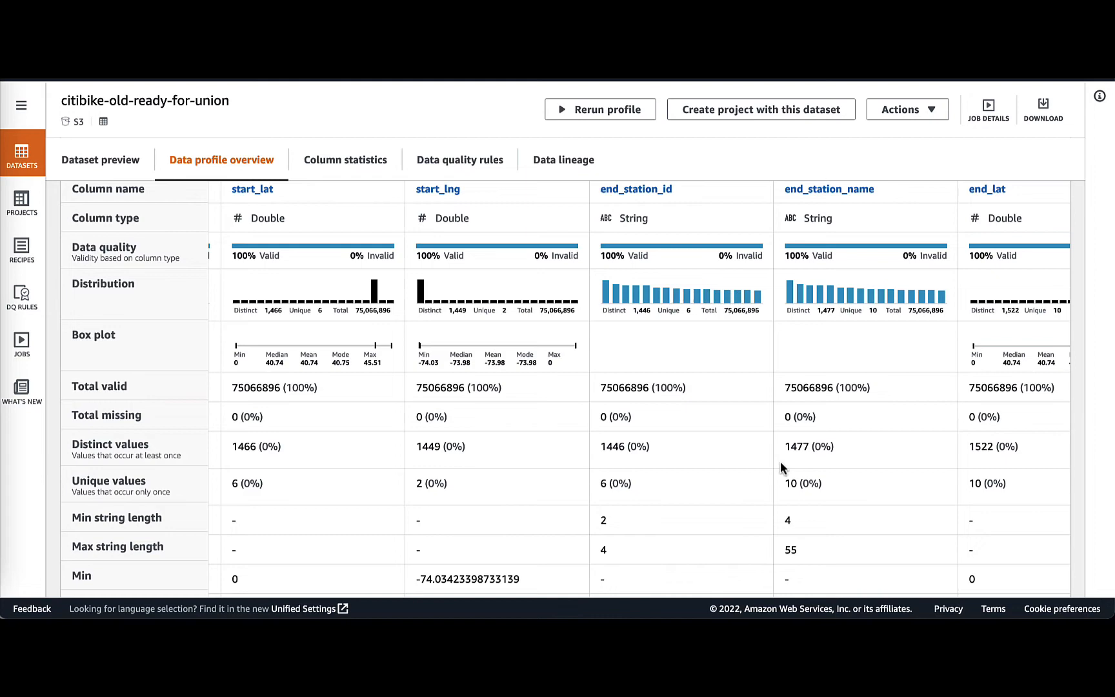
pyautogui.hscroll(3)
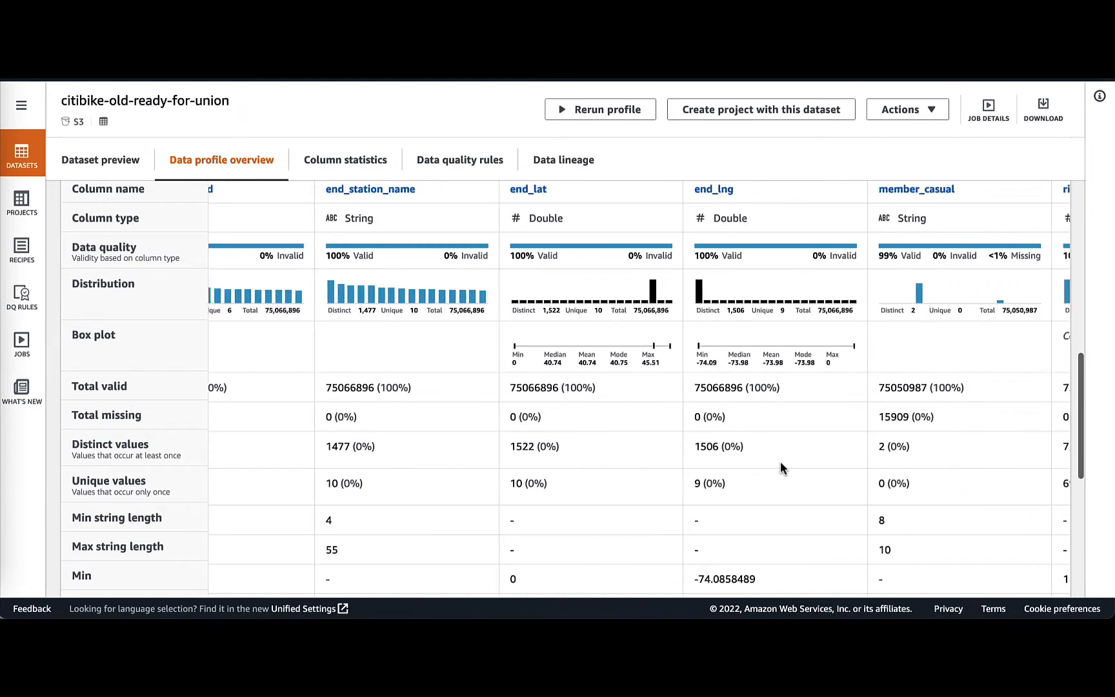
pyautogui.hscroll(3)
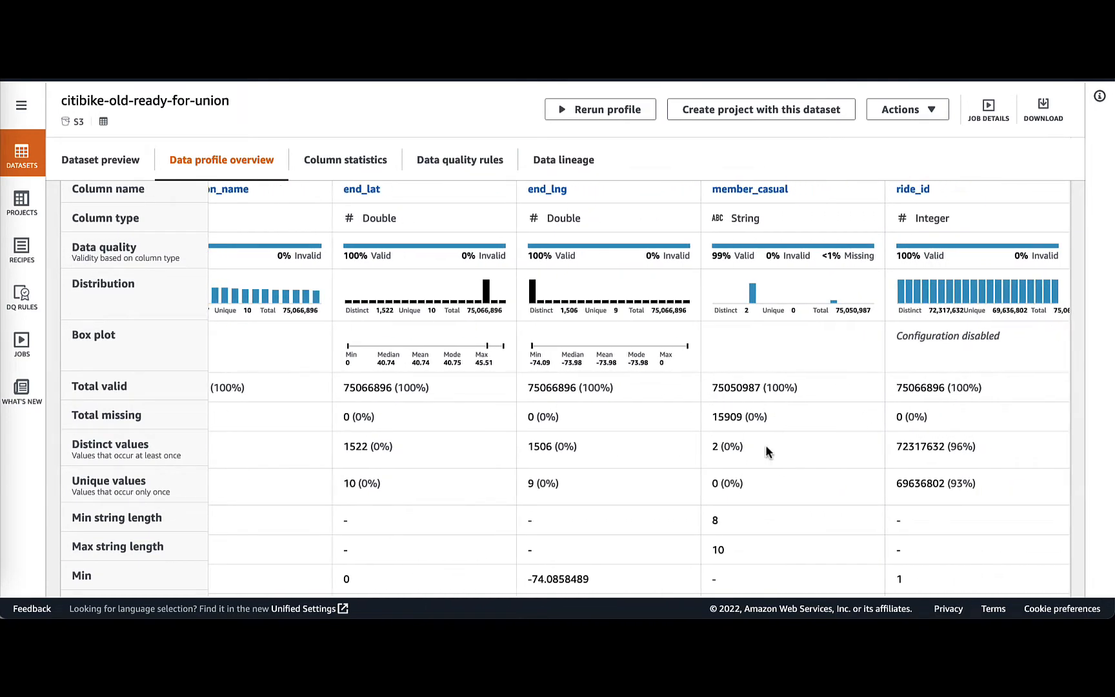
pyautogui.scroll(-3)
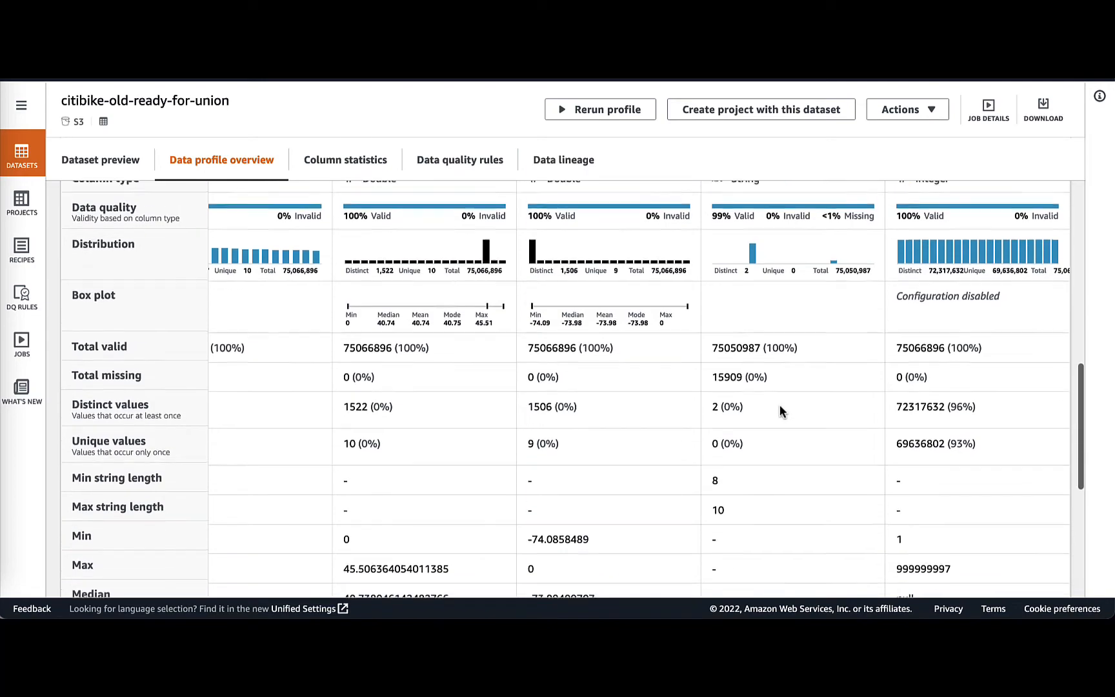
pyautogui.scroll(-3)
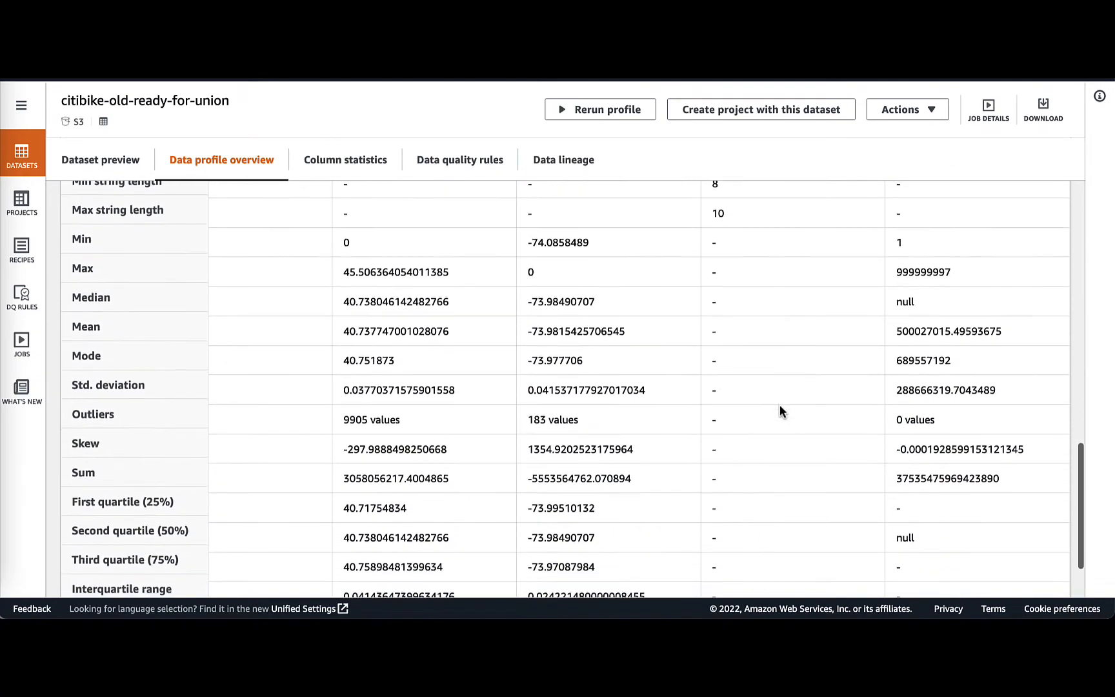
pyautogui.click(22, 204)
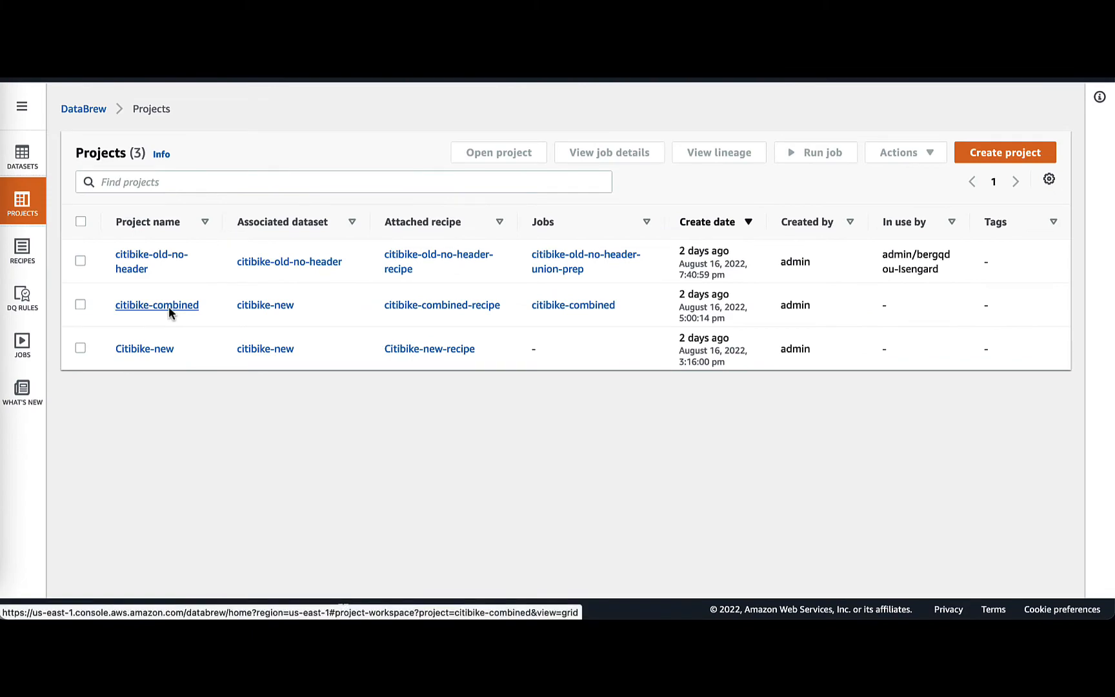
# - Open the citibike-combined project and check its 5,000-row random sample settings without changes
pyautogui.click(156, 304)
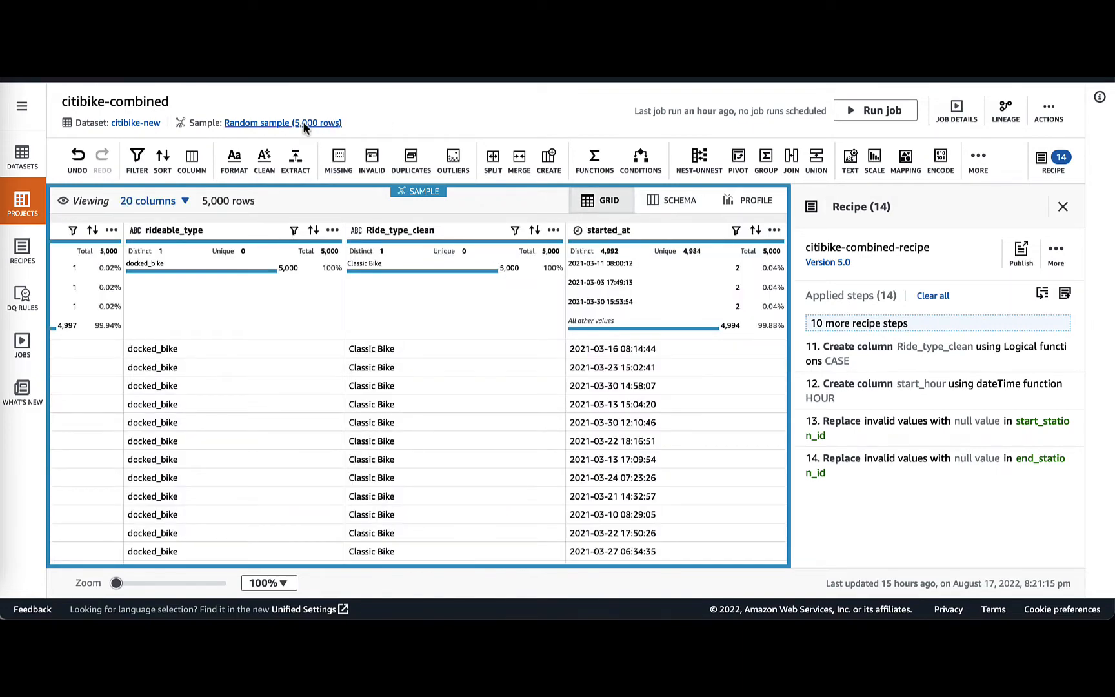
pyautogui.click(282, 123)
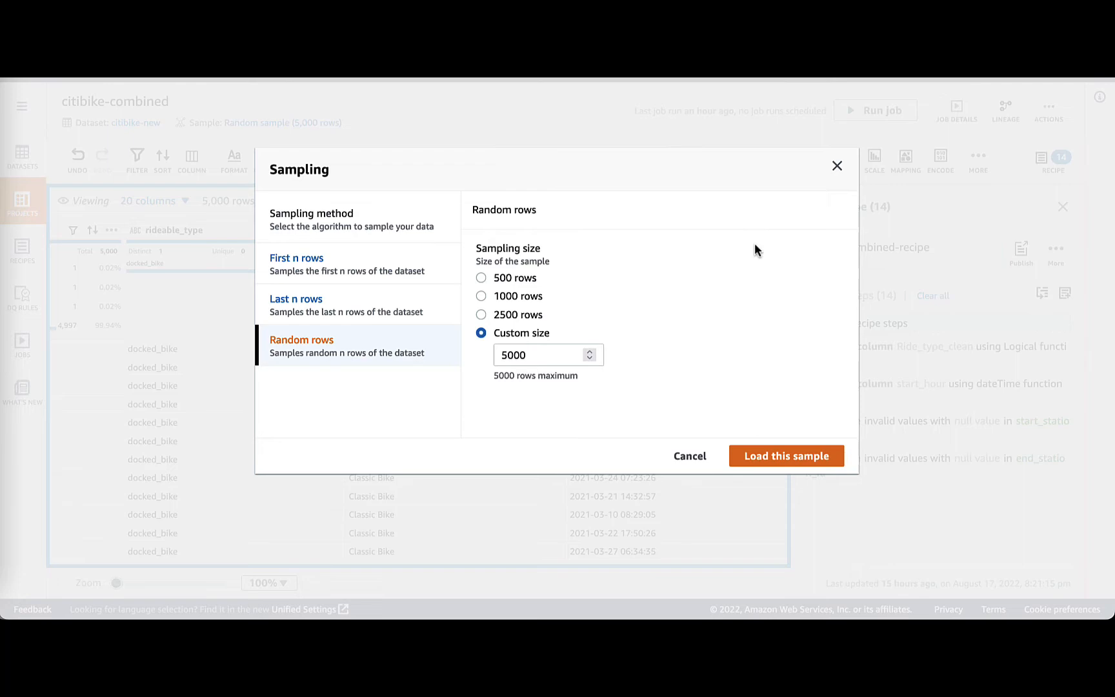
pyautogui.moveTo(832, 202)
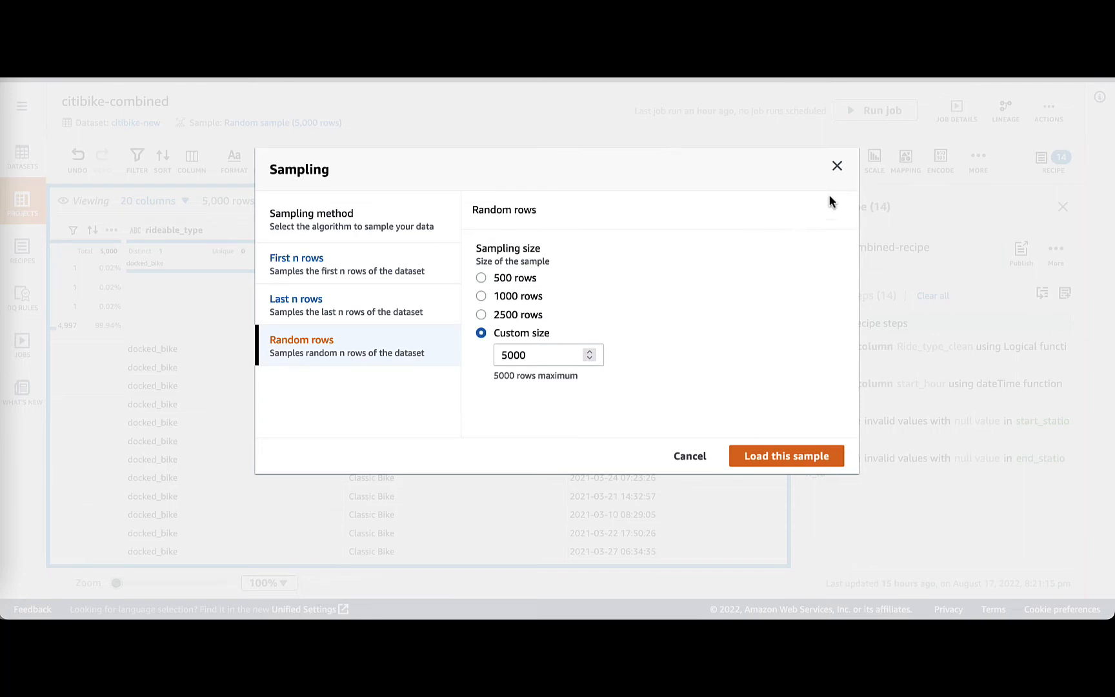
pyautogui.click(785, 456)
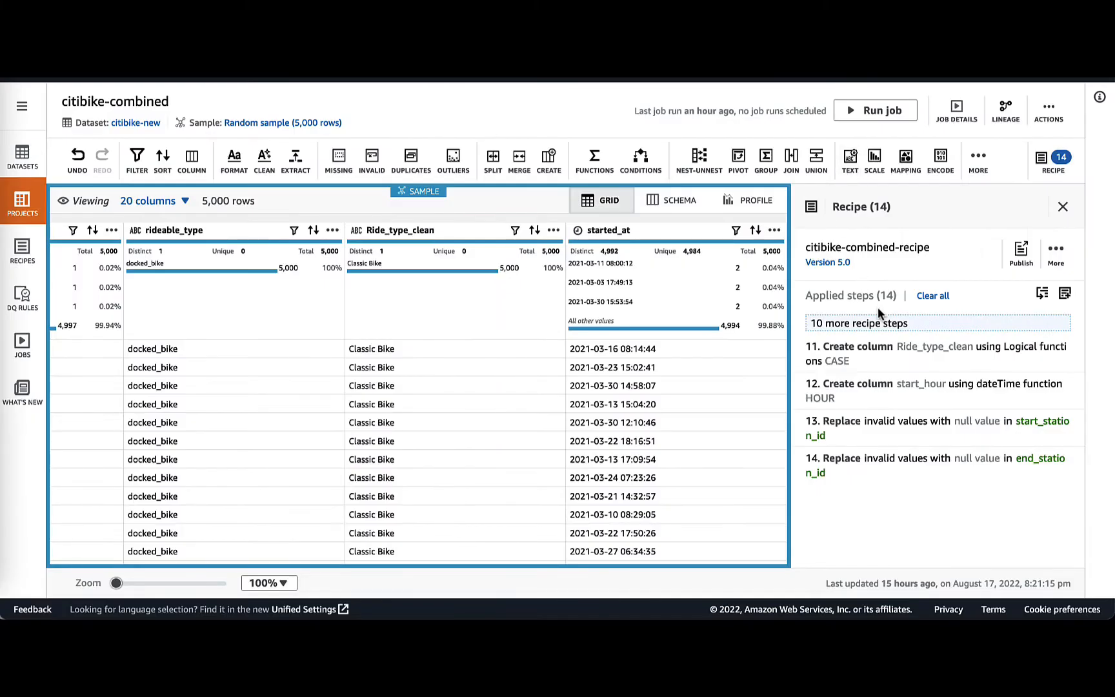
# - Review the Union step's 13-column mapping and reopen citibike-combined from its data lineage
pyautogui.click(858, 323)
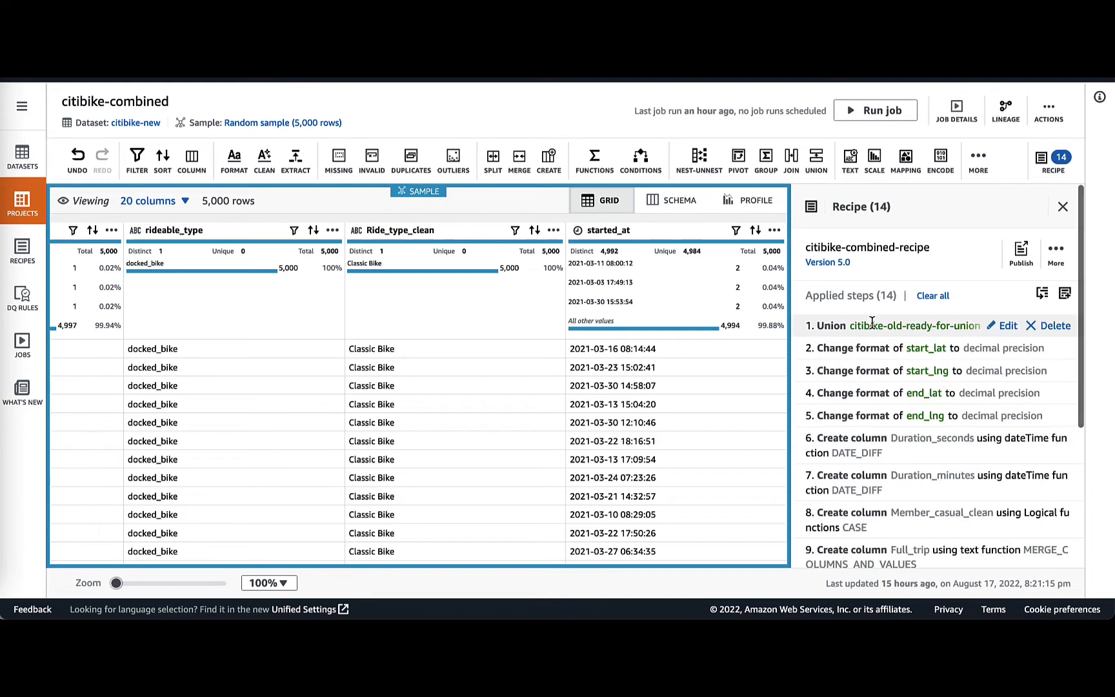
pyautogui.moveTo(991, 330)
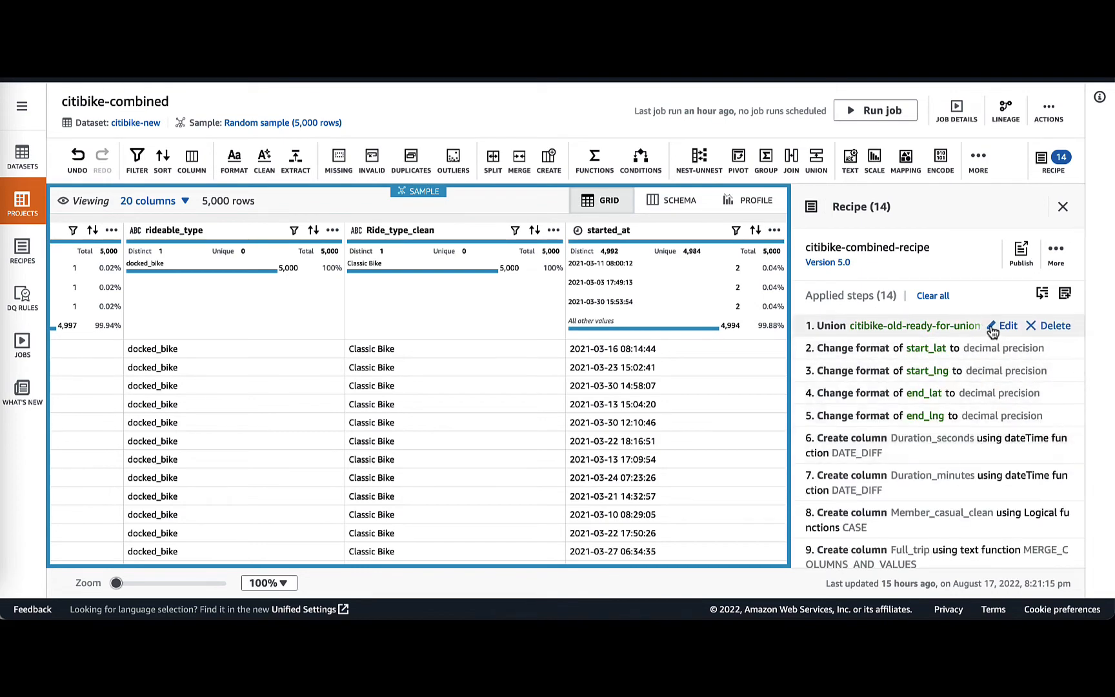
pyautogui.click(1007, 325)
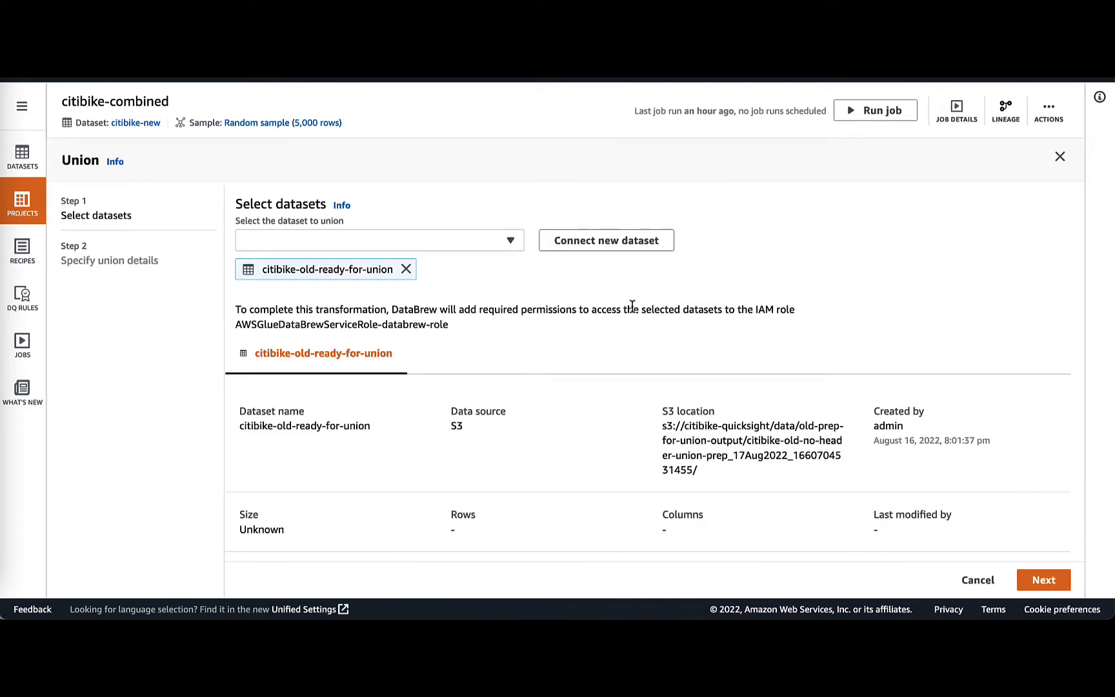
pyautogui.scroll(-3)
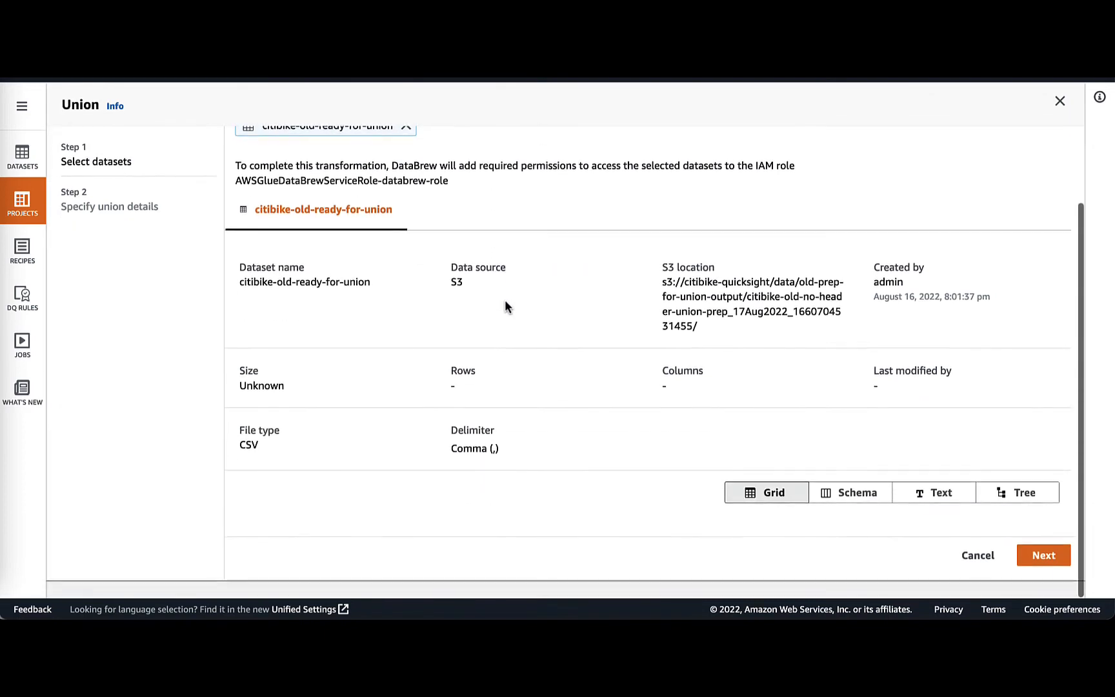
pyautogui.click(1042, 555)
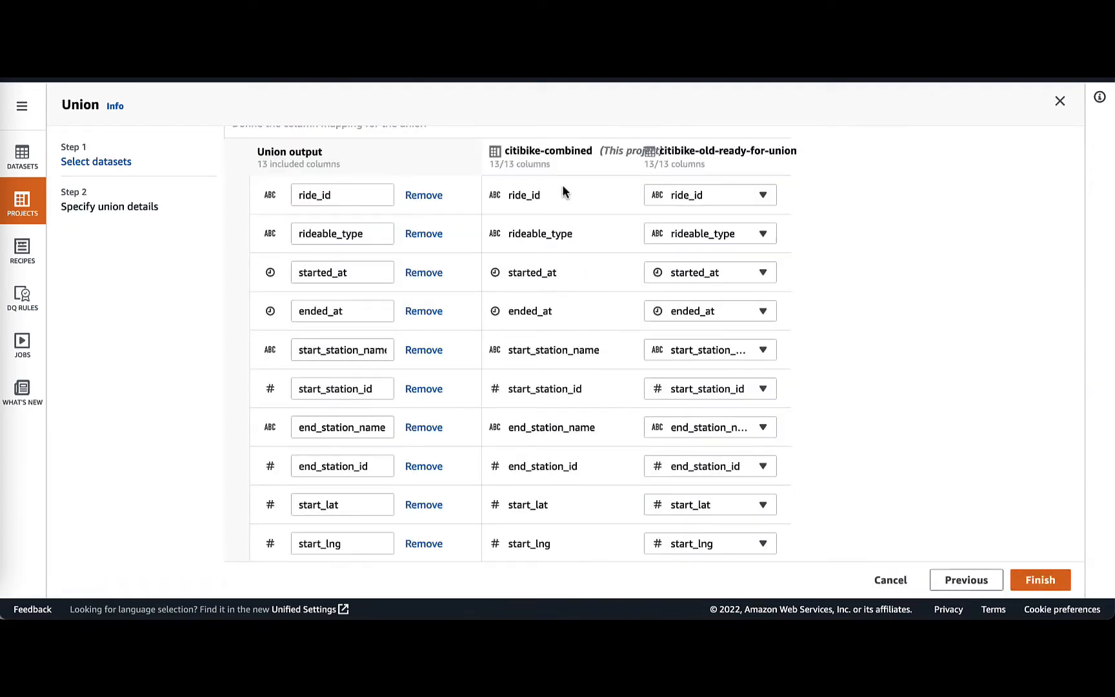
pyautogui.moveTo(617, 336)
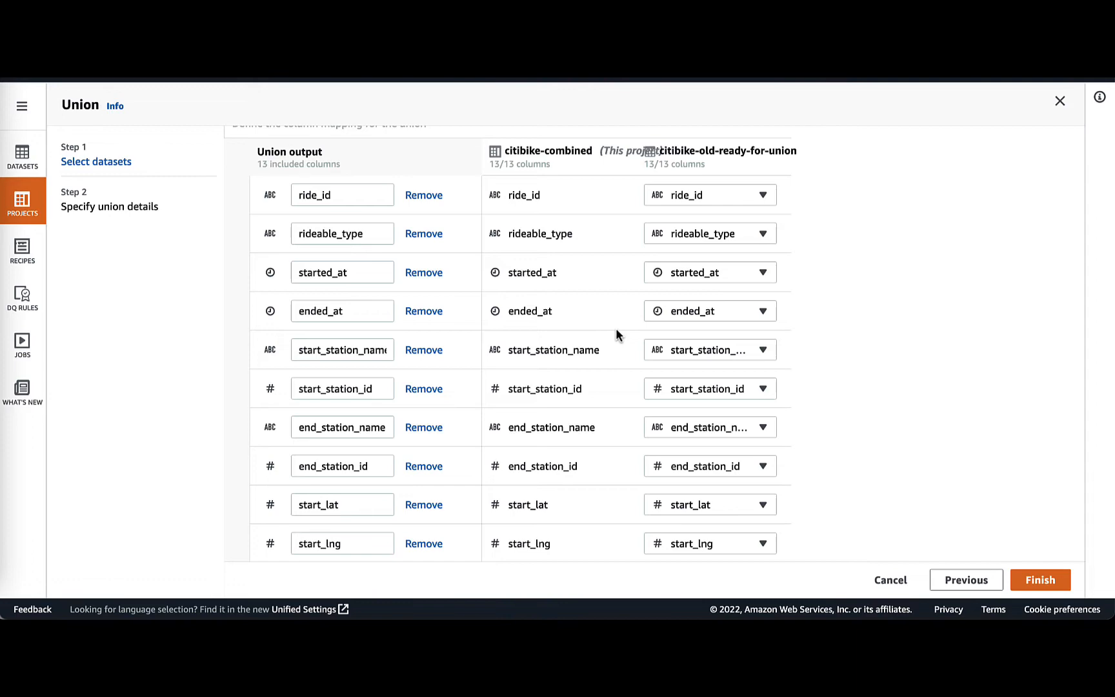
pyautogui.scroll(-3)
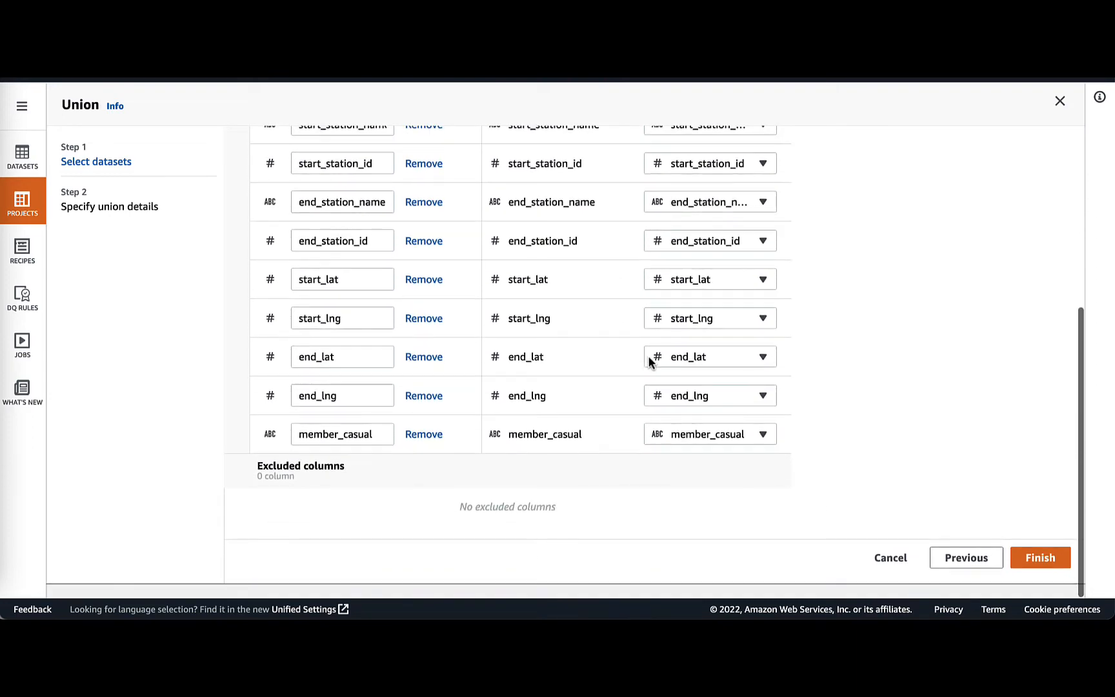
pyautogui.click(1038, 557)
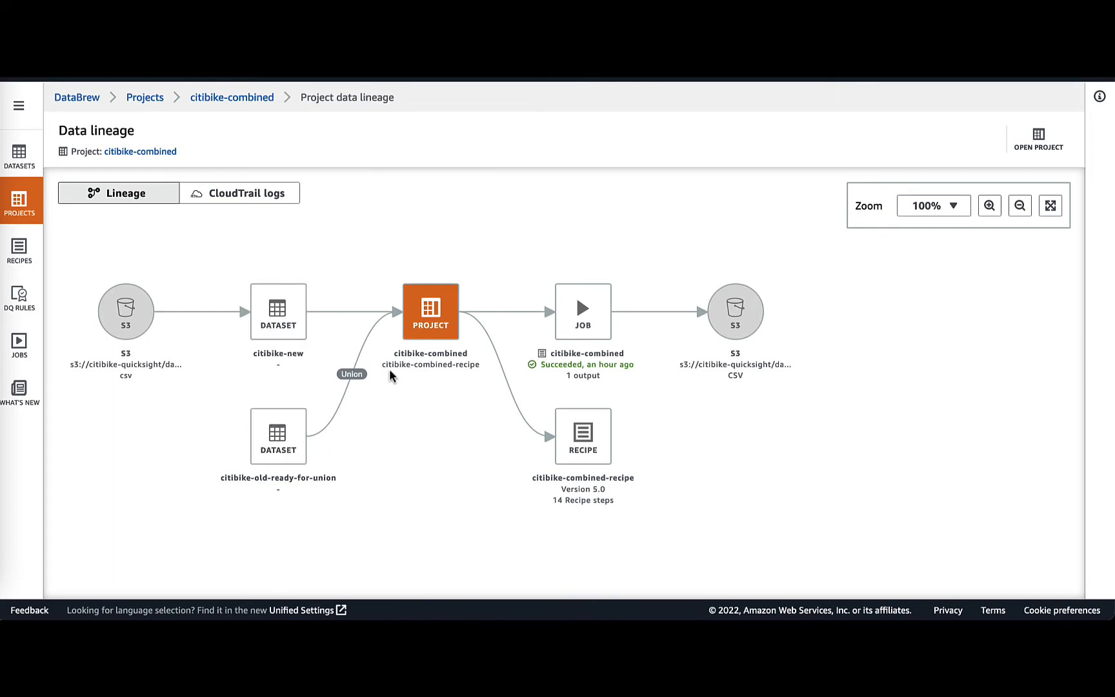
pyautogui.moveTo(437, 294)
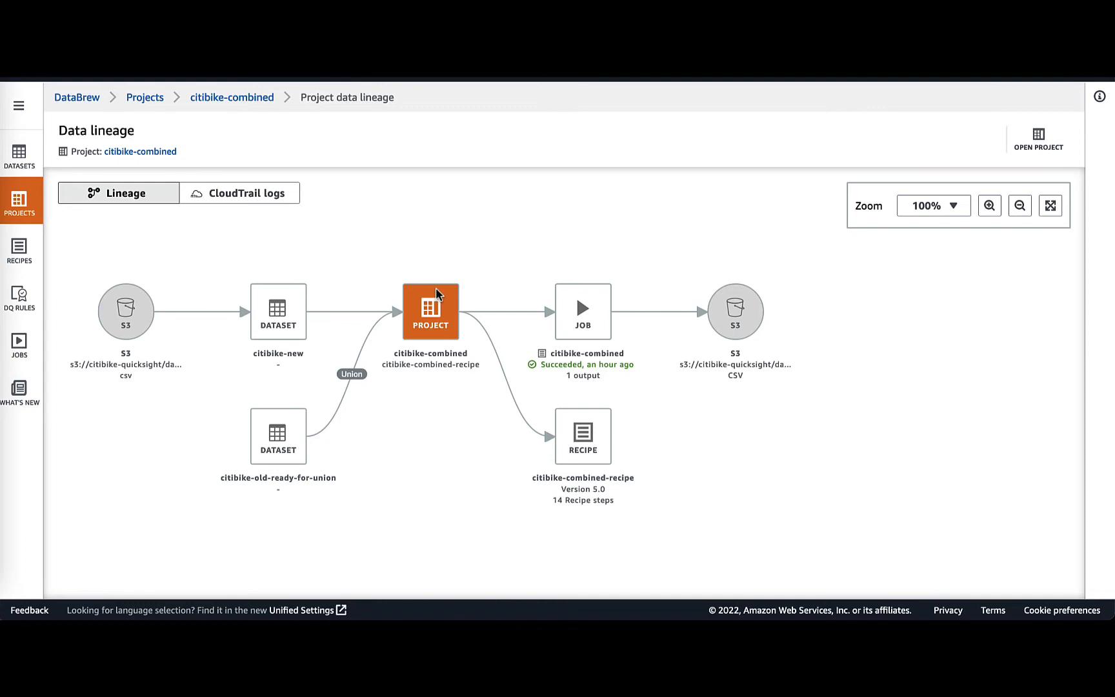
pyautogui.click(1037, 138)
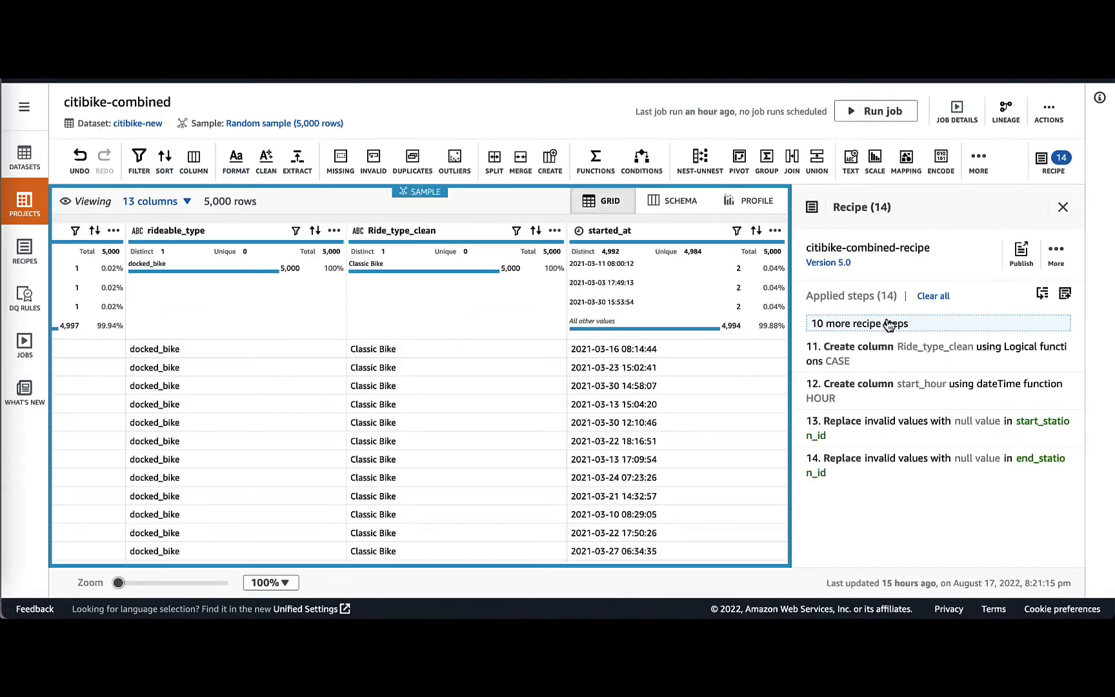
# - Expand all fourteen recipe steps and inspect the Duration_seconds DATEDIFF step settings
pyautogui.click(859, 323)
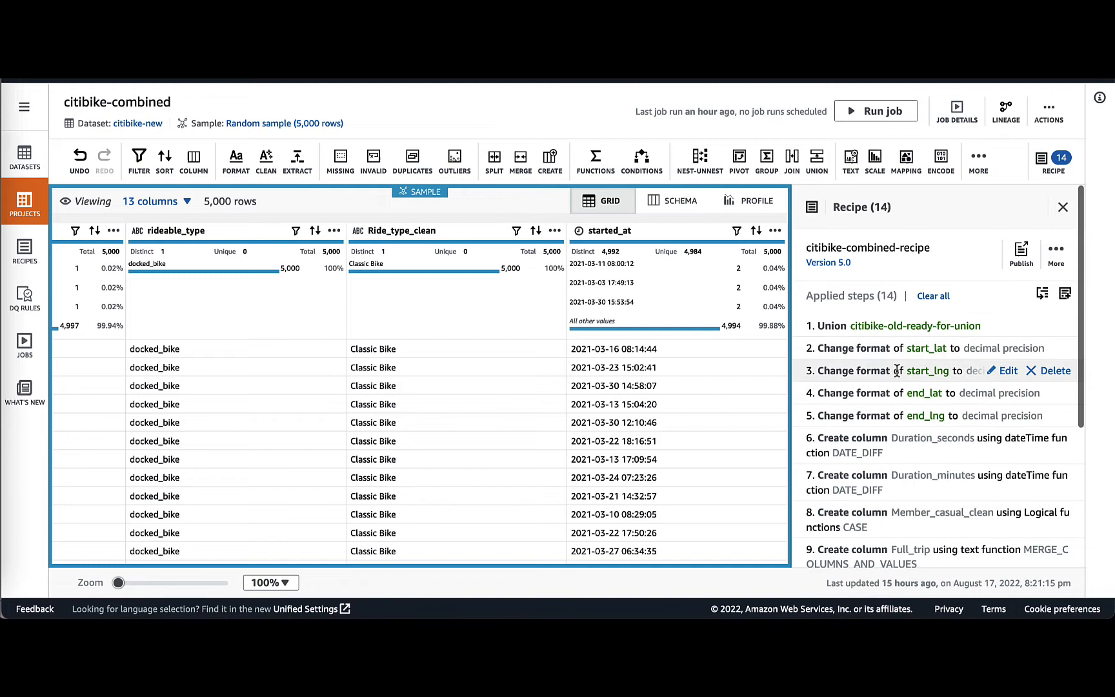
pyautogui.scroll(-3)
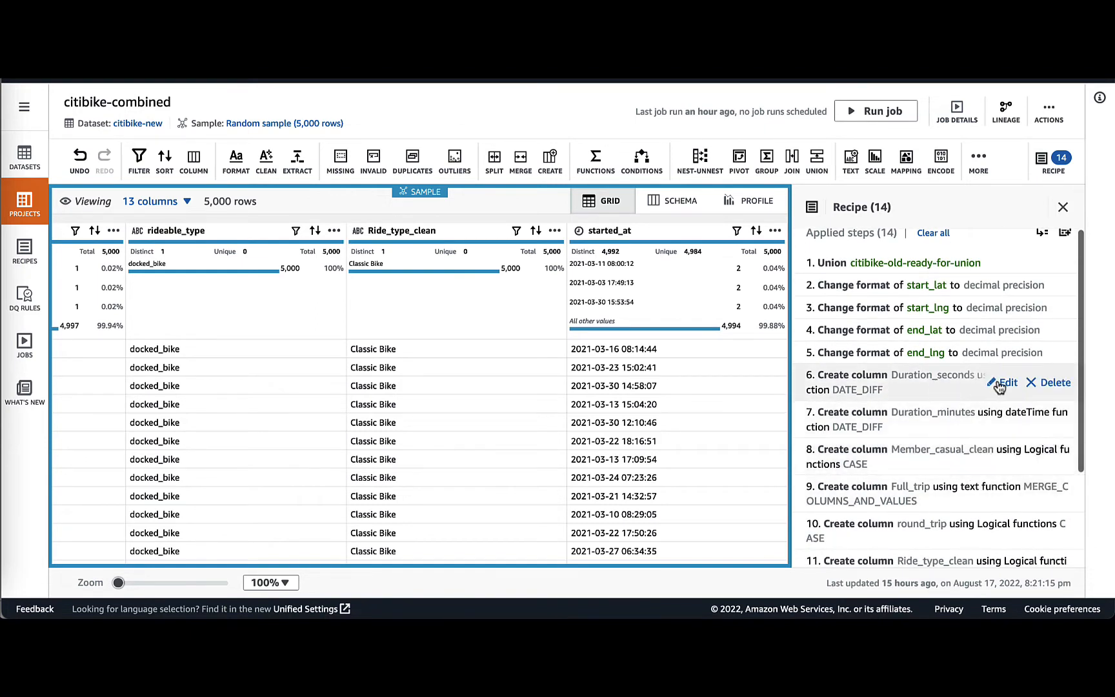
pyautogui.click(1003, 382)
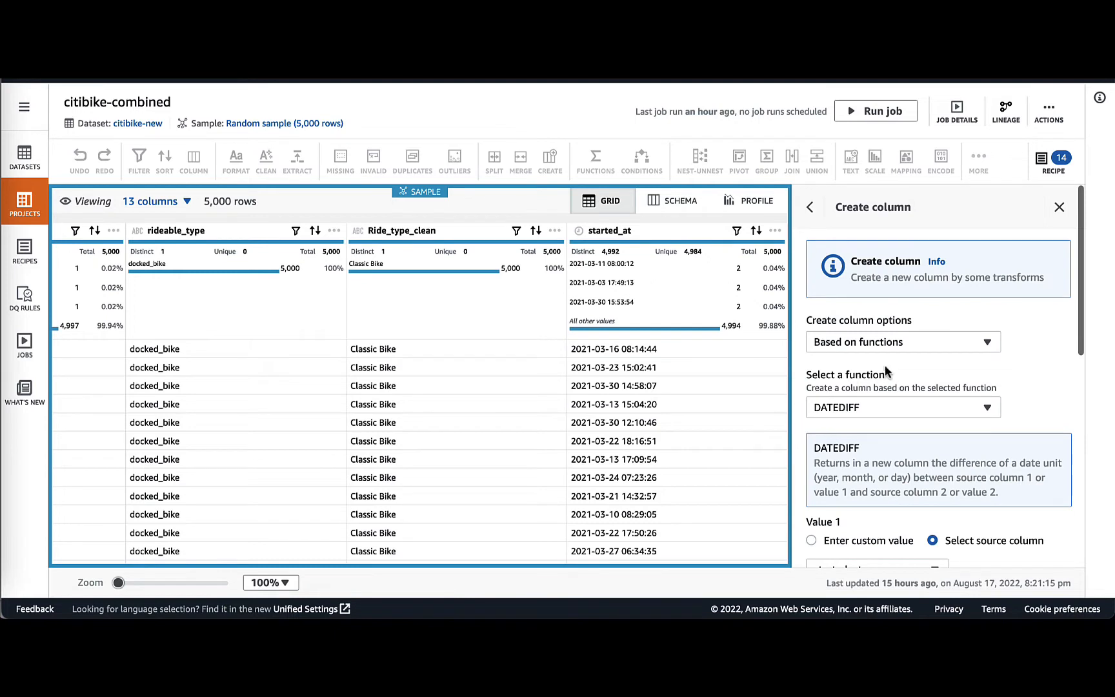
pyautogui.scroll(-3)
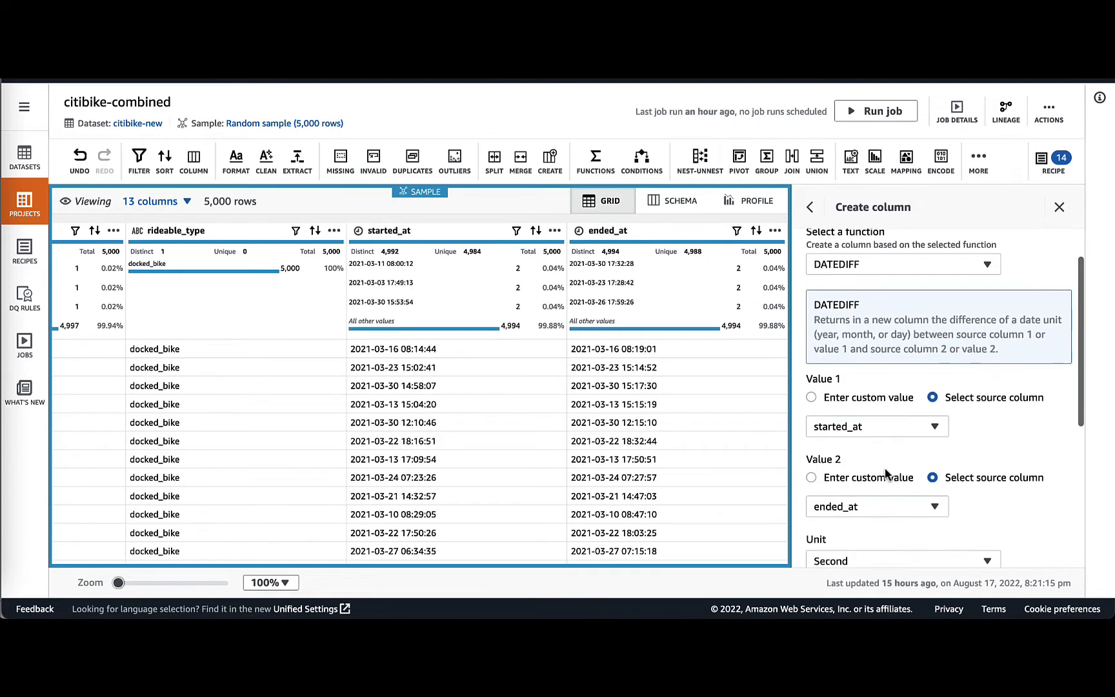
pyautogui.scroll(-3)
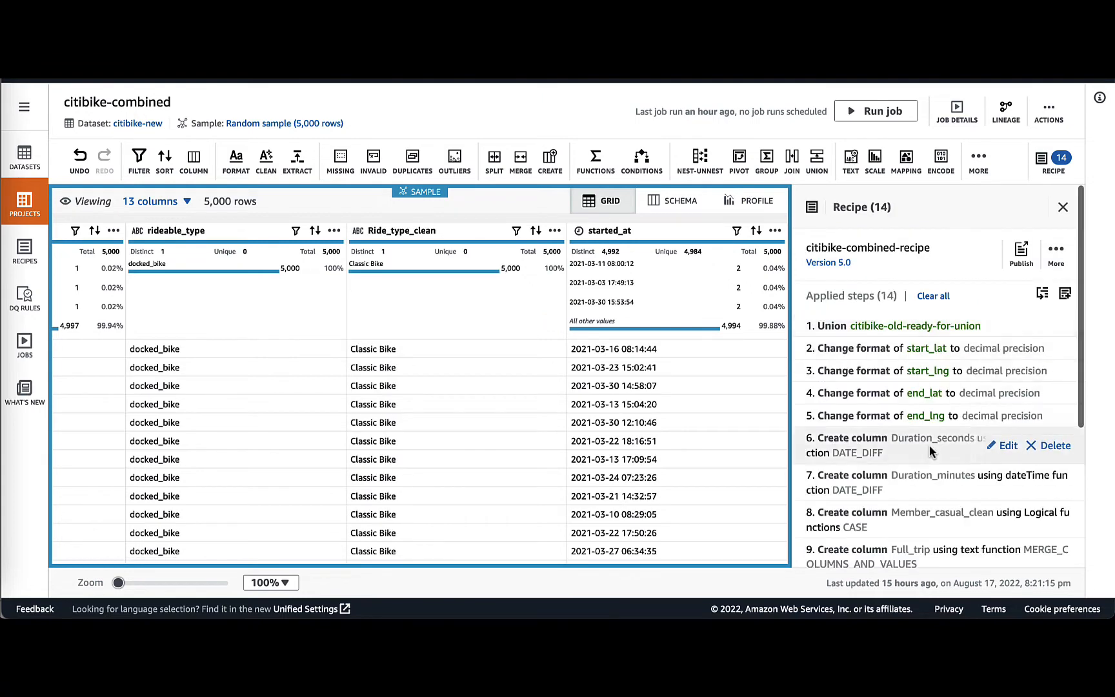
pyautogui.scroll(-3)
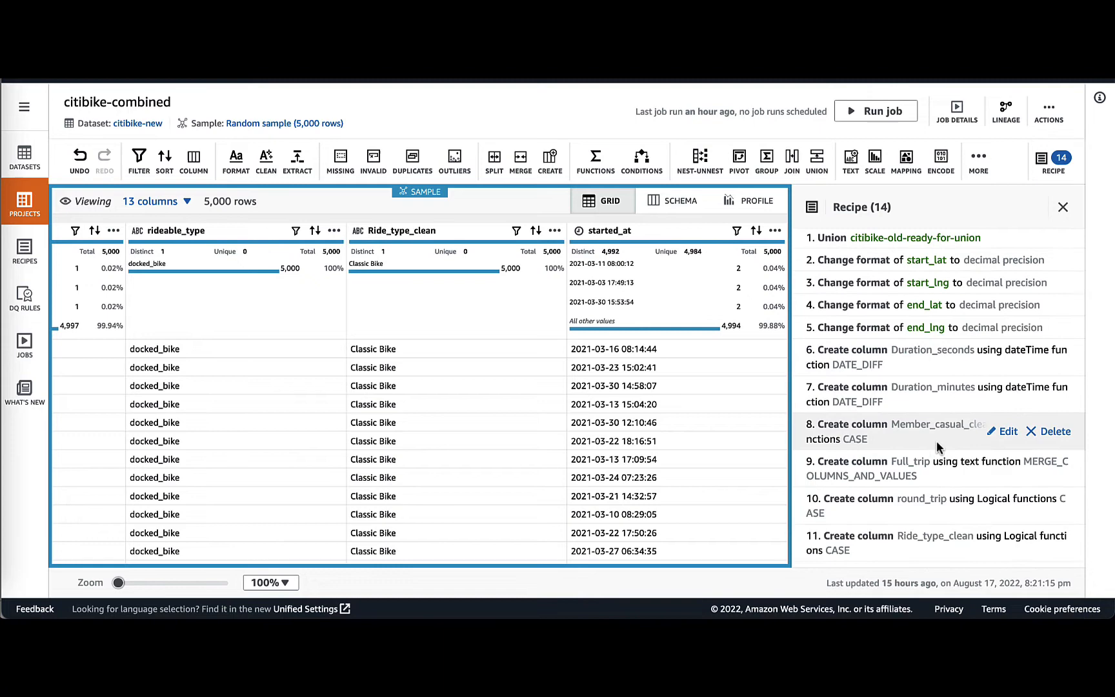
# - Review the Member_casual_clean CASE conditions mapping to Member and Casual, then reapply the step
pyautogui.click(1002, 431)
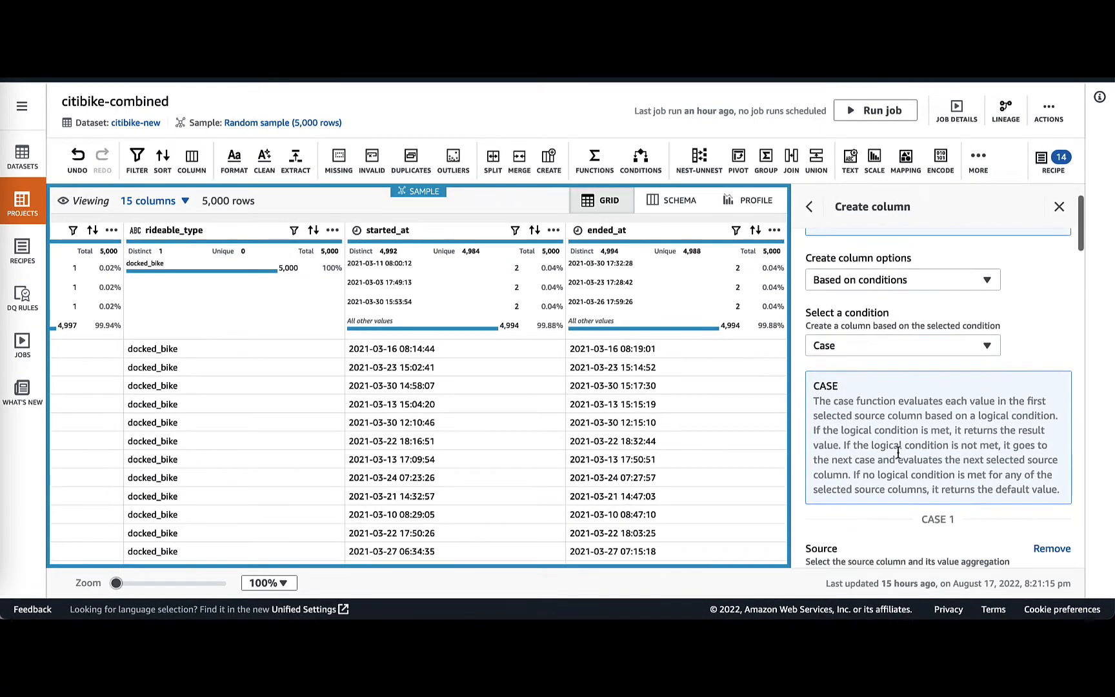
pyautogui.scroll(-3)
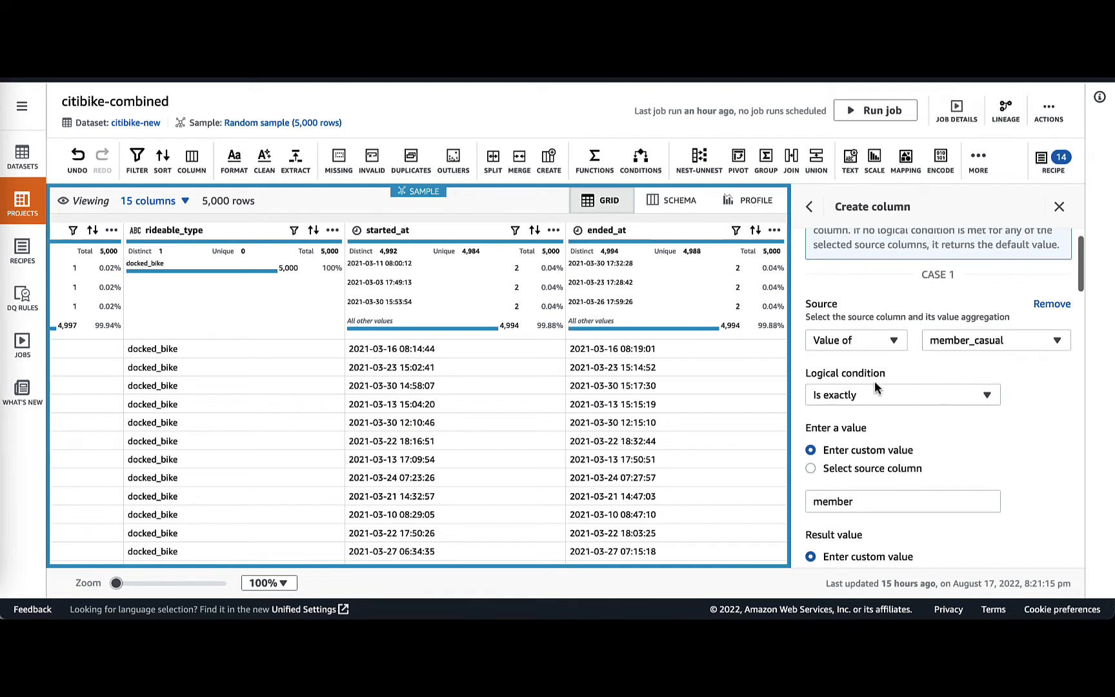
pyautogui.scroll(-3)
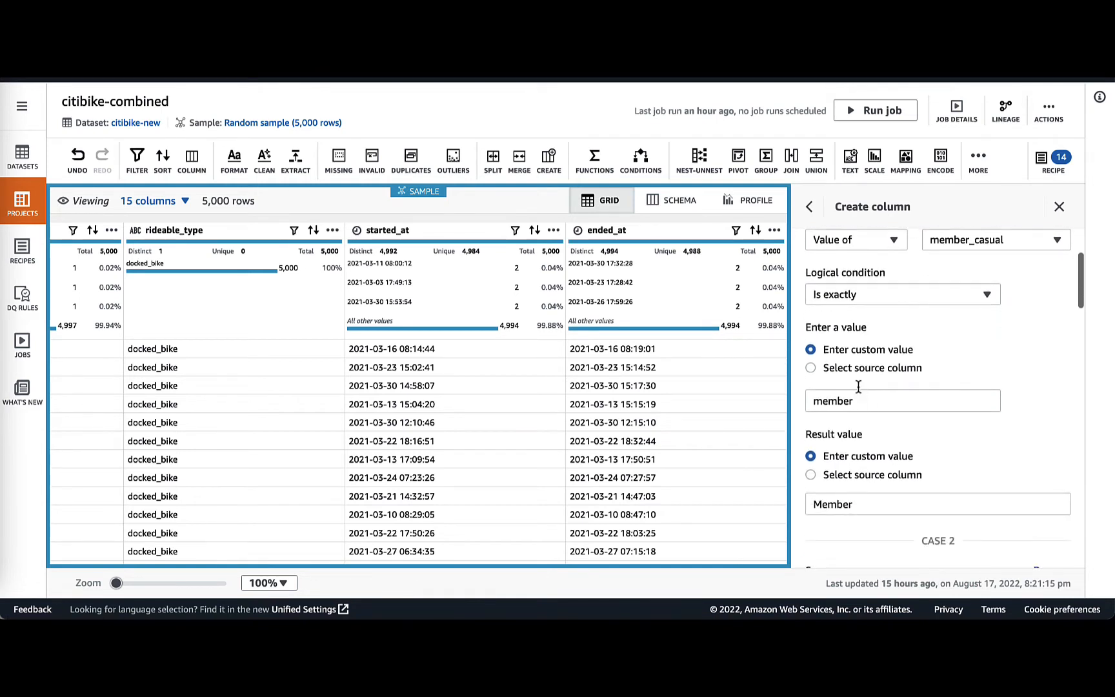
pyautogui.scroll(-3)
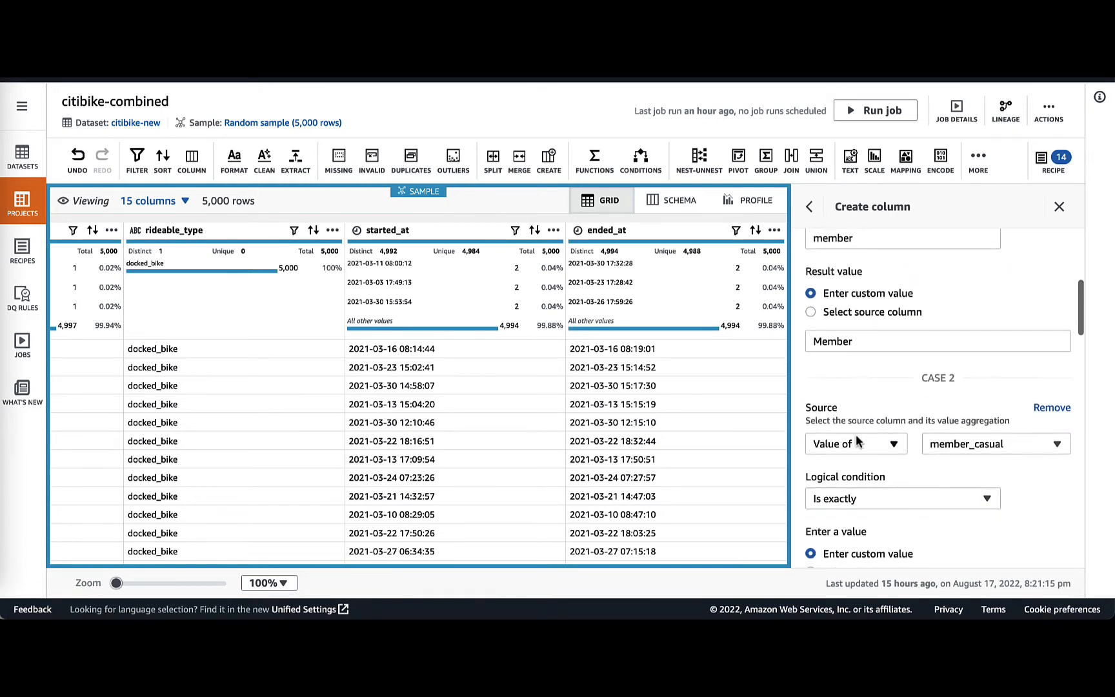
pyautogui.scroll(-3)
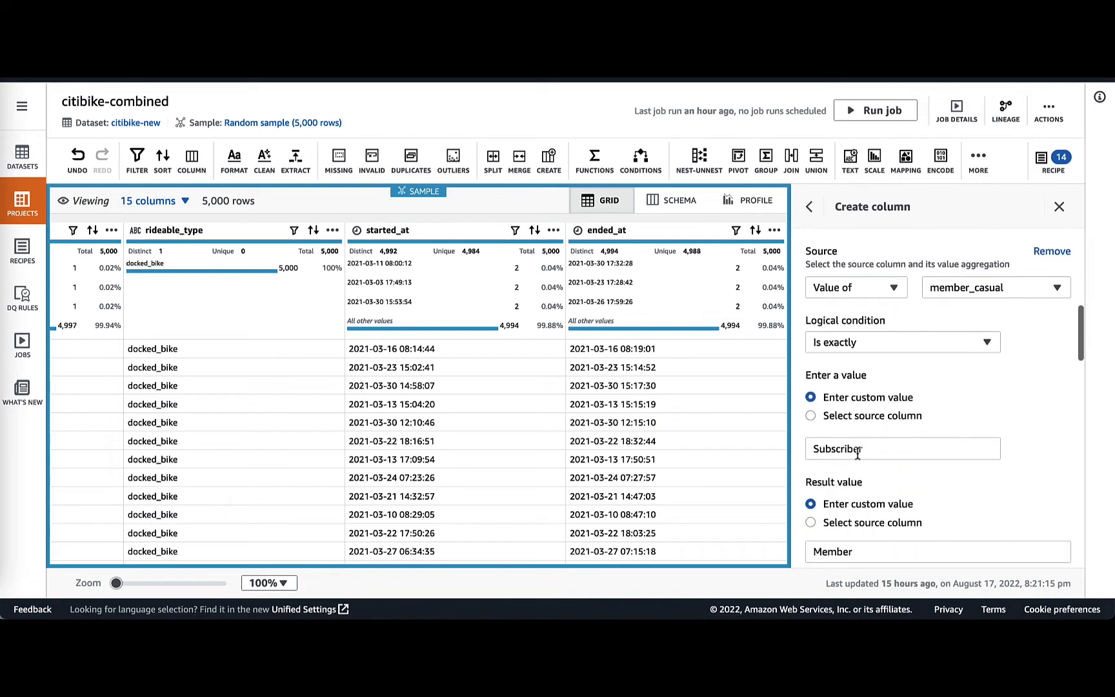
pyautogui.scroll(-3)
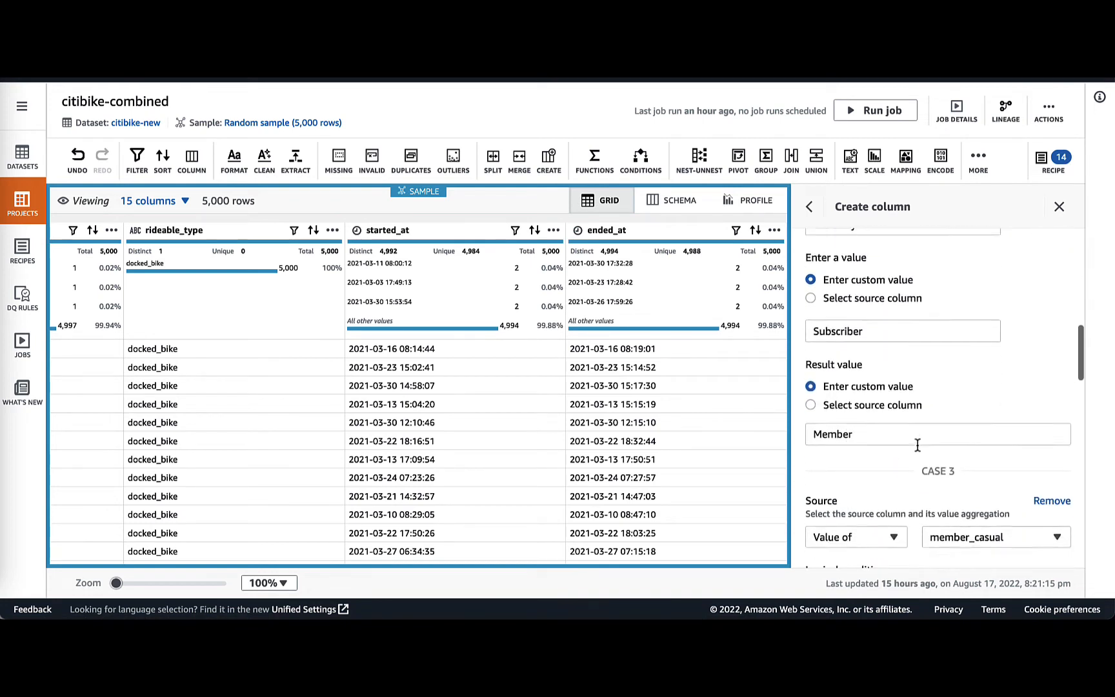
pyautogui.scroll(-3)
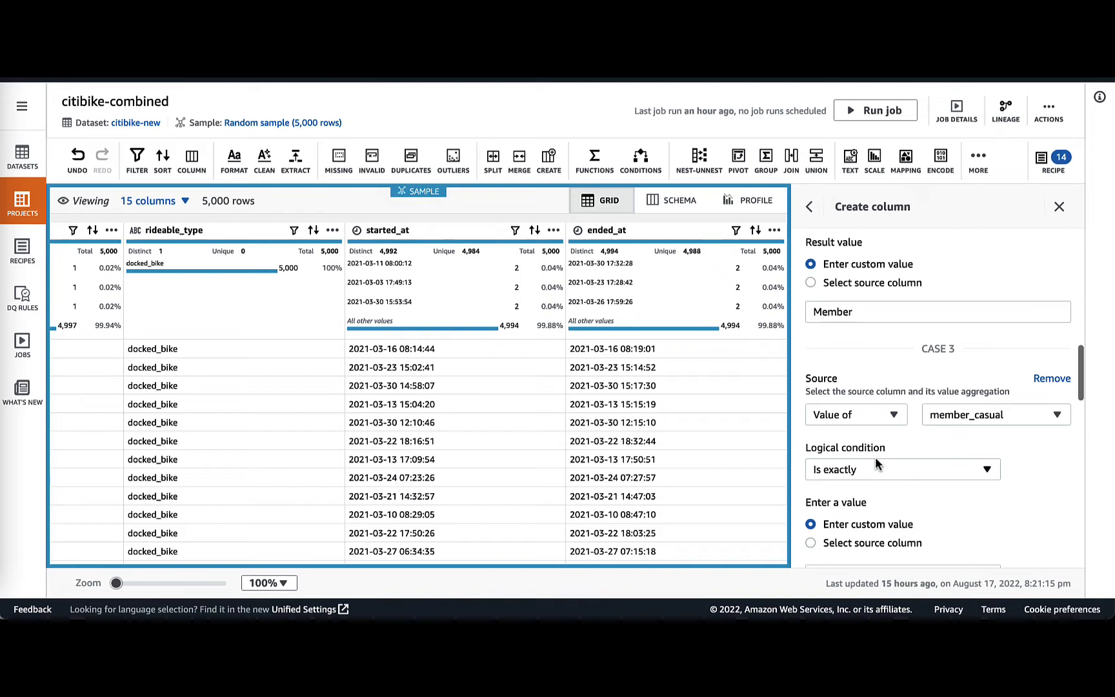
pyautogui.scroll(-3)
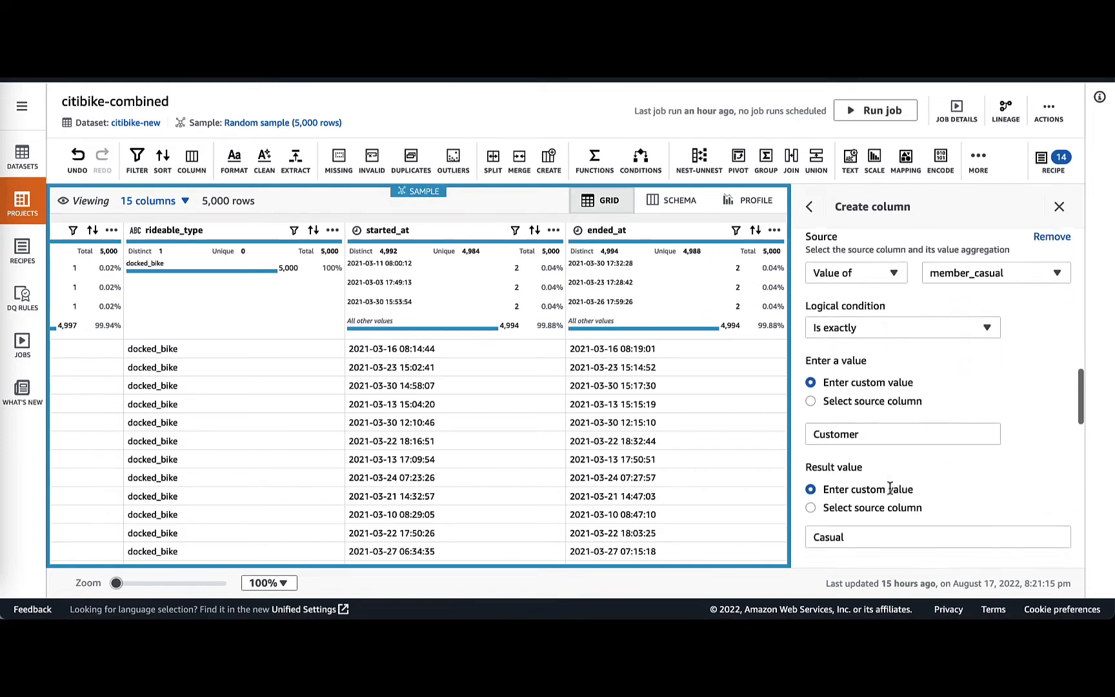
pyautogui.scroll(-3)
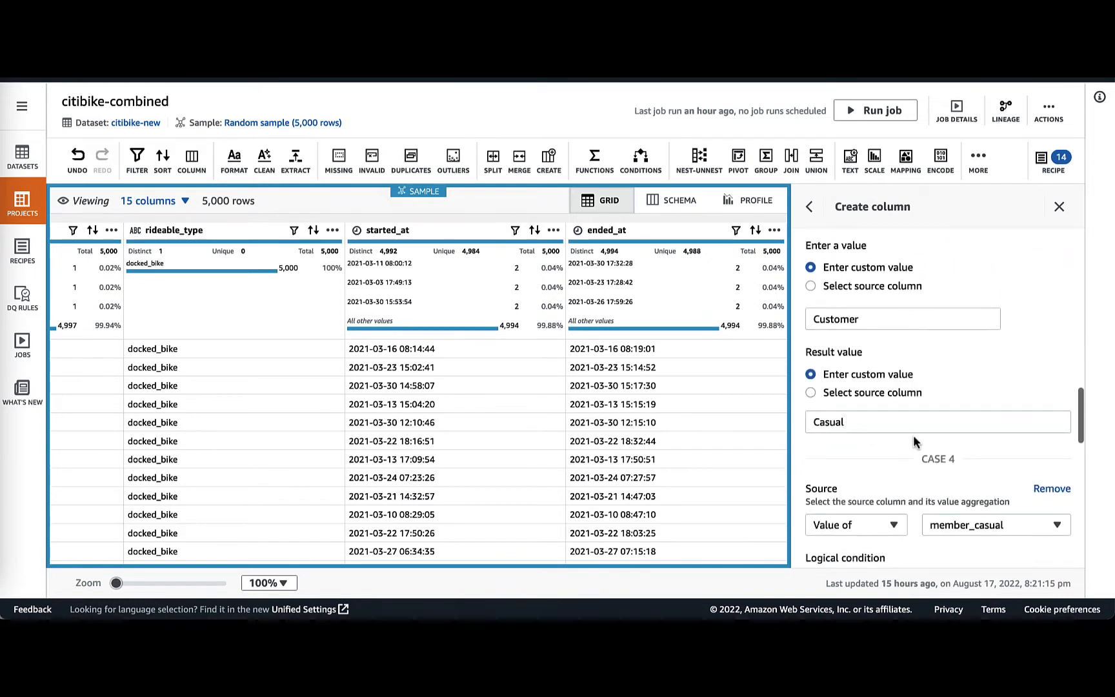
pyautogui.scroll(-3)
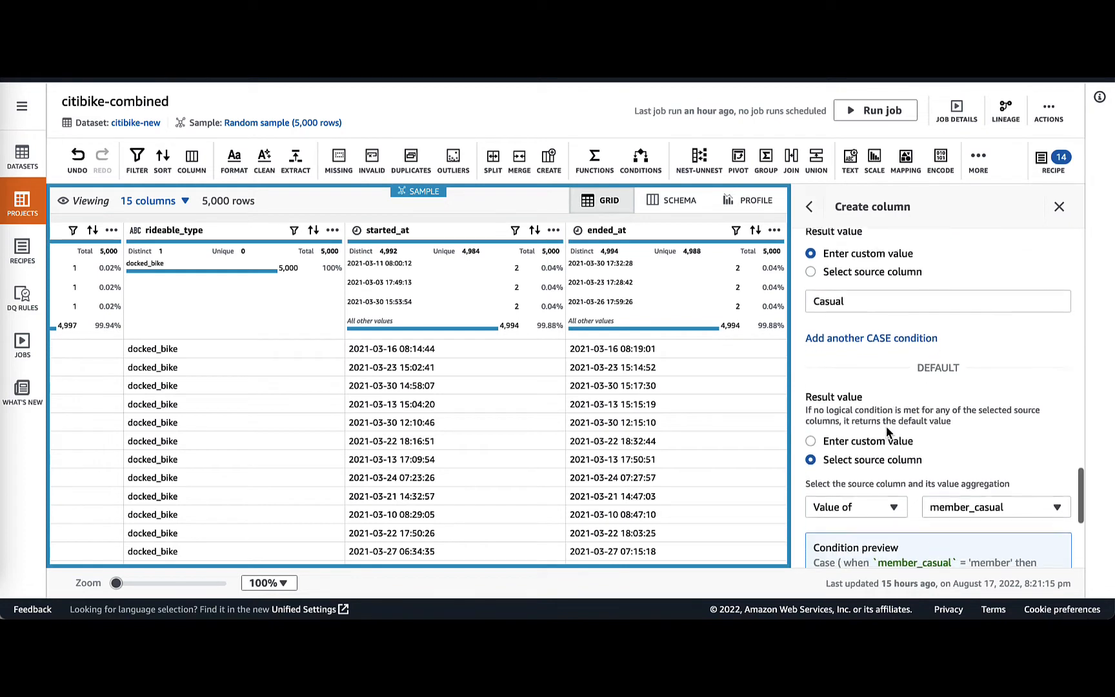
pyautogui.scroll(-3)
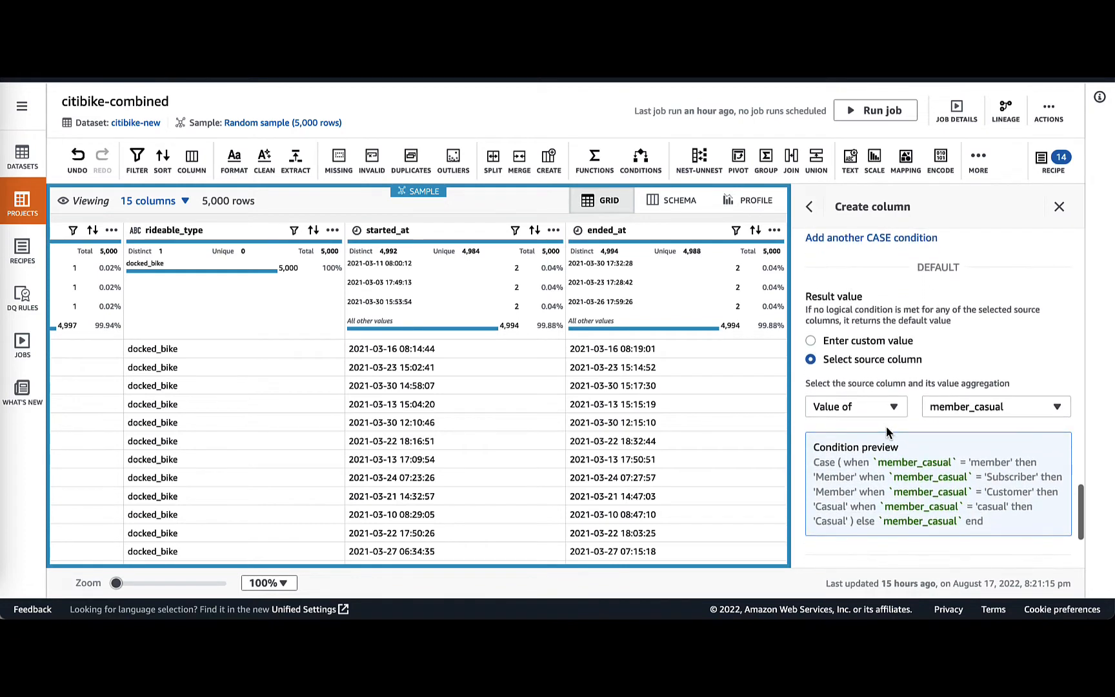
pyautogui.scroll(-3)
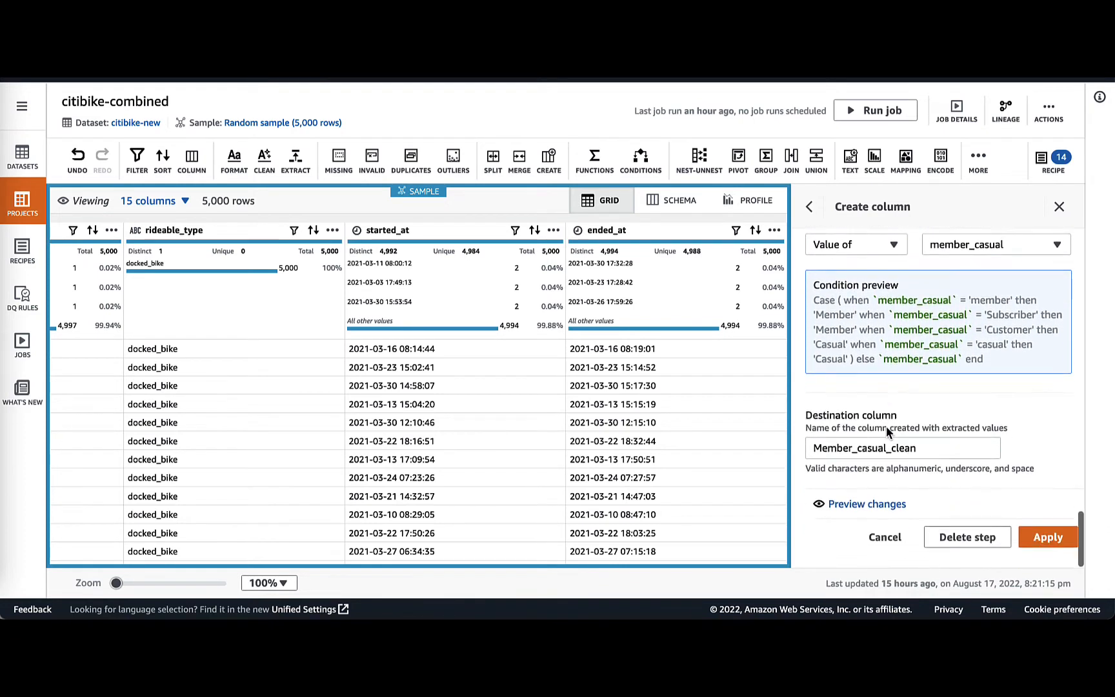
pyautogui.moveTo(1046, 536)
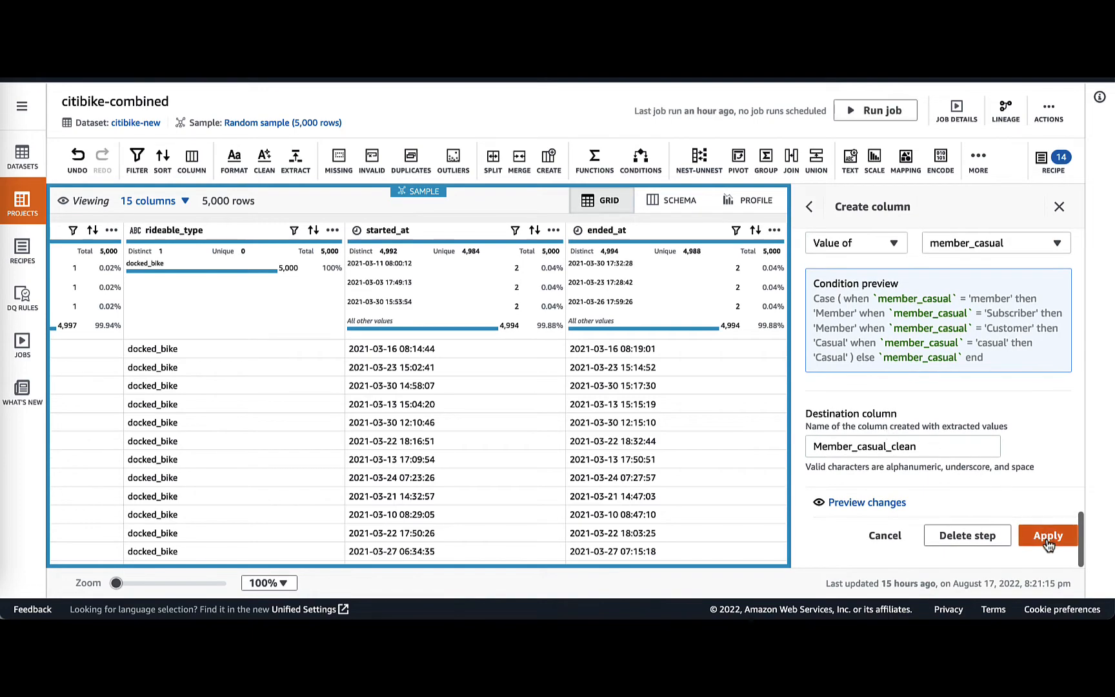
pyautogui.click(1046, 534)
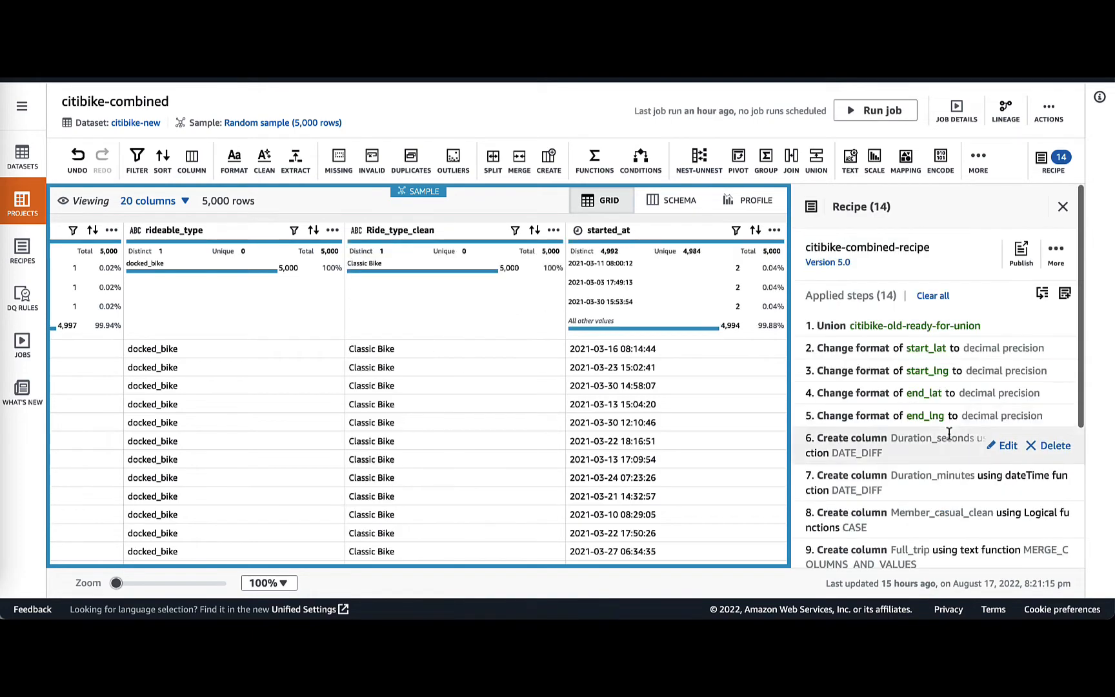
pyautogui.scroll(-3)
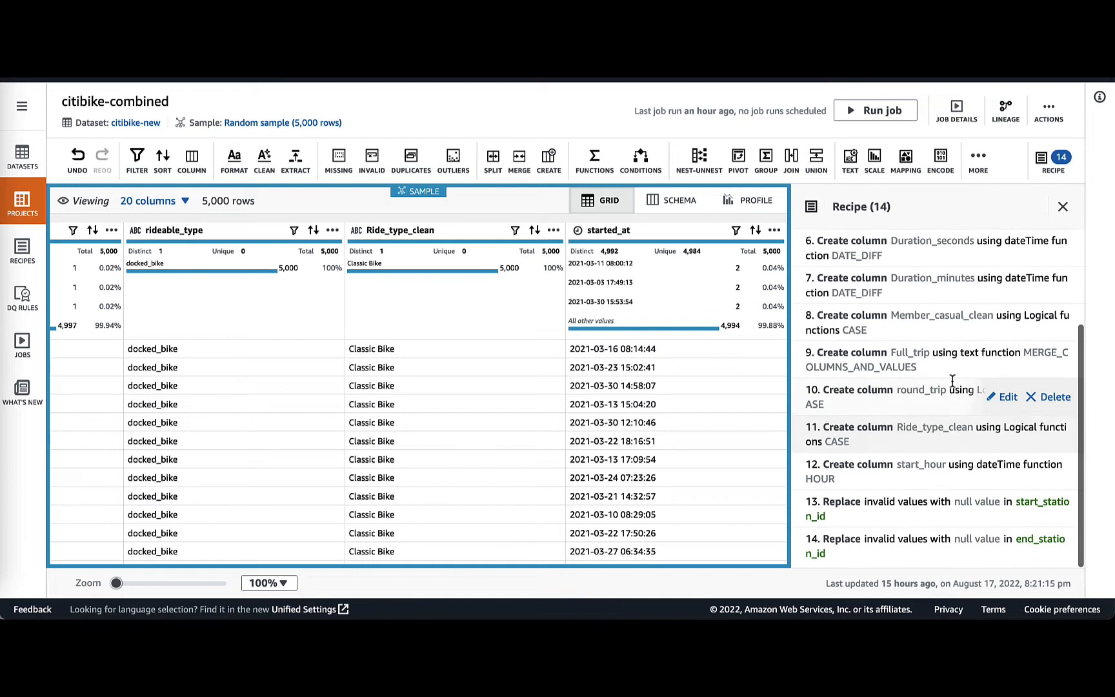
pyautogui.moveTo(924, 472)
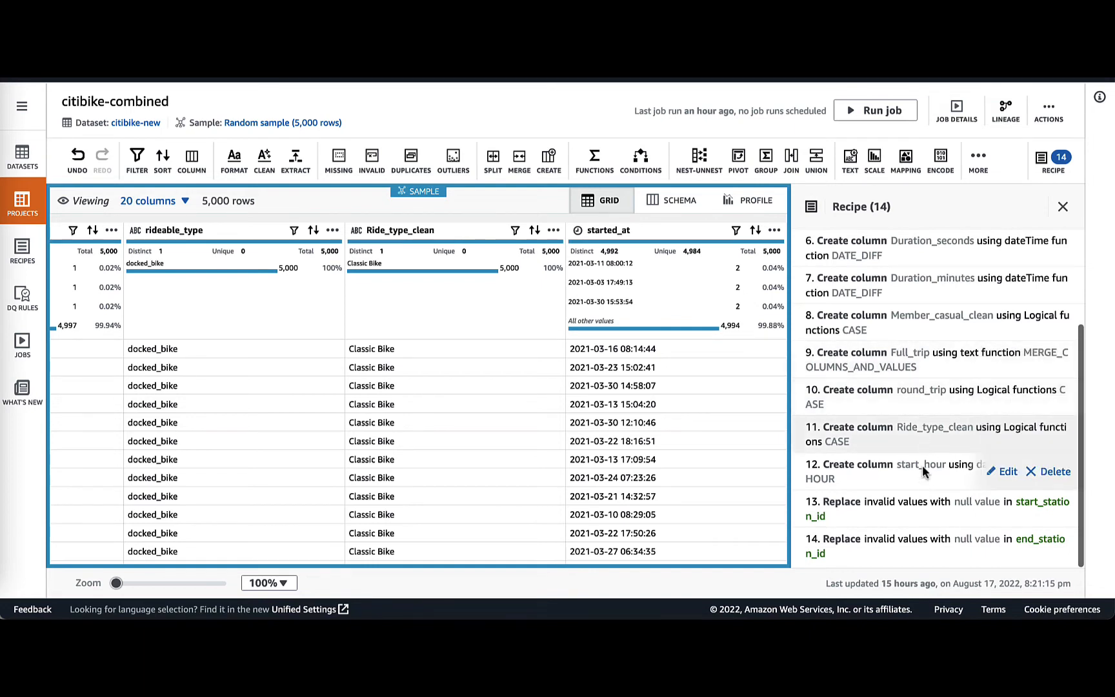
pyautogui.moveTo(966, 497)
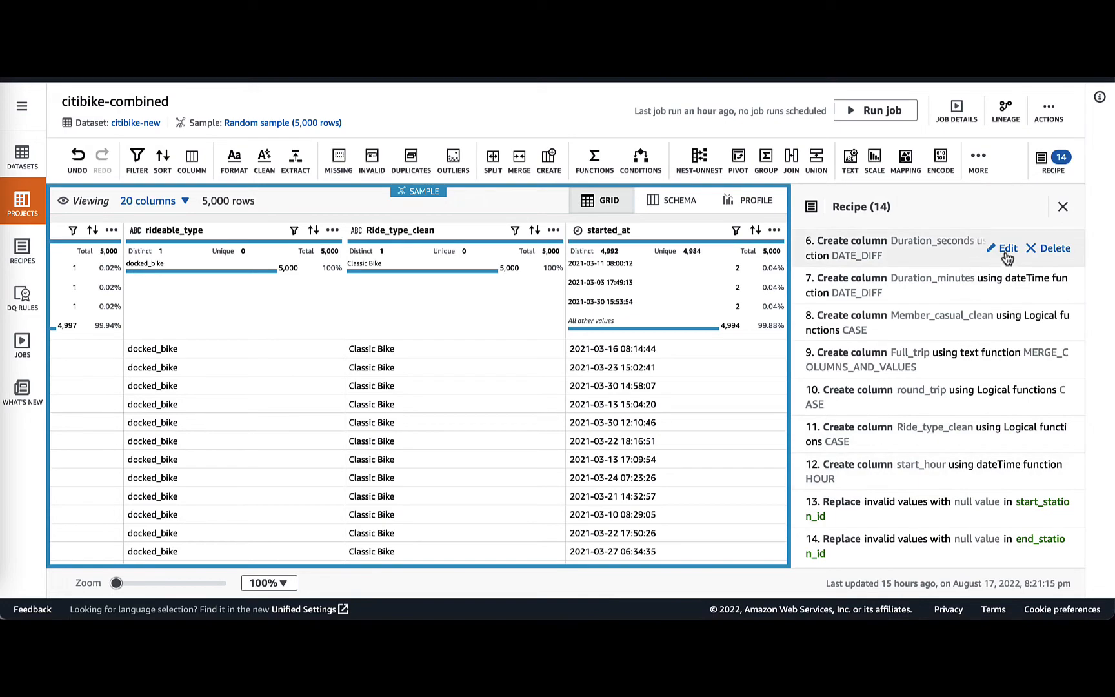
pyautogui.scroll(3)
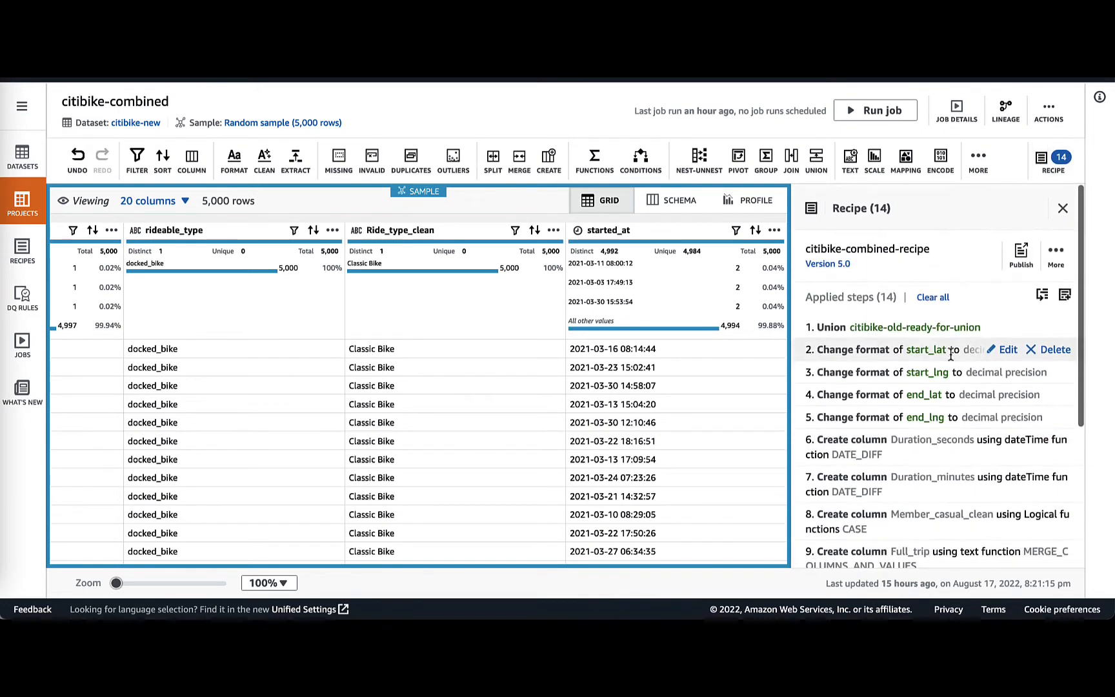
pyautogui.click(1019, 254)
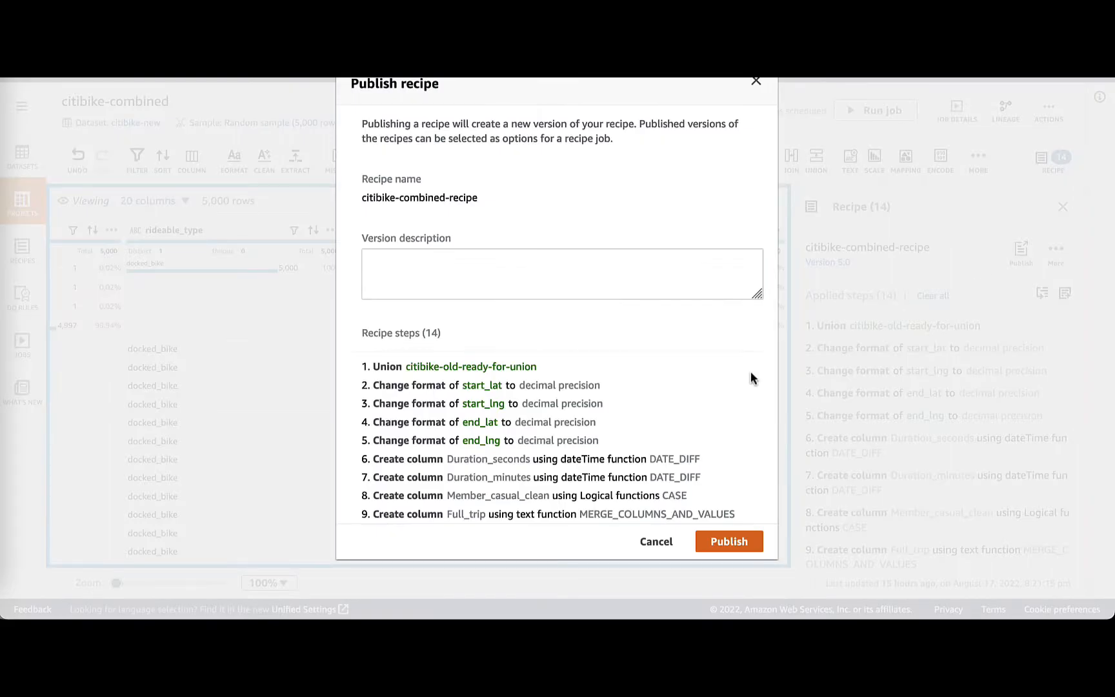
pyautogui.scroll(-3)
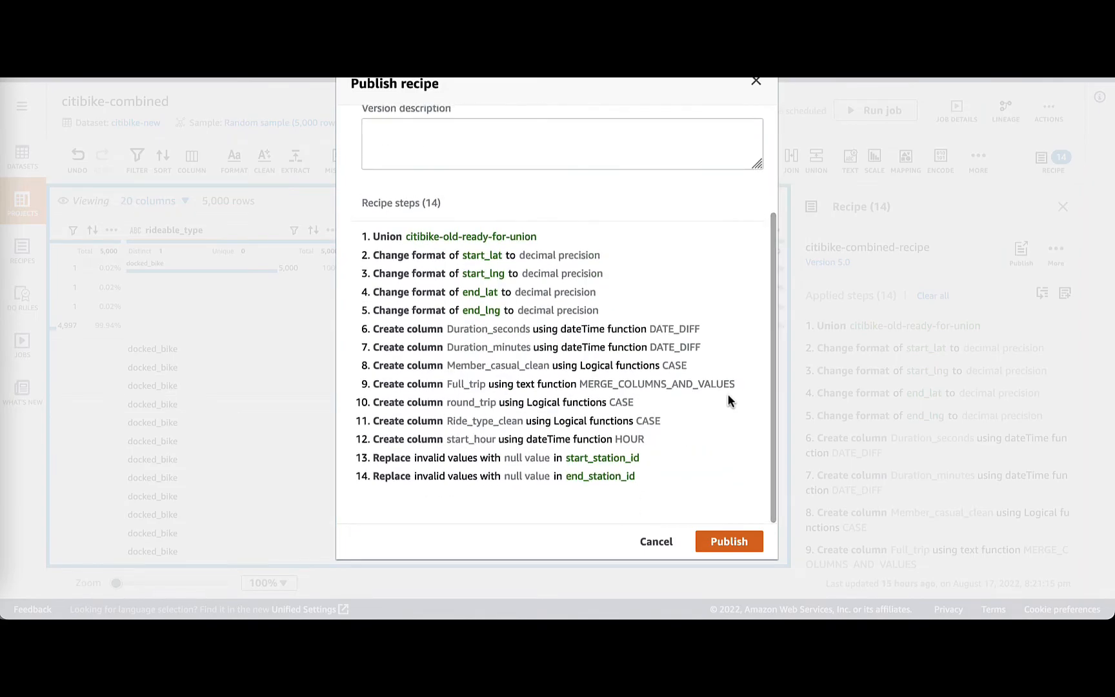
pyautogui.click(728, 541)
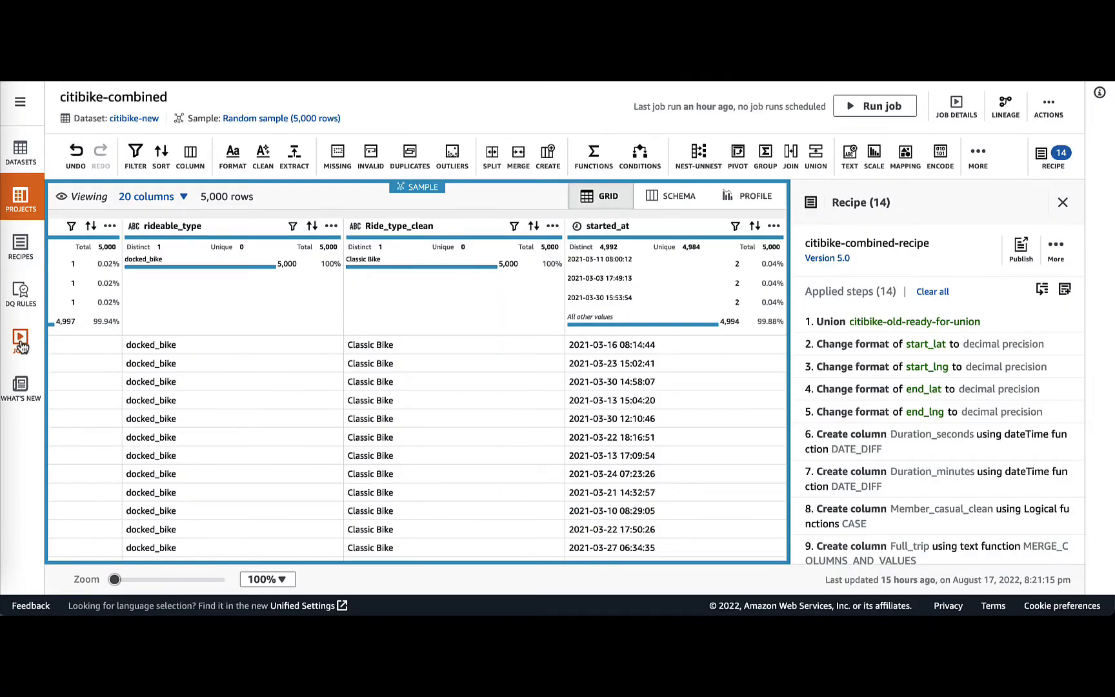
pyautogui.moveTo(22, 341)
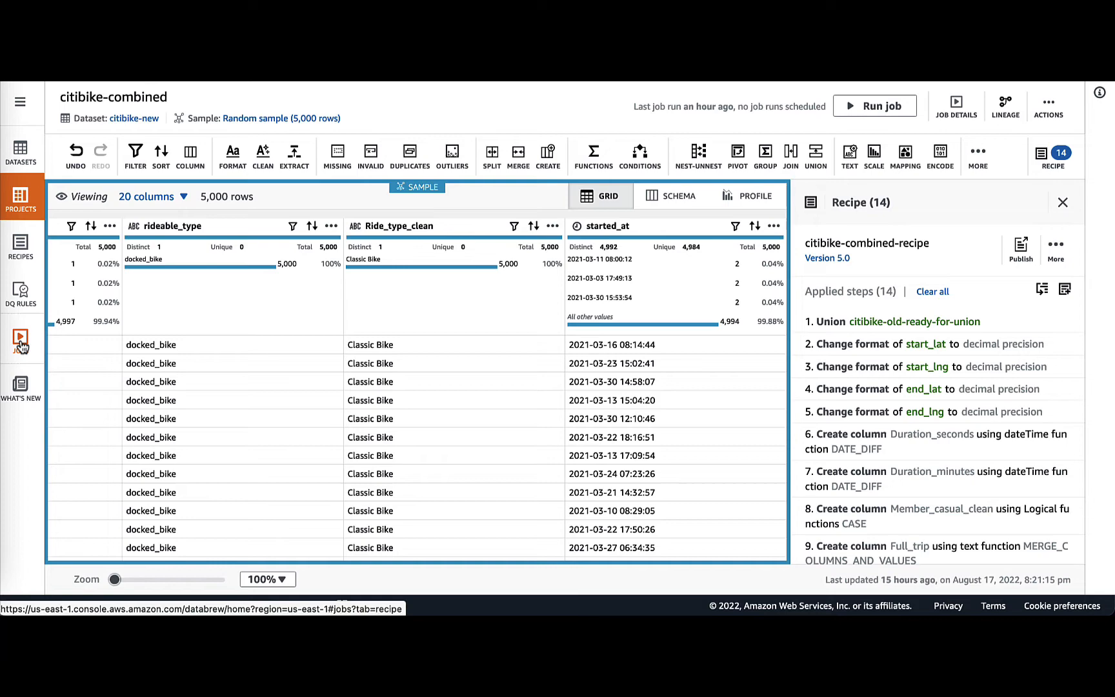
# - Open the citibike-combined job's details and follow its S3 output location to the DataBrew-Combined CSV files
pyautogui.click(20, 338)
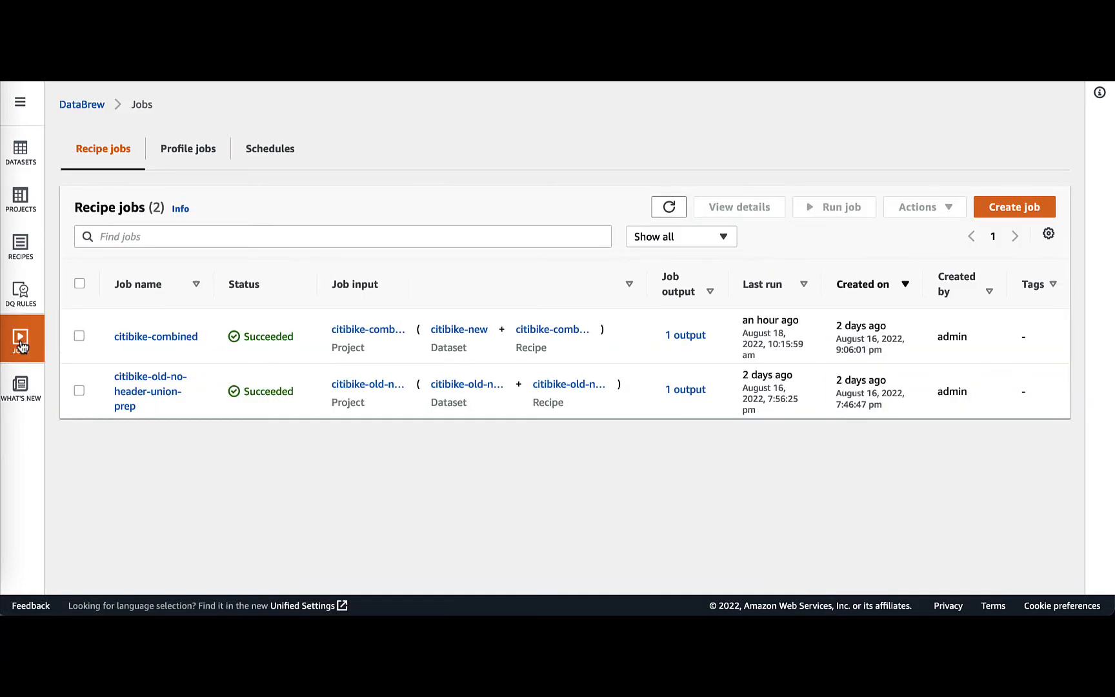
pyautogui.moveTo(239, 326)
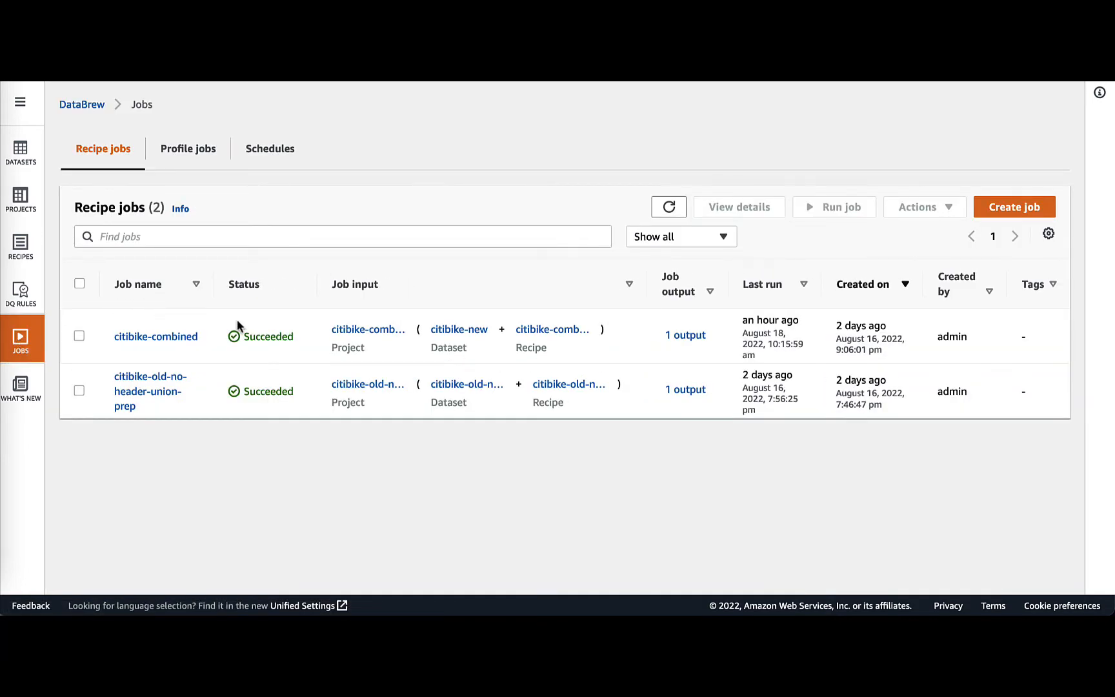
pyautogui.moveTo(169, 343)
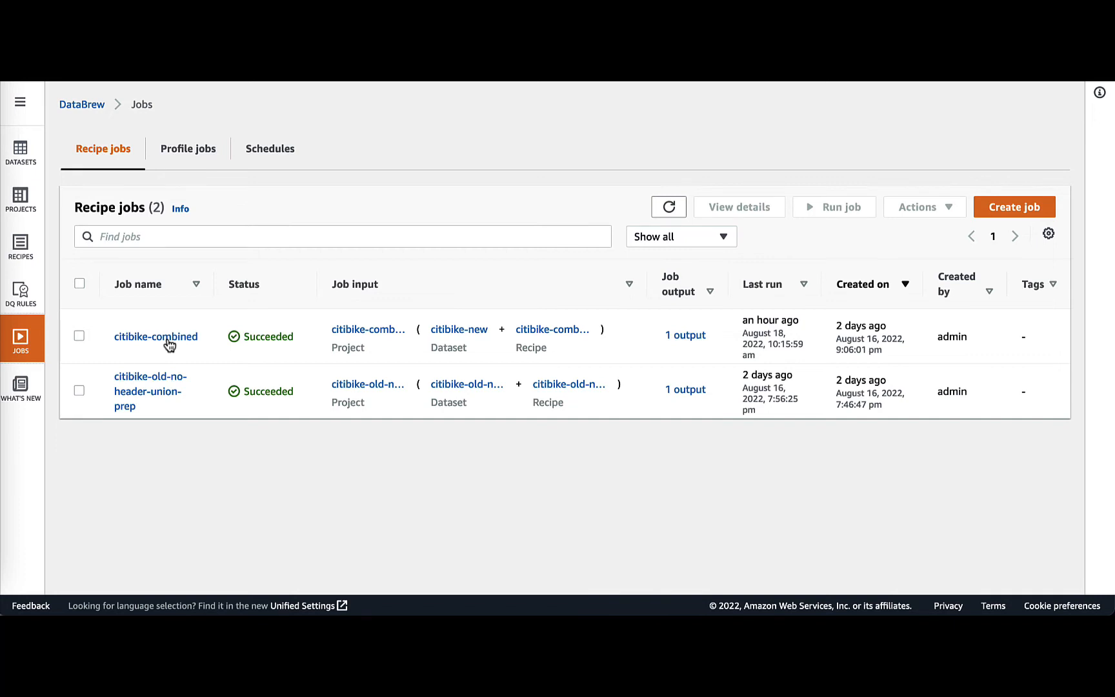
pyautogui.click(155, 336)
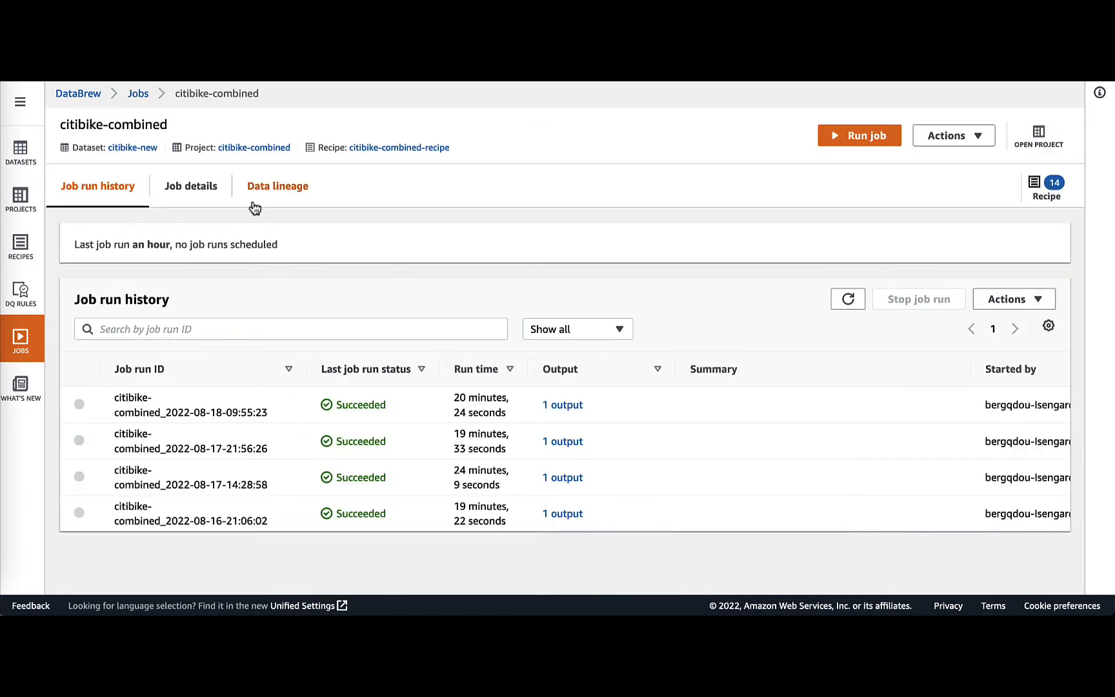
pyautogui.click(190, 186)
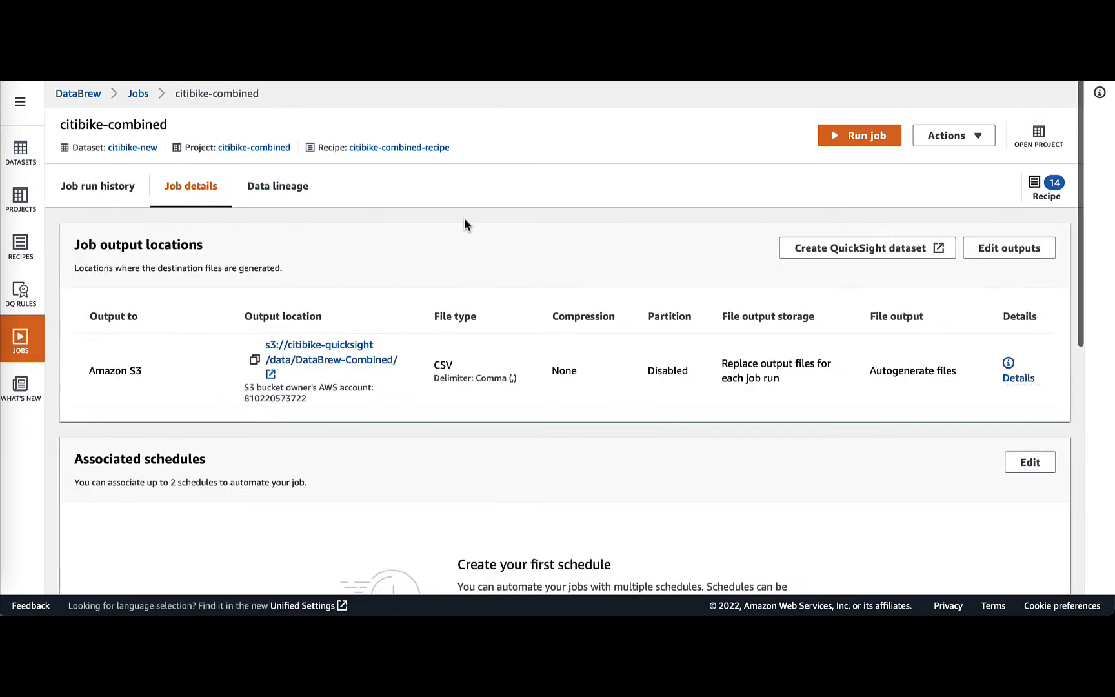
pyautogui.scroll(-3)
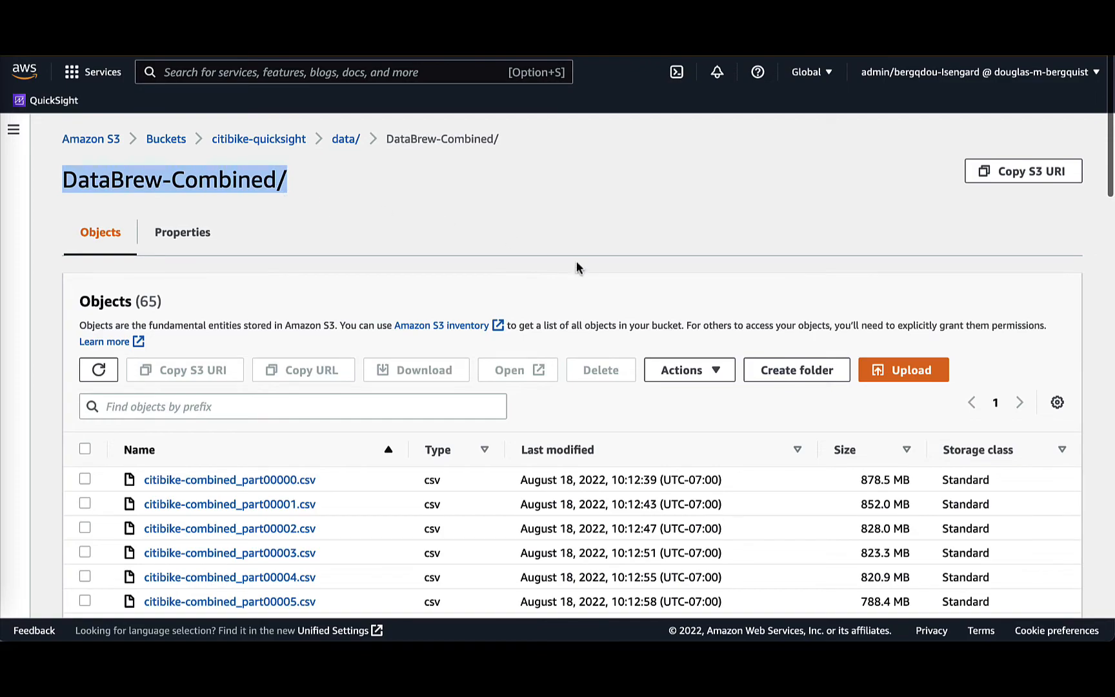
# - Check that CitiBike_DataBrew imported 111,072,790 rows into SPICE with 100% success
pyautogui.scroll(-3)
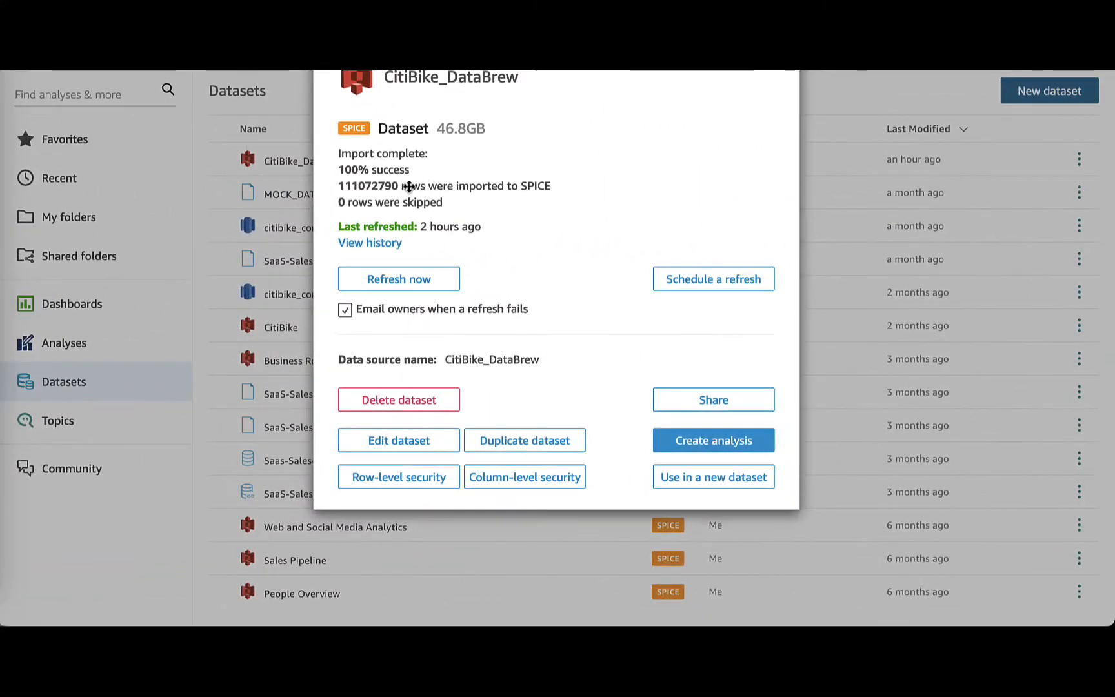
pyautogui.moveTo(401, 192)
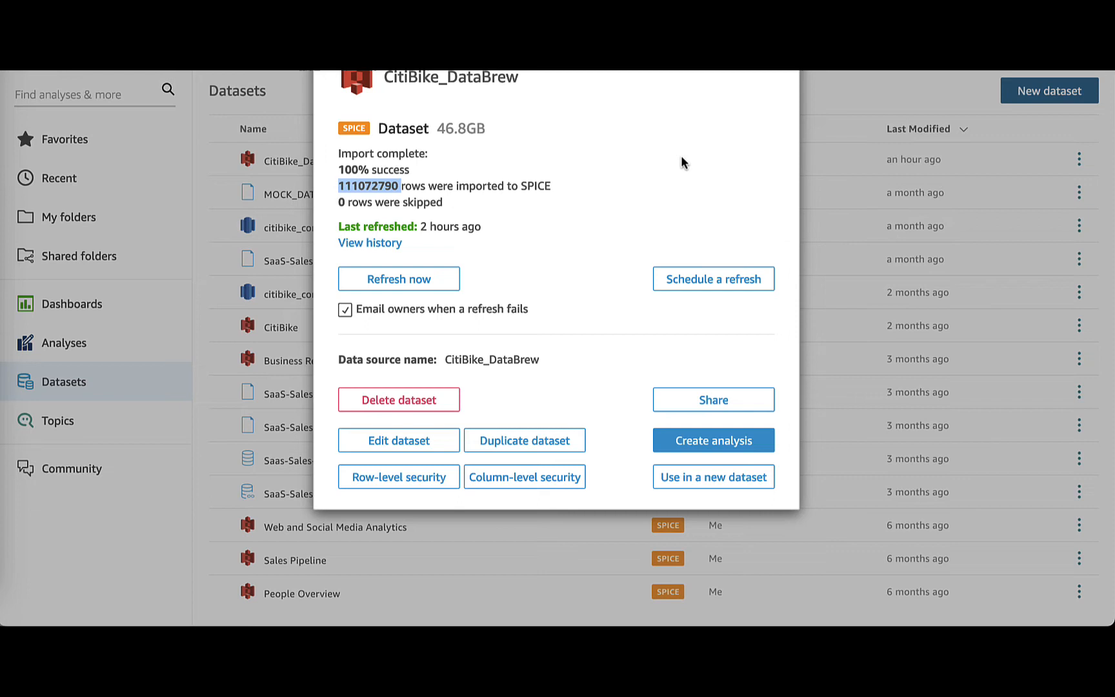
pyautogui.moveTo(592, 193)
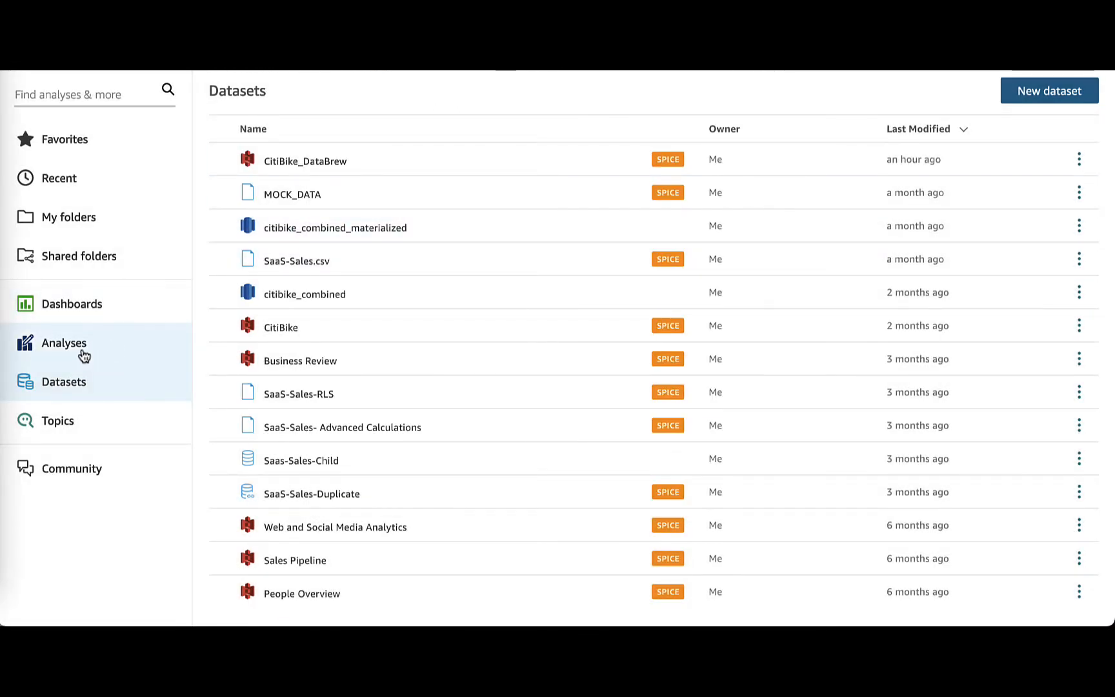
# - Open the CitiBike_DataBrew analysis and scroll through ride totals, route map, top routes and forecast chart
pyautogui.click(63, 343)
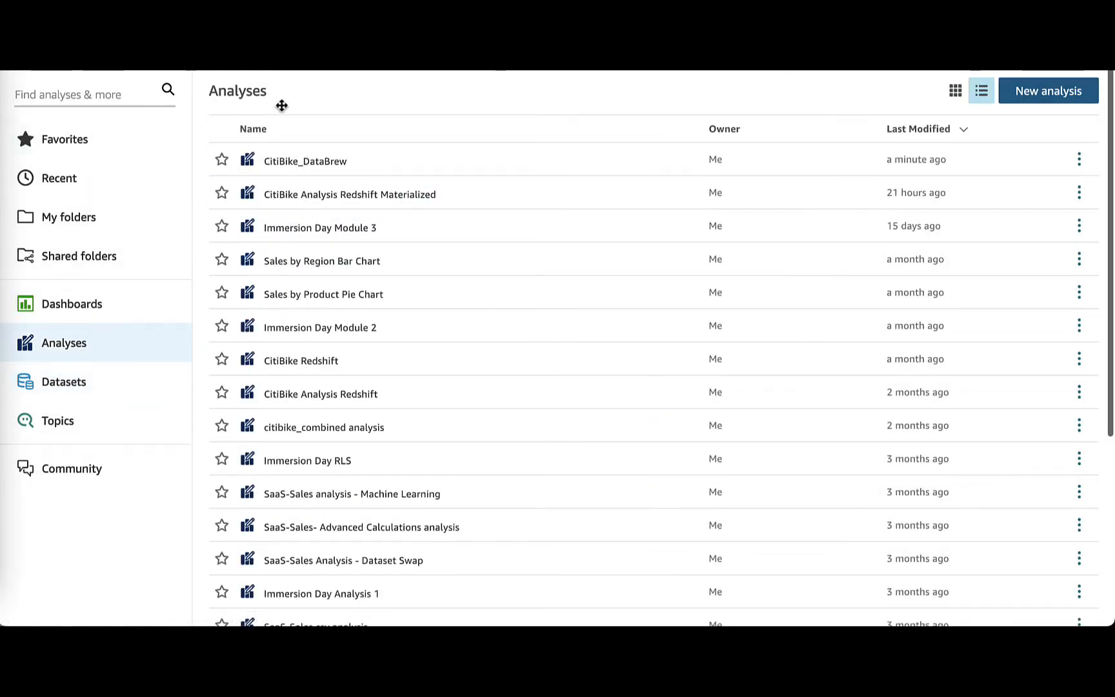
pyautogui.click(304, 162)
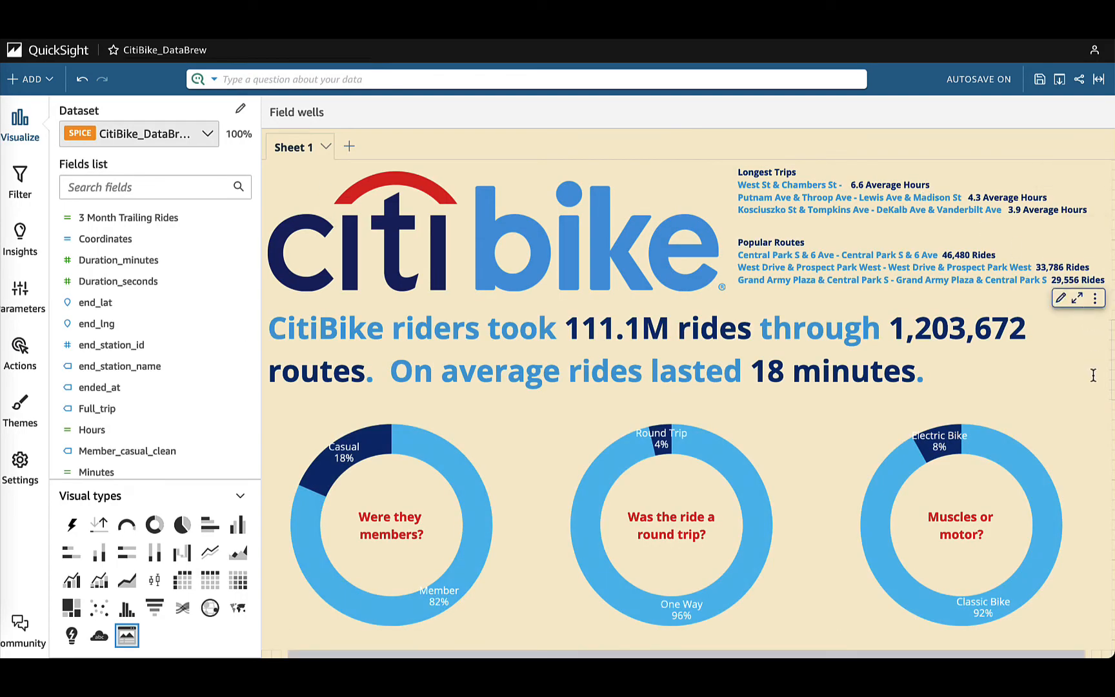
pyautogui.scroll(-3)
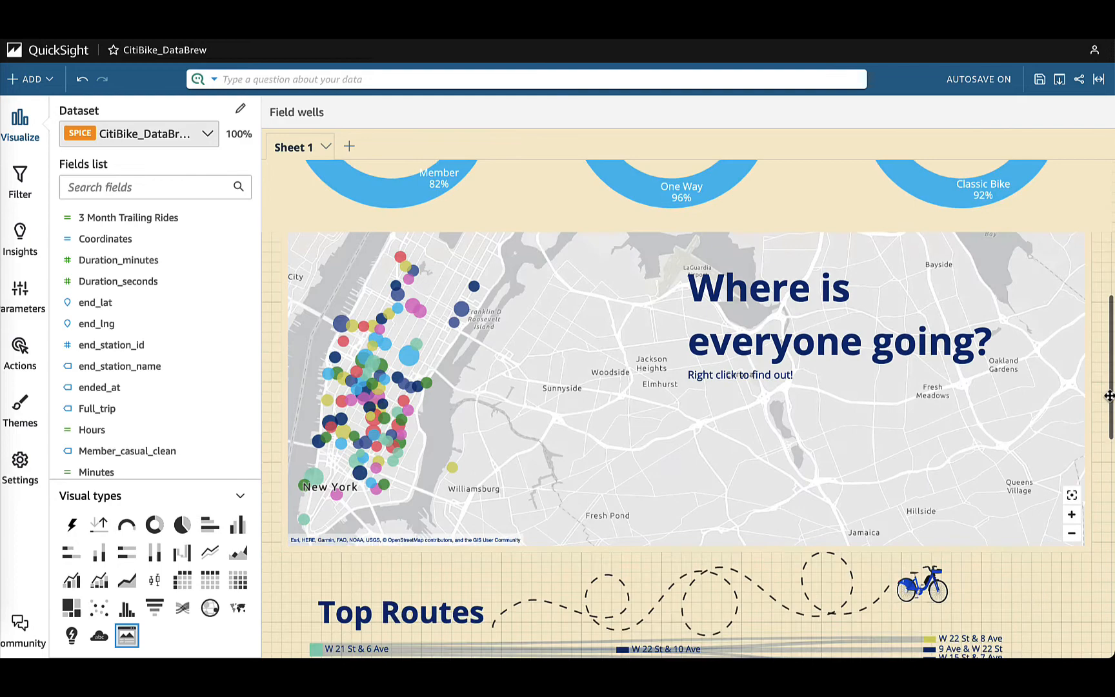
pyautogui.scroll(-3)
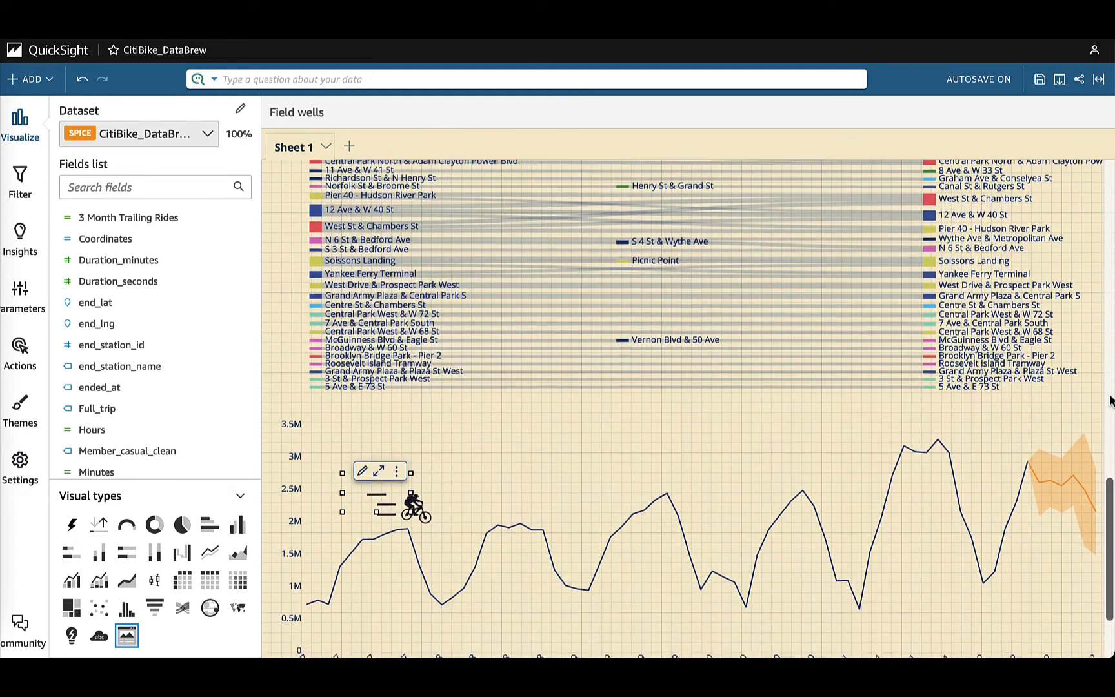
pyautogui.scroll(-3)
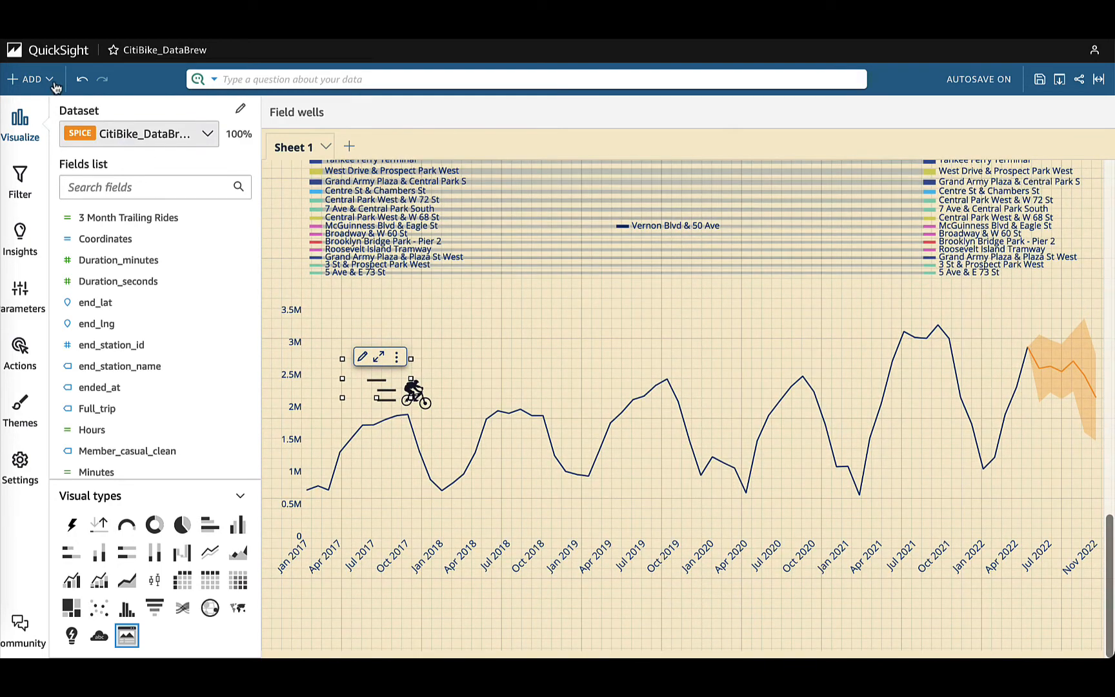
# - Add a vertical bar chart with average Duration_minutes as value, Full_trip on X axis, round_trip as color
pyautogui.click(28, 79)
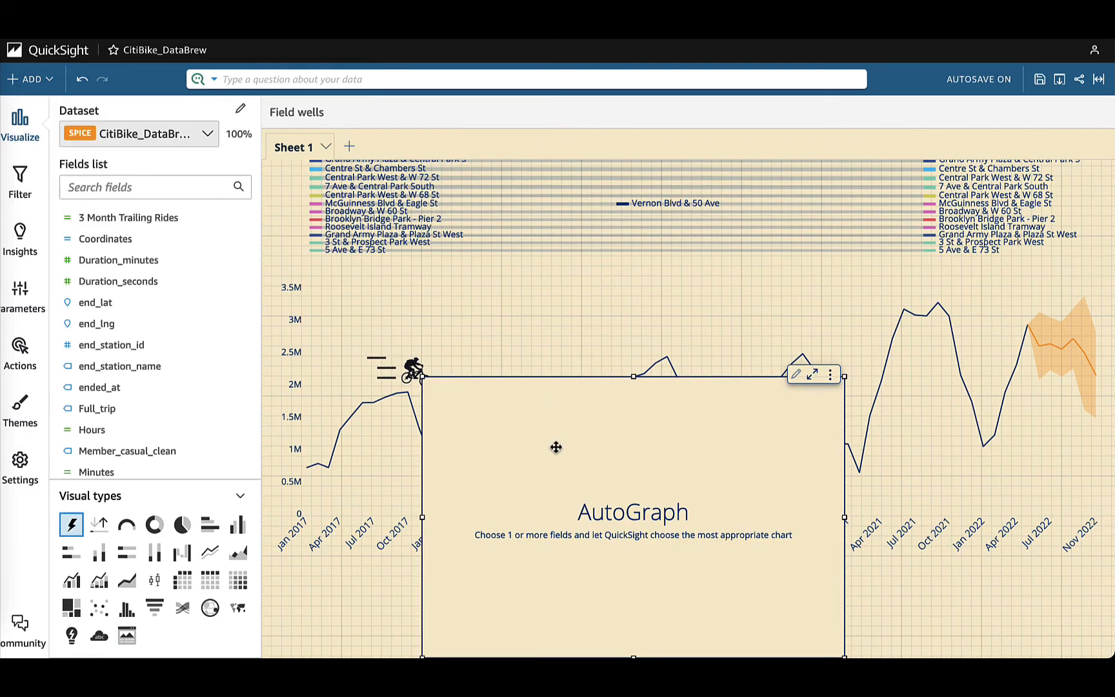
pyautogui.click(237, 525)
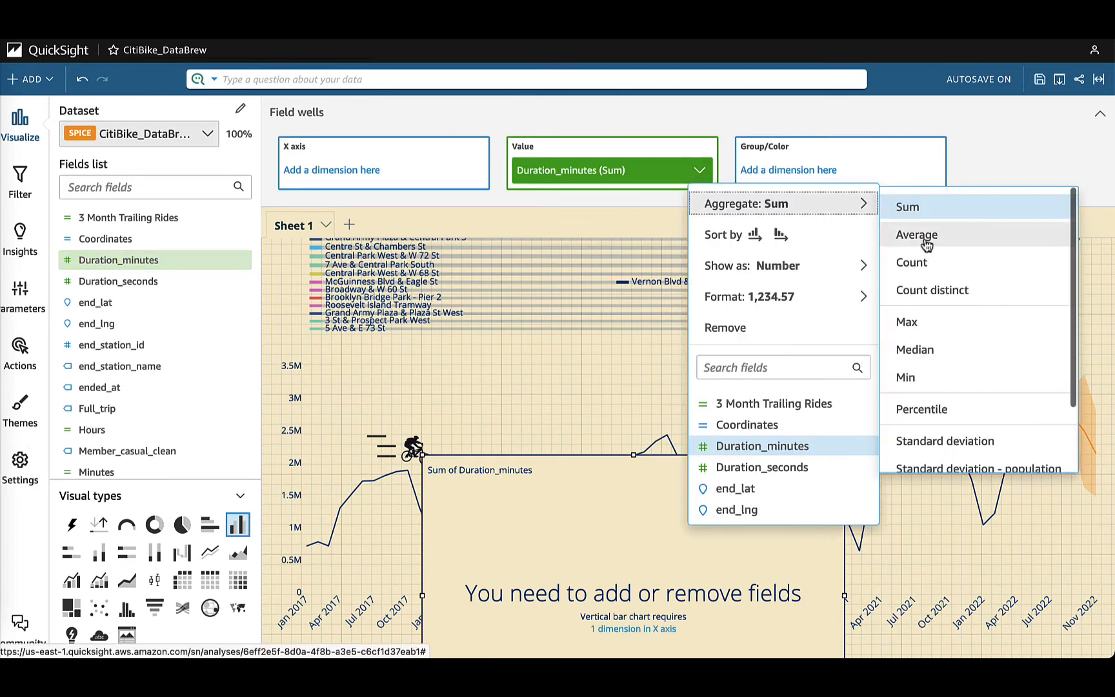
pyautogui.click(916, 235)
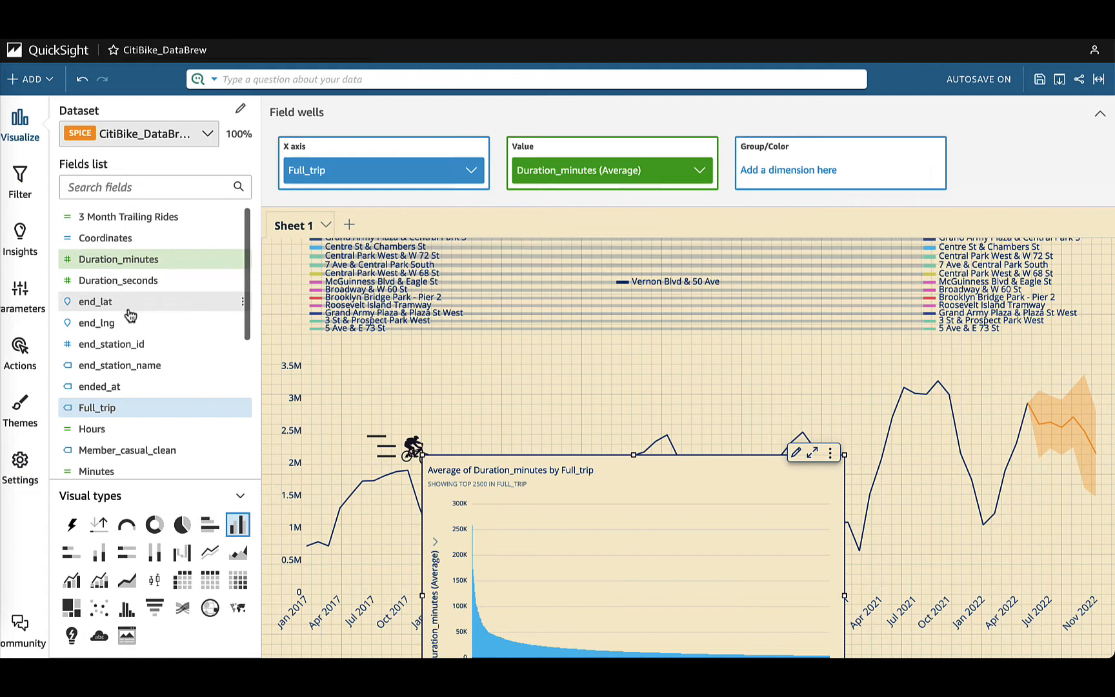
pyautogui.scroll(-3)
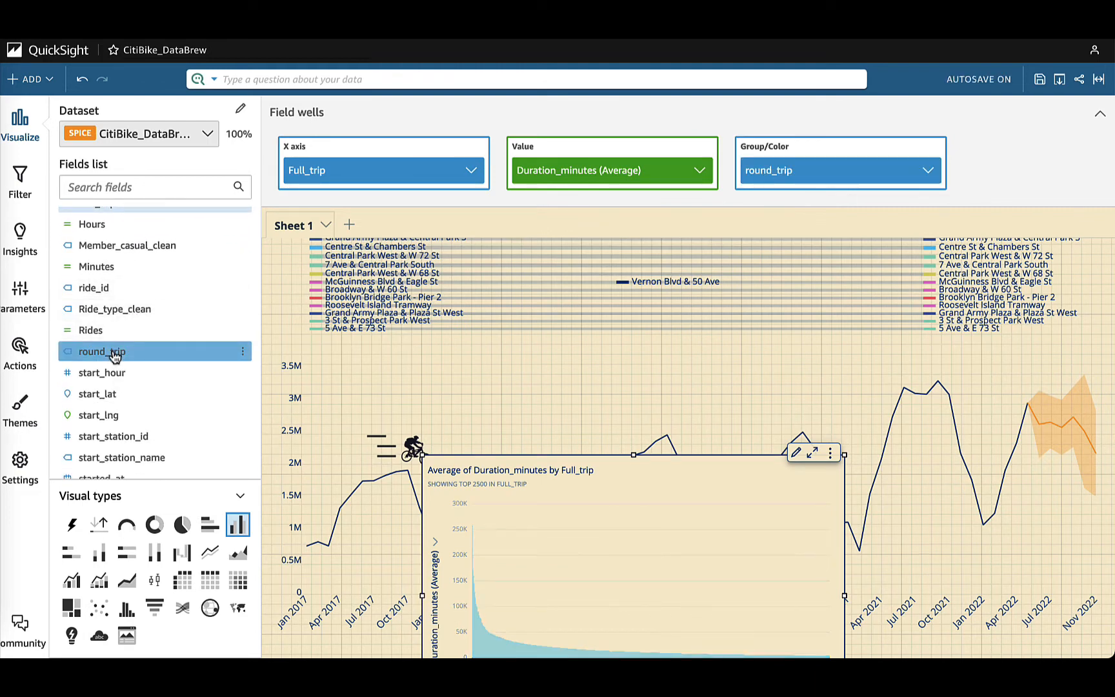
pyautogui.click(22, 174)
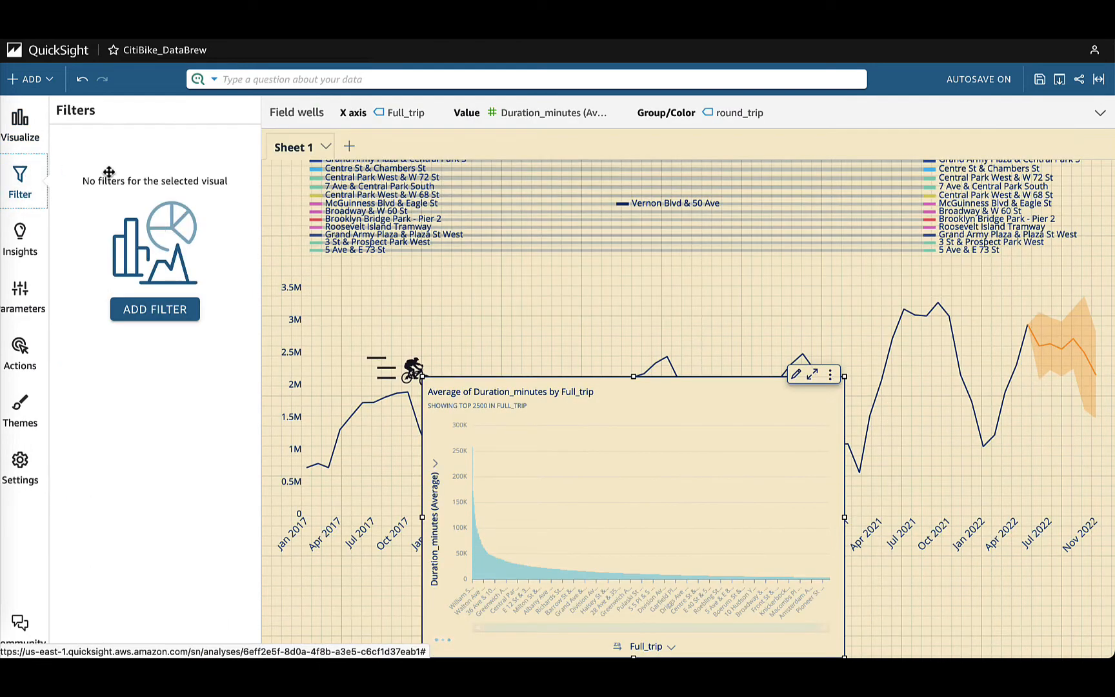
# - Filter the chart to the top 50 Full_trip values ranked by Rides and apply it
pyautogui.click(155, 308)
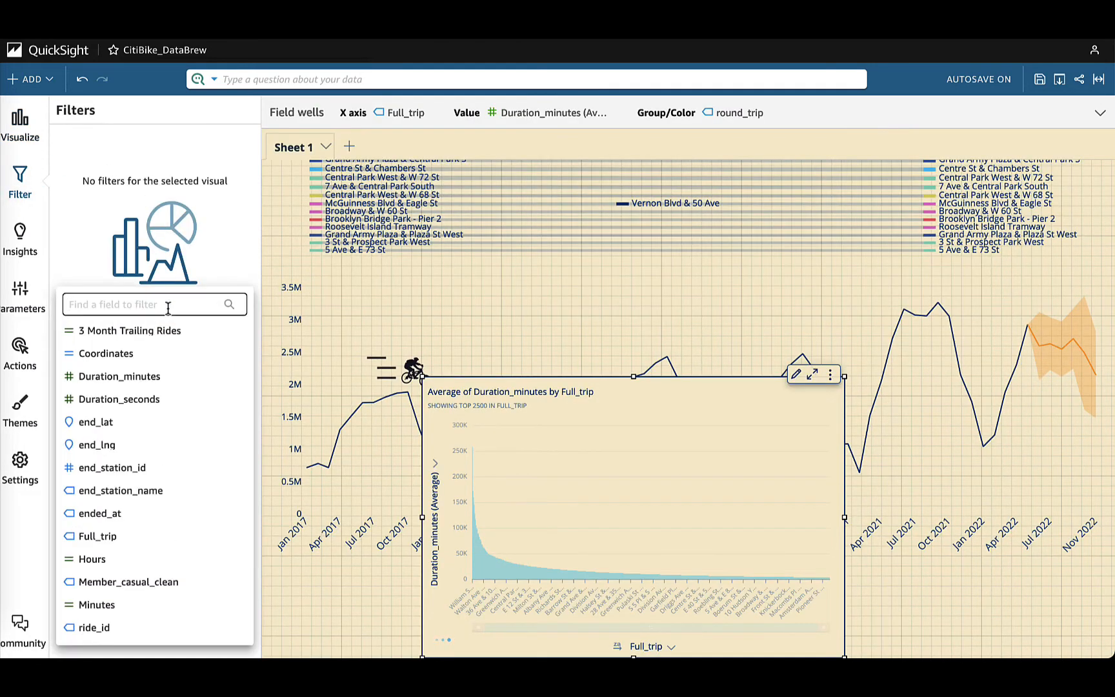
pyautogui.write('ful')
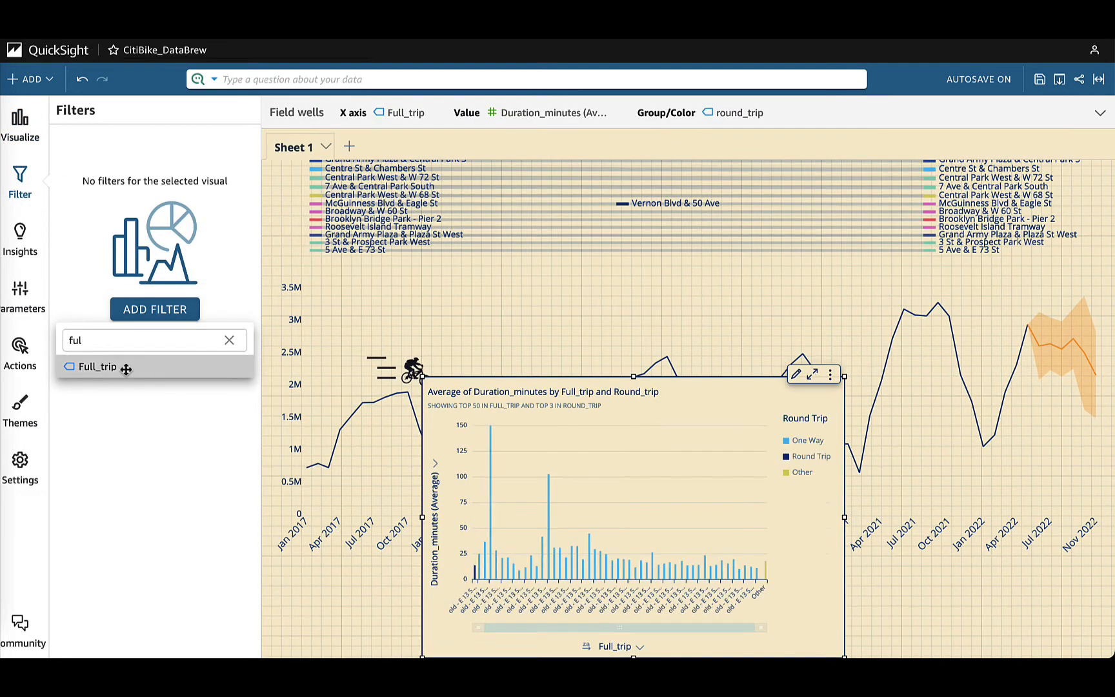
pyautogui.click(97, 366)
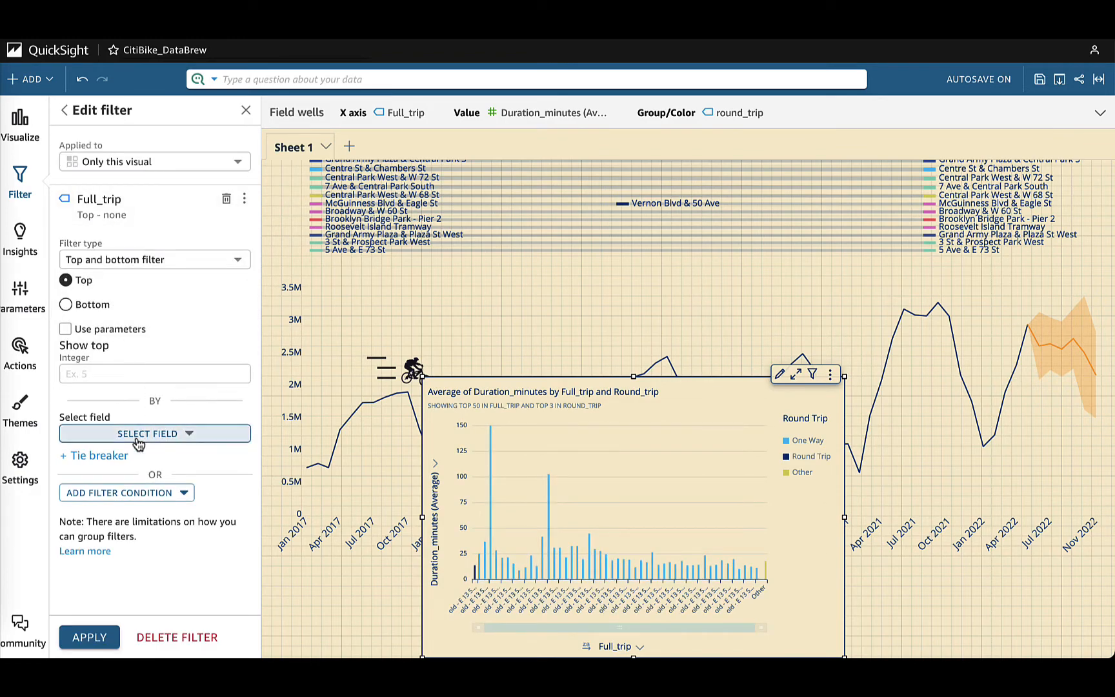
pyautogui.click(155, 433)
pyautogui.write('50')
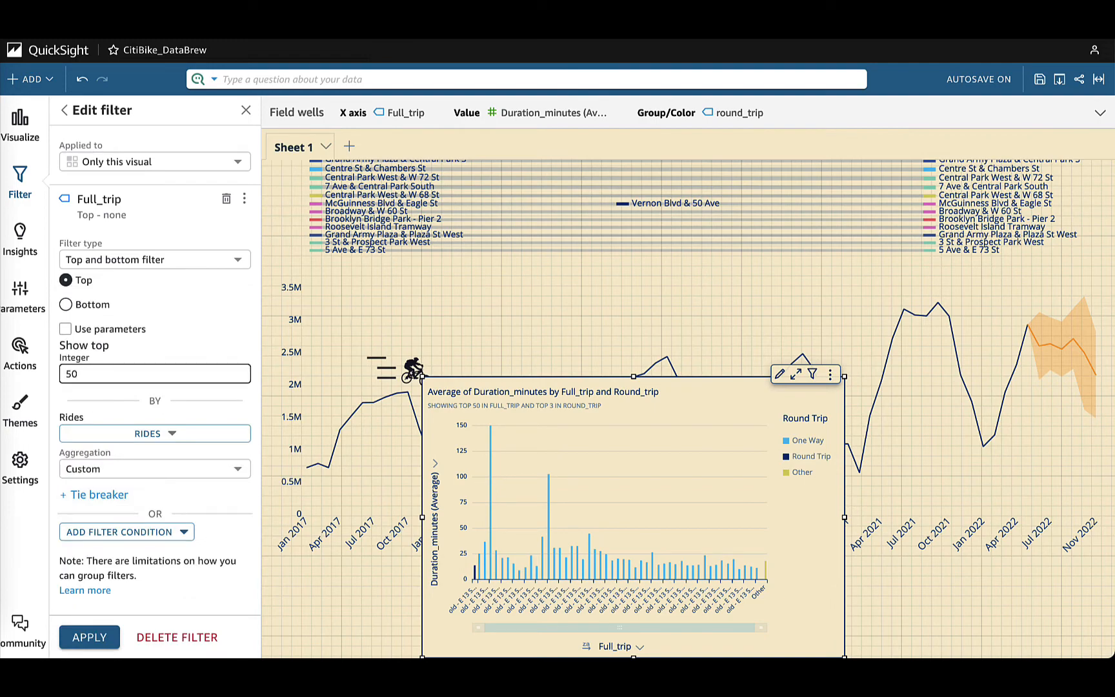
pyautogui.click(89, 636)
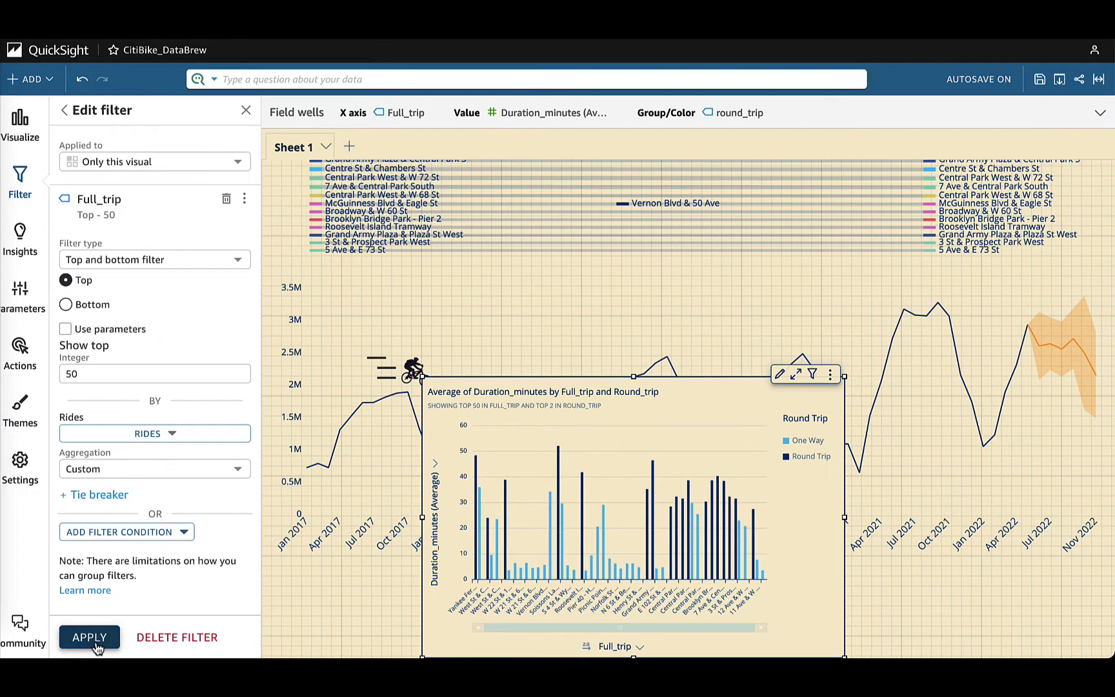
pyautogui.click(1098, 112)
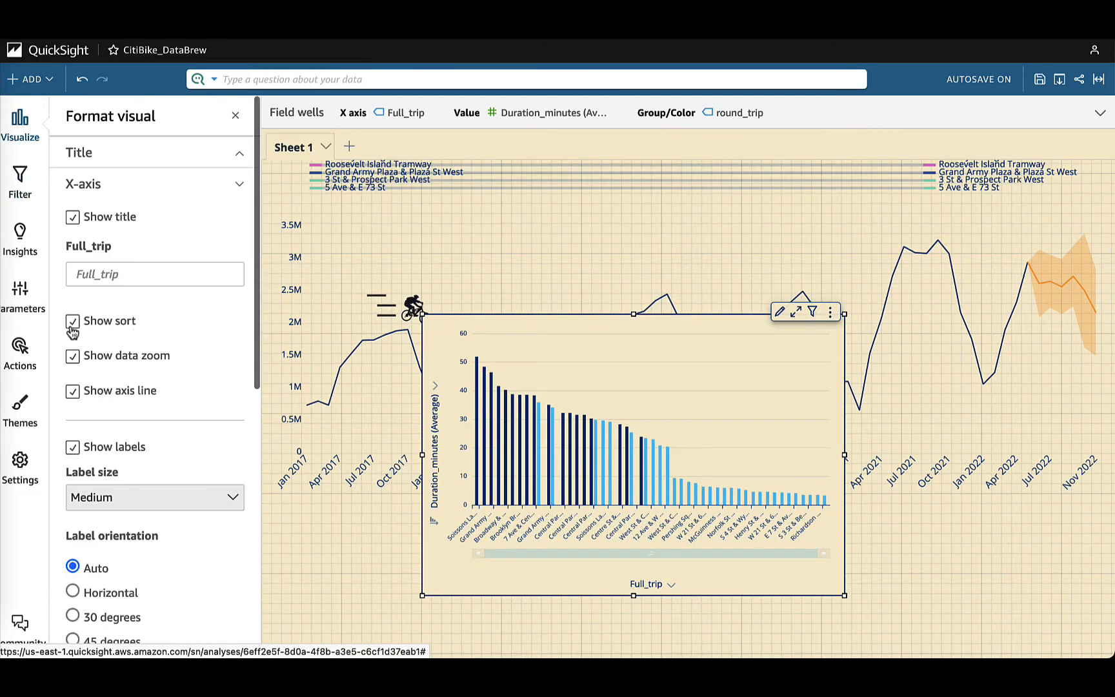
# - Remove the trip-duration bar chart's background colour in its Style settings
pyautogui.scroll(-3)
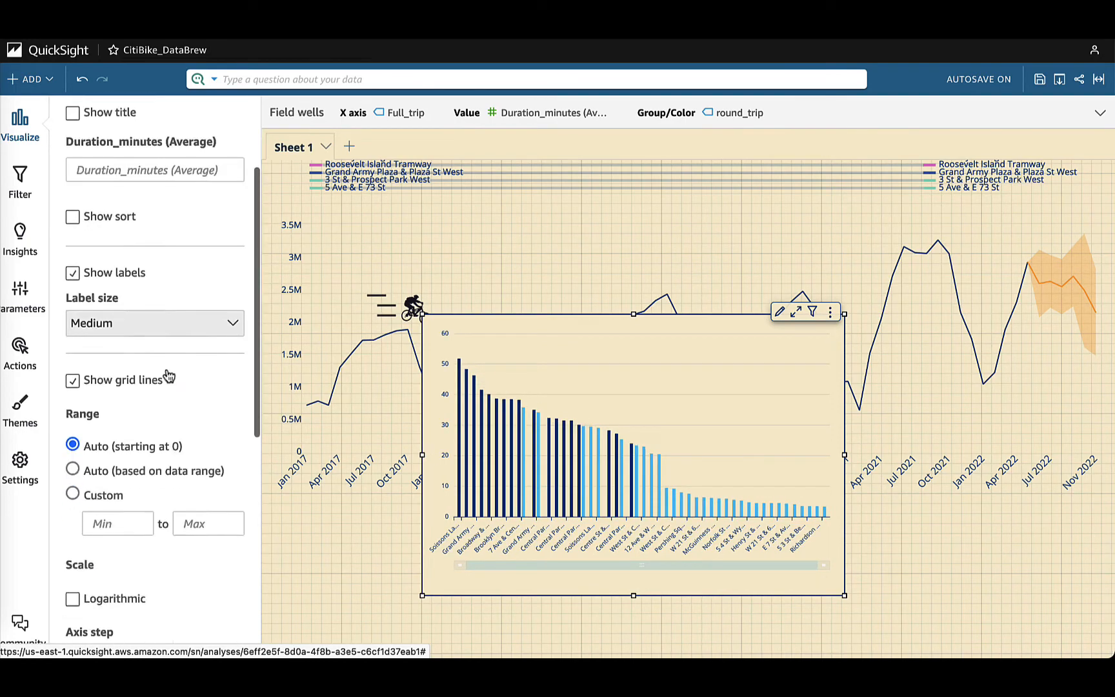
pyautogui.scroll(-3)
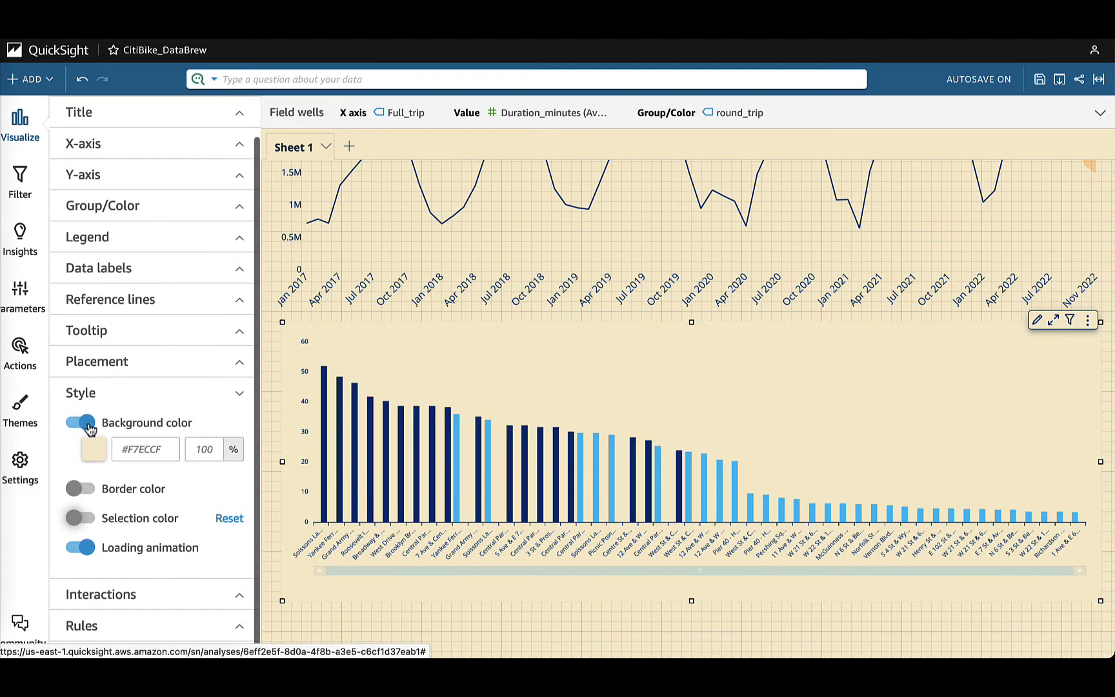
pyautogui.click(30, 79)
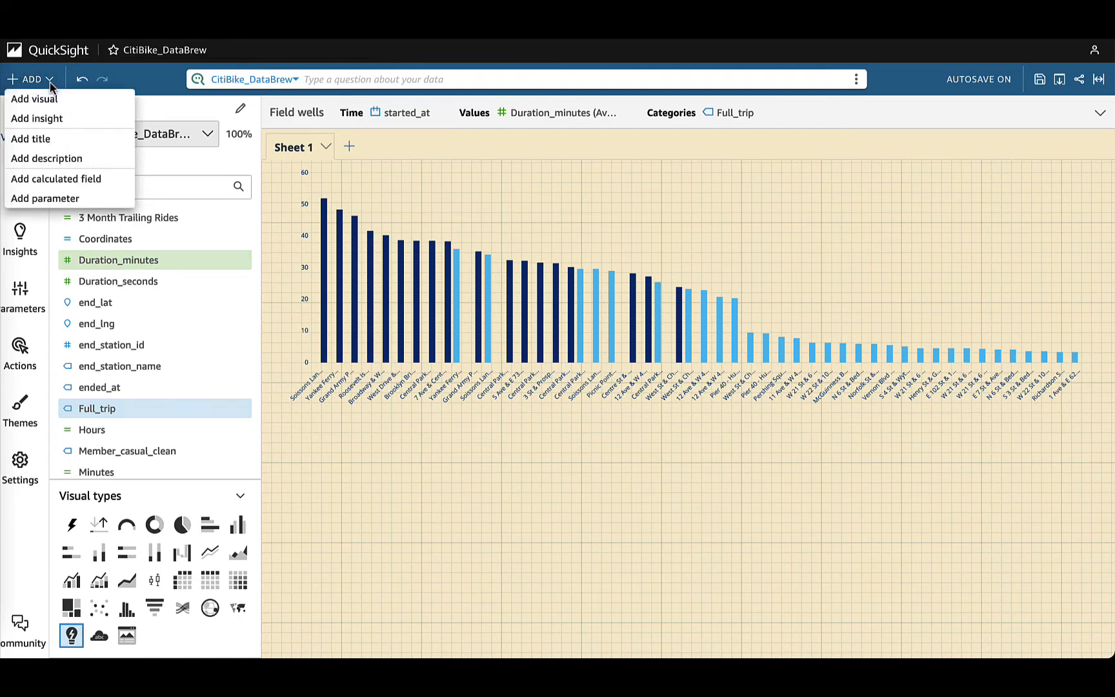
# - Choose Anomaly detection as the insight's computation type
pyautogui.click(38, 117)
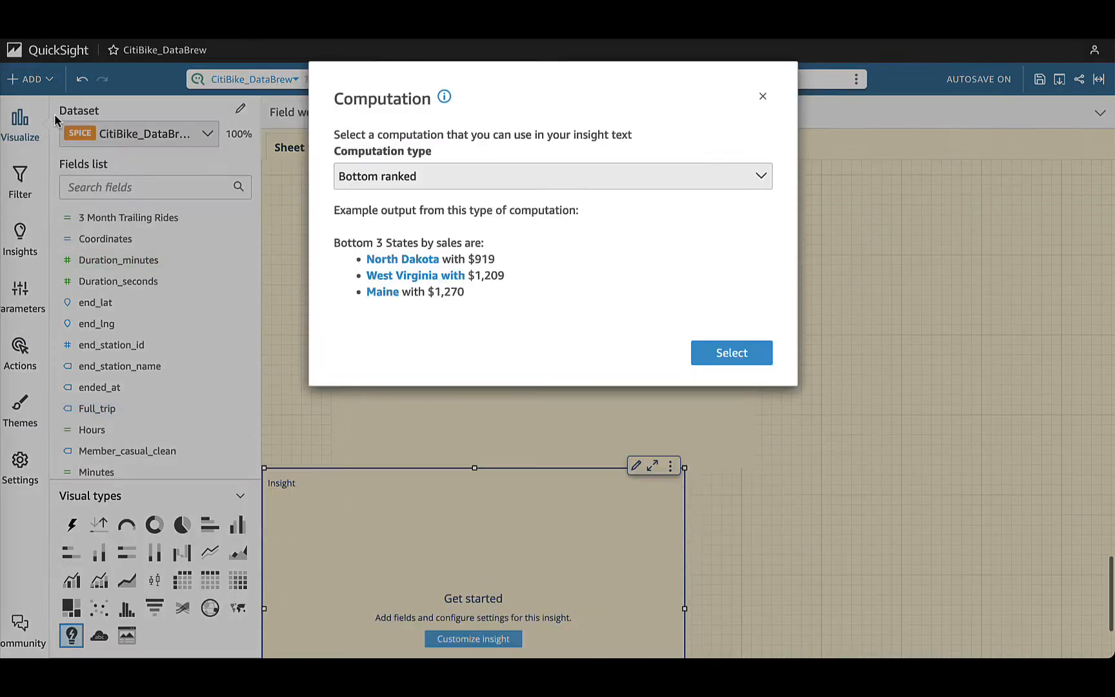
pyautogui.click(552, 175)
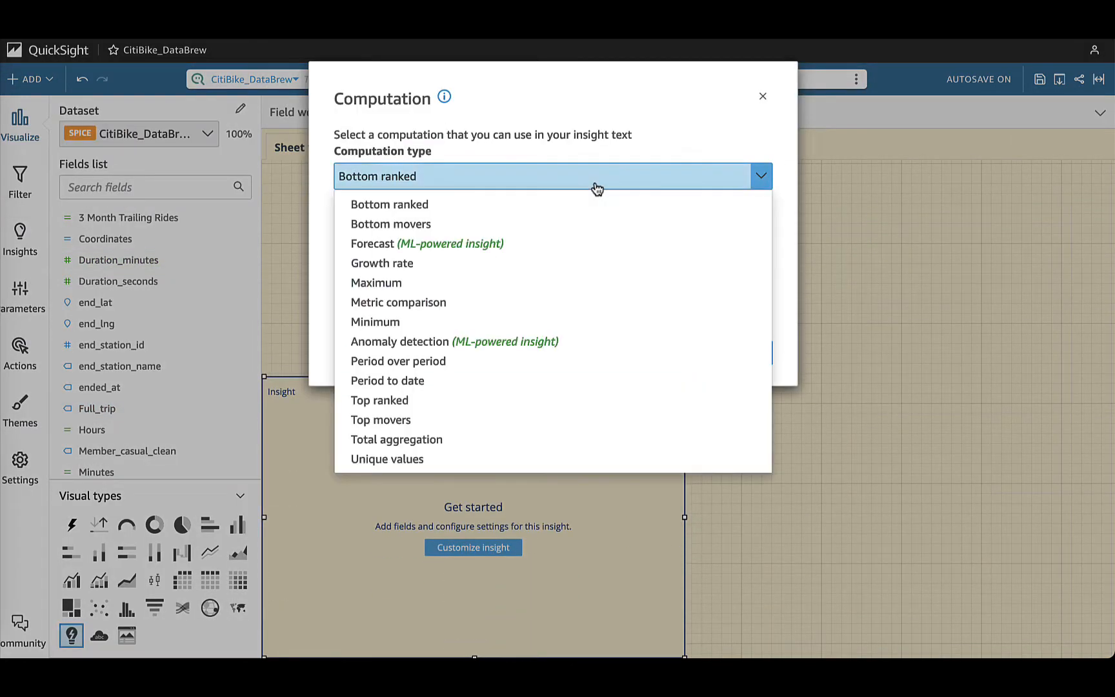
pyautogui.moveTo(466, 341)
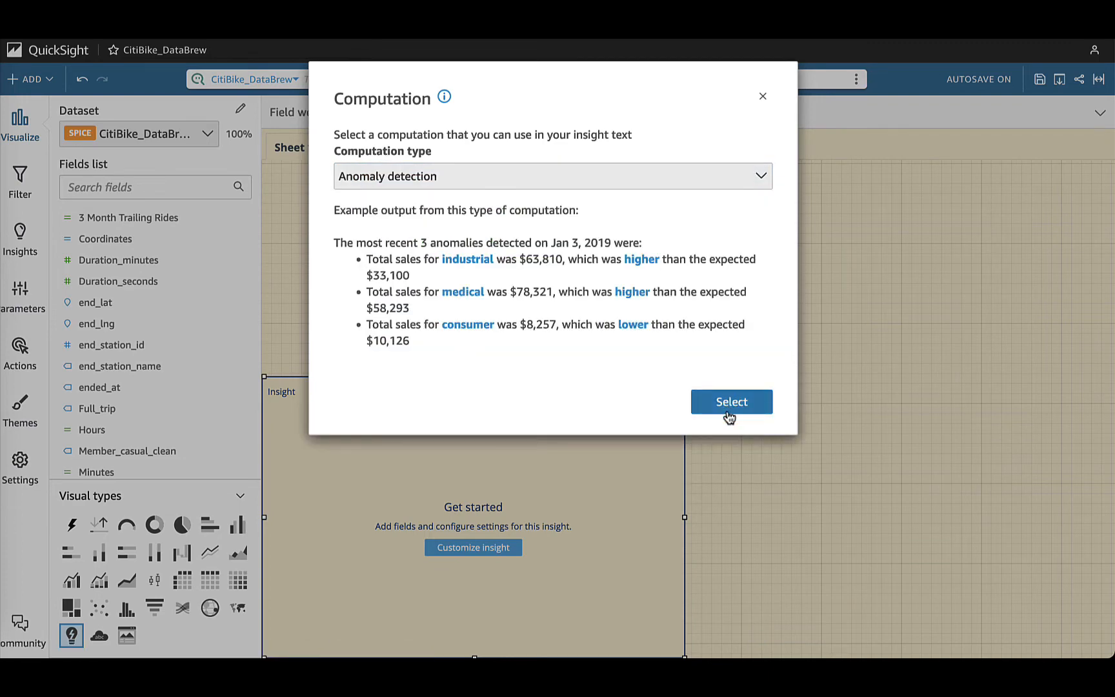
pyautogui.click(730, 401)
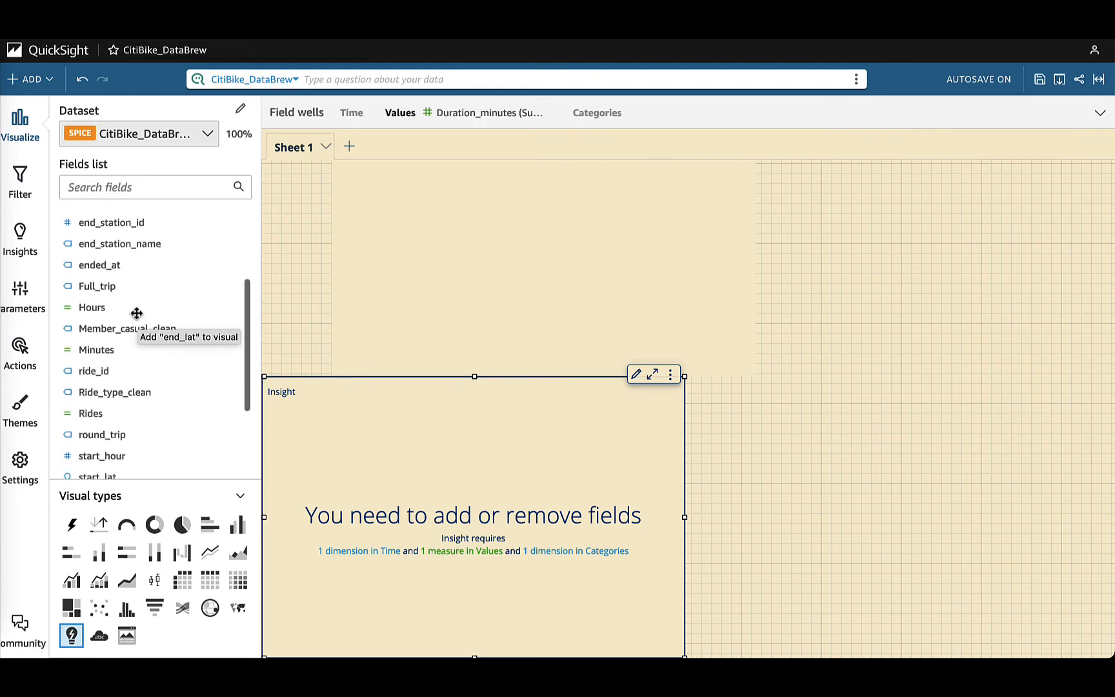
# - Add started_at as Time and Full_trip as Category, then begin setup
pyautogui.scroll(-3)
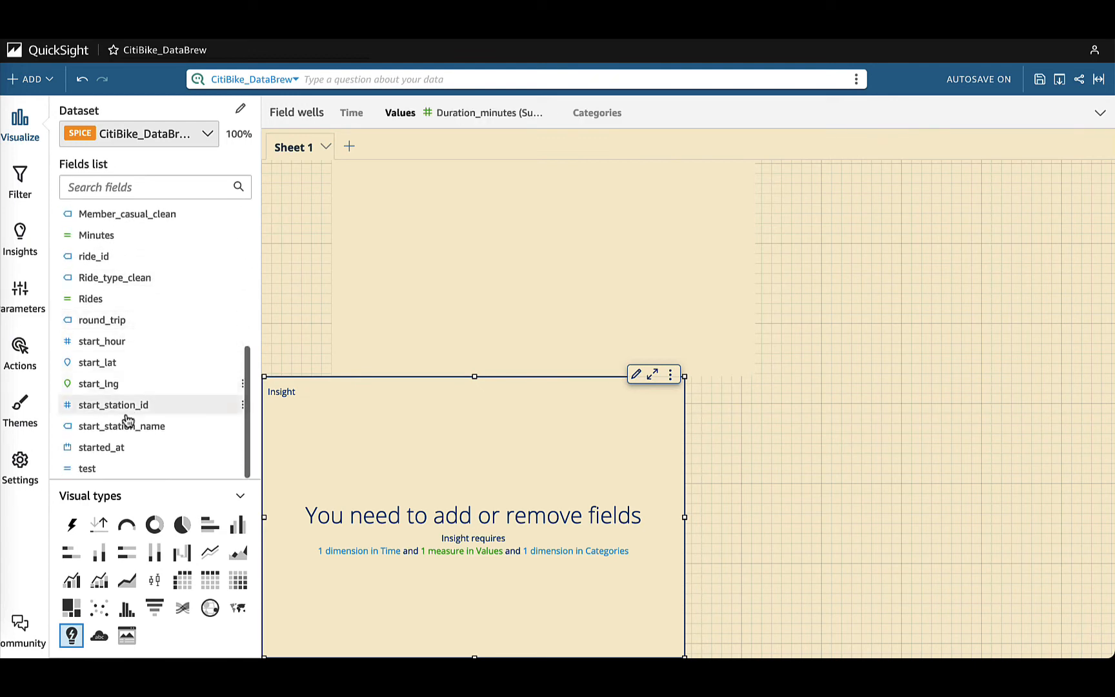
pyautogui.click(100, 446)
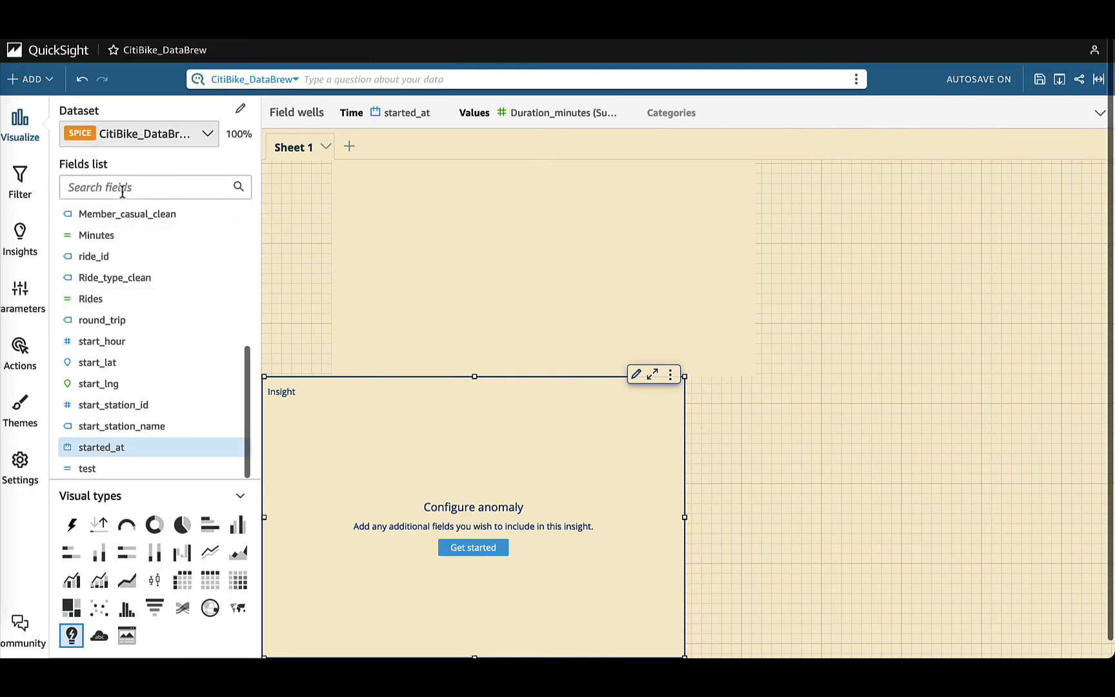
pyautogui.write('full')
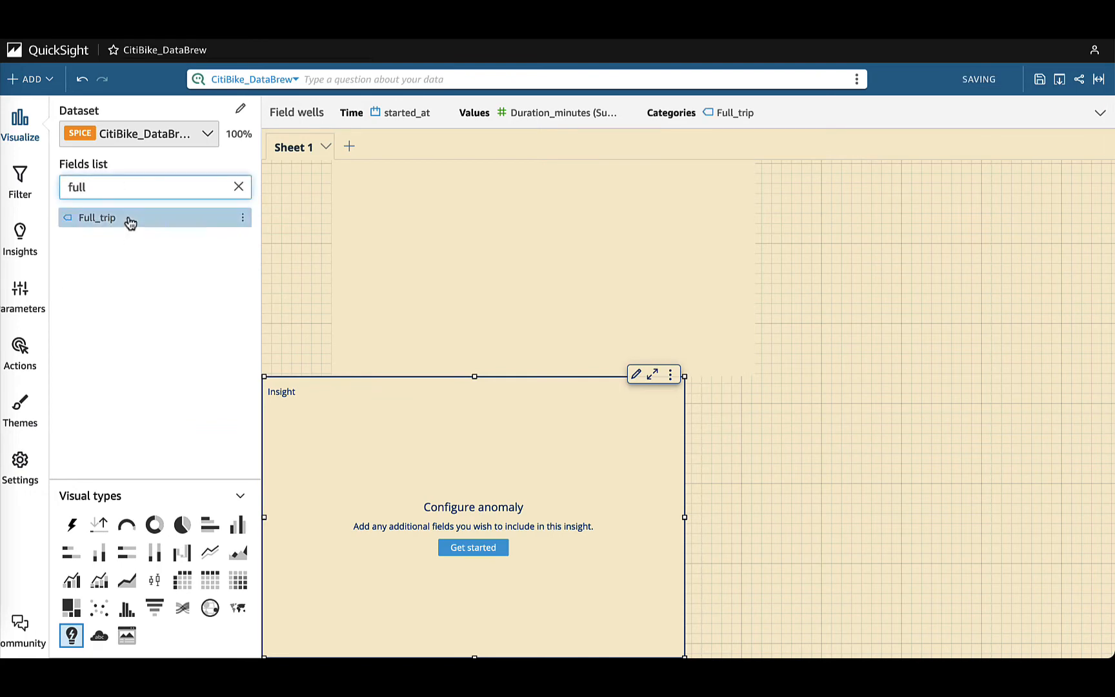
pyautogui.click(20, 182)
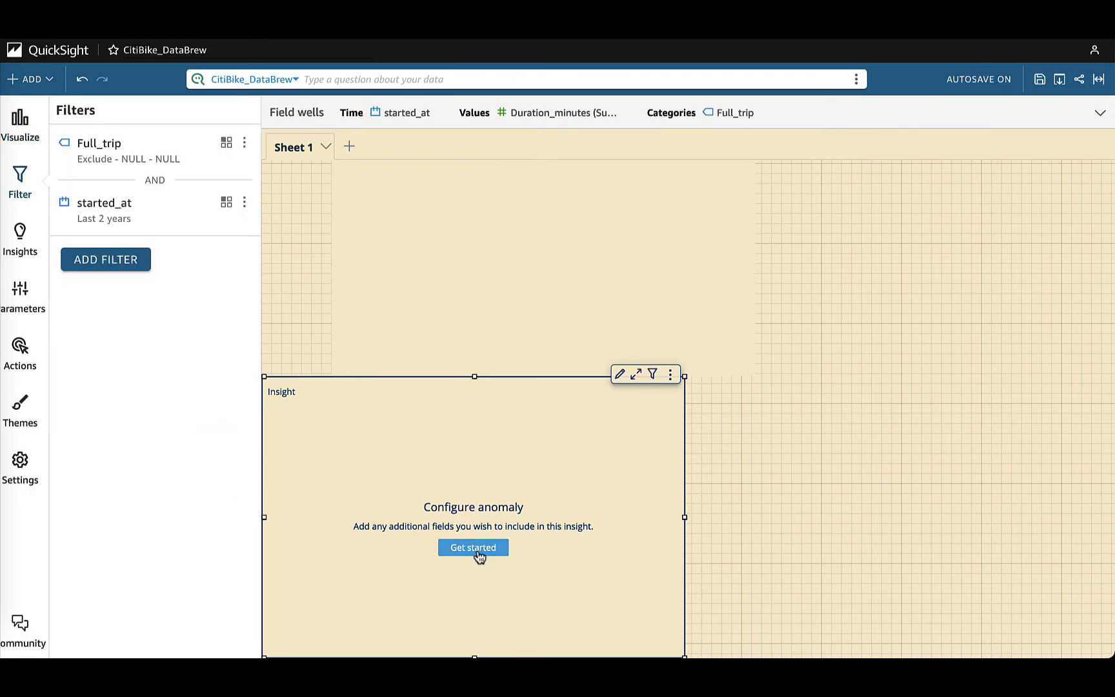
pyautogui.click(472, 547)
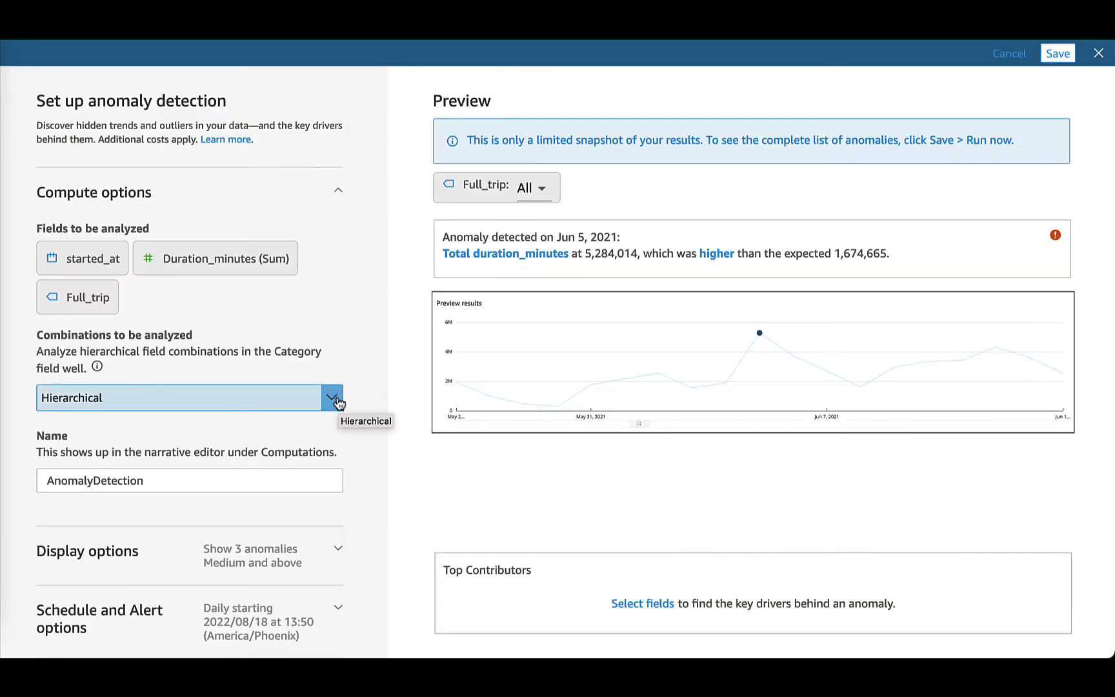
# - Name the computation FullTripAnomalies with direction Higher than expected
pyautogui.scroll(-3)
pyautogui.write('FullT')
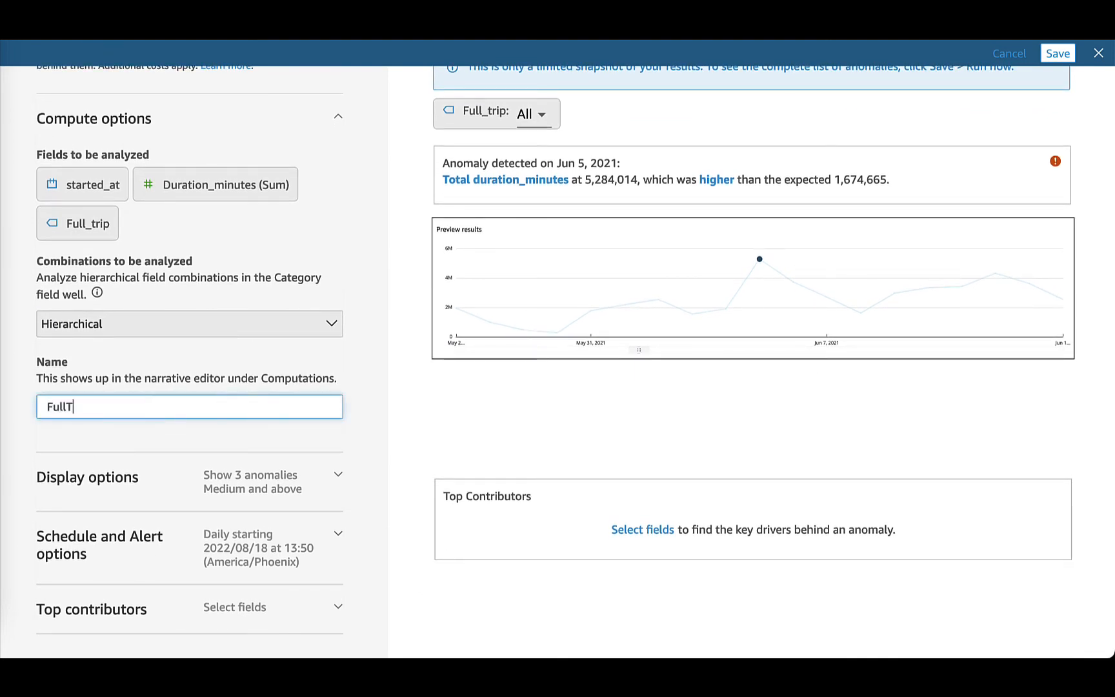
pyautogui.write('ripAn')
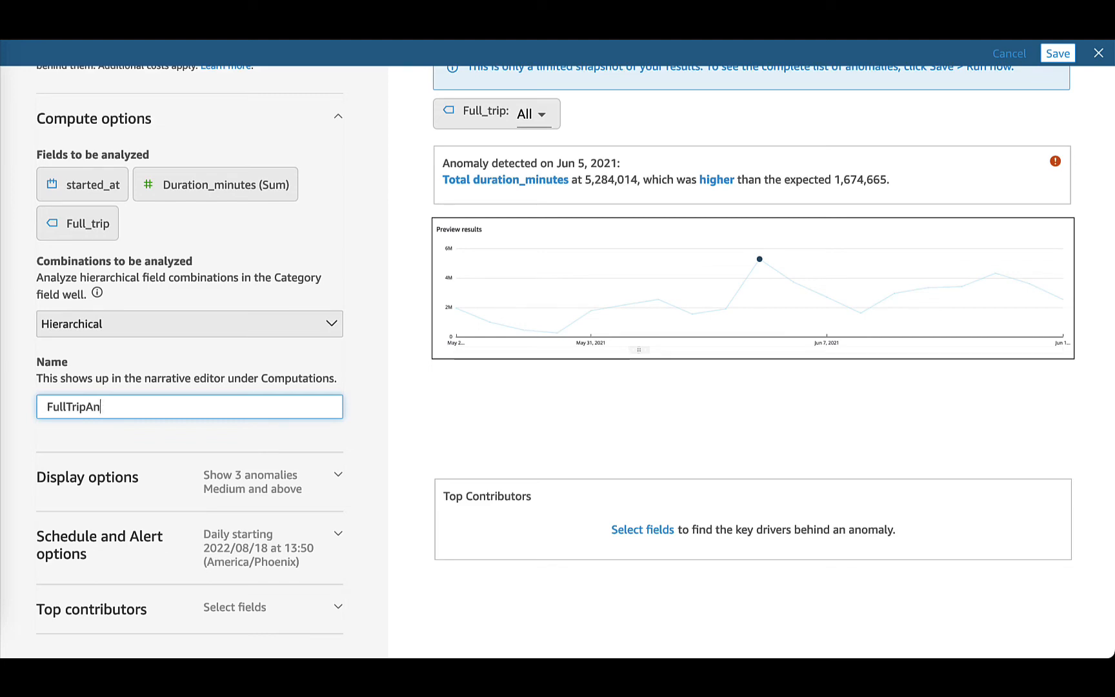
pyautogui.write('omalies')
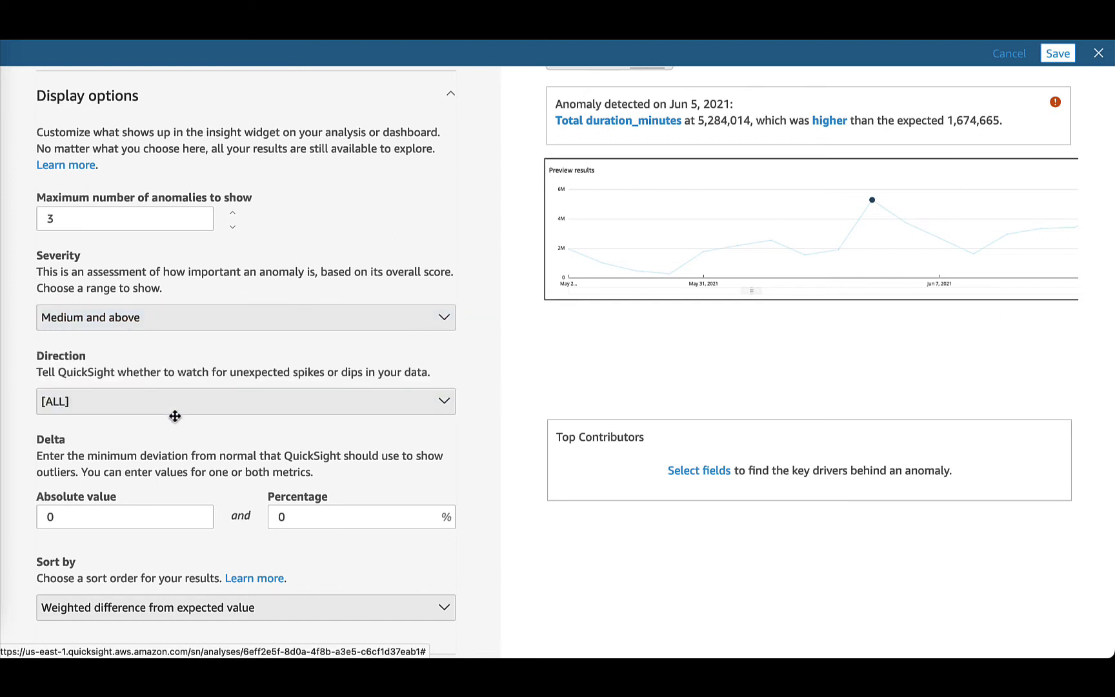
pyautogui.click(245, 402)
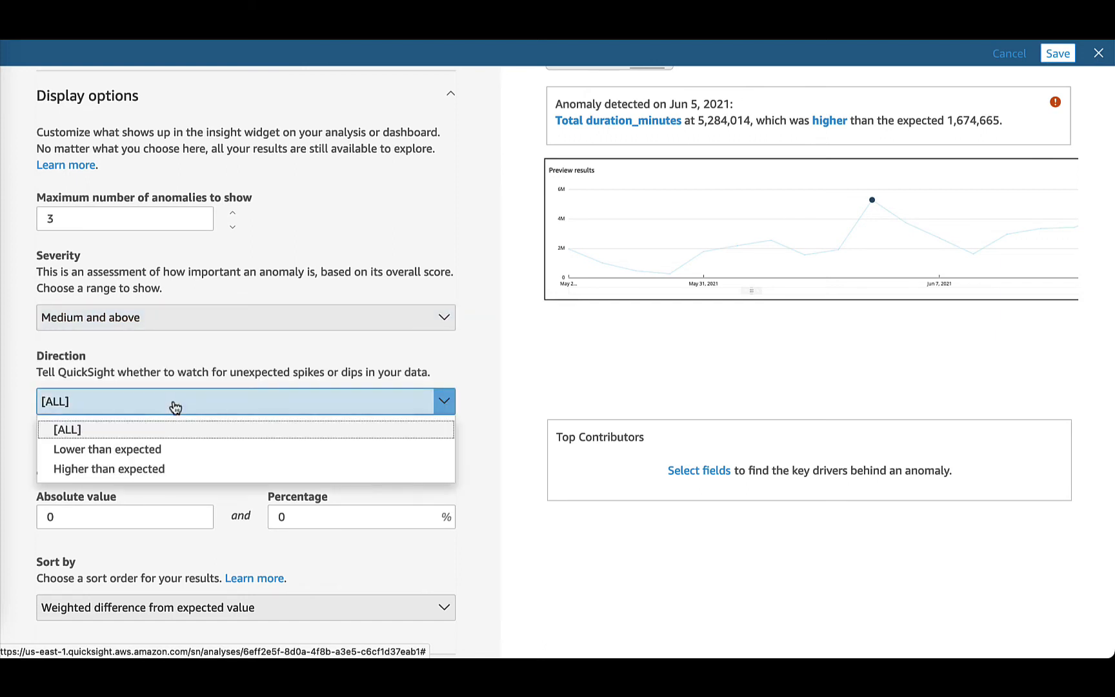
pyautogui.click(108, 469)
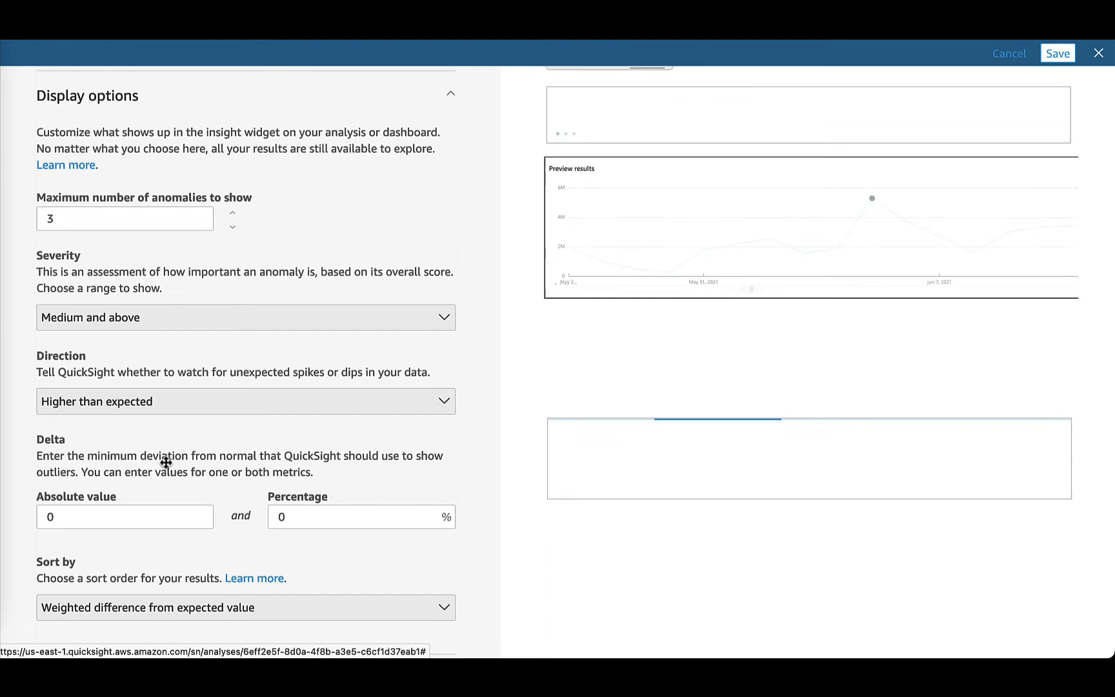
# - Select end_station_name, Ride_type_clean and round_trip as top contributors
pyautogui.scroll(-3)
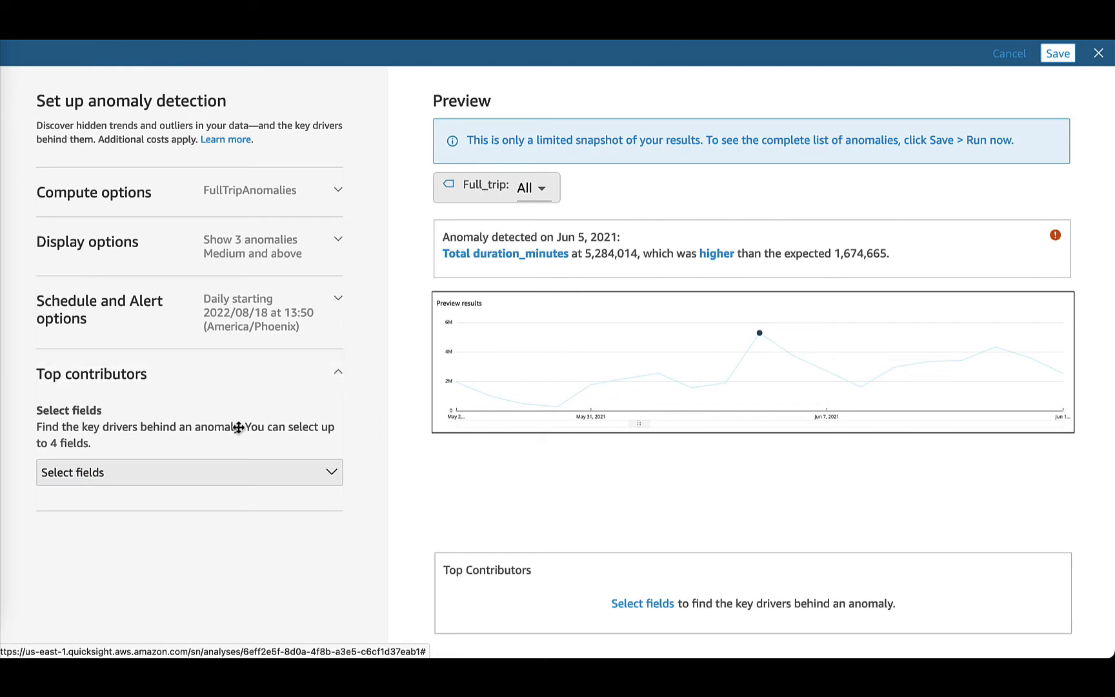
pyautogui.click(190, 473)
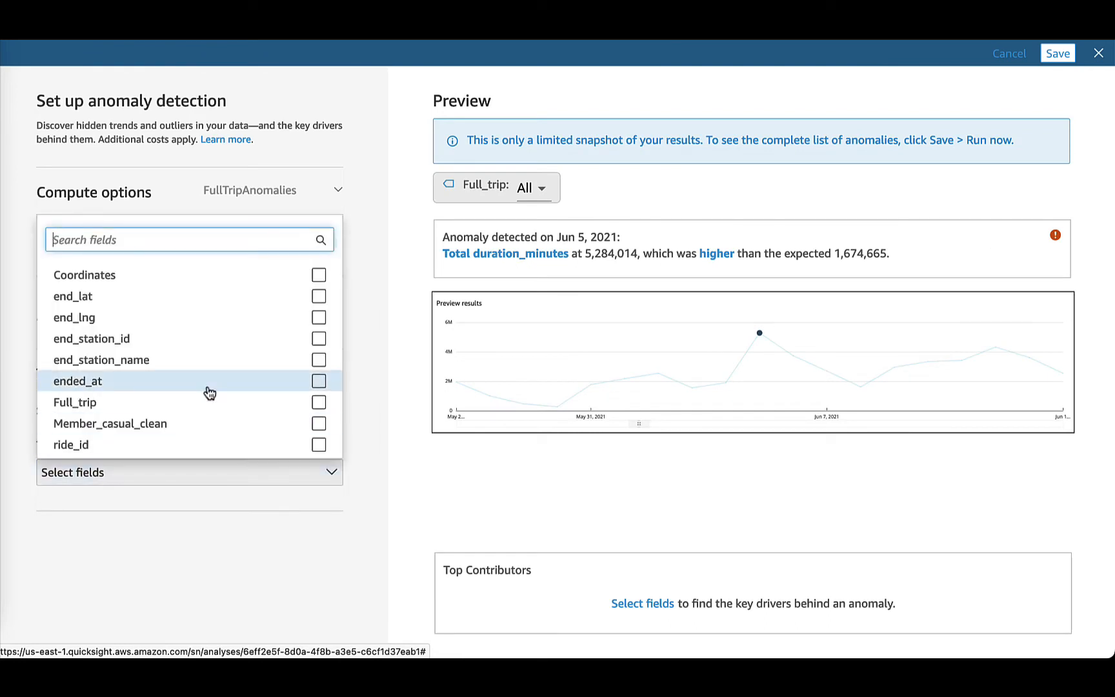
pyautogui.click(318, 360)
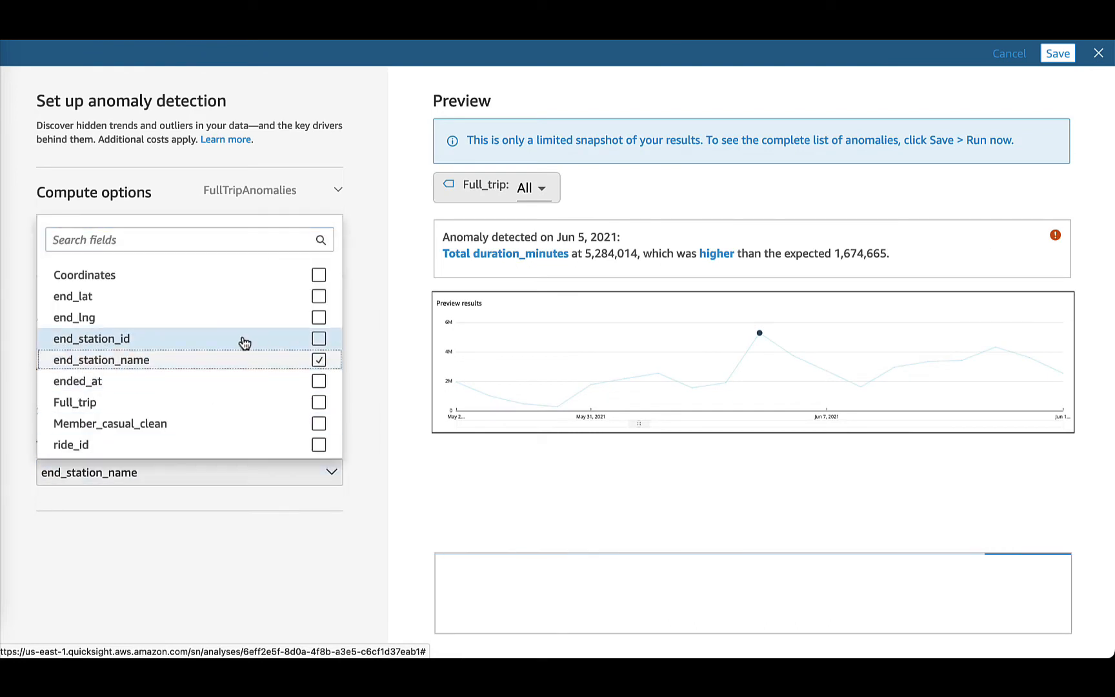
pyautogui.scroll(-3)
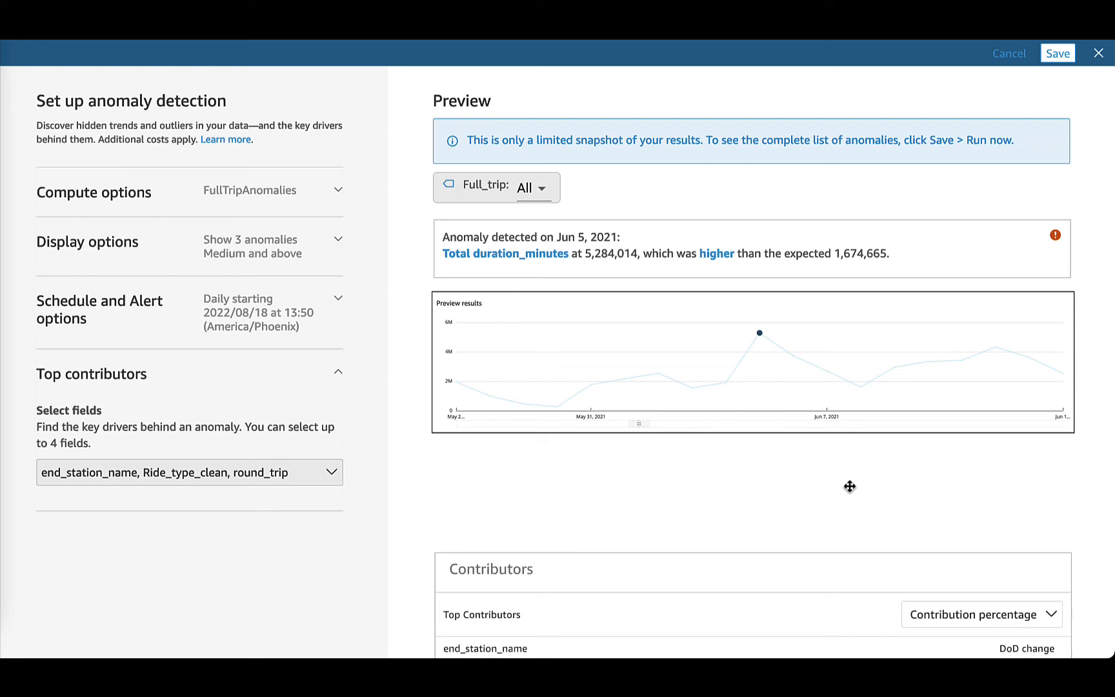
pyautogui.scroll(-3)
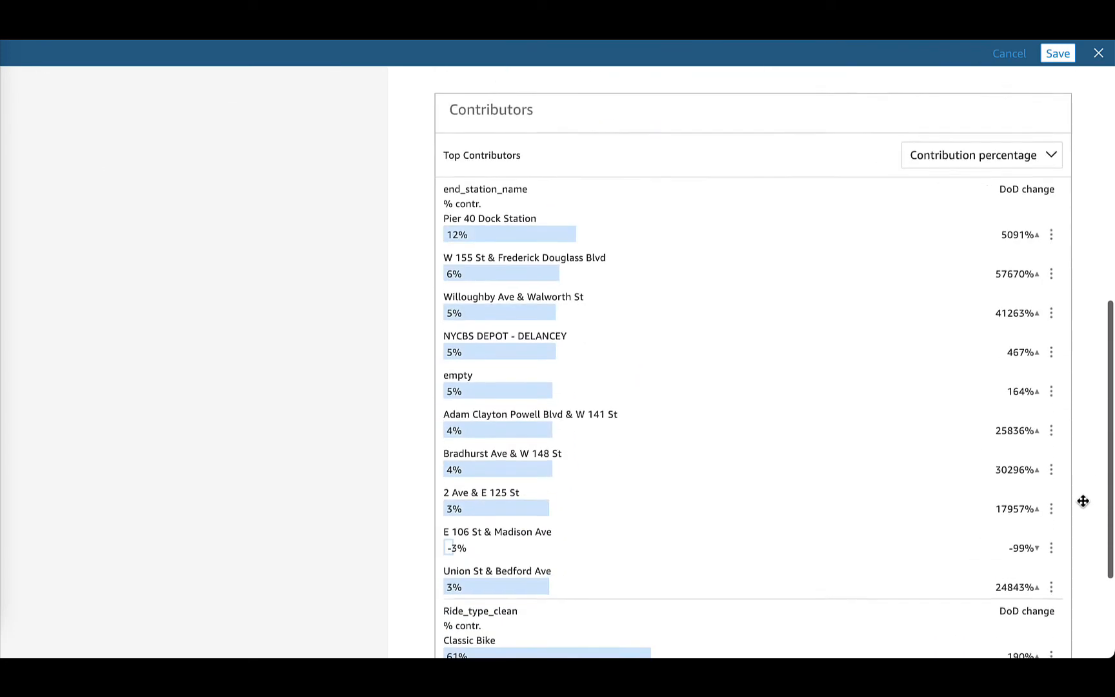
pyautogui.scroll(-3)
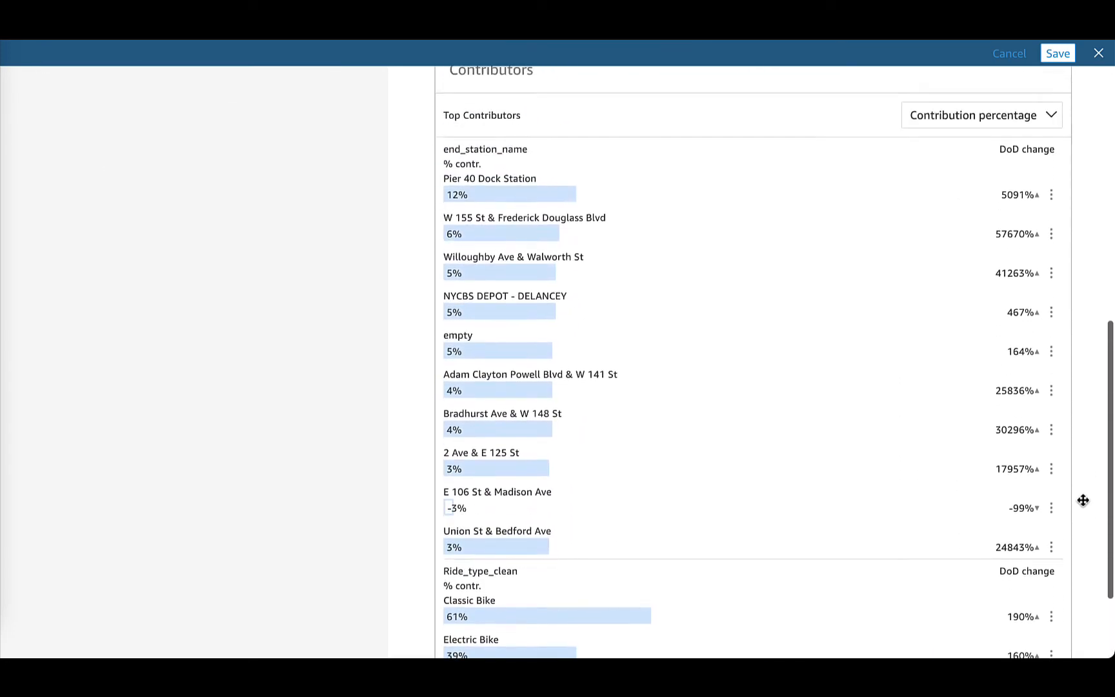
pyautogui.scroll(3)
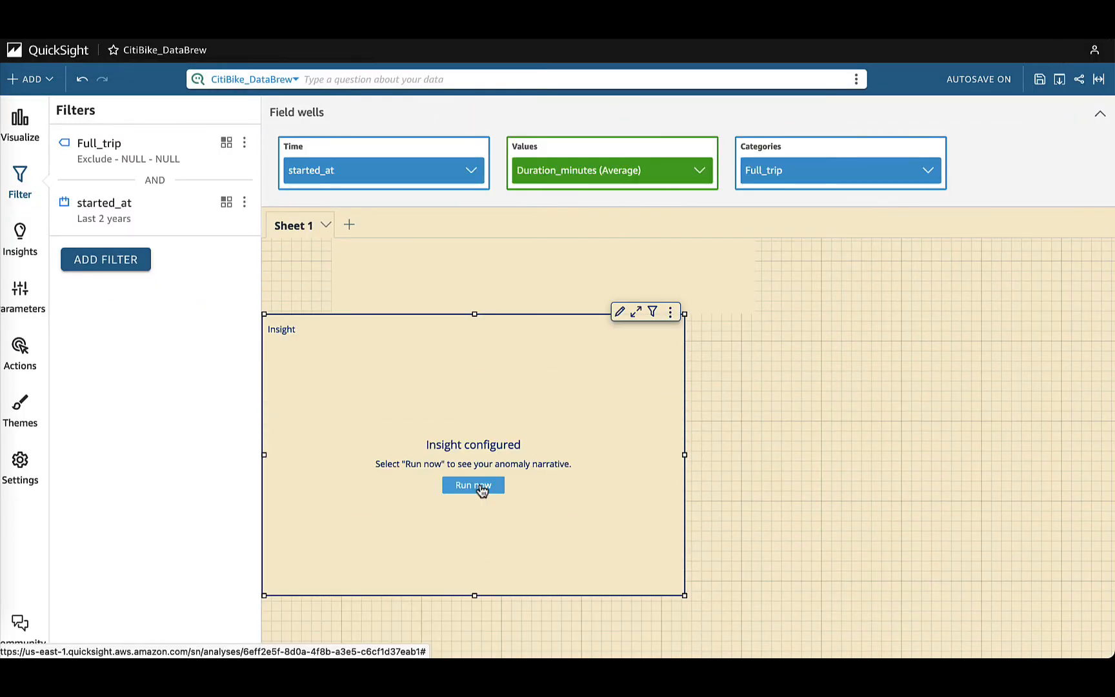
# - Run the FullTripAnomalies analysis now and go back to the CitiBike dashboard
pyautogui.click(472, 485)
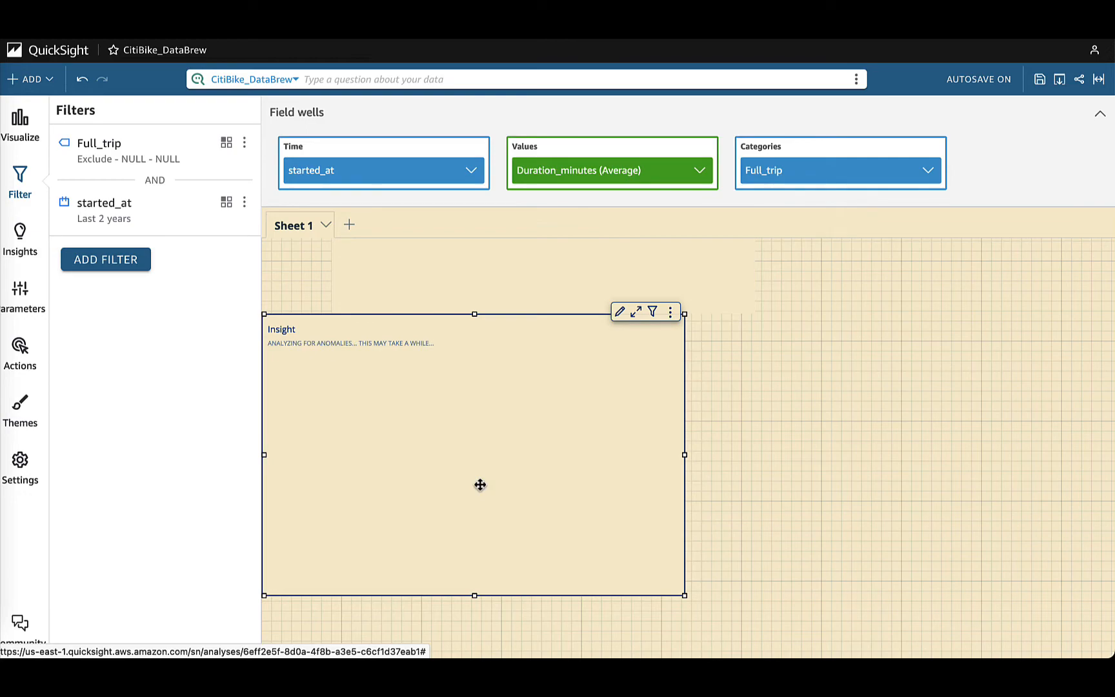
pyautogui.click(20, 121)
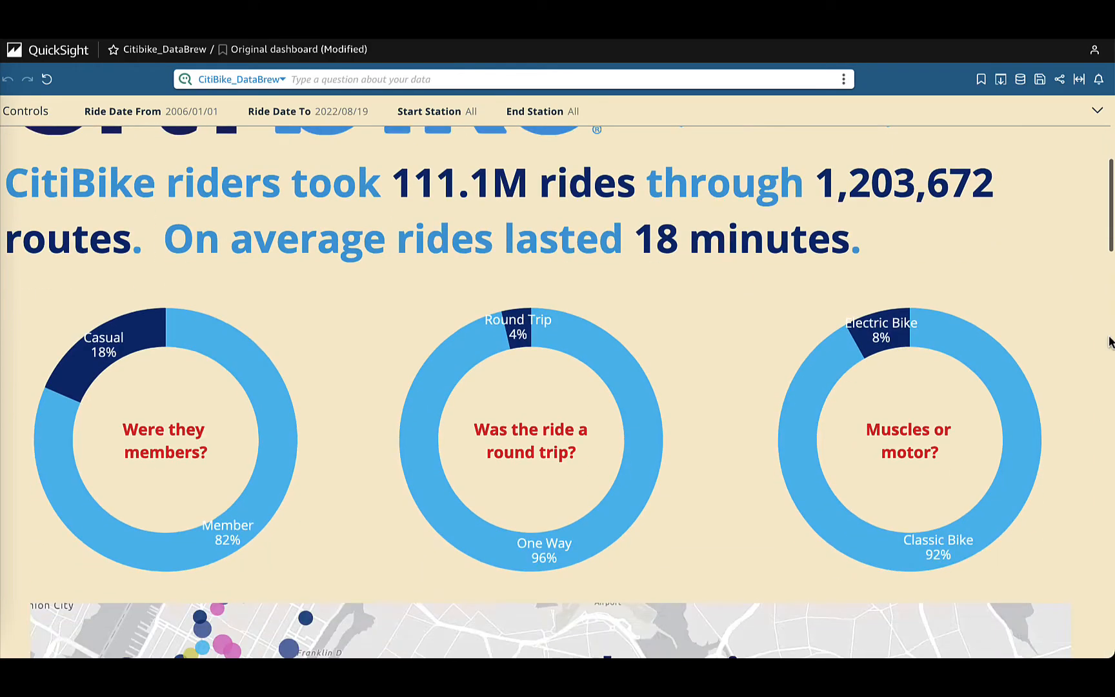
# - Review the dashboard's anomaly narrative and open Explore anomalies
pyautogui.scroll(-3)
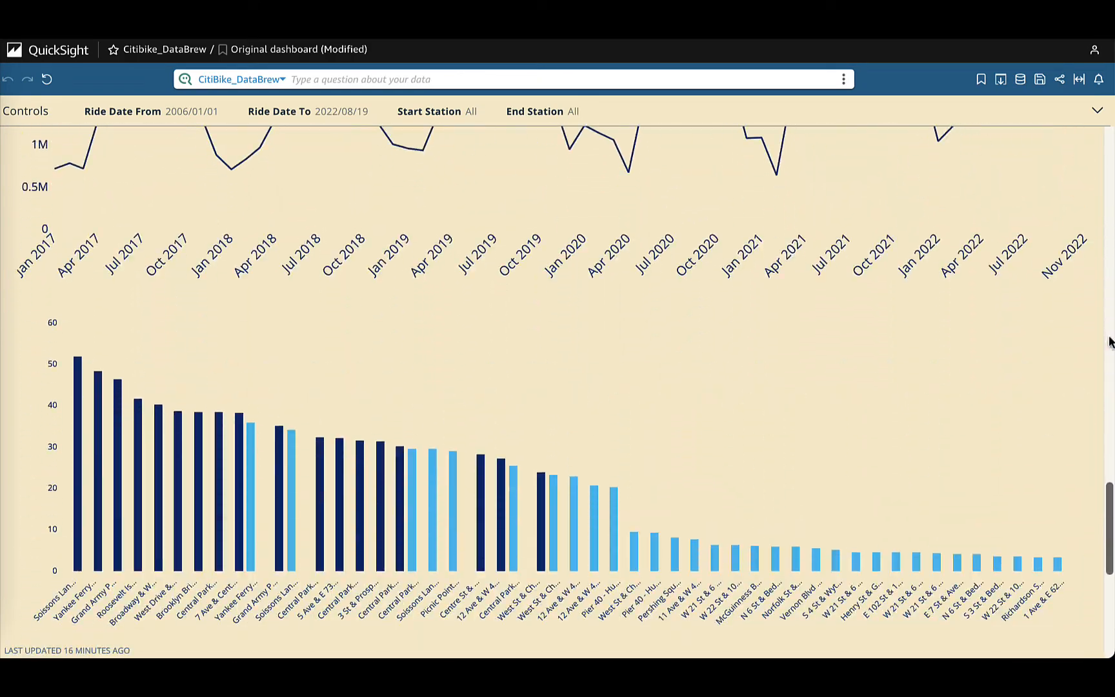
pyautogui.scroll(-3)
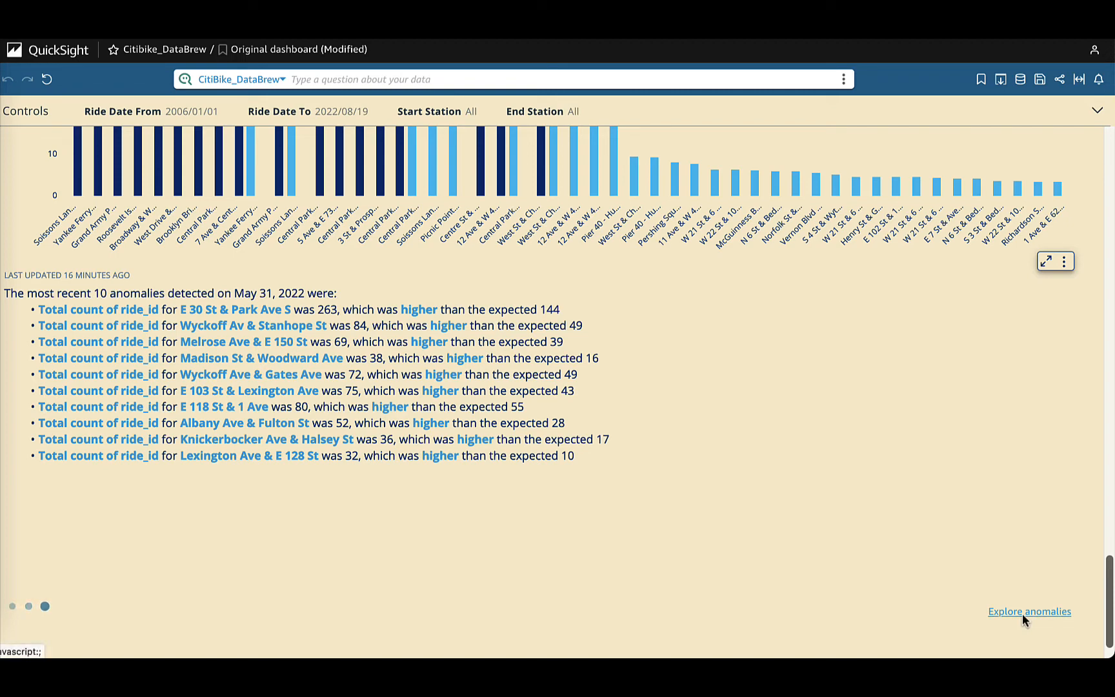
pyautogui.click(12, 605)
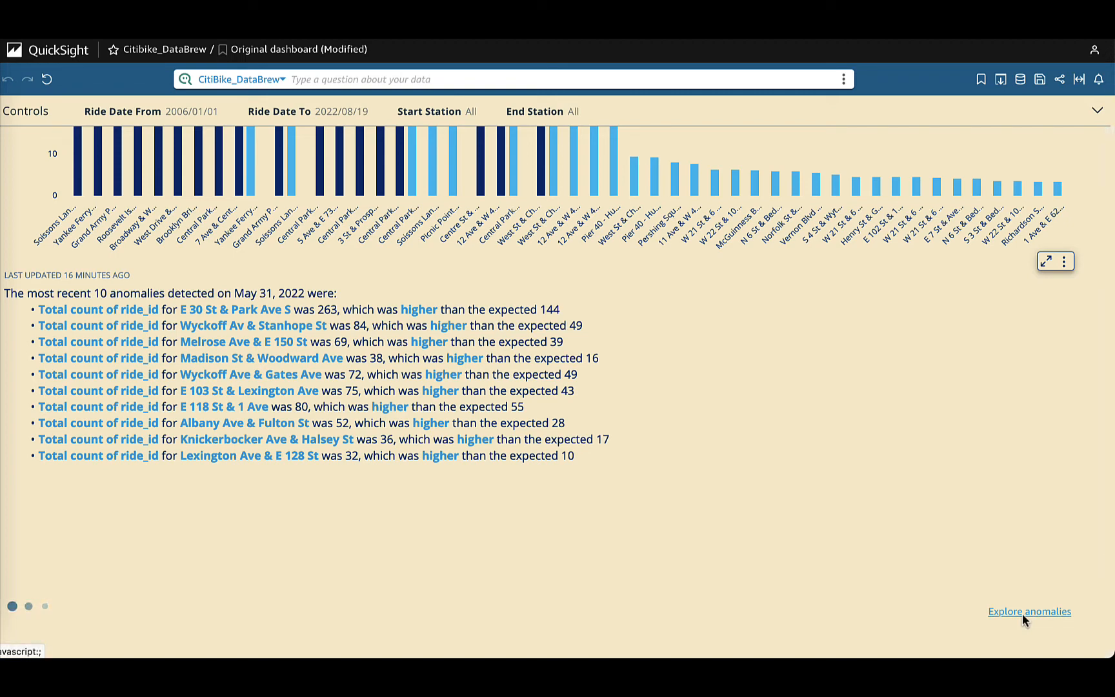
pyautogui.click(1029, 610)
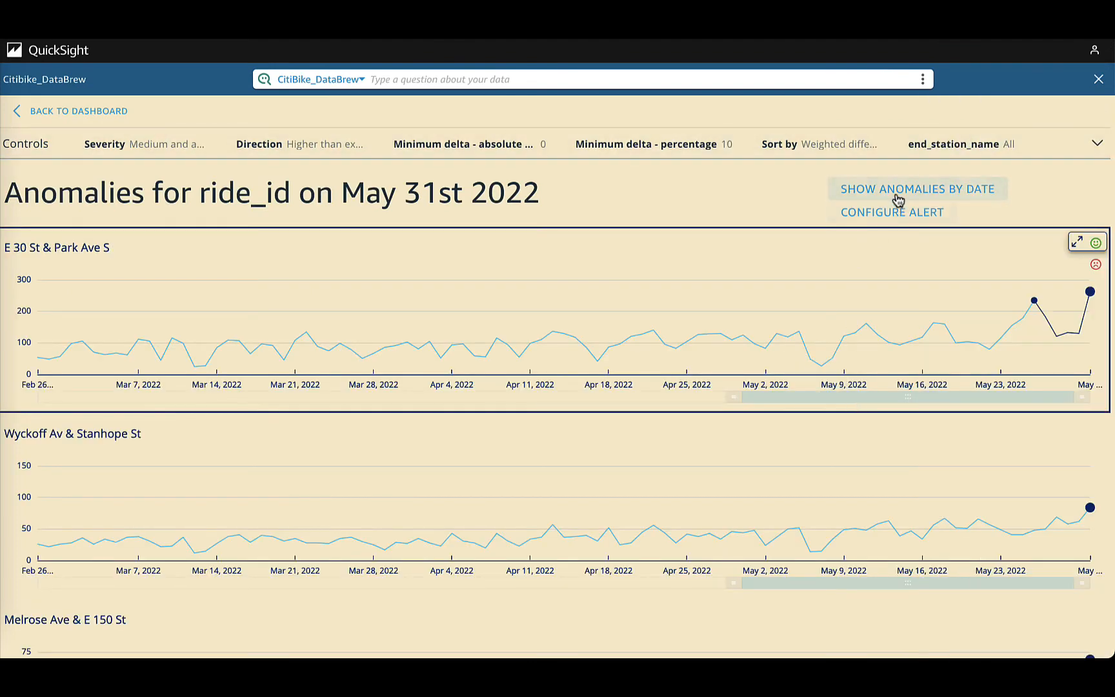
# - Analyze start_station_name and start_hour contributors to the May 30 Pier 40 ride jump
pyautogui.click(916, 188)
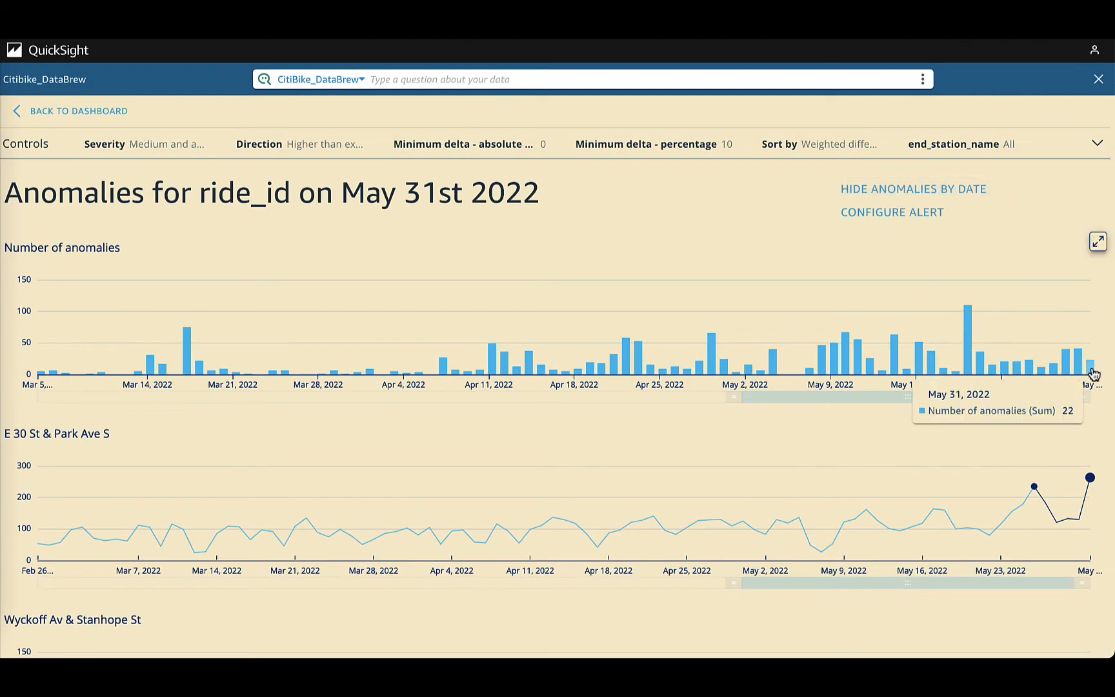
pyautogui.moveTo(1078, 375)
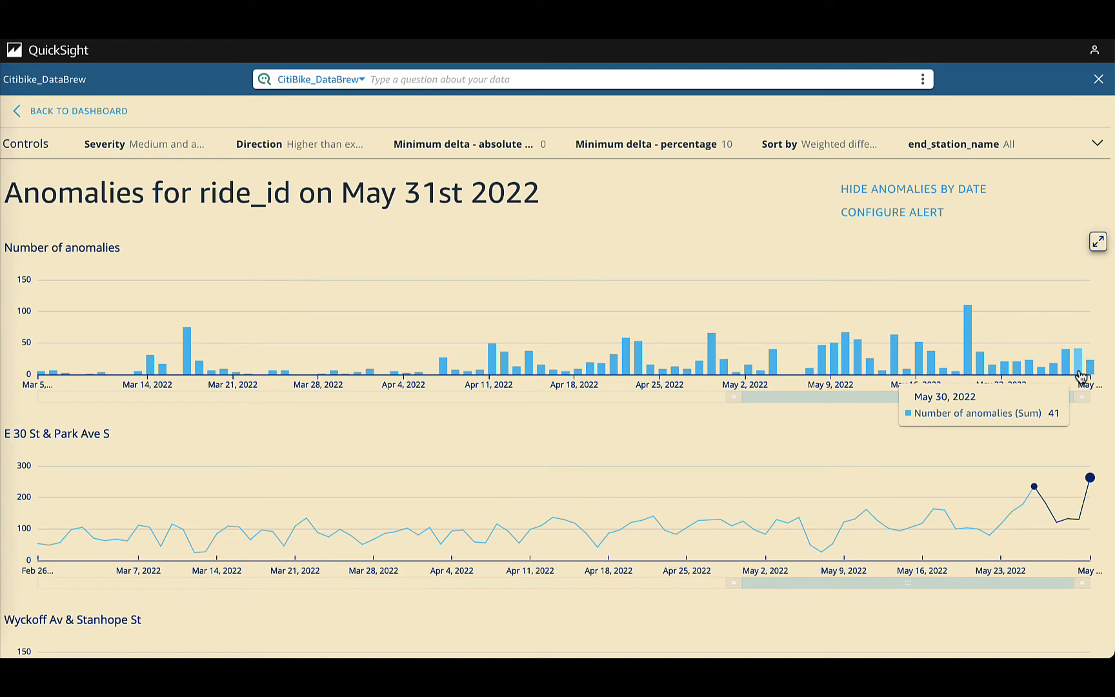
pyautogui.click(1079, 375)
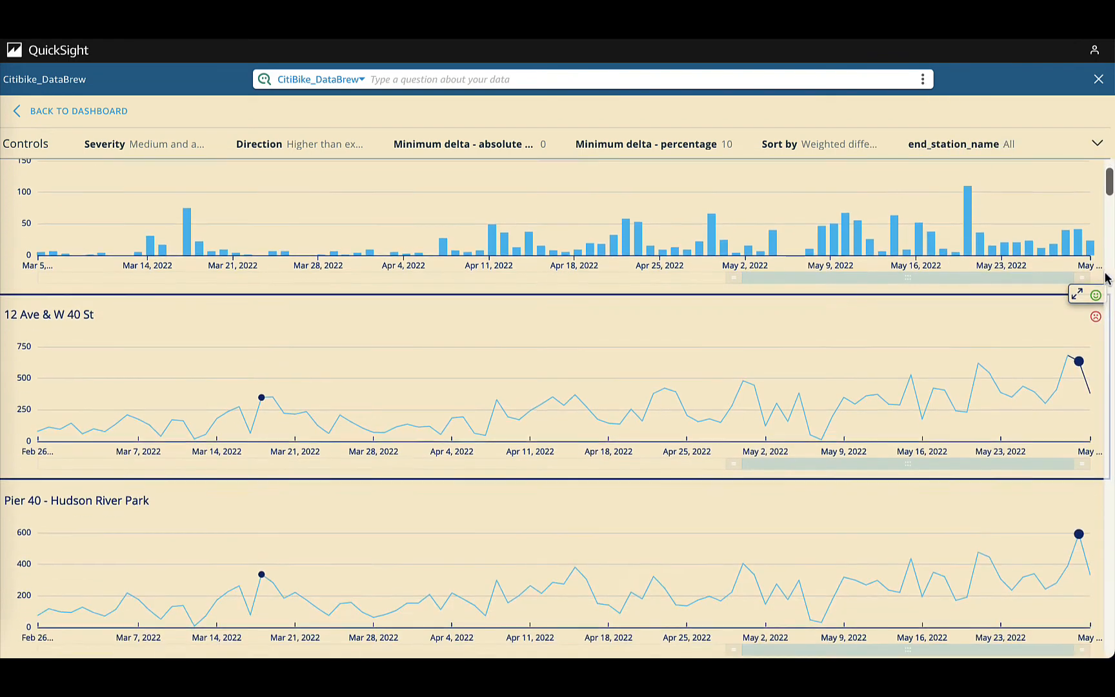
pyautogui.scroll(-3)
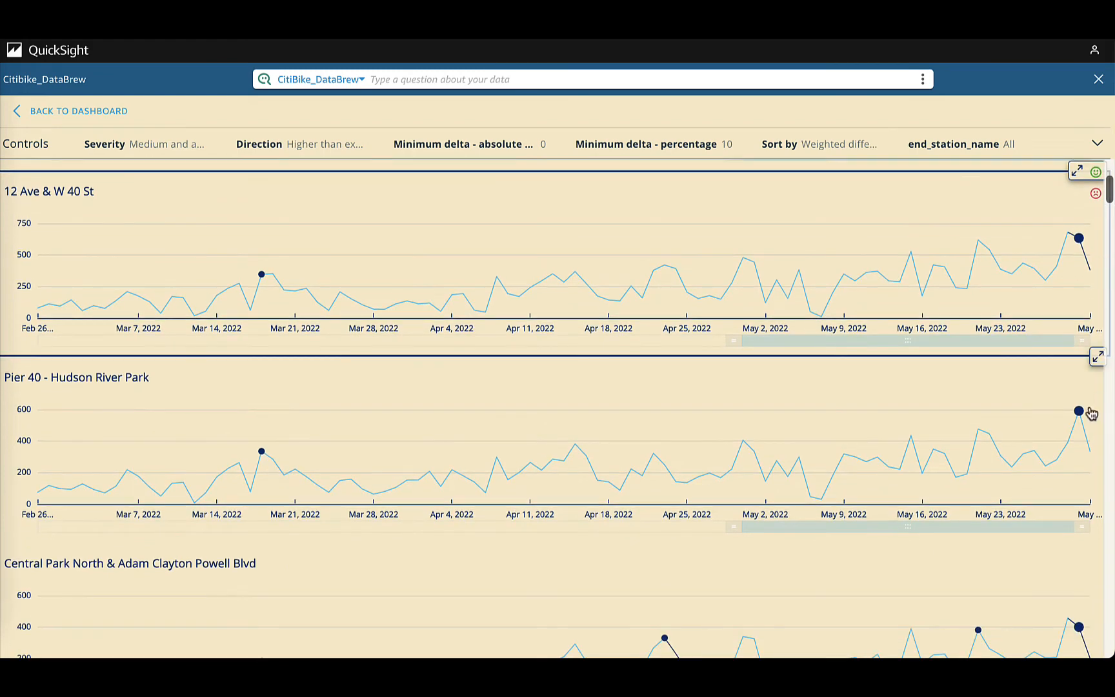
pyautogui.moveTo(1080, 413)
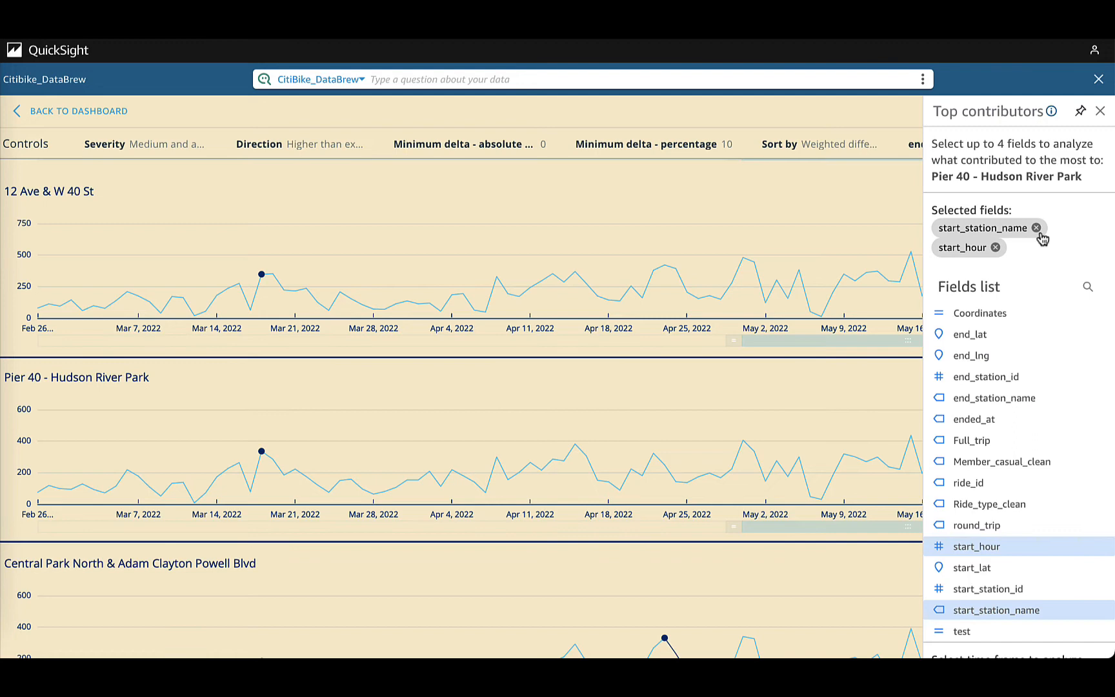
pyautogui.moveTo(1109, 266)
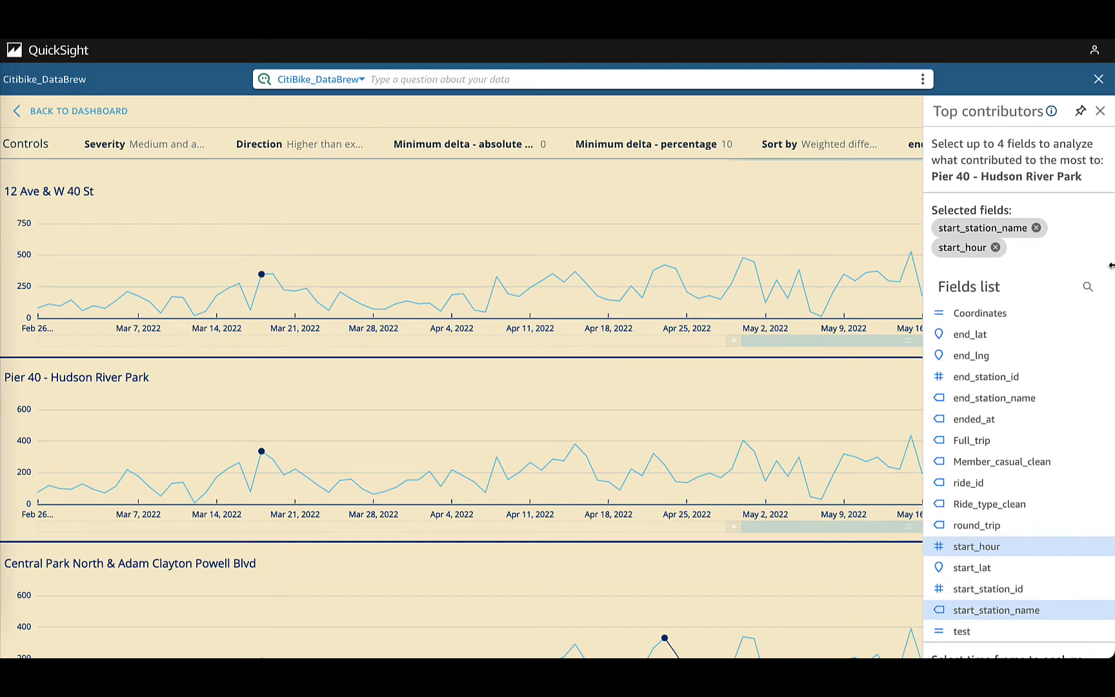
pyautogui.scroll(-3)
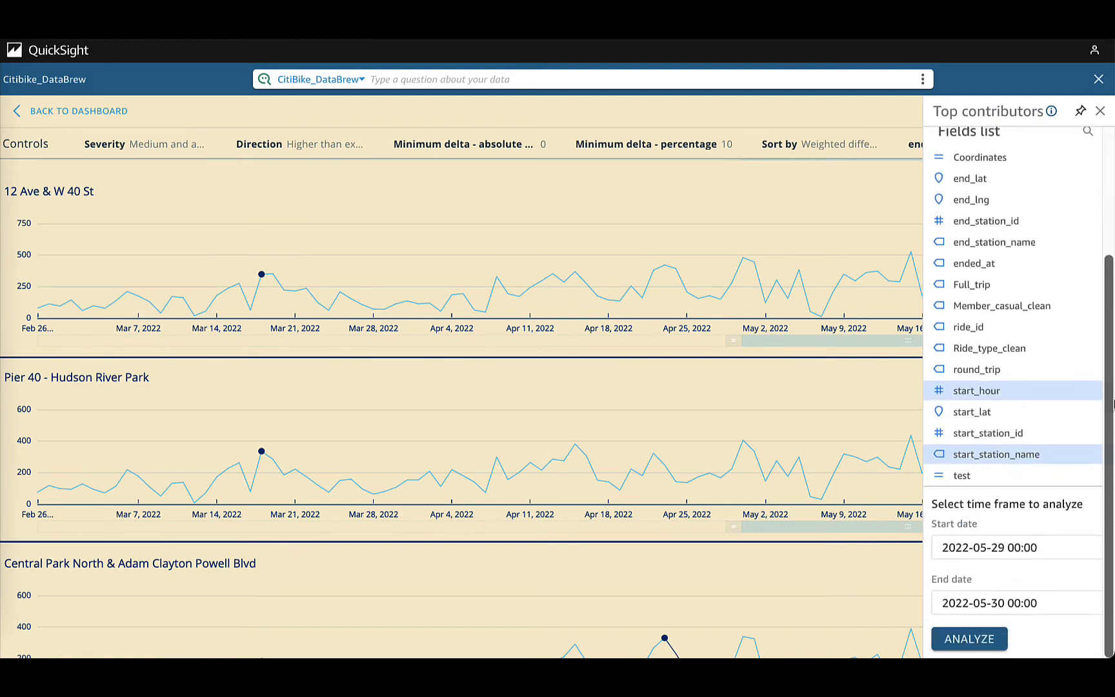
pyautogui.click(968, 638)
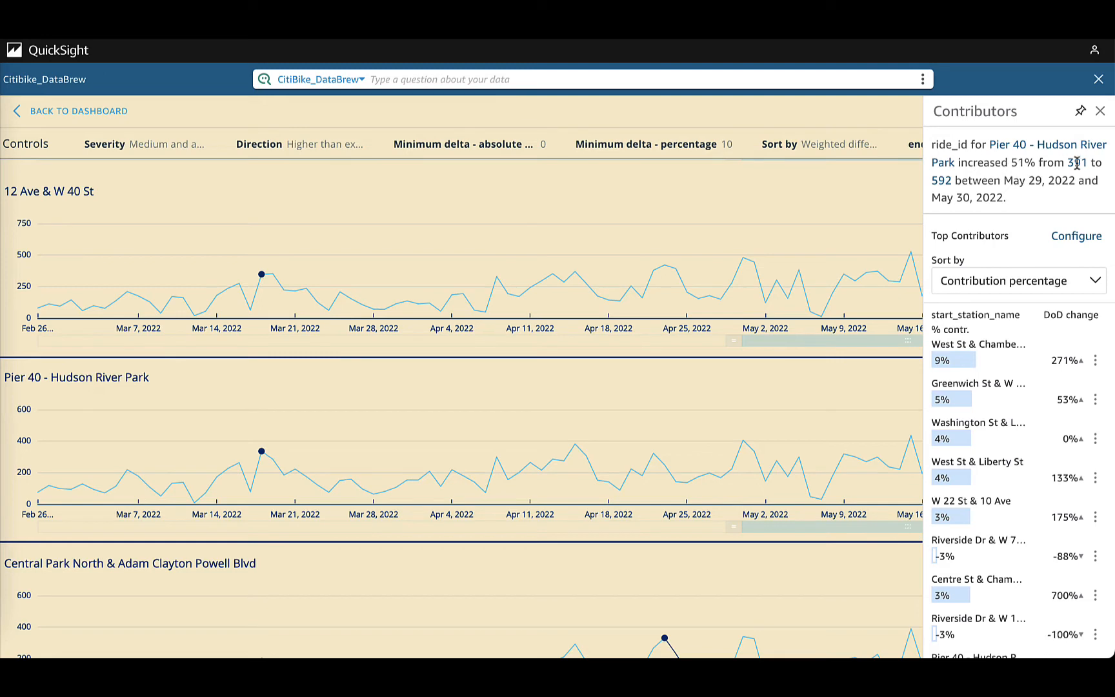
pyautogui.moveTo(1046, 204)
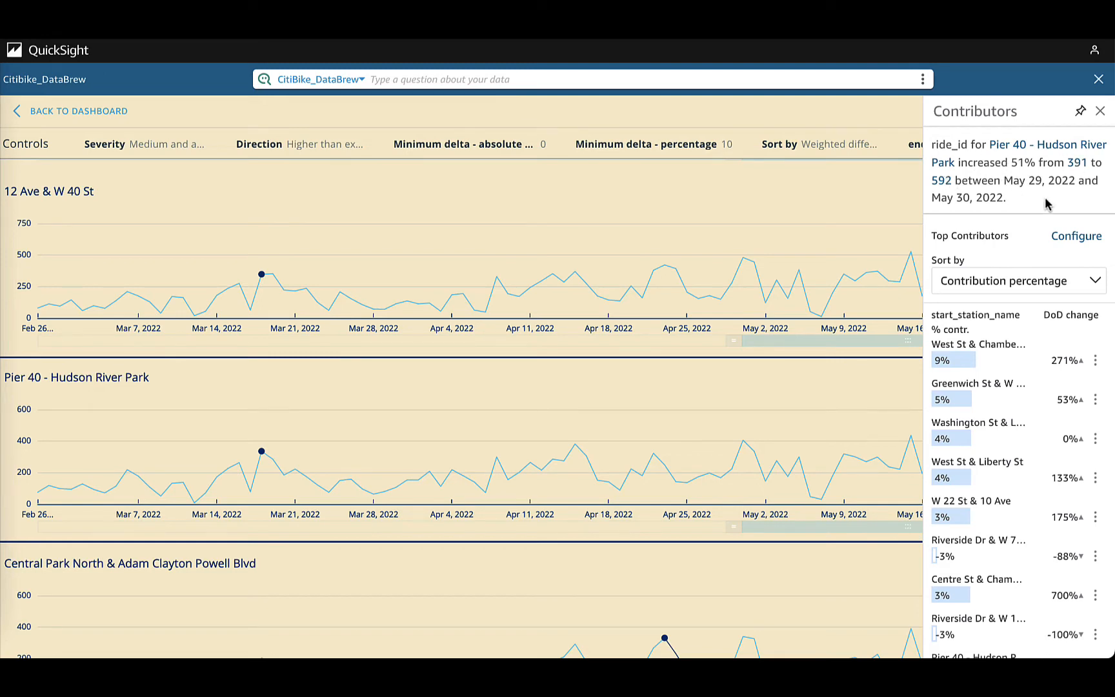
# - Close the contributor results and return to the dashboard
pyautogui.click(1099, 111)
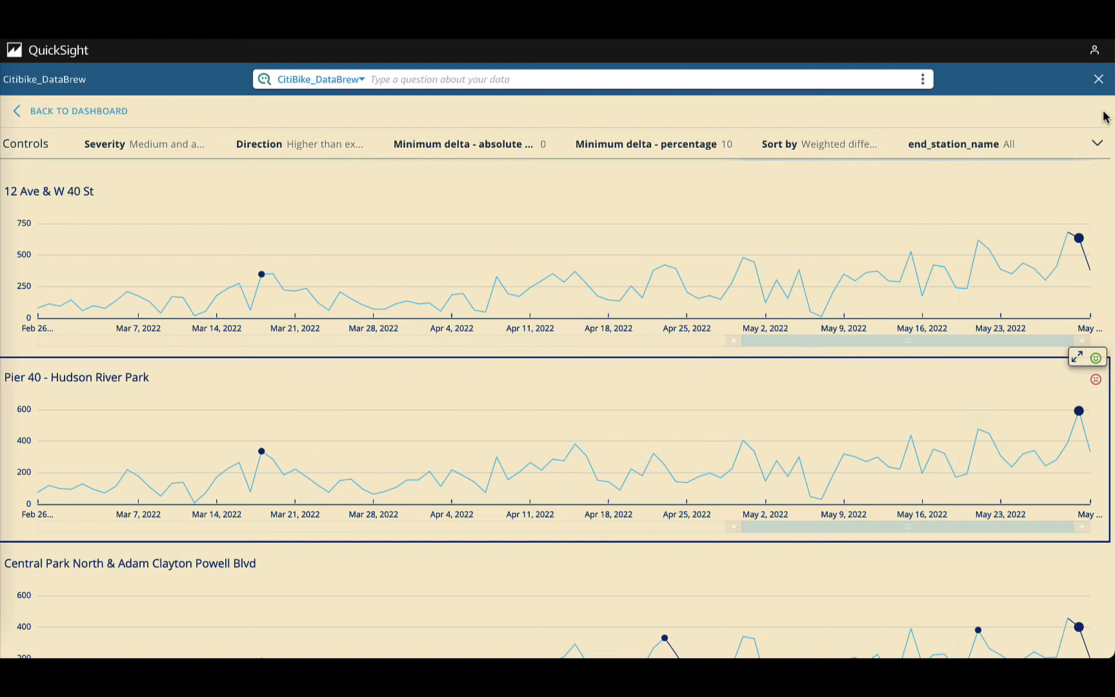
pyautogui.click(79, 111)
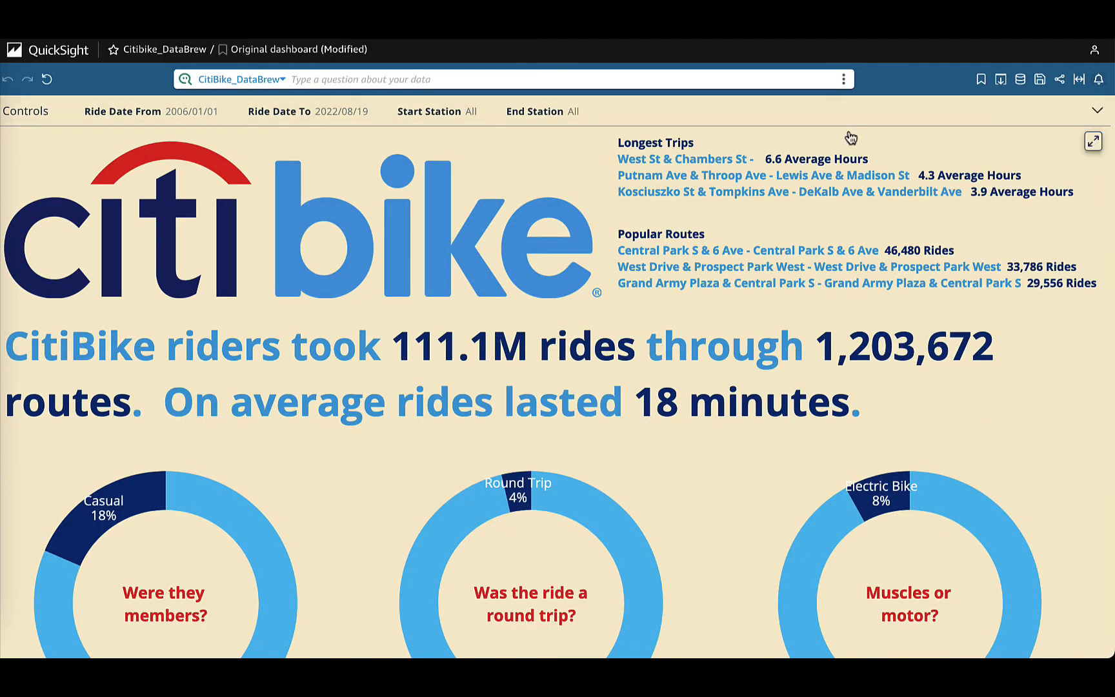
# - Set Ride Date From and To to 2022/05/30 and End Station to Pier 40 - Hudson River Park
pyautogui.click(1096, 110)
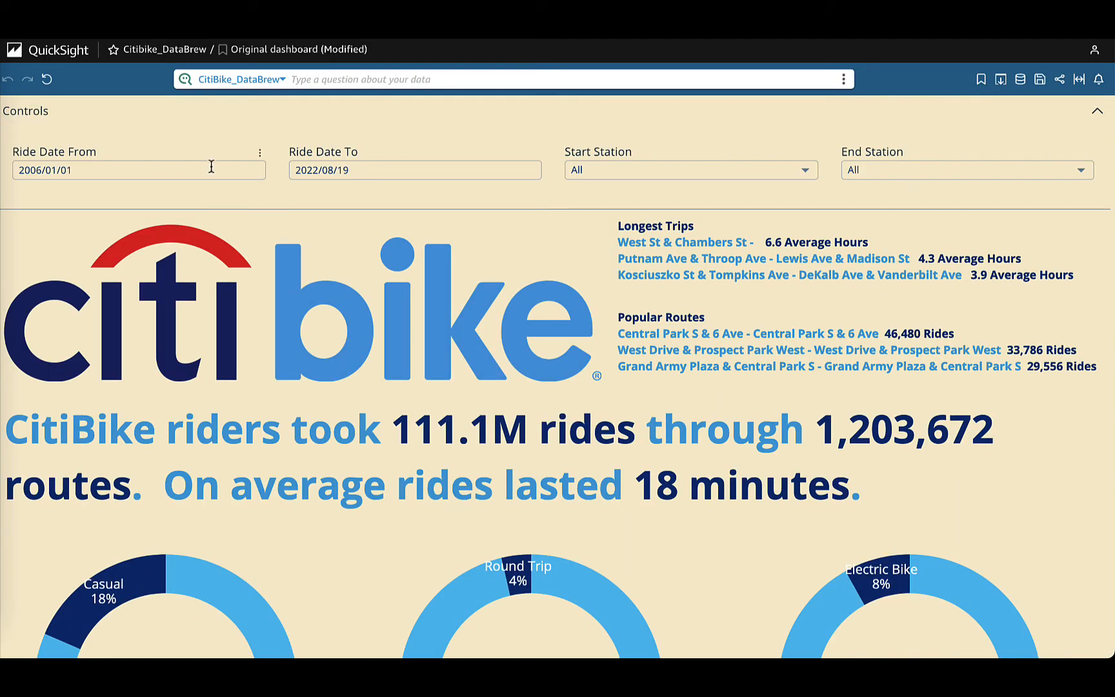
pyautogui.click(138, 170)
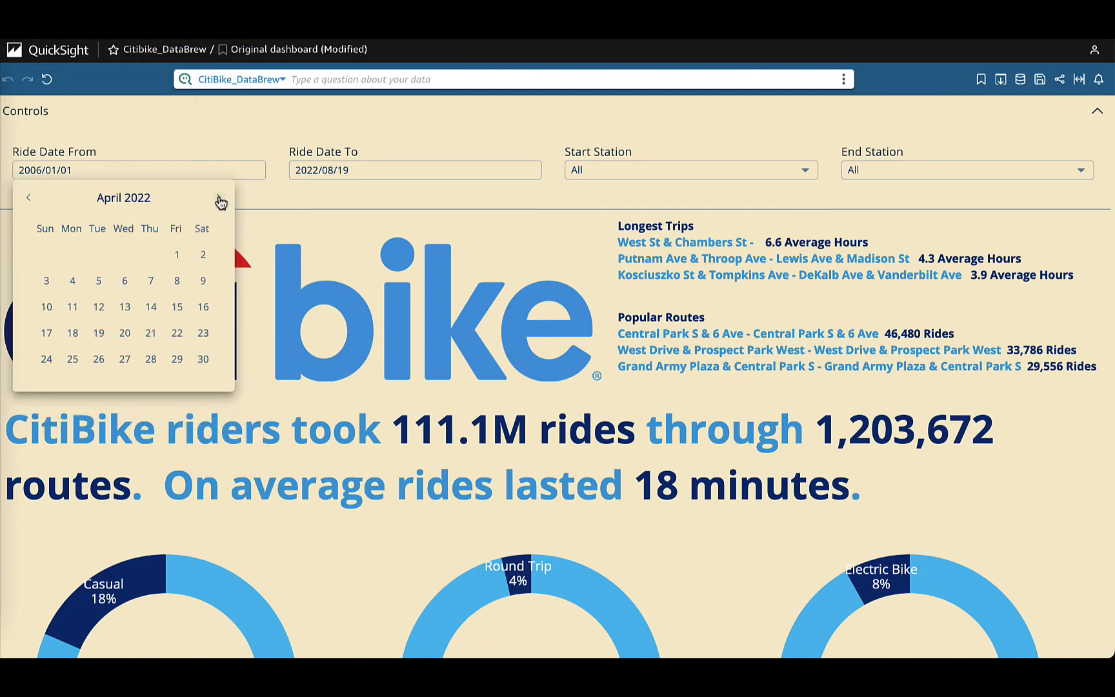
pyautogui.click(219, 197)
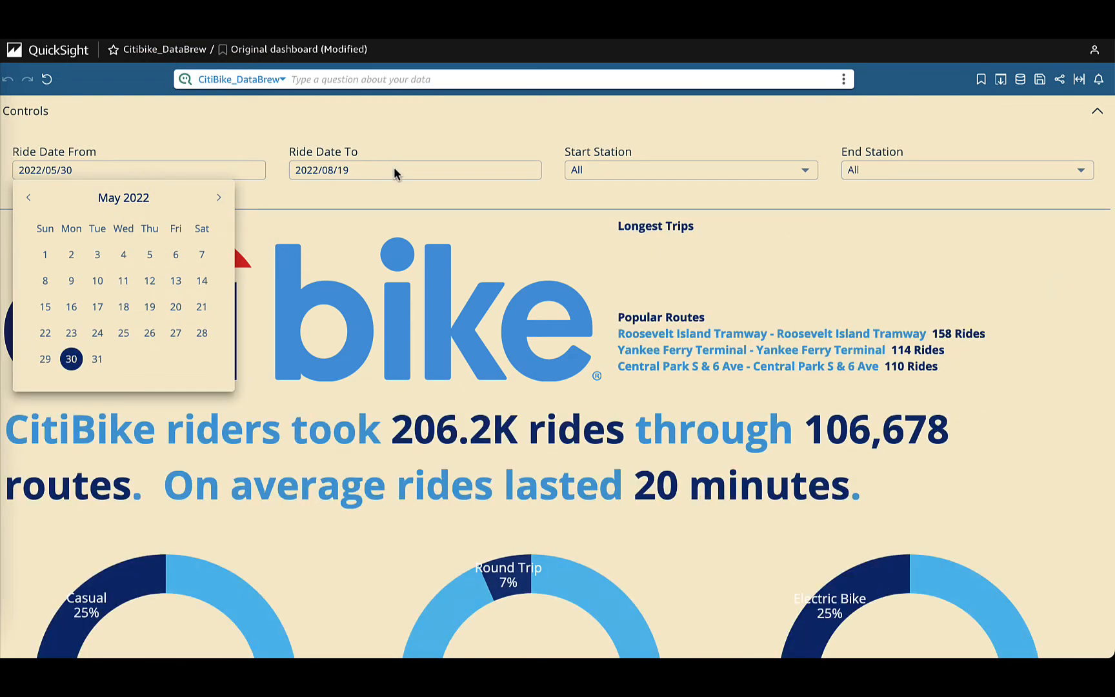
pyautogui.click(414, 170)
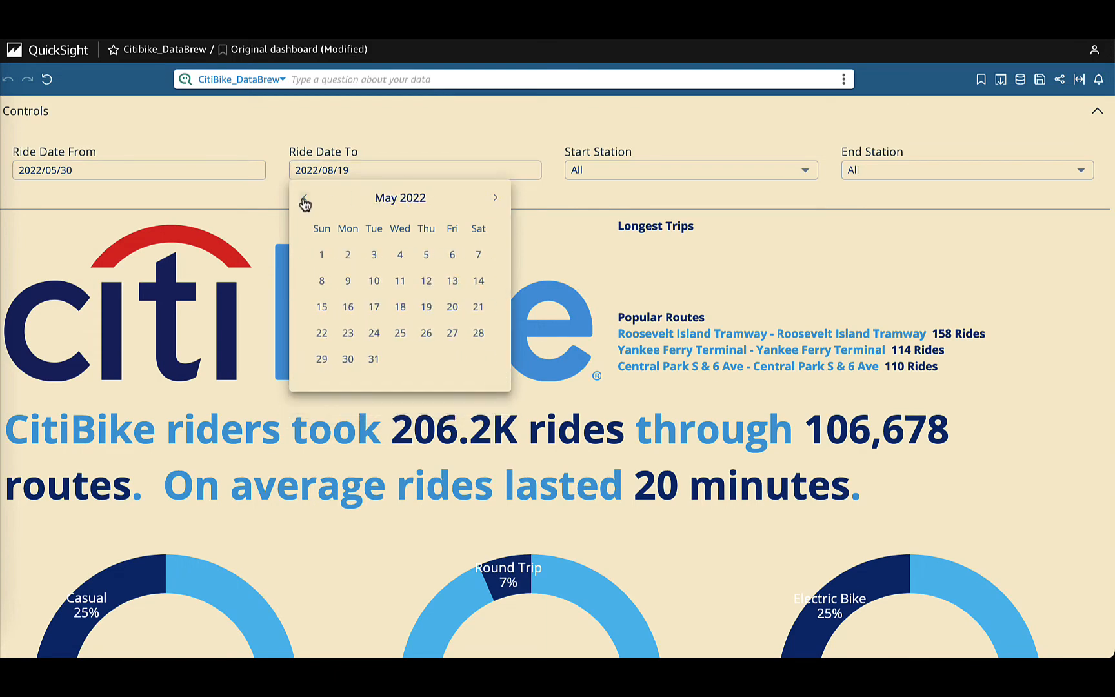
pyautogui.click(347, 358)
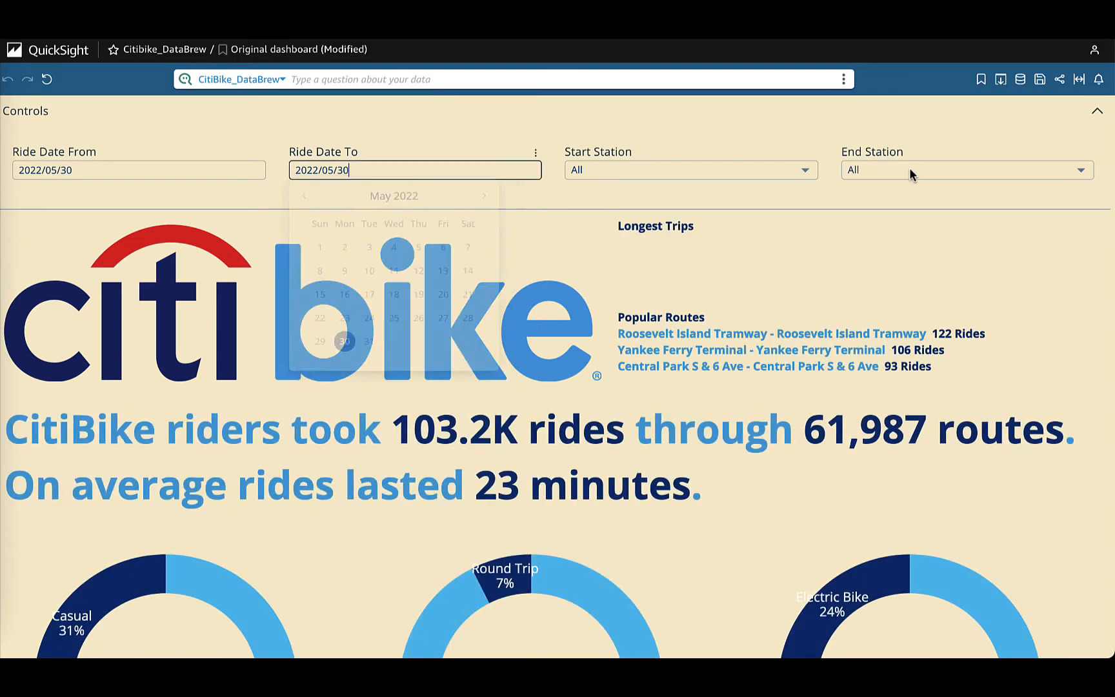
pyautogui.write('hudson river park')
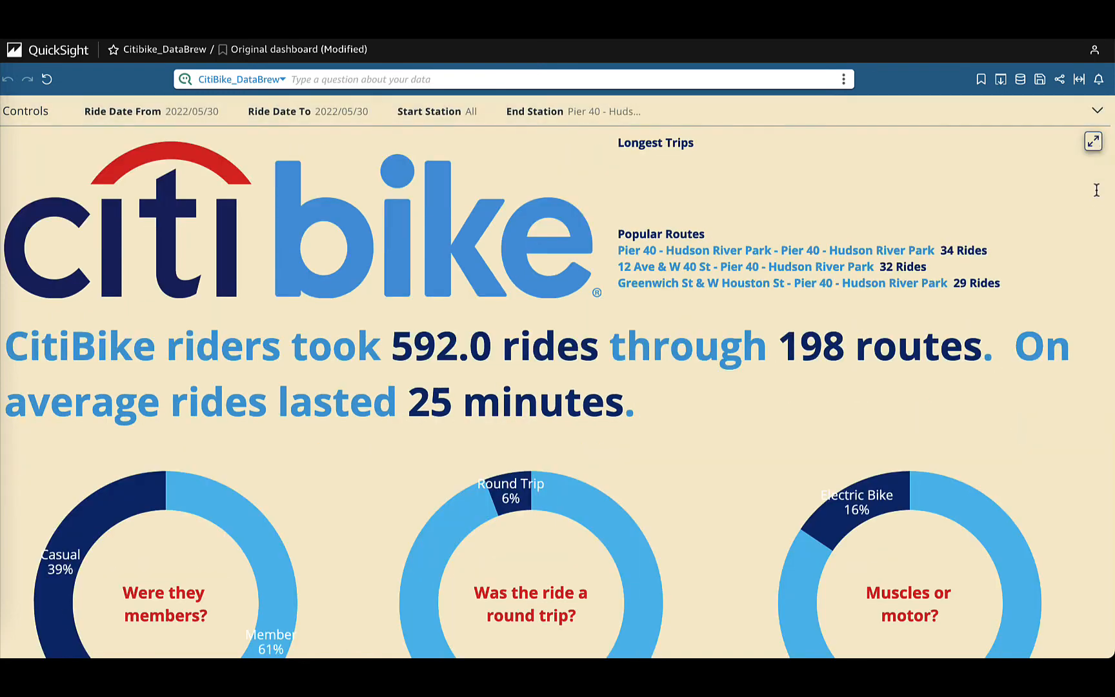
# - Scroll through the donuts, map and Top Routes Sankey, then right-click Pier 40 on the map
pyautogui.scroll(-3)
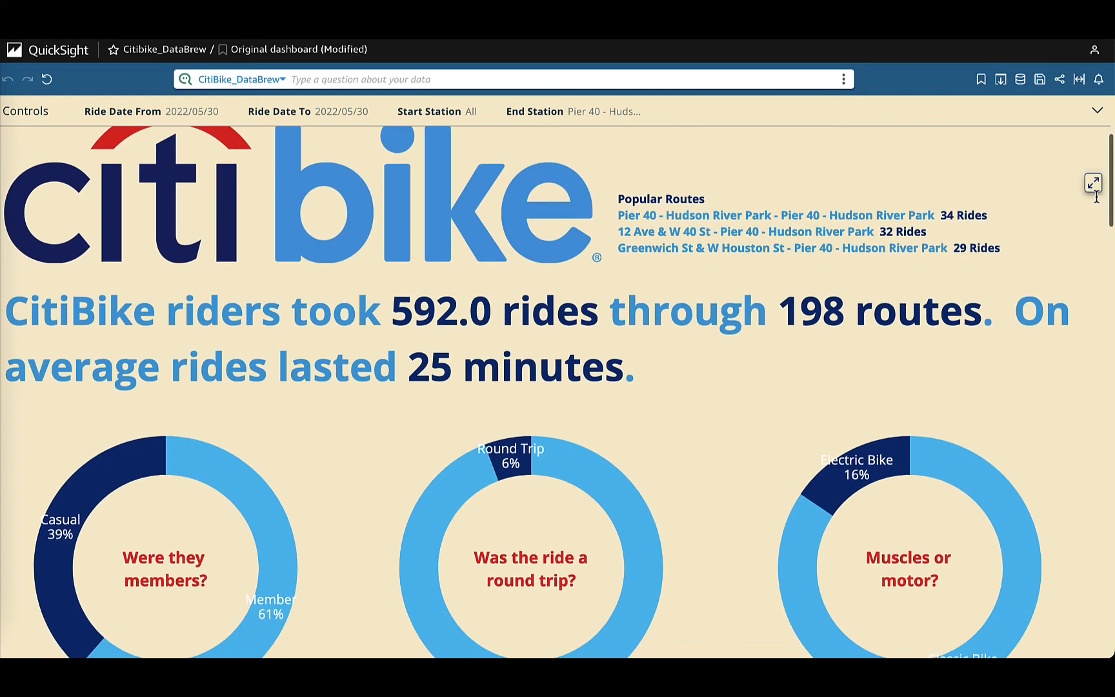
pyautogui.scroll(-3)
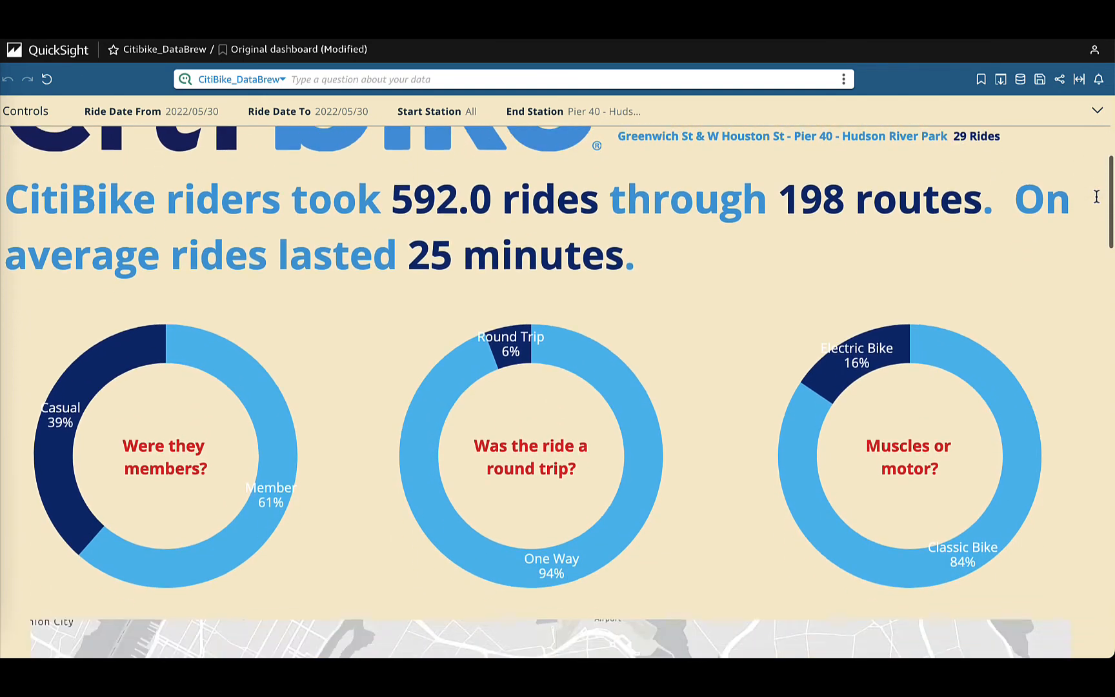
pyautogui.scroll(-3)
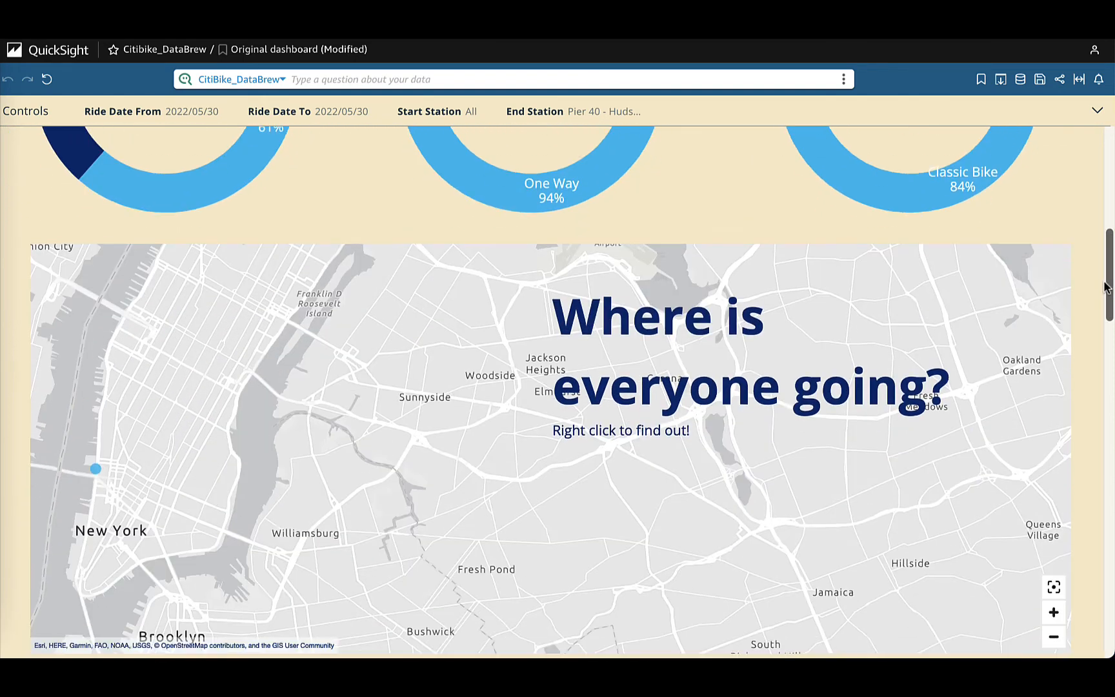
pyautogui.scroll(-3)
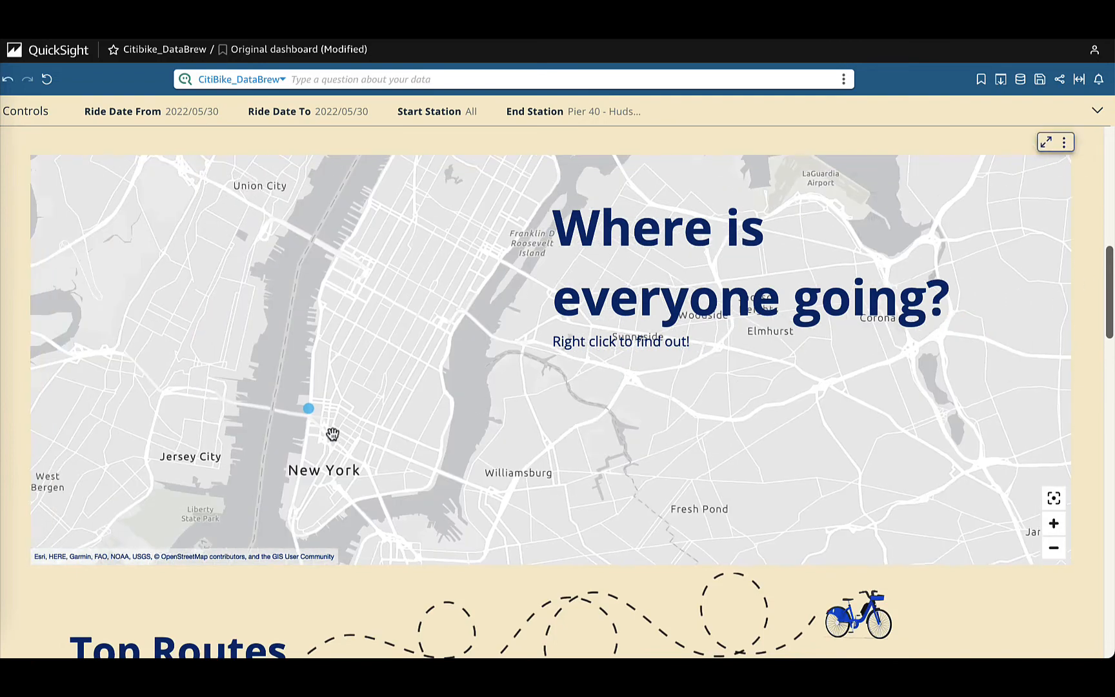
pyautogui.scroll(-3)
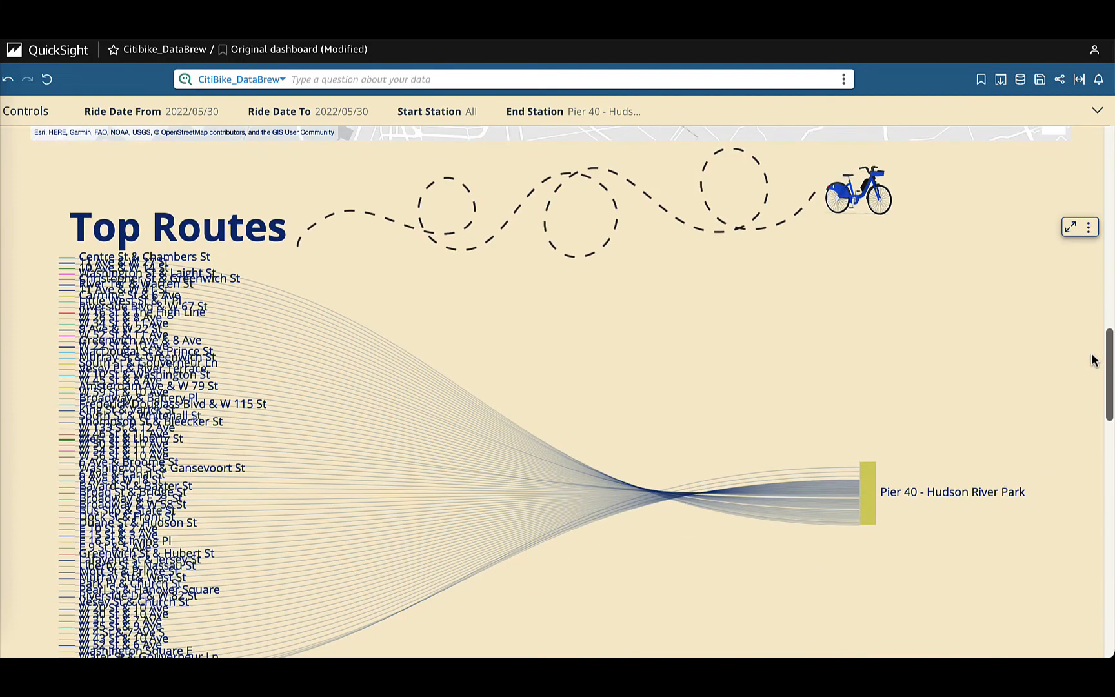
pyautogui.scroll(-3)
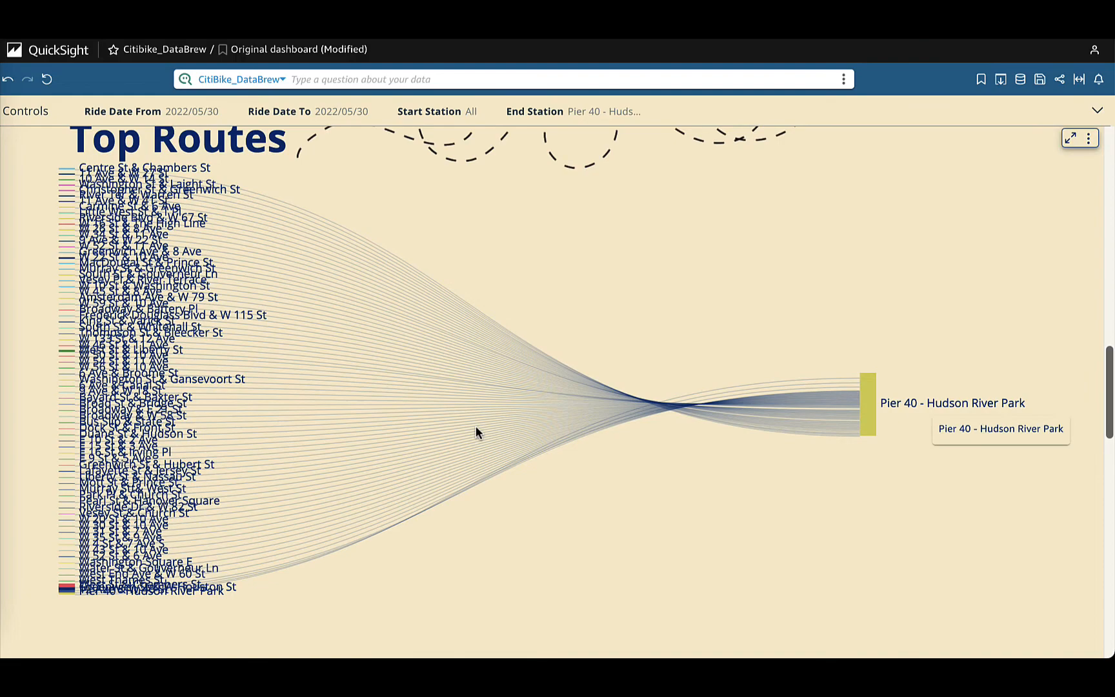
pyautogui.moveTo(422, 521)
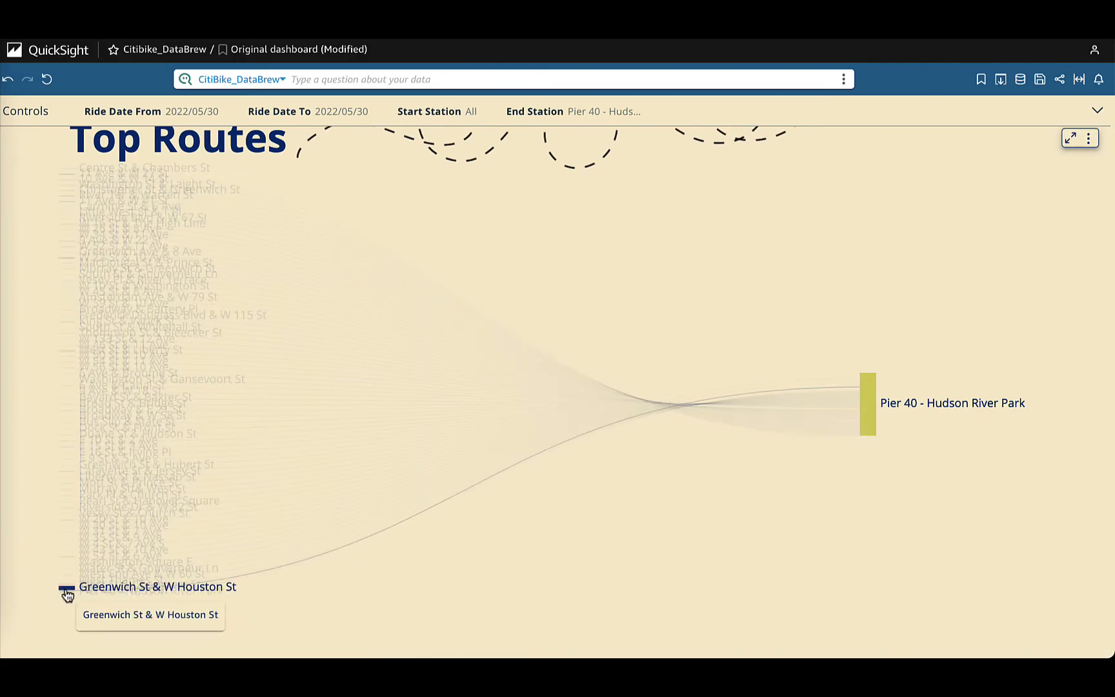
pyautogui.scroll(3)
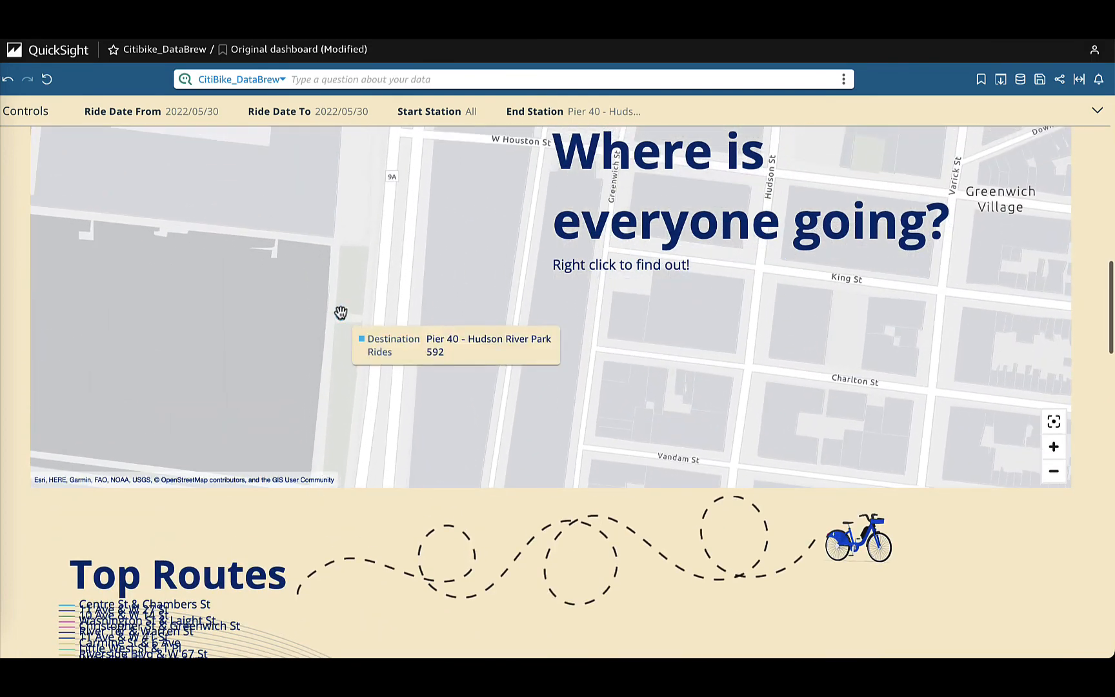
pyautogui.rightClick(341, 313)
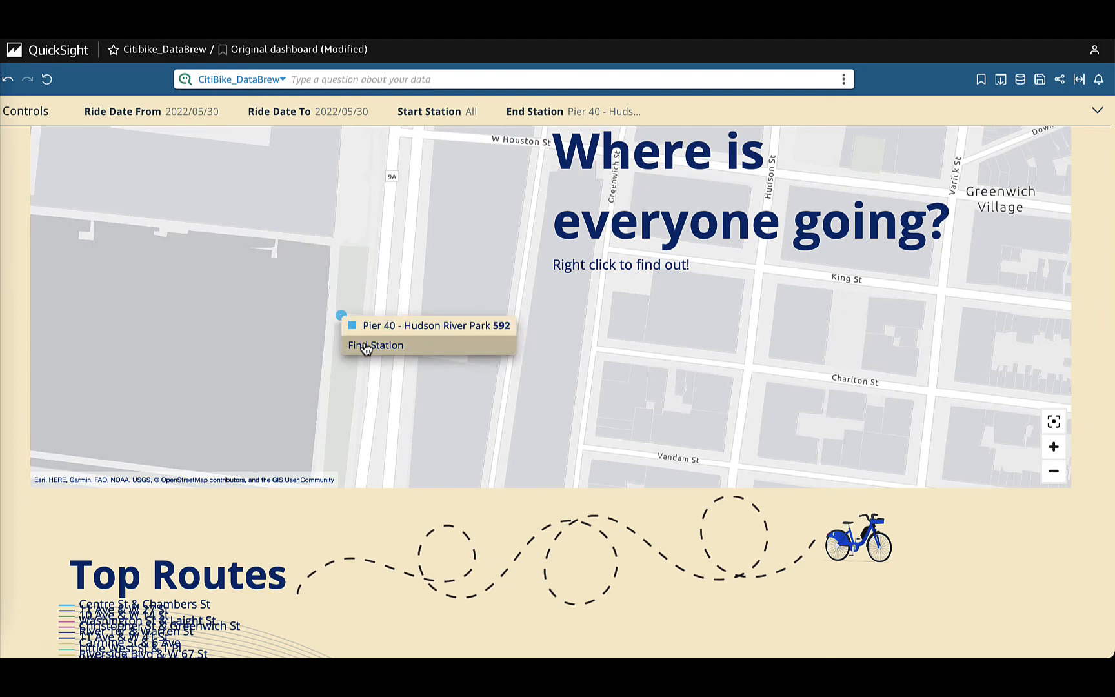
# - View Pier 40 - Hudson River Park in Google Street View via Find Station, then close it
pyautogui.click(374, 346)
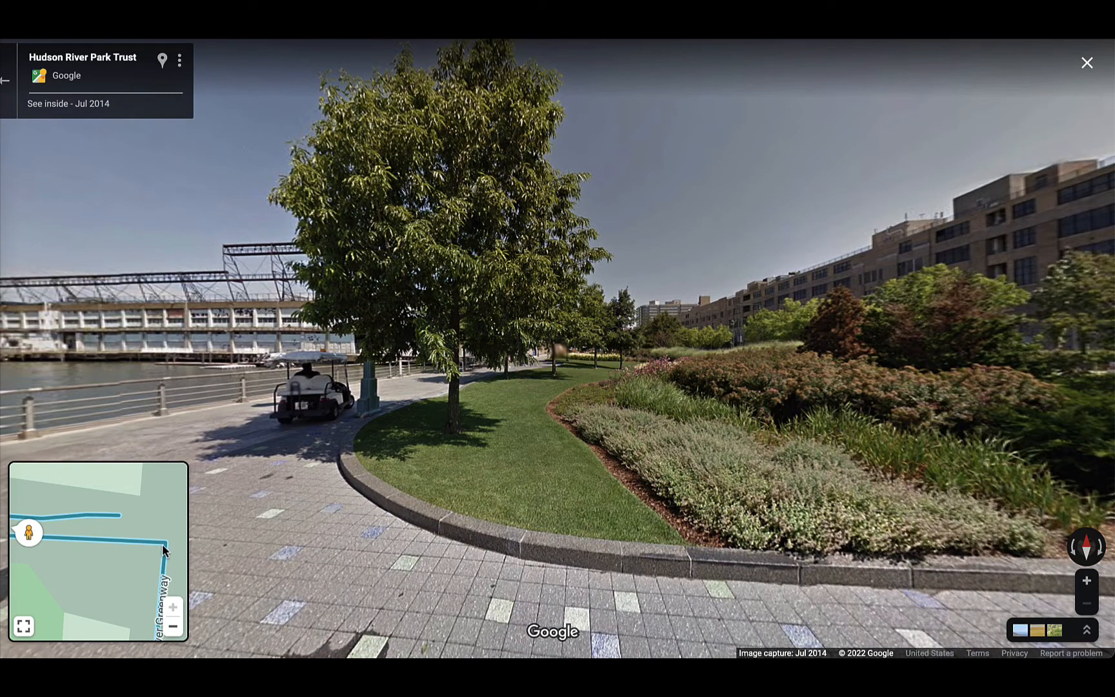
pyautogui.click(415, 405)
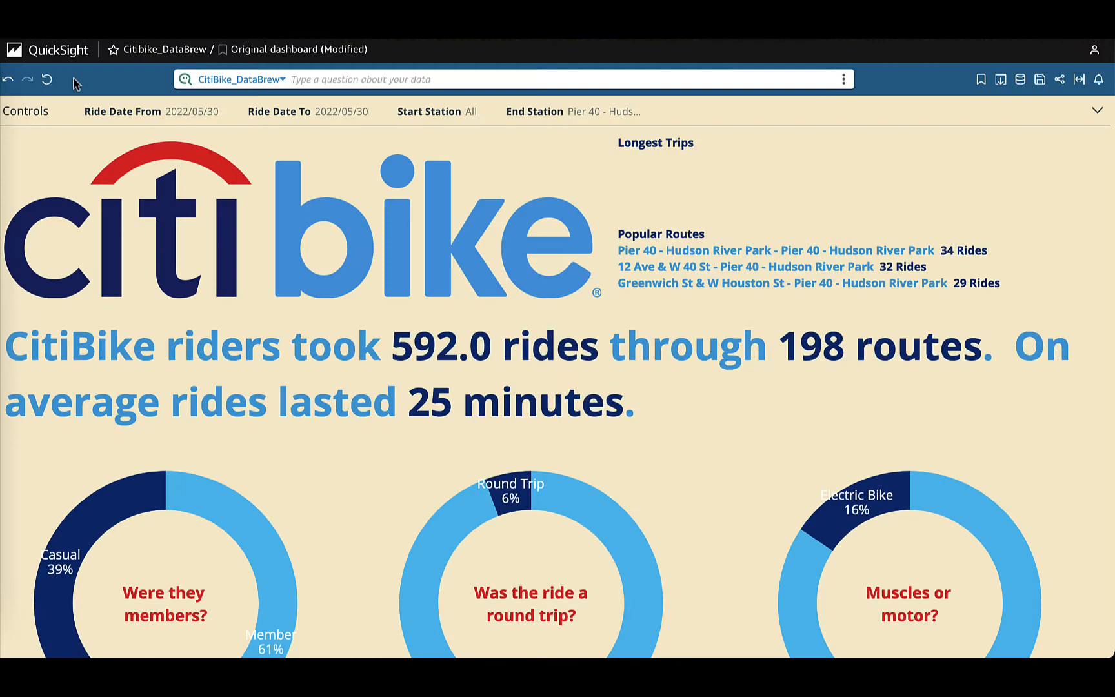
# - Reset the filters and ask Q 'How many rides were taken?' (111,072,790)
pyautogui.click(47, 79)
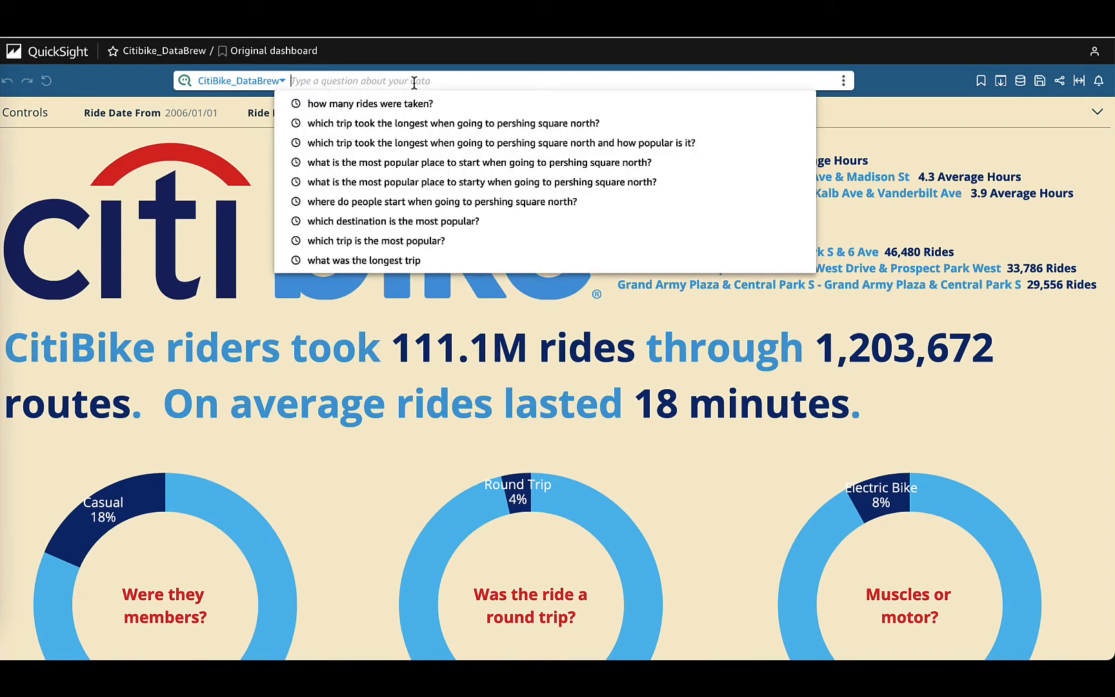
pyautogui.click(371, 104)
pyautogui.write('How many rides were taken?')
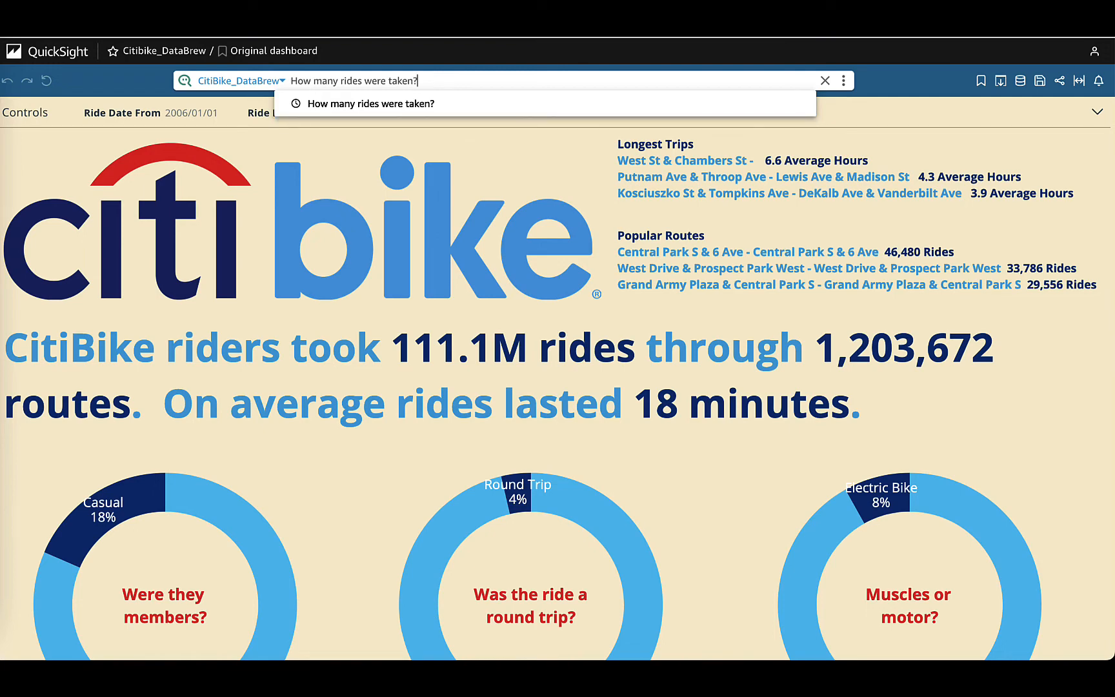
pyautogui.click(370, 104)
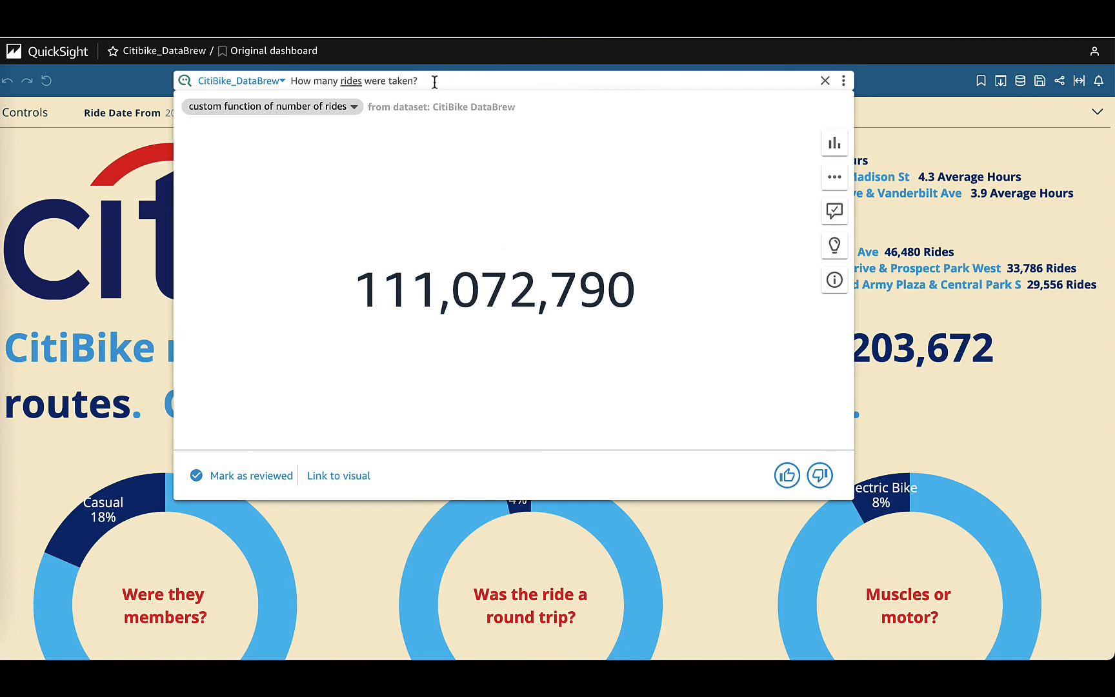
# - Begin a new Q question by typing 'Which route'
pyautogui.click(353, 80)
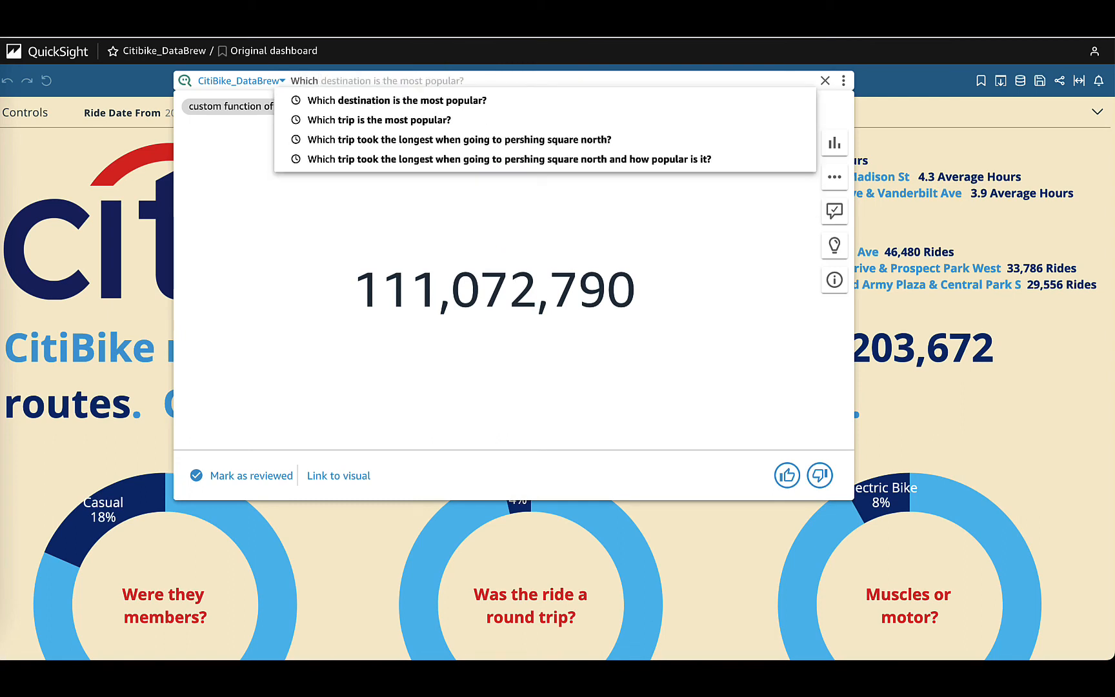
pyautogui.write('Which route')
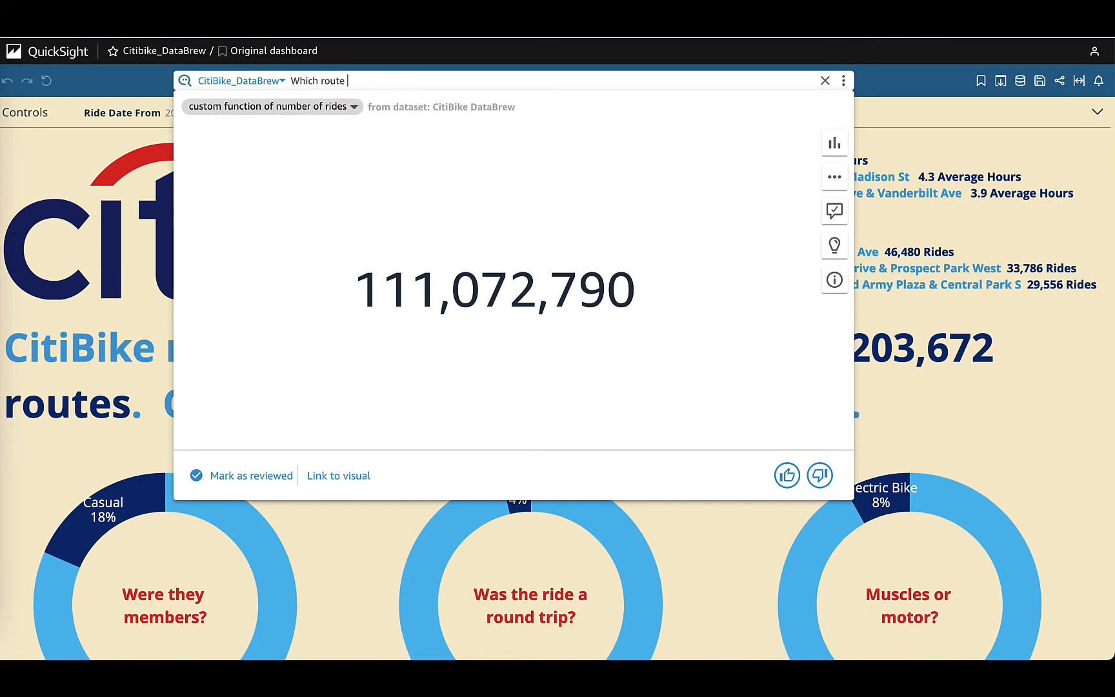
# - Ask Q which route is the most popular, then which trip takes the longest
pyautogui.write('is the most popular?')
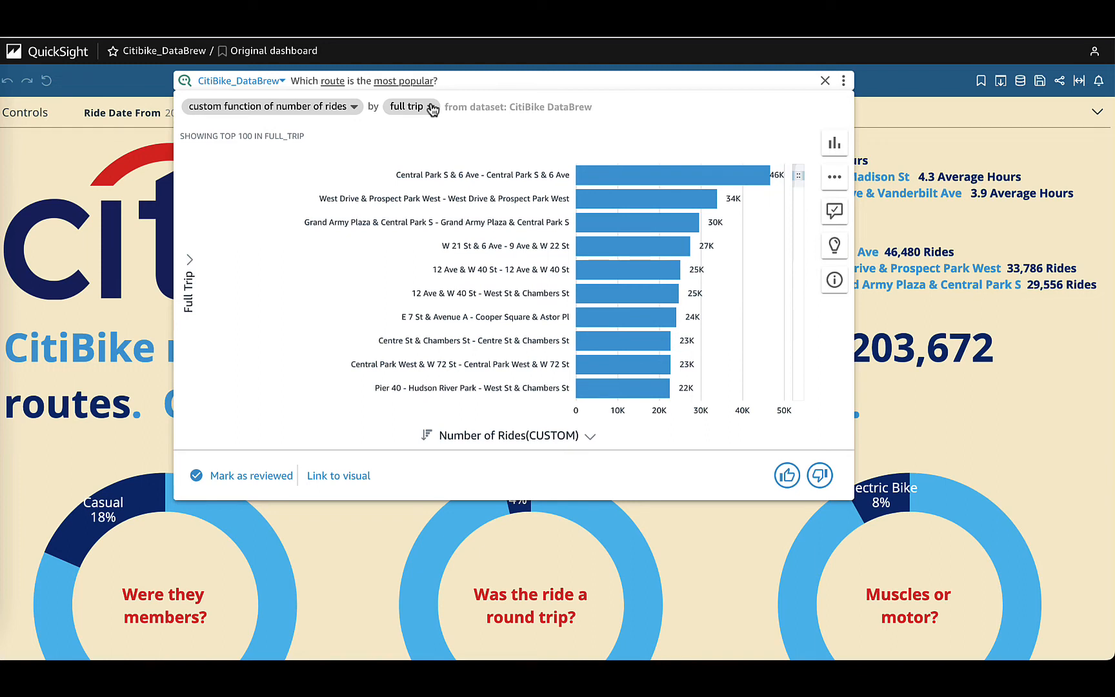
pyautogui.moveTo(474, 80)
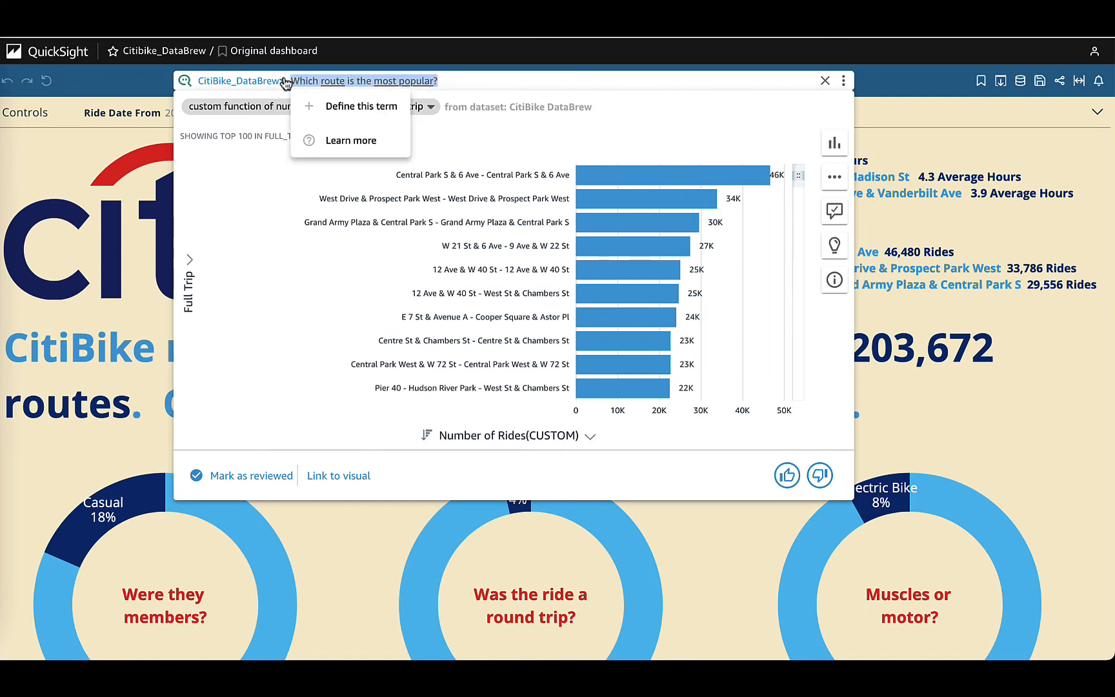
pyautogui.write('which trip takes the longest?')
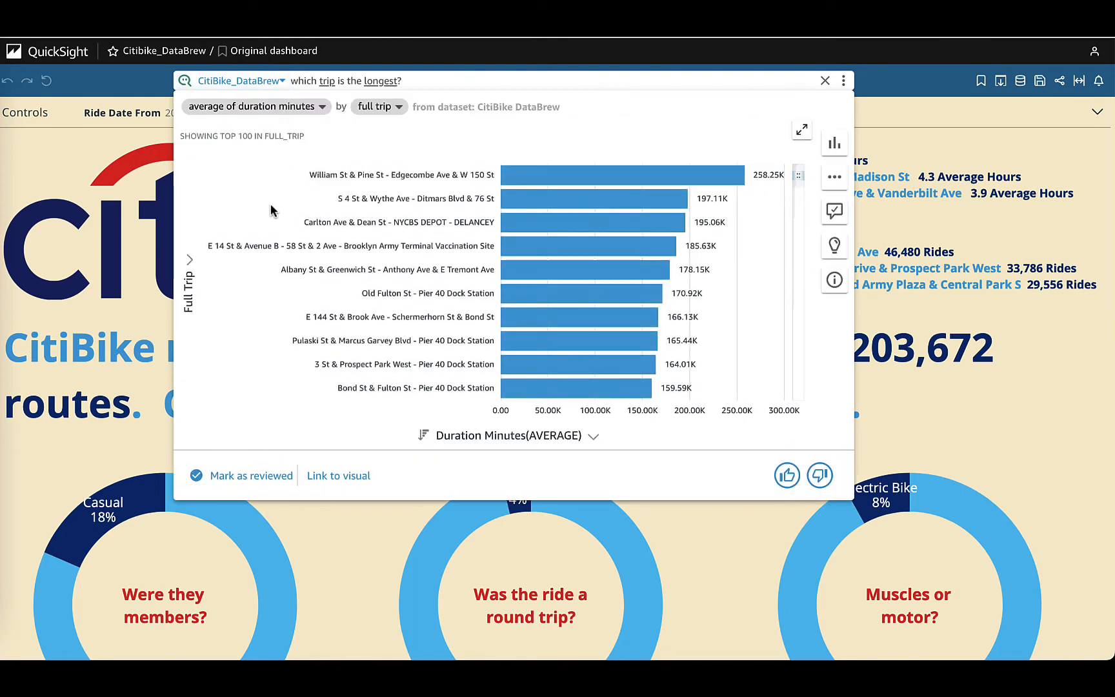
pyautogui.moveTo(305, 199)
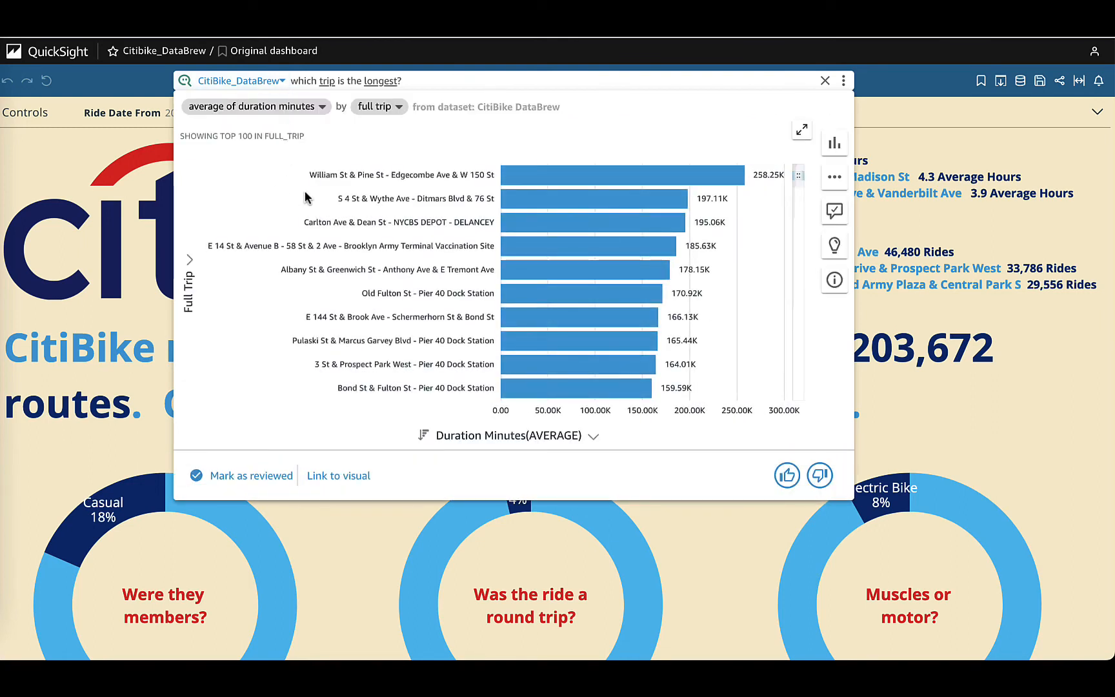
pyautogui.moveTo(359, 163)
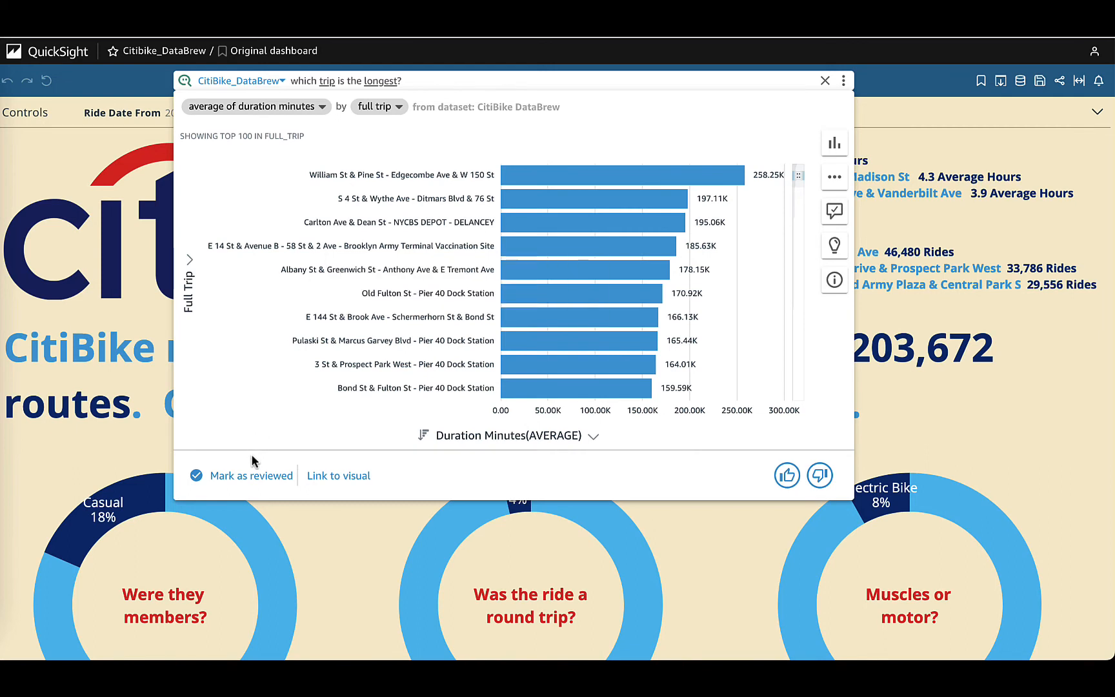
pyautogui.moveTo(251, 475)
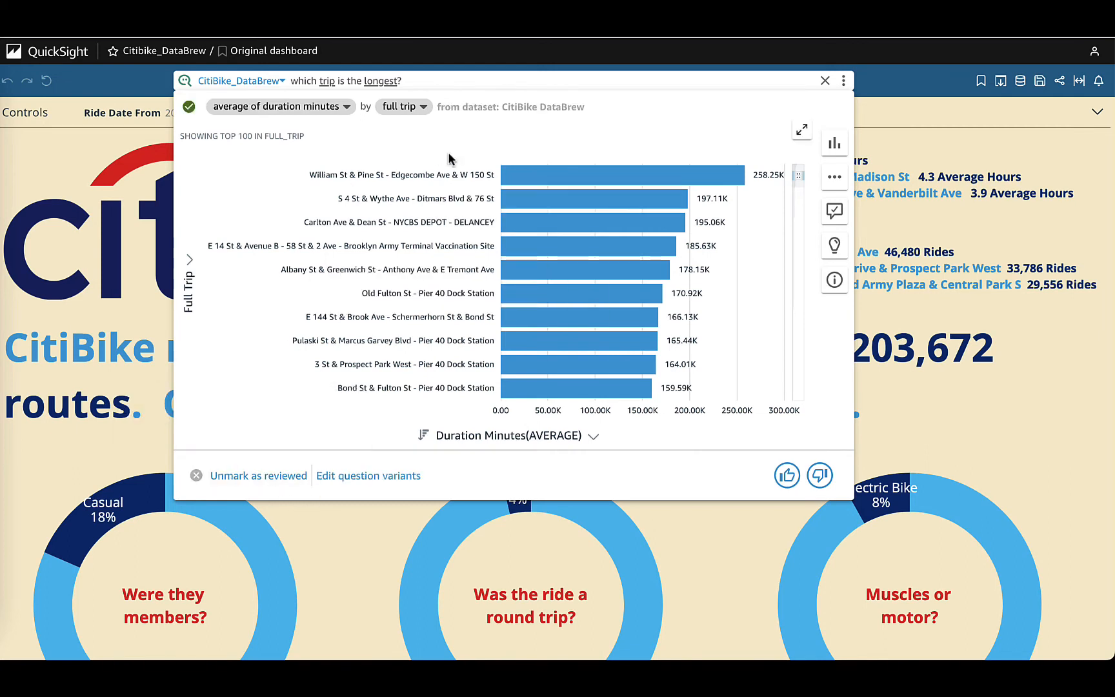
pyautogui.moveTo(509, 161)
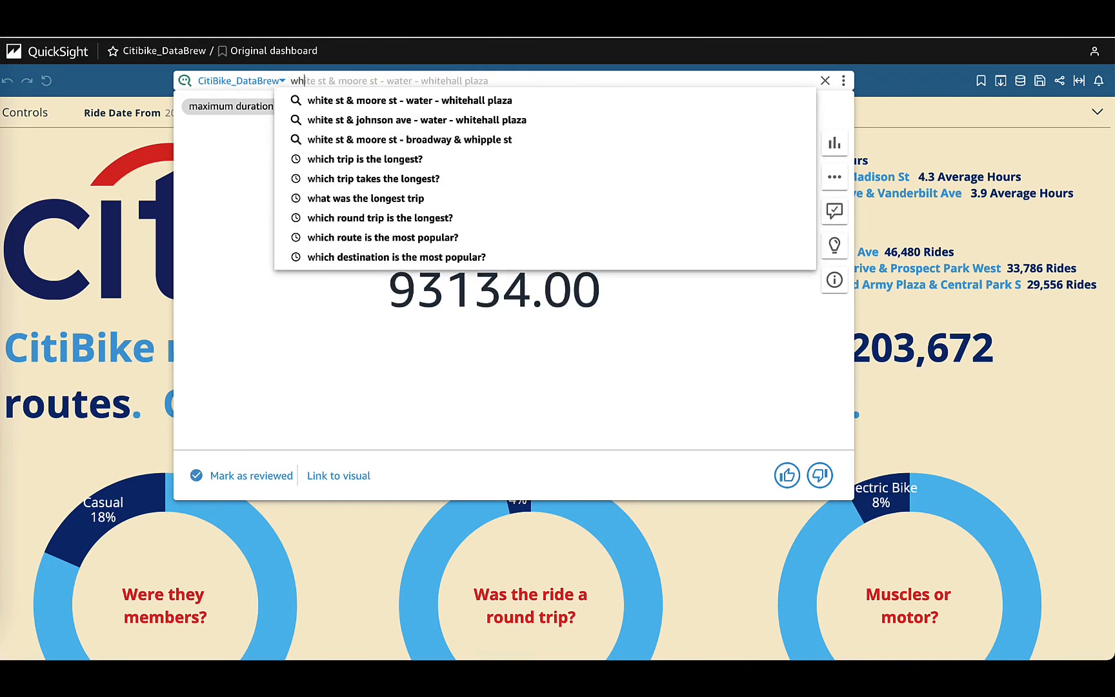
# - Ask Q which round trip route is the most popular, ranked by rides
pyautogui.write('which route')
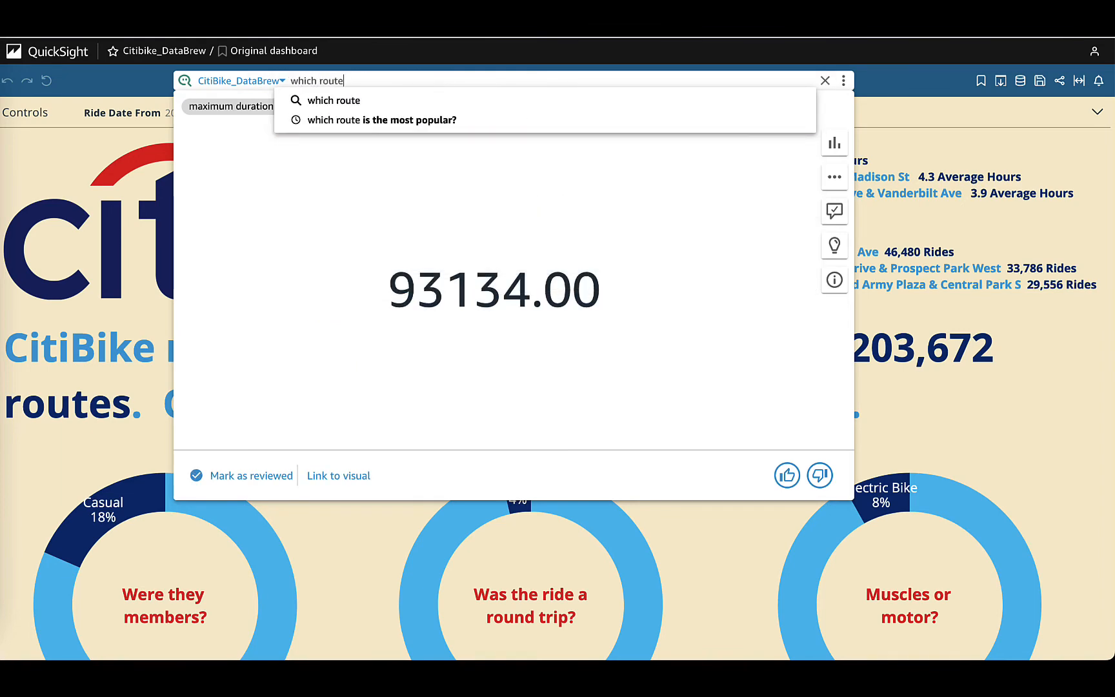
pyautogui.write('n')
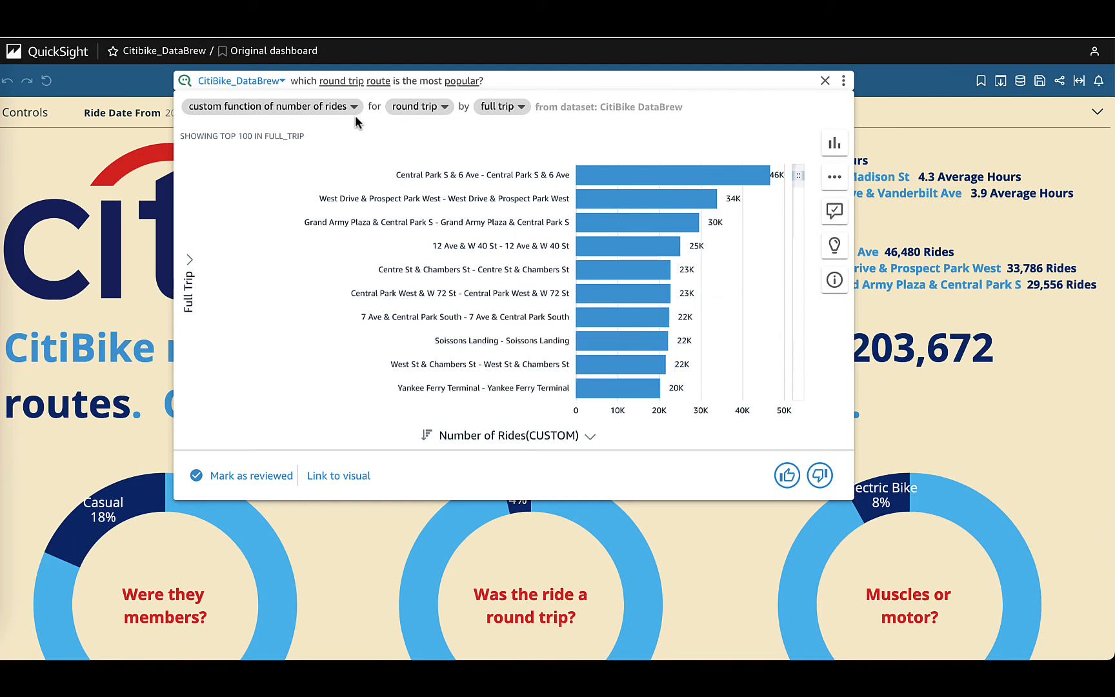
pyautogui.moveTo(441, 107)
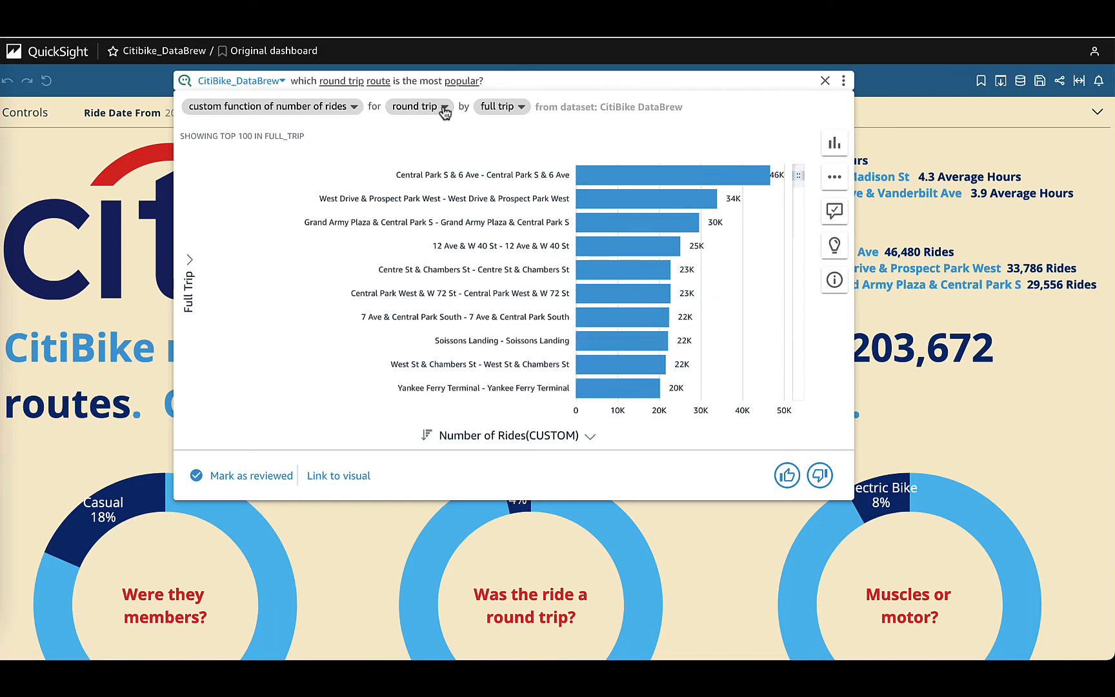
pyautogui.moveTo(515, 80)
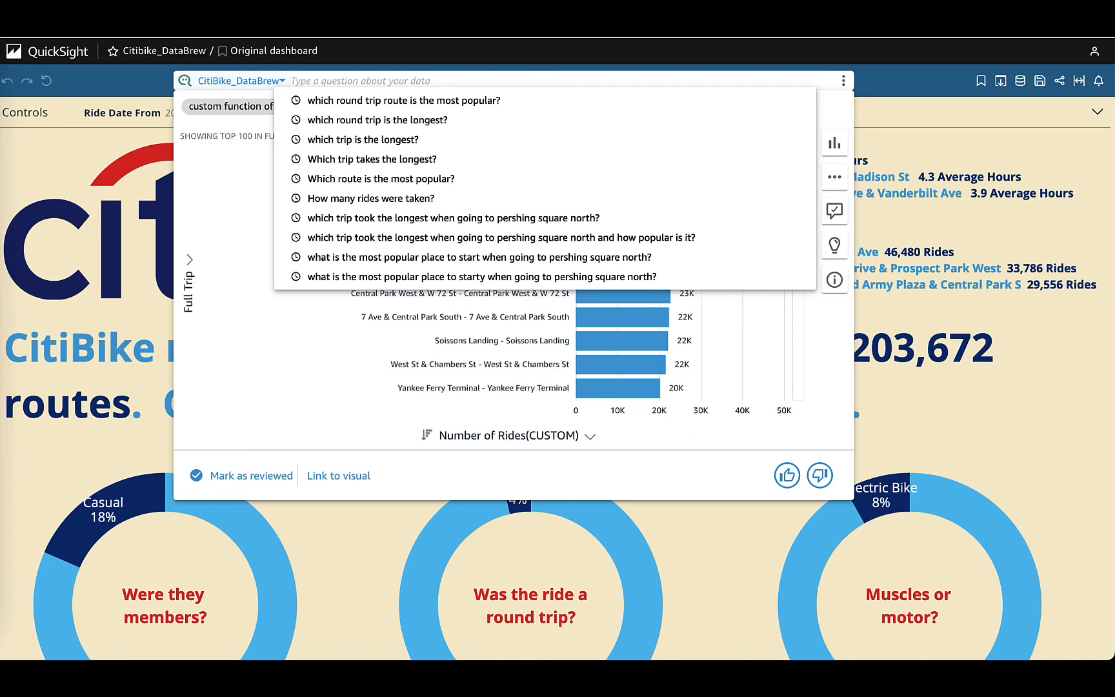
# - Ask Q how many rides were taken to pershing square north (614,162 total)
pyautogui.click(371, 198)
pyautogui.write('how many rides were taken to pershing square?')
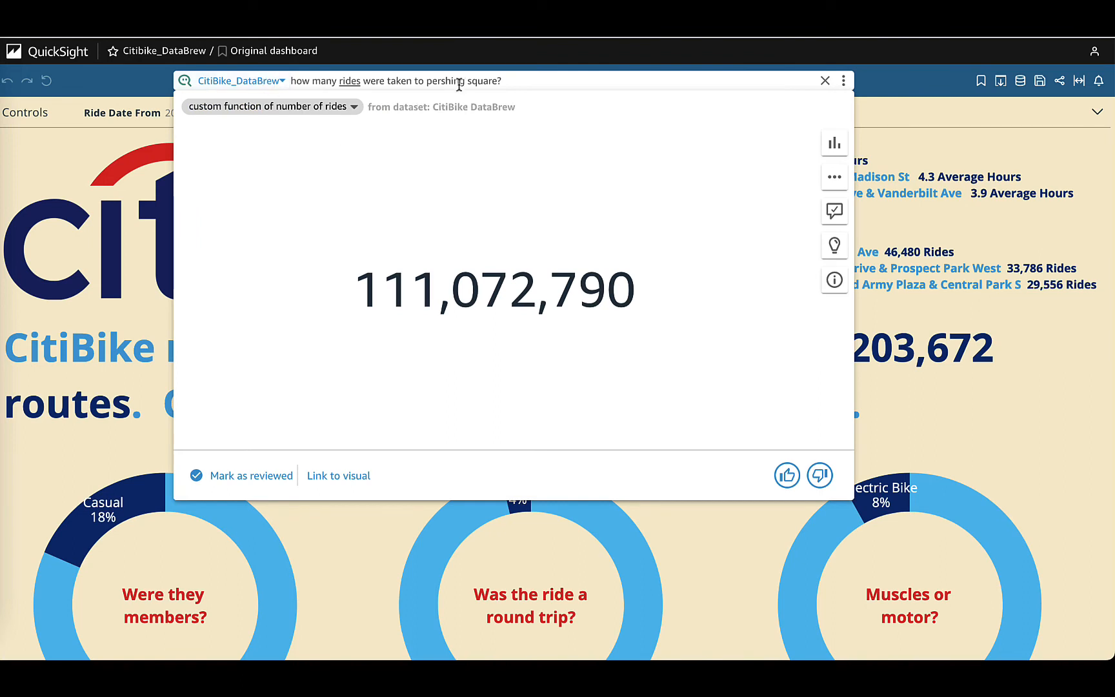
pyautogui.click(498, 80)
pyautogui.write('h')
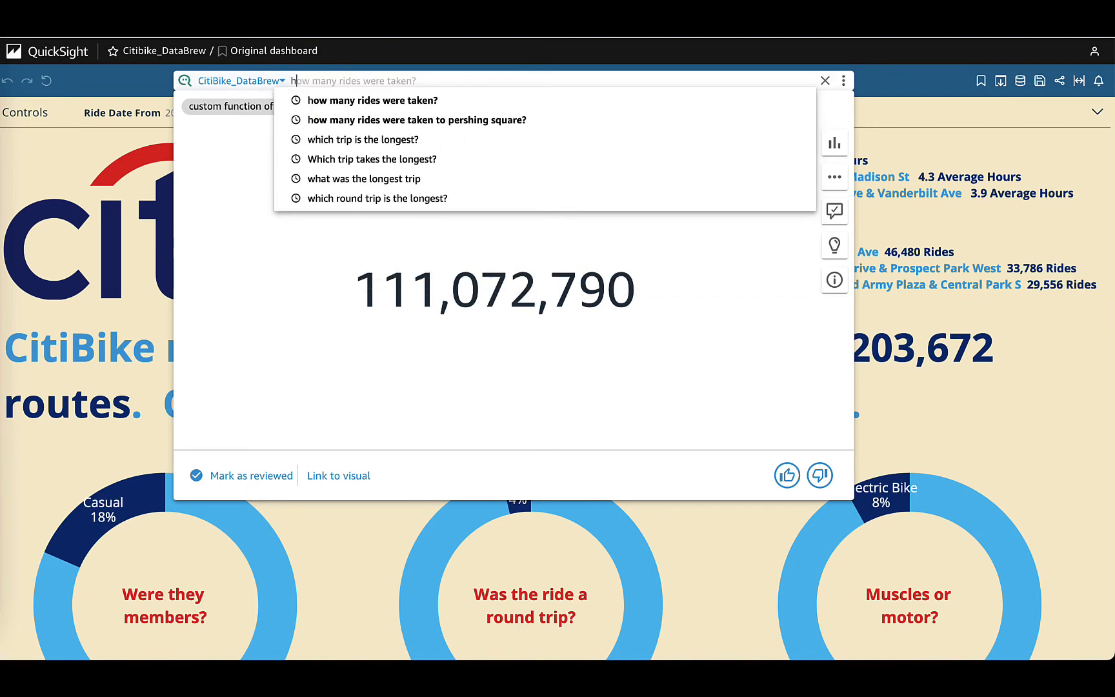
pyautogui.click(416, 120)
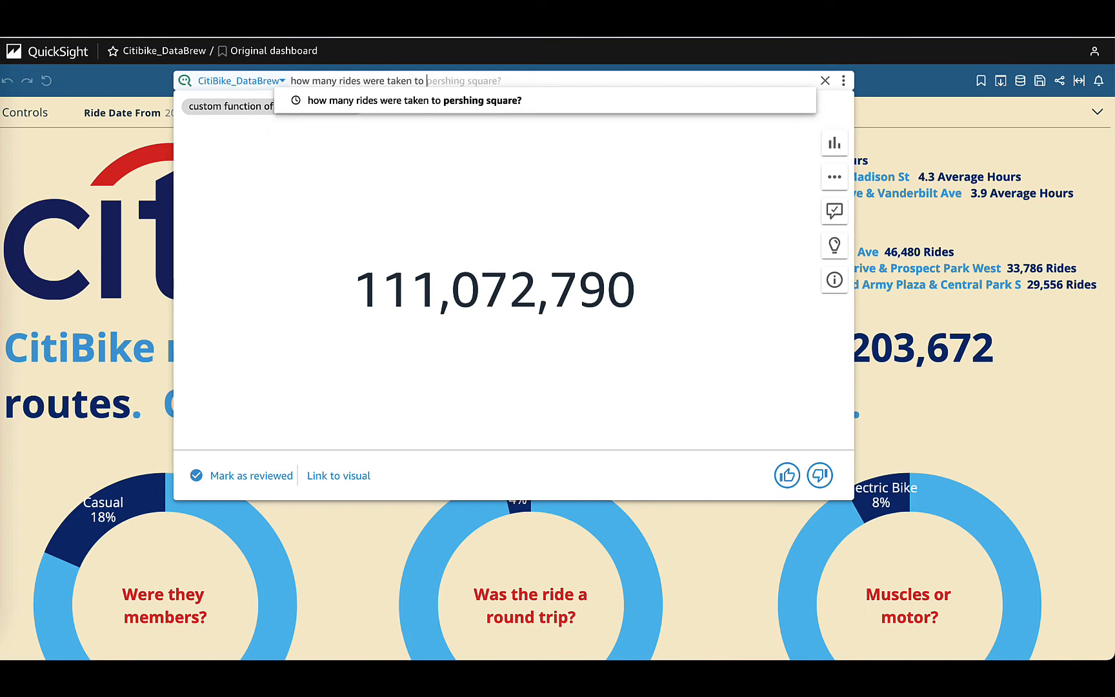
pyautogui.write('nor')
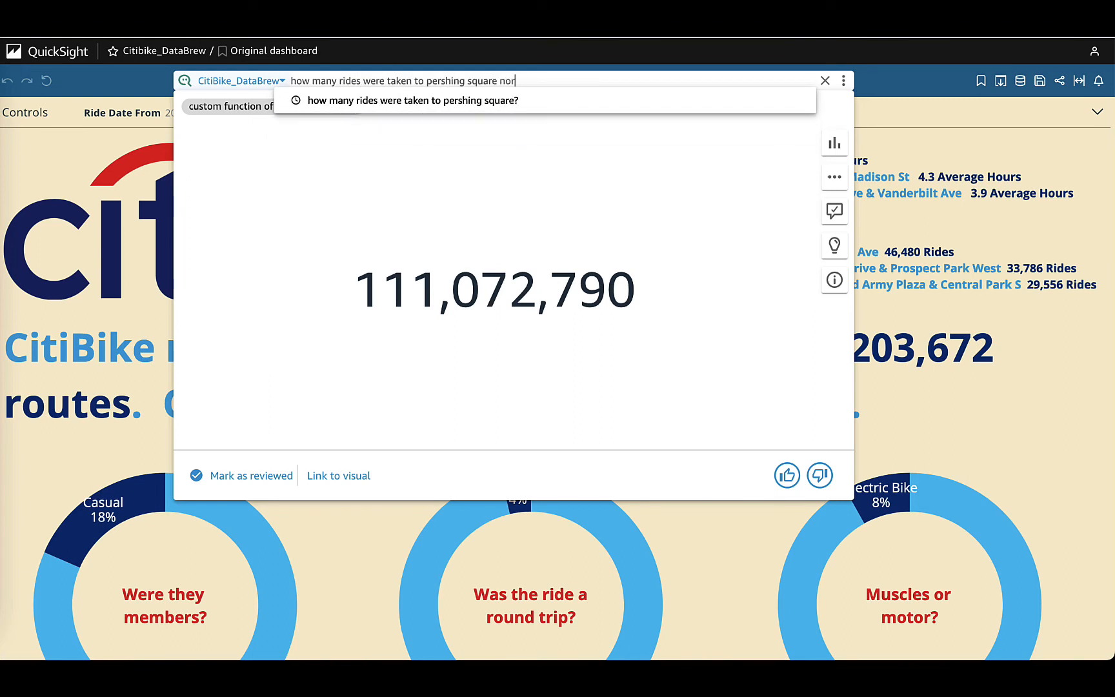
pyautogui.press('Return')
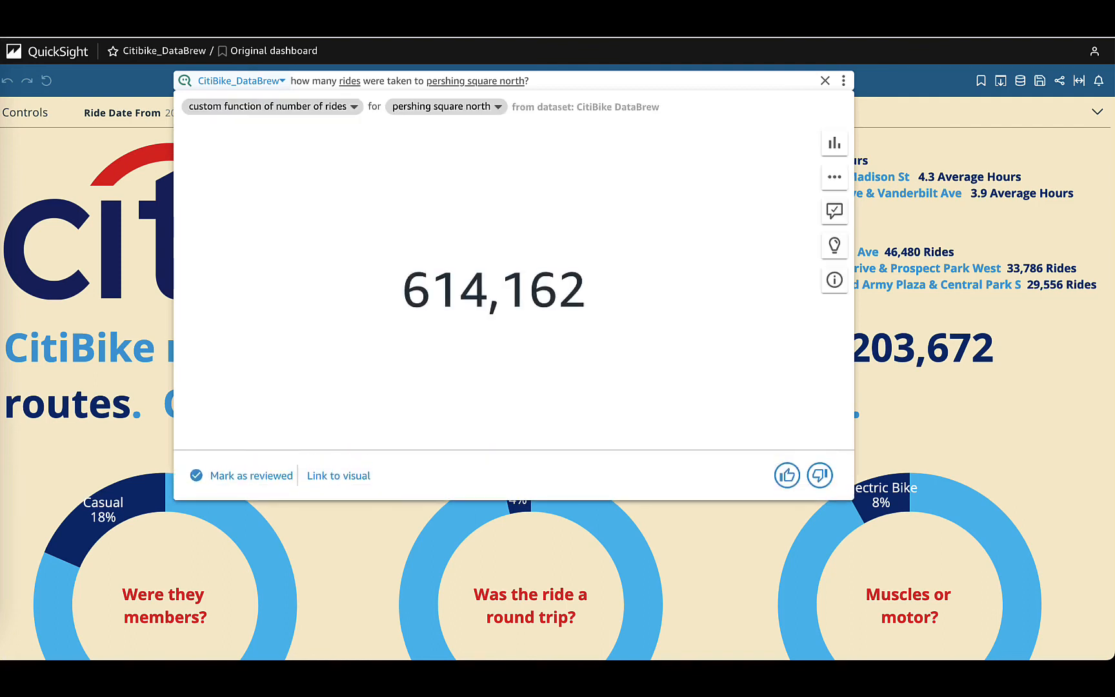
pyautogui.moveTo(226, 120)
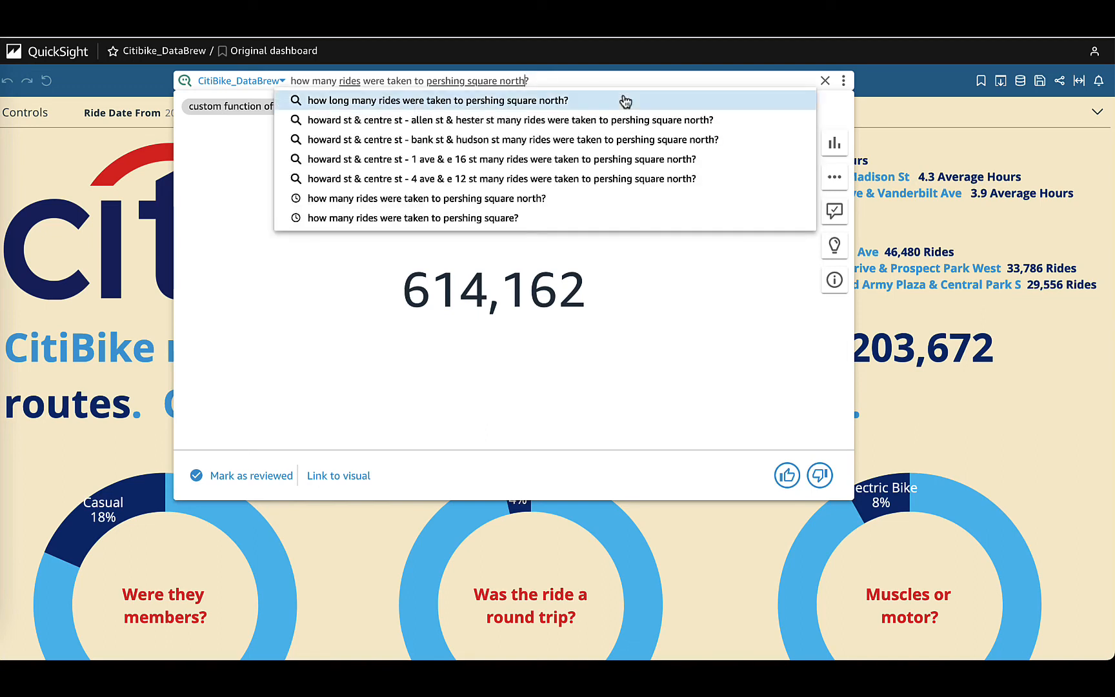
# - Narrow the question to round trips only, answered as 5,425 rides
pyautogui.write('when it was a round trip')
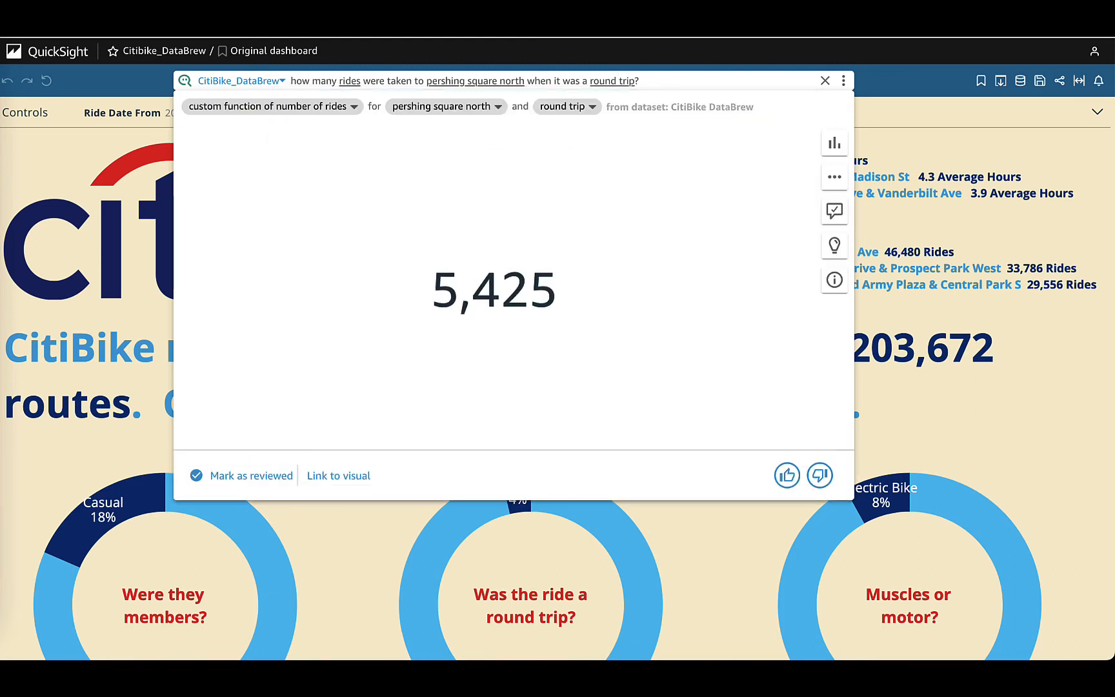
pyautogui.moveTo(504, 126)
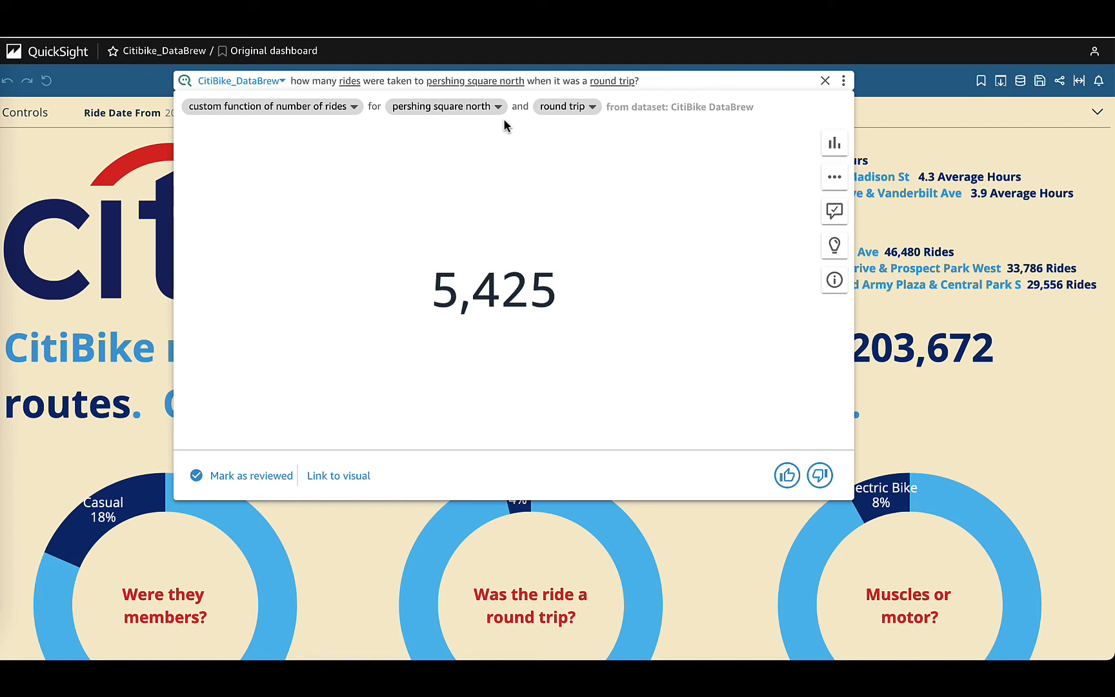
pyautogui.click(242, 80)
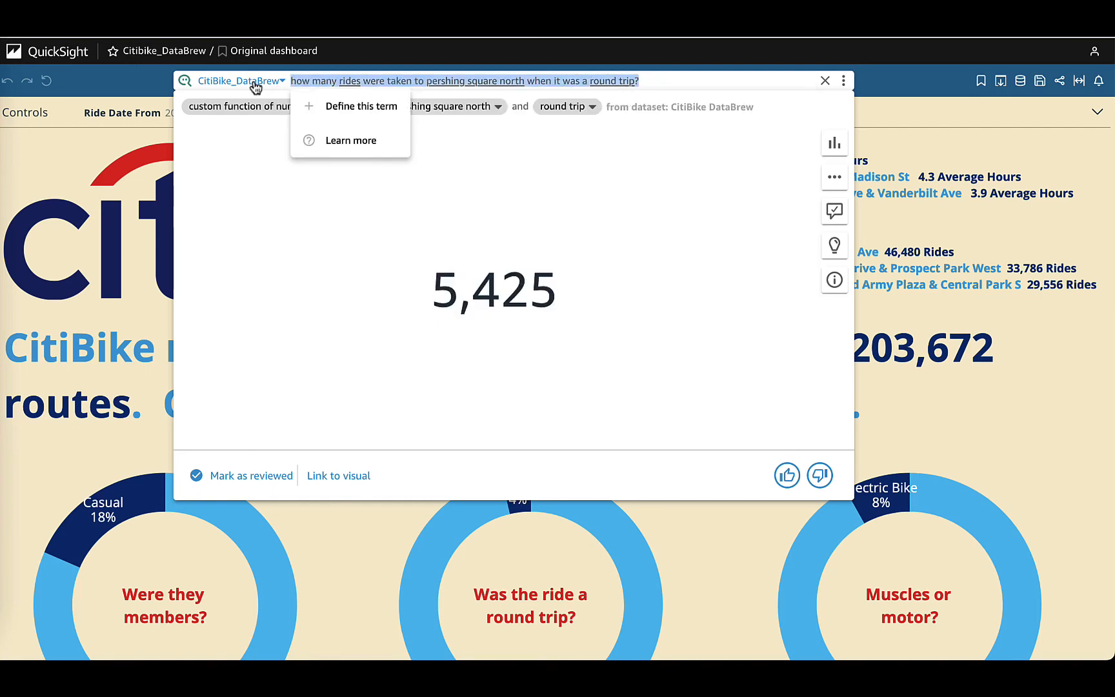
# - Ask Q the most popular place to start when going to pershing square north, then the most popular trip
pyautogui.write('what is the most popular place to start when going to pershing square north?')
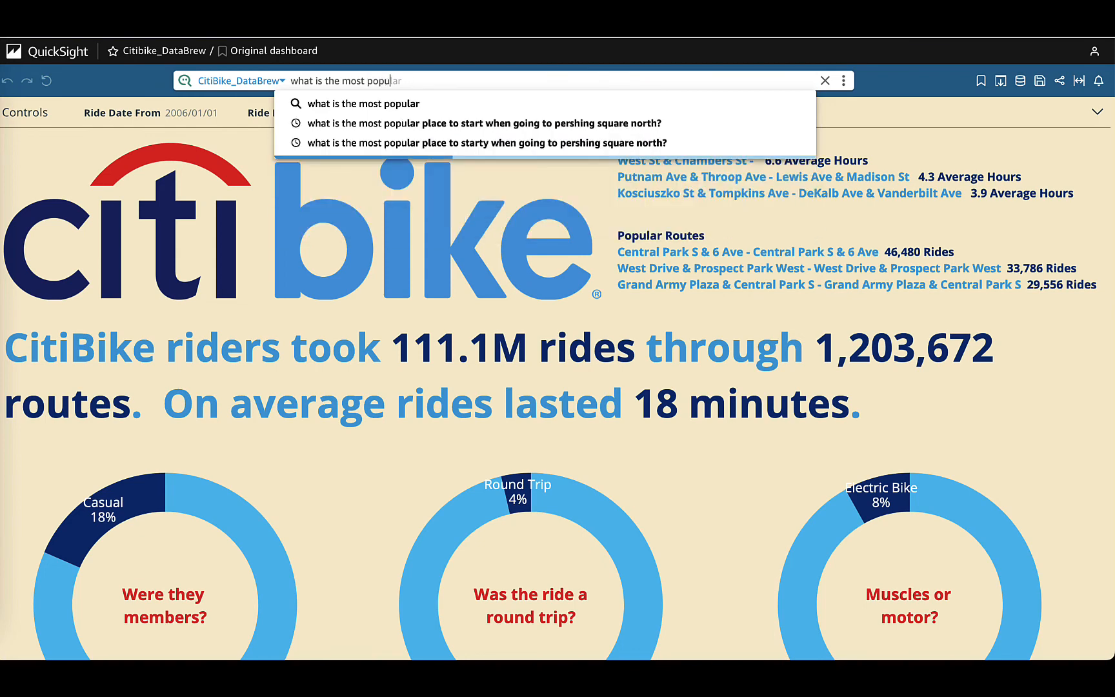
pyautogui.write('place to start')
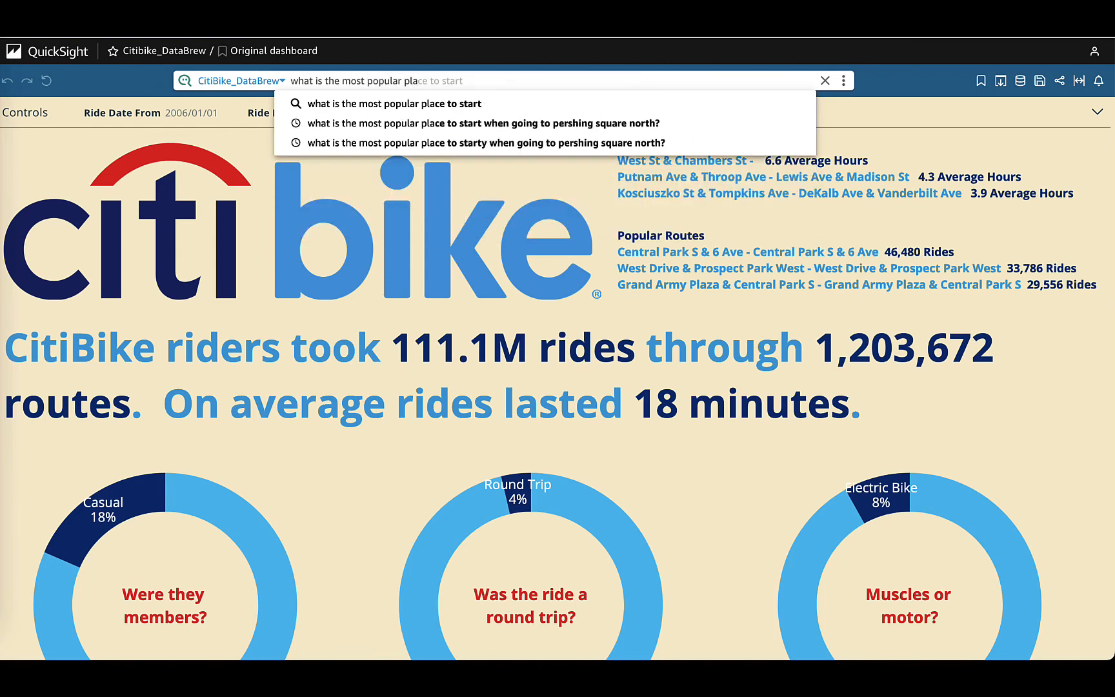
pyautogui.click(396, 104)
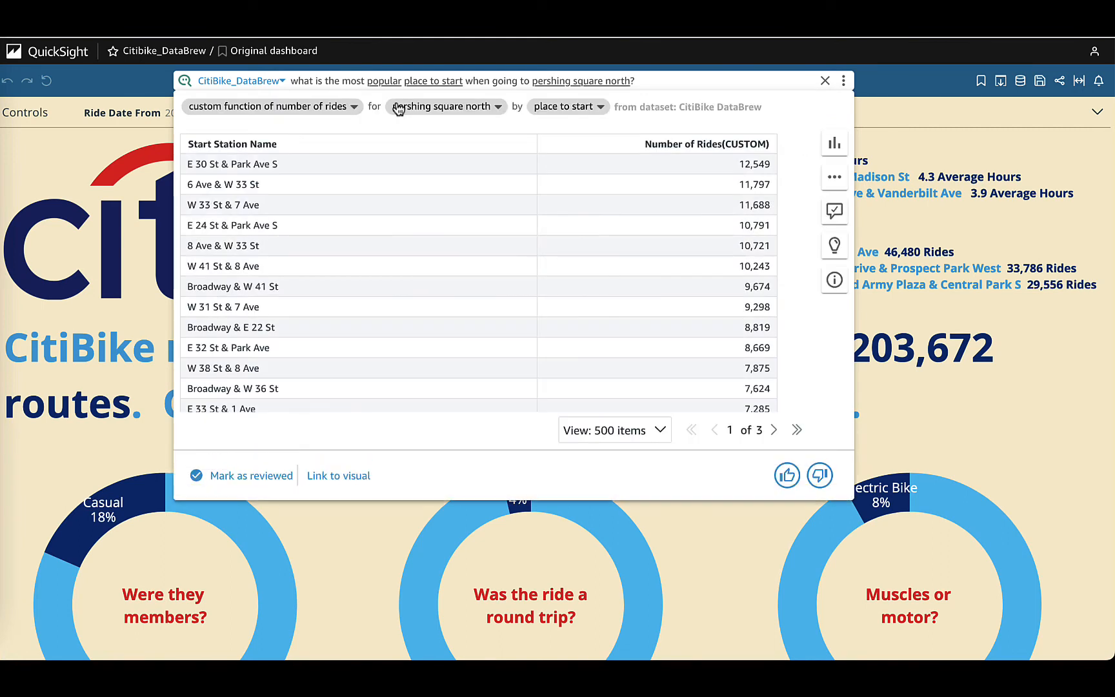
pyautogui.moveTo(415, 205)
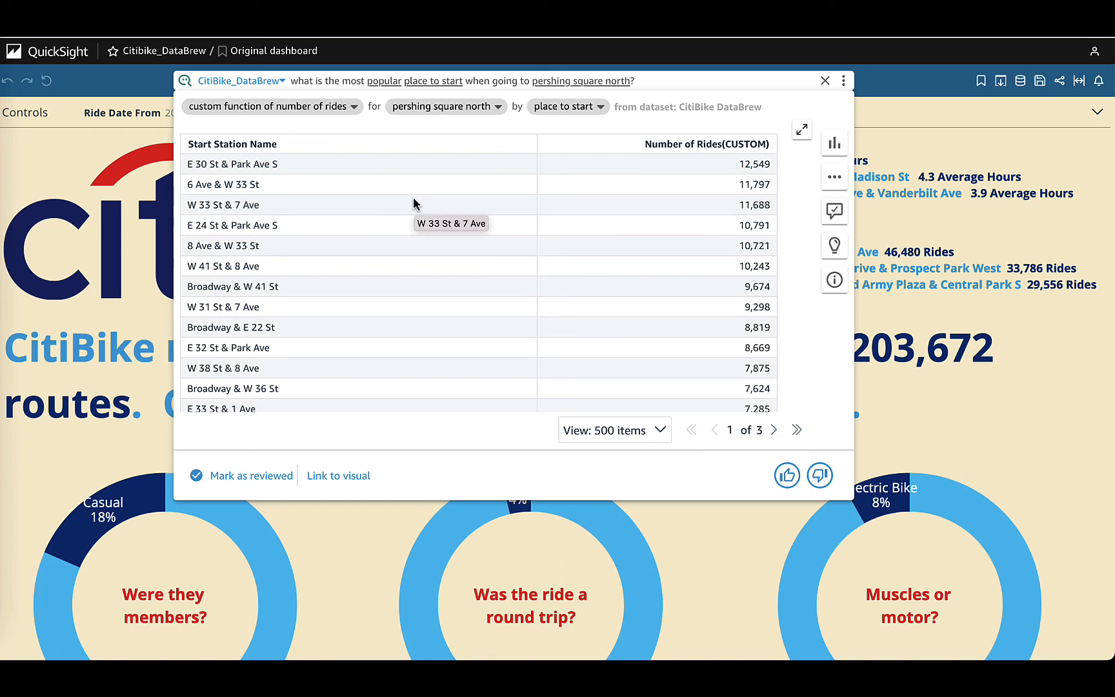
pyautogui.moveTo(338, 183)
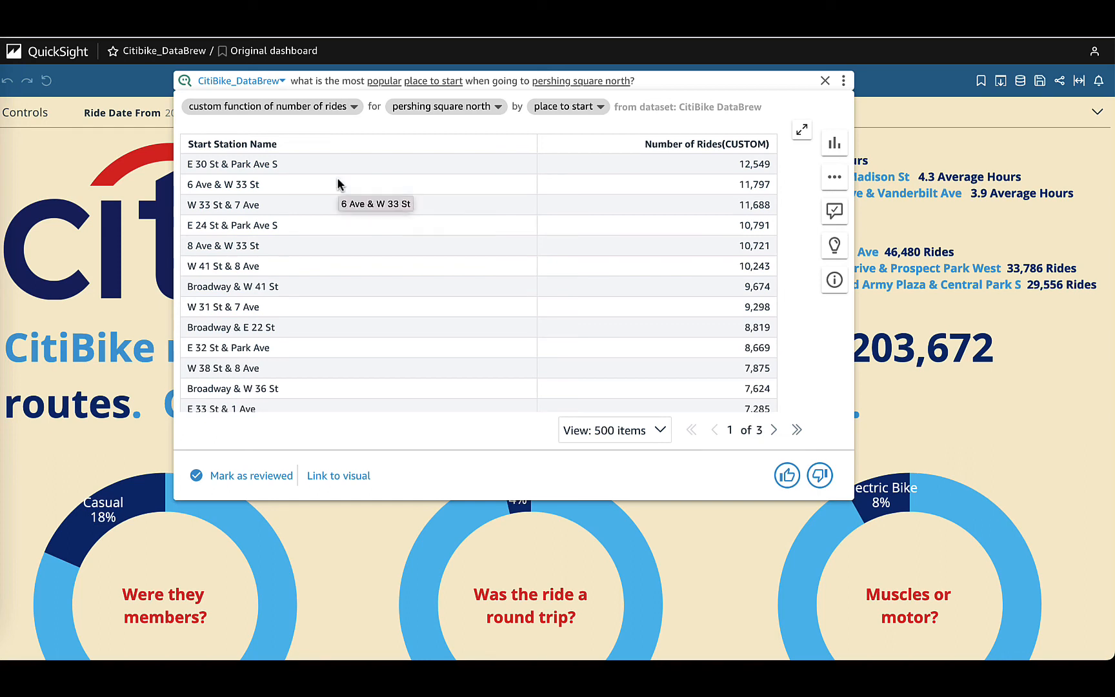
pyautogui.moveTo(299, 121)
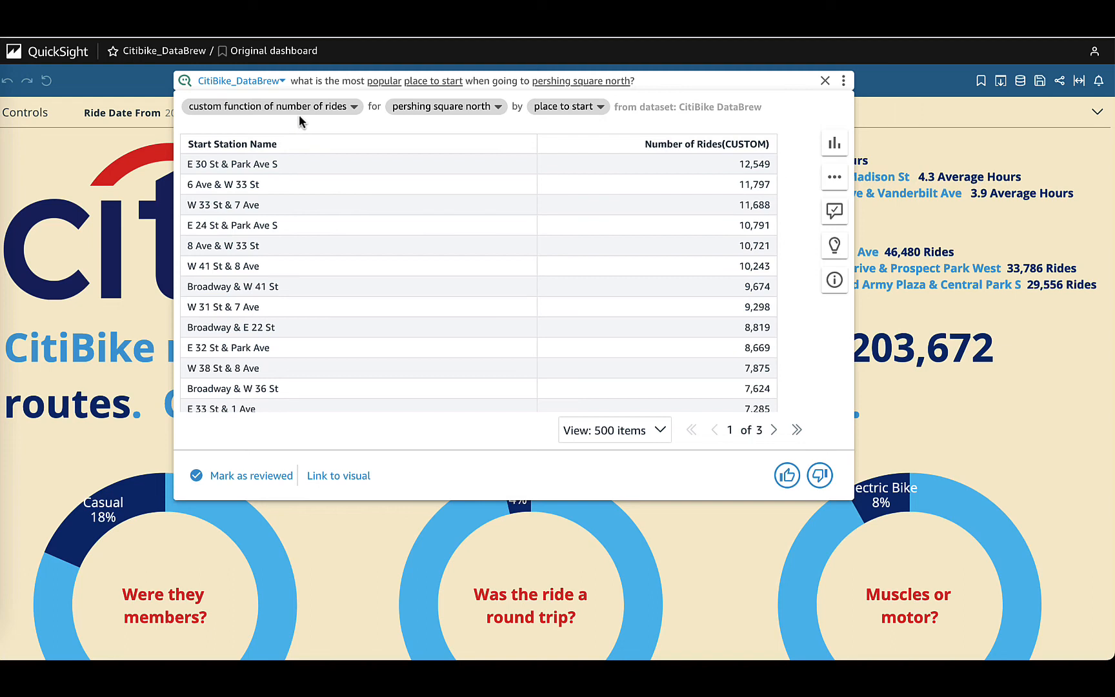
pyautogui.moveTo(487, 92)
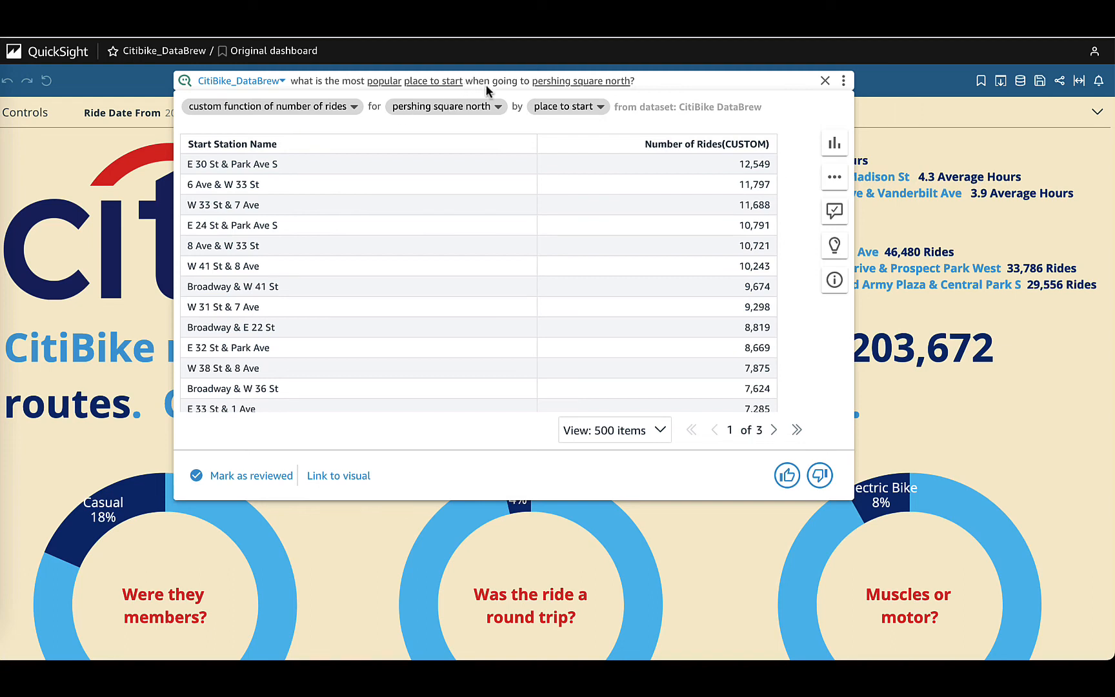
pyautogui.moveTo(302, 396)
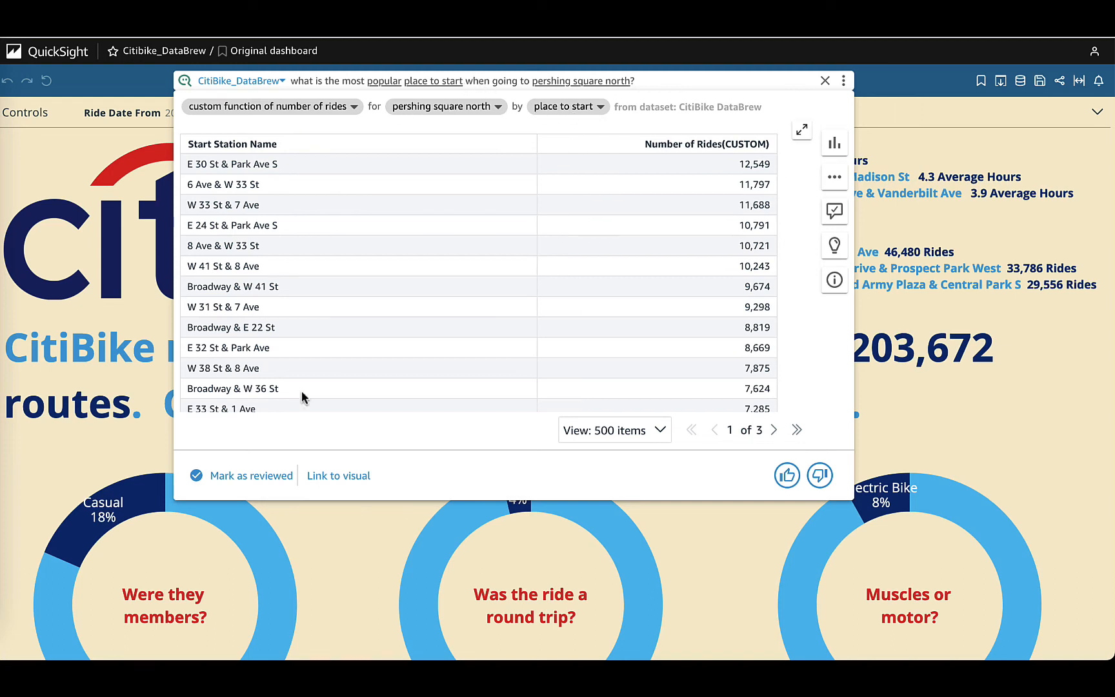
pyautogui.moveTo(252, 475)
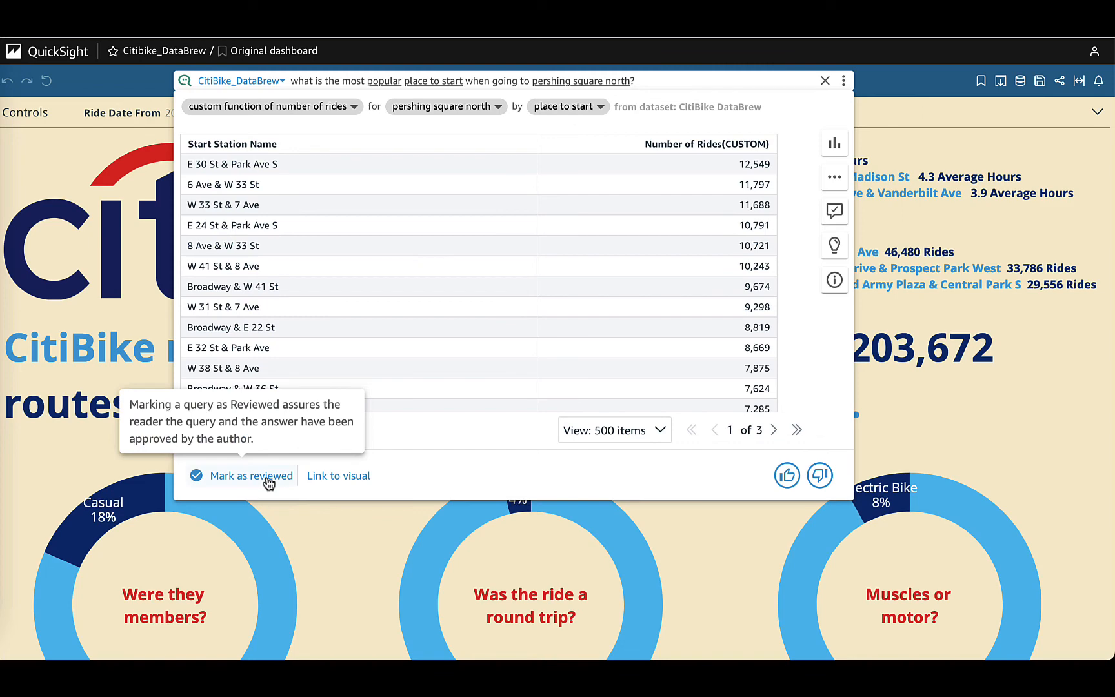
pyautogui.write('which trip is the longest?')
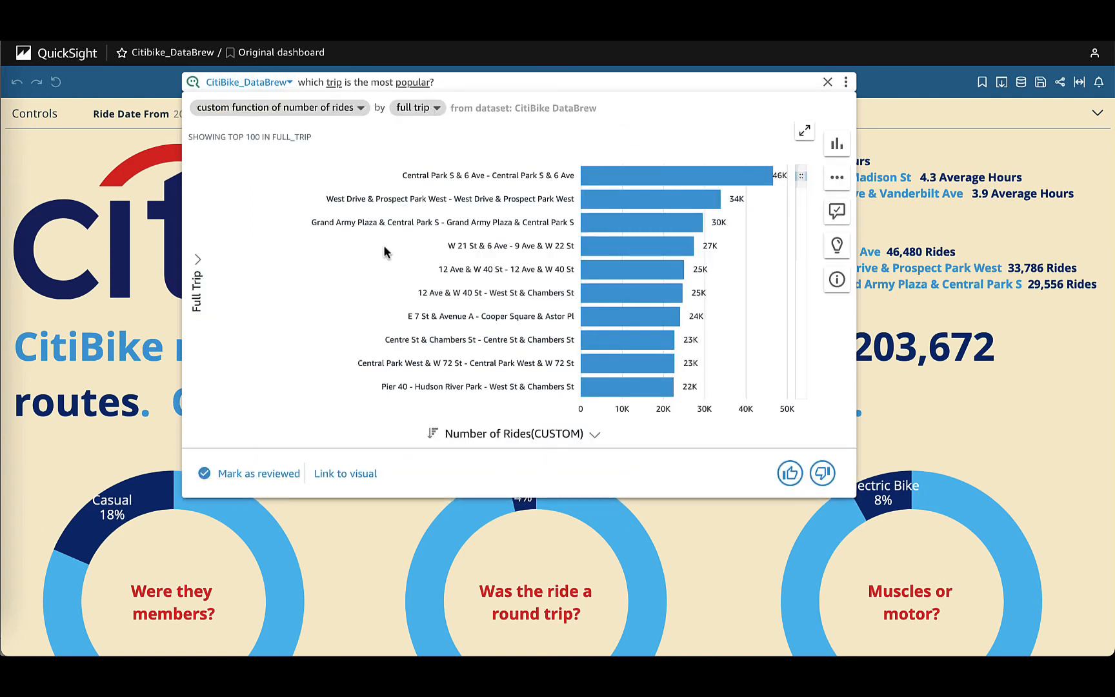
# - Mark the most-popular-trip answer reviewed and save variant 'which route is the most popular?'
pyautogui.click(259, 472)
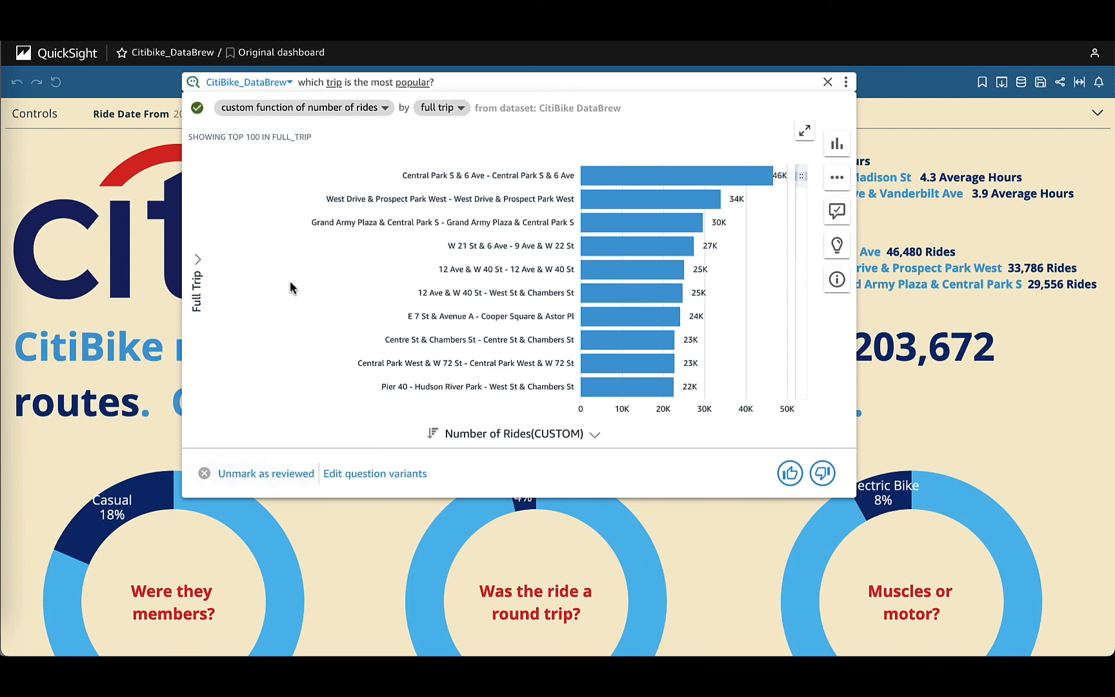
pyautogui.moveTo(374, 472)
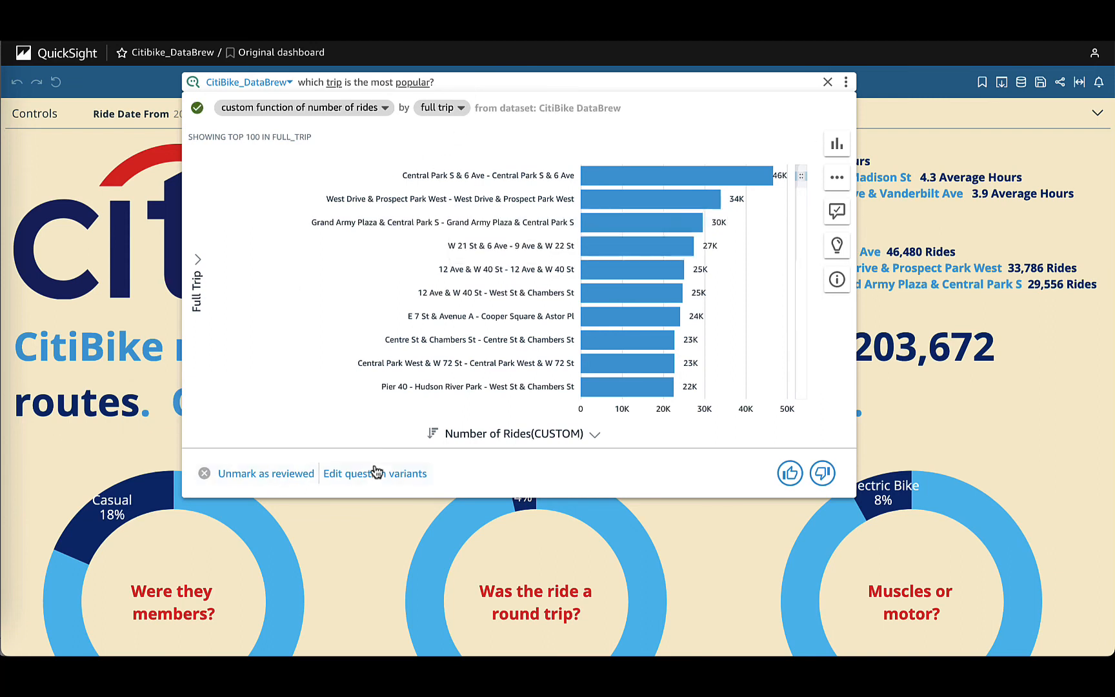
pyautogui.click(374, 472)
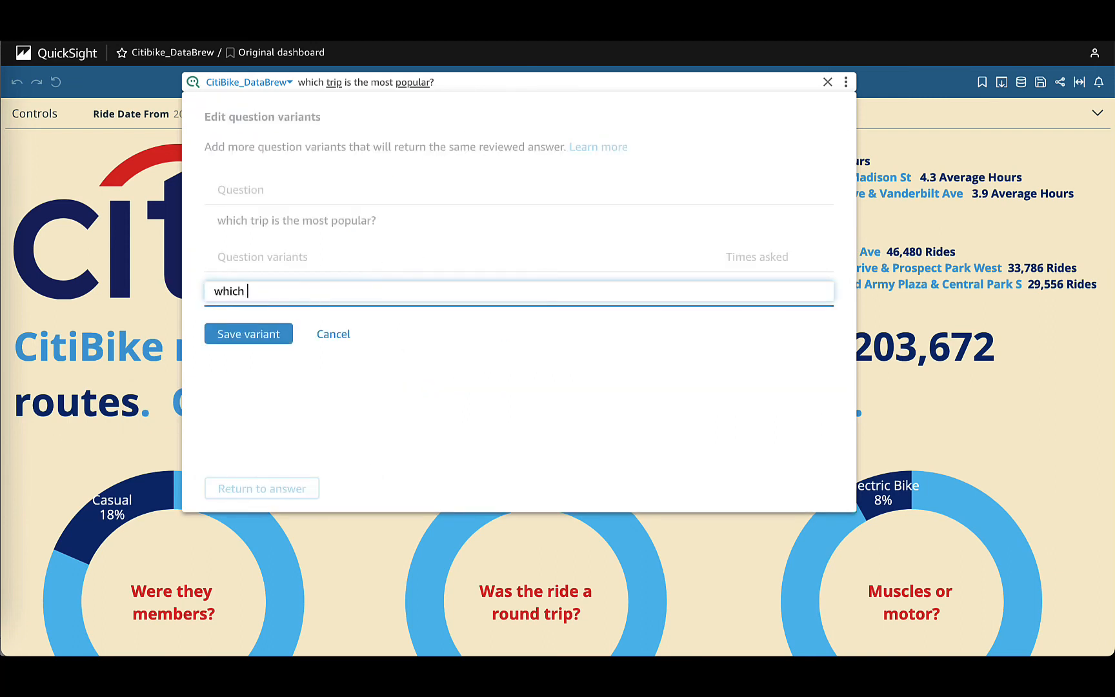
pyautogui.write('route is the most pp')
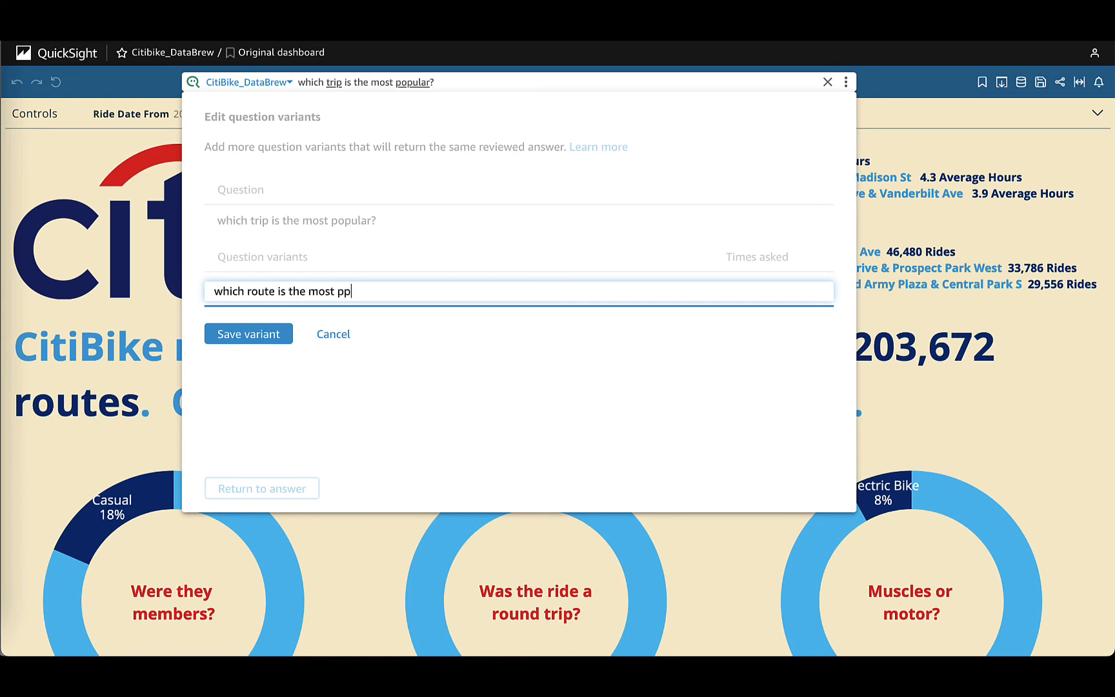
pyautogui.click(248, 333)
pyautogui.write('whci')
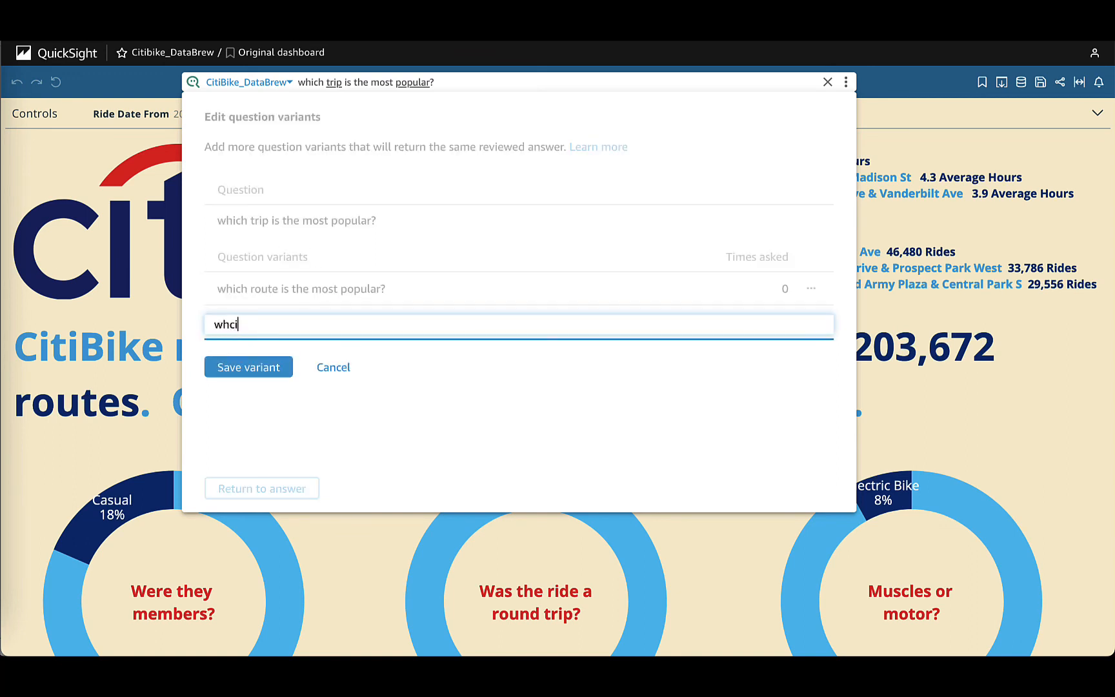
# - Save a second variant 'which route gets the most rides?' for the same answer
pyautogui.write('which route gets the most')
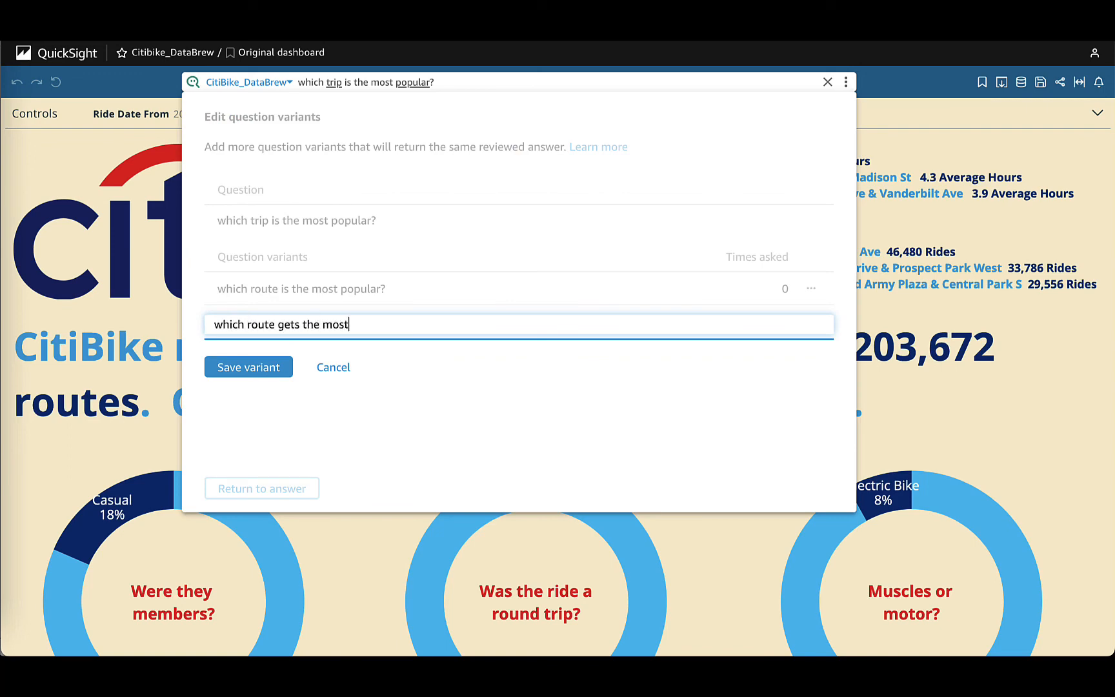
pyautogui.click(248, 367)
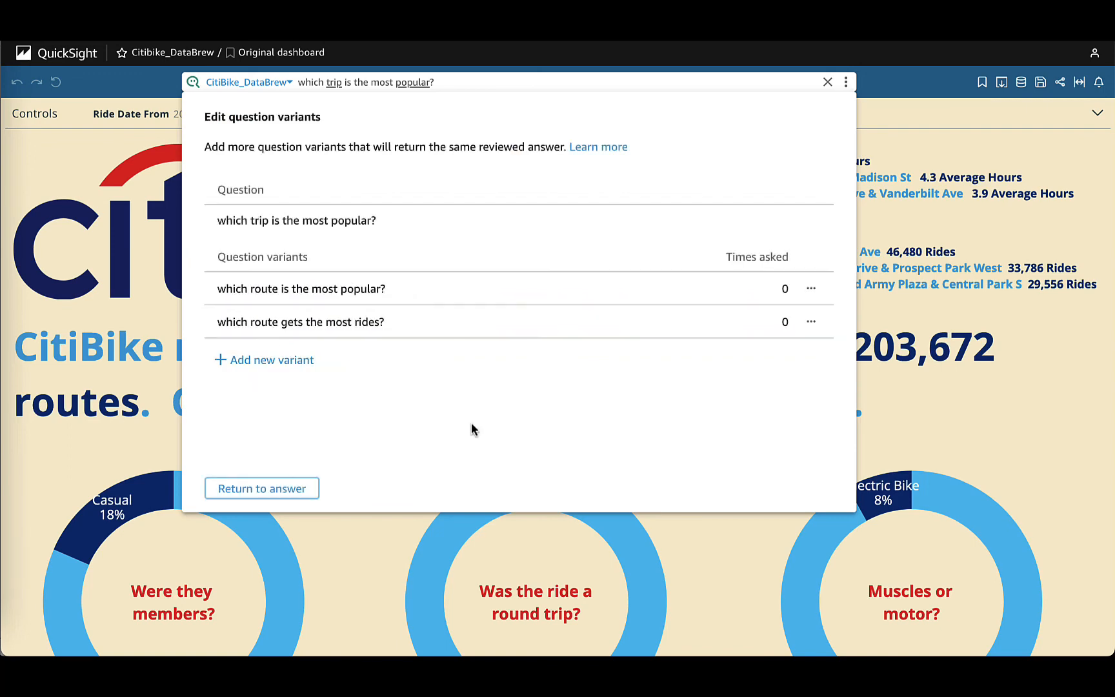
pyautogui.click(827, 81)
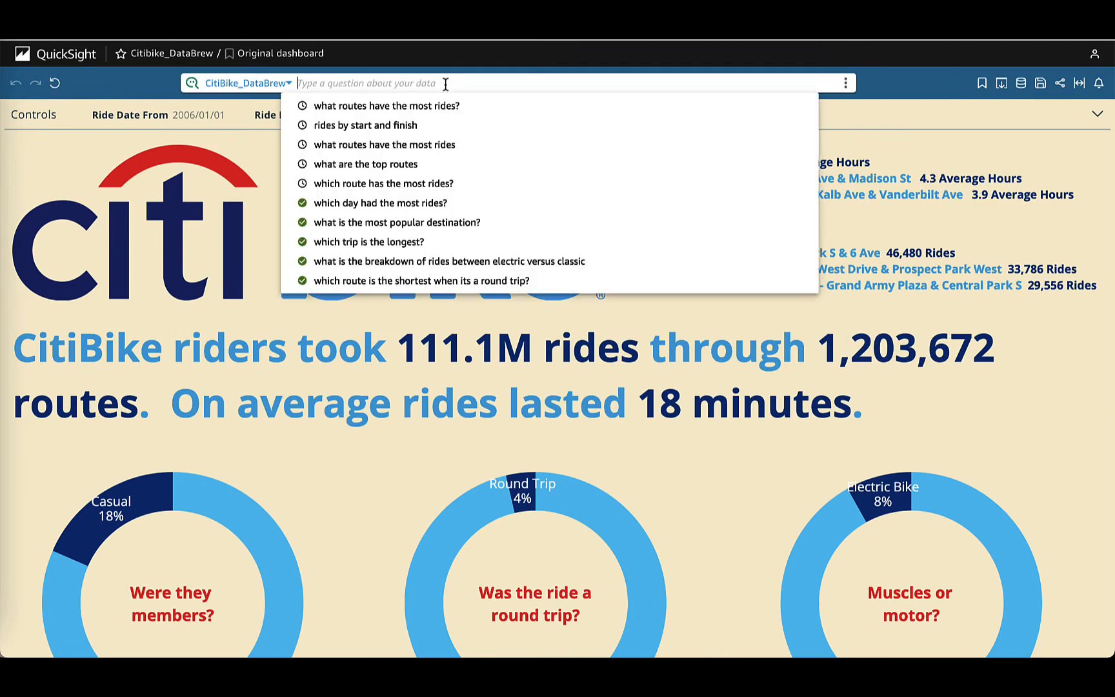
# - Ask Q 'total rides by month?' and turn on Forecast in the chart's Insights
pyautogui.write('total rides by')
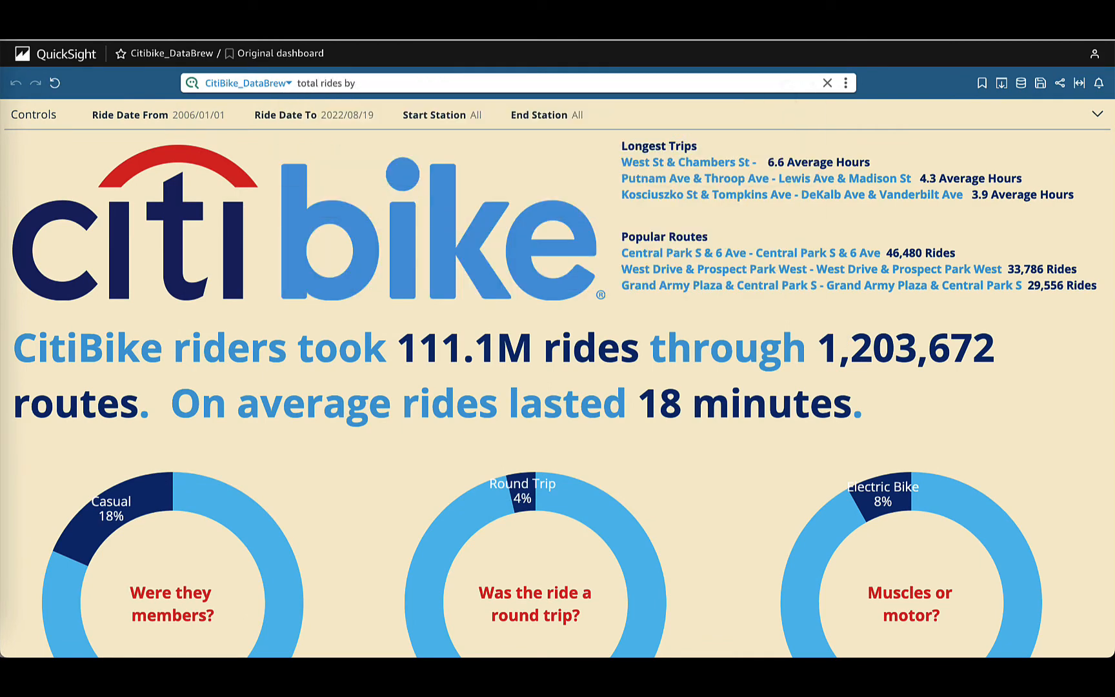
pyautogui.write('month?')
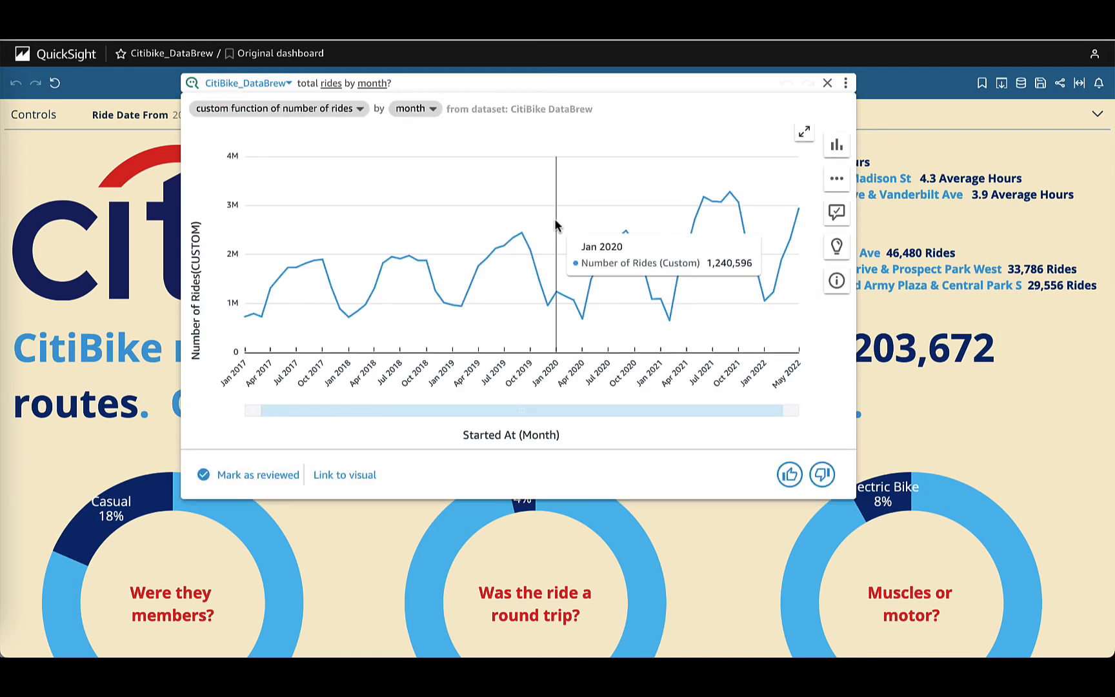
pyautogui.moveTo(836, 251)
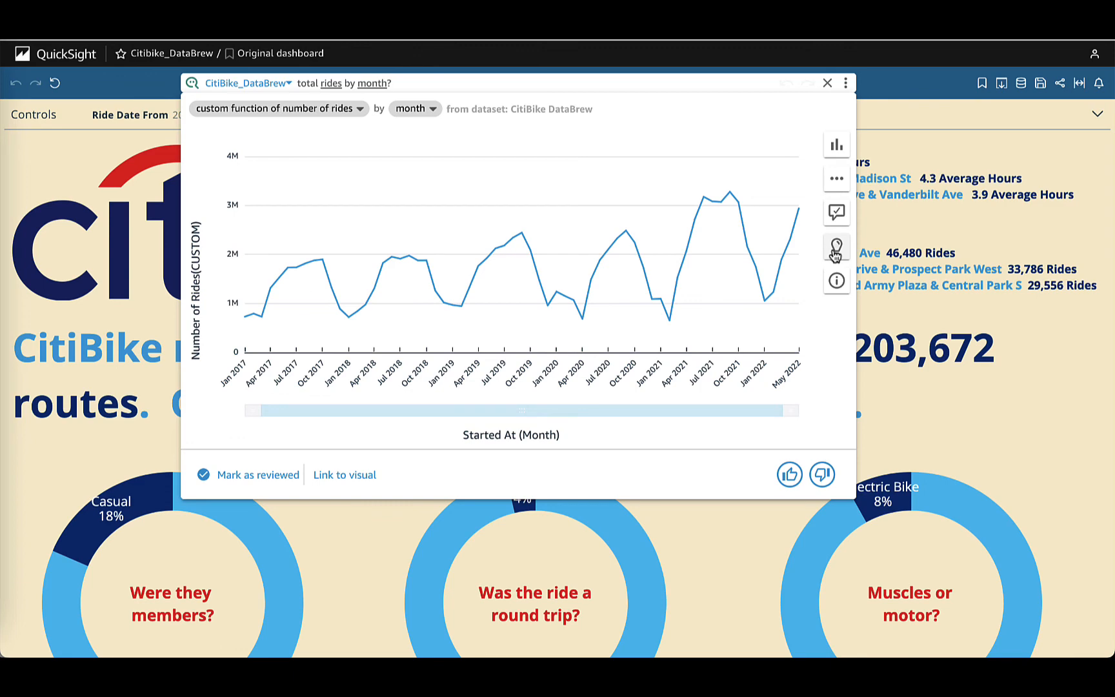
pyautogui.click(836, 249)
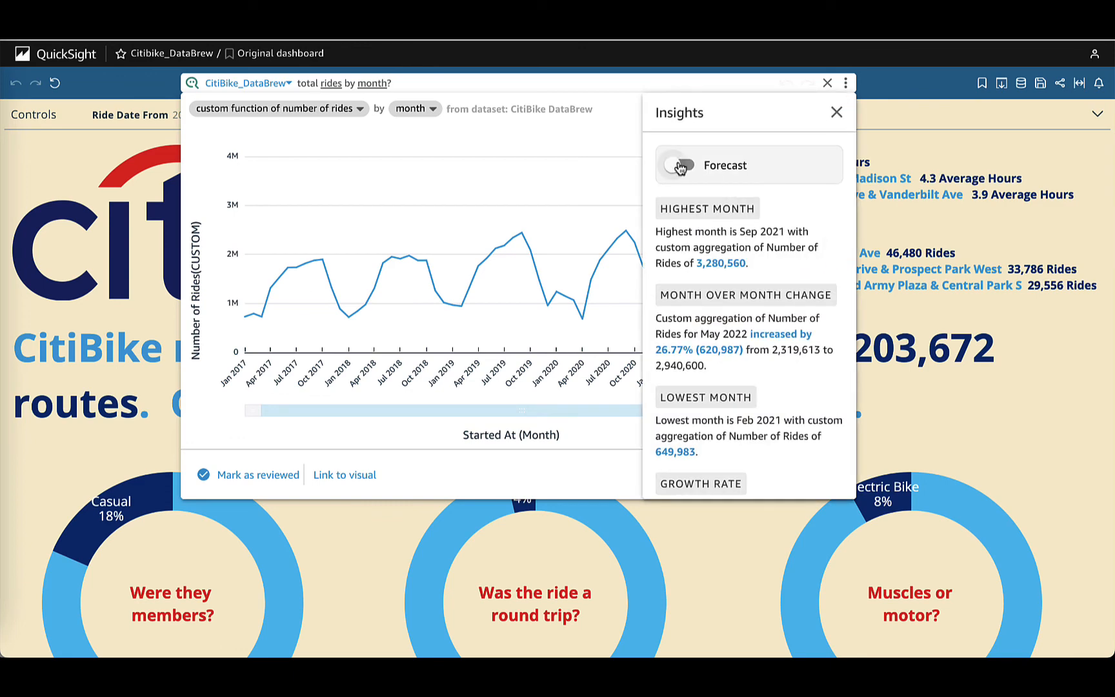
pyautogui.click(676, 164)
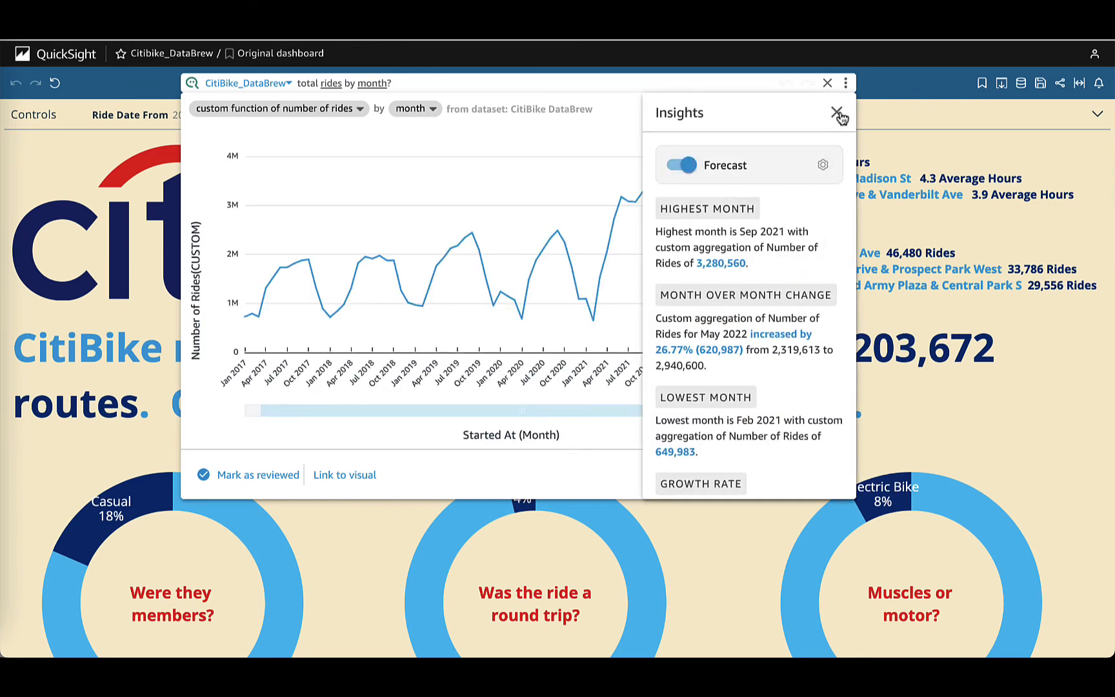
pyautogui.click(840, 115)
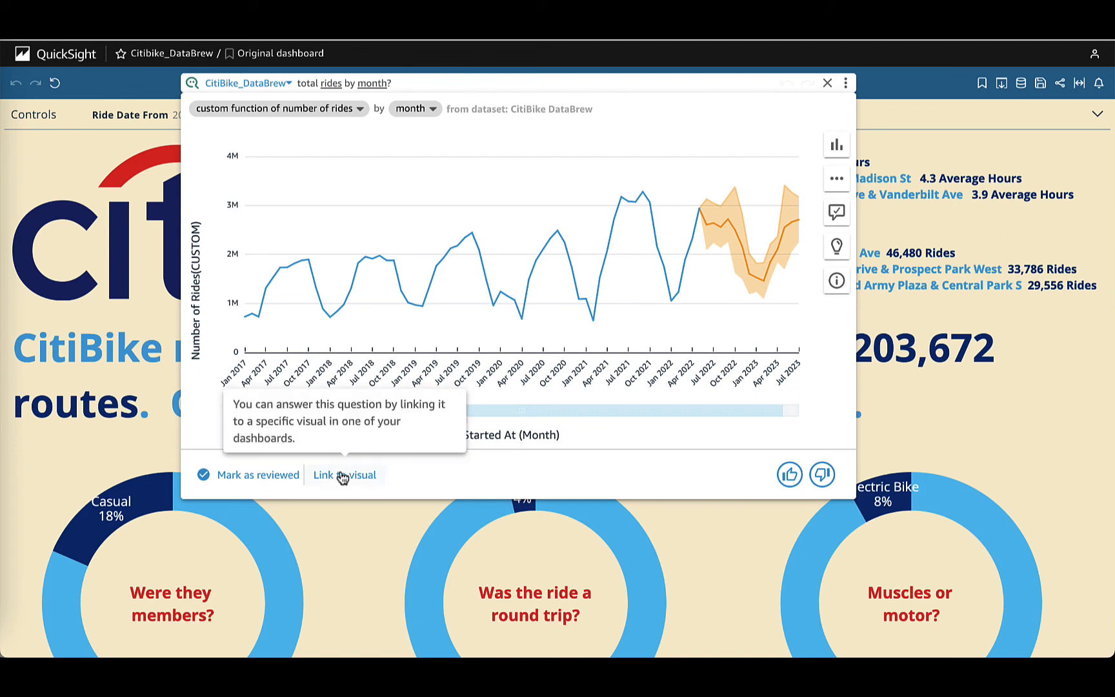
# - Link the question to the Citibike_DataBrew dashboard's Count of Ride_id by Started_at visual
pyautogui.click(345, 475)
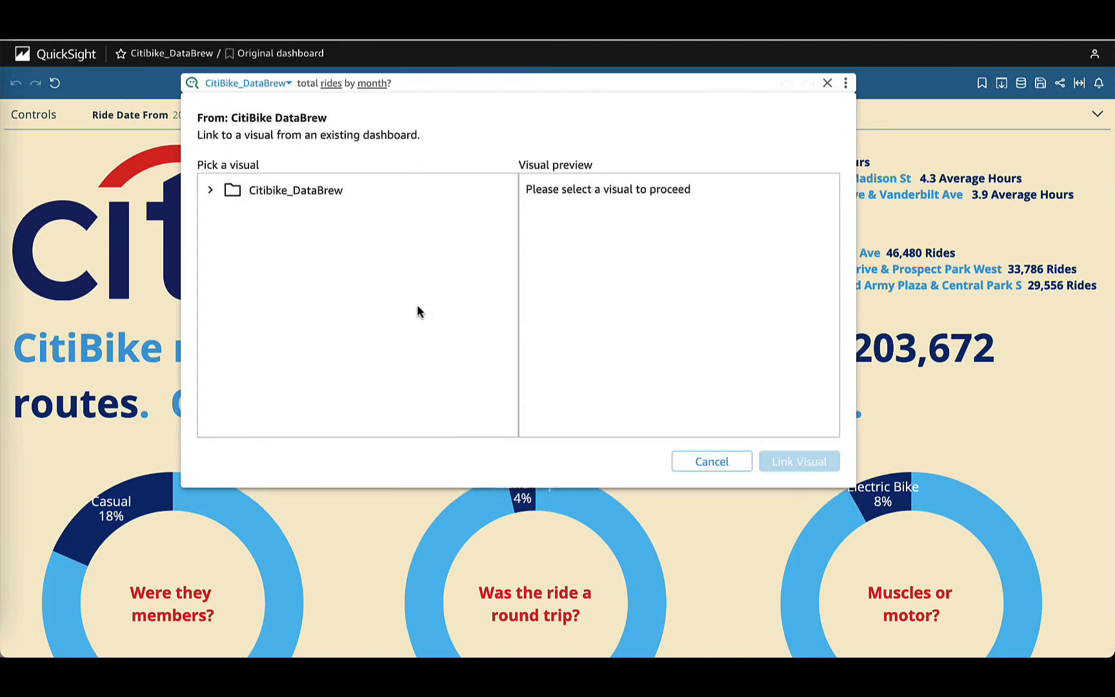
pyautogui.click(210, 189)
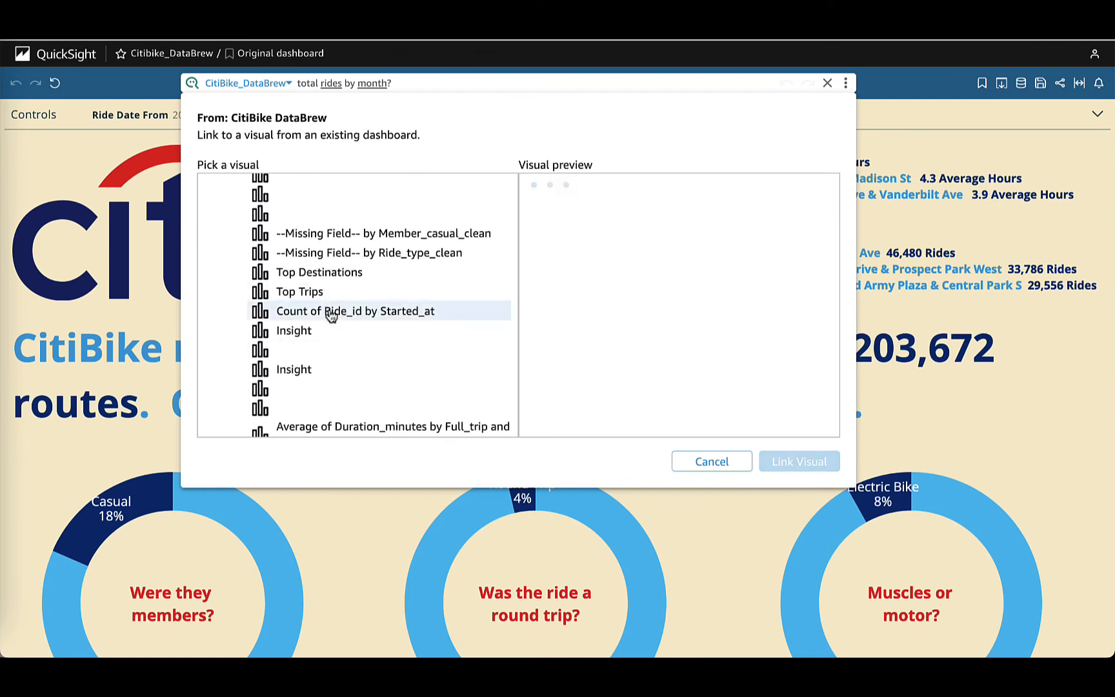
pyautogui.click(356, 311)
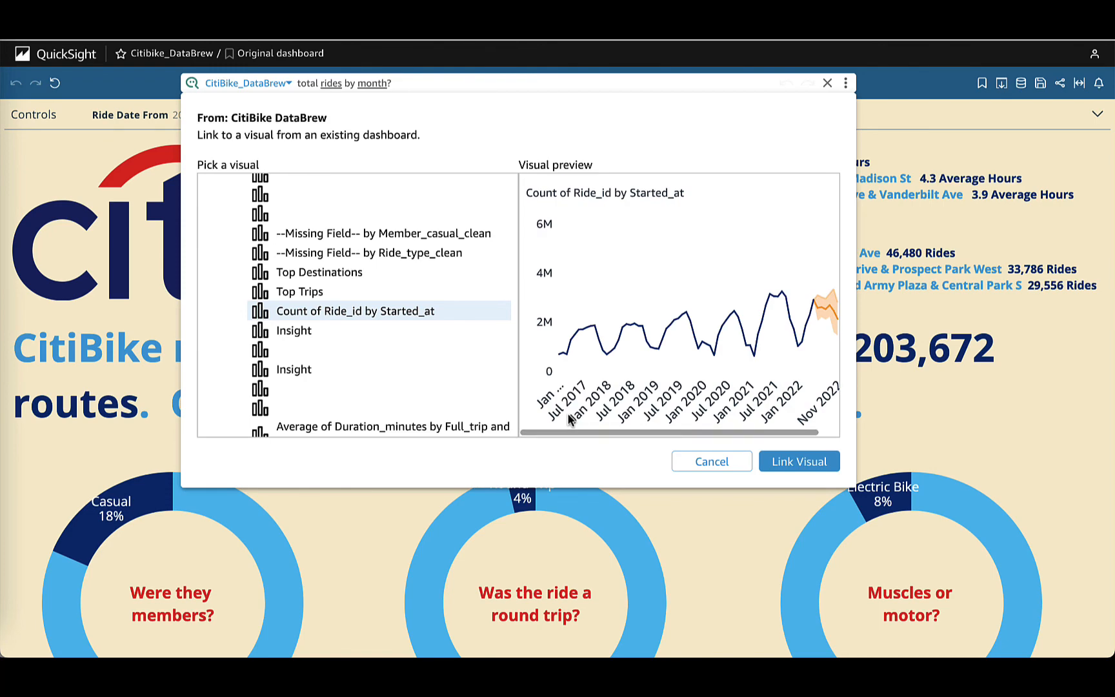
pyautogui.click(797, 460)
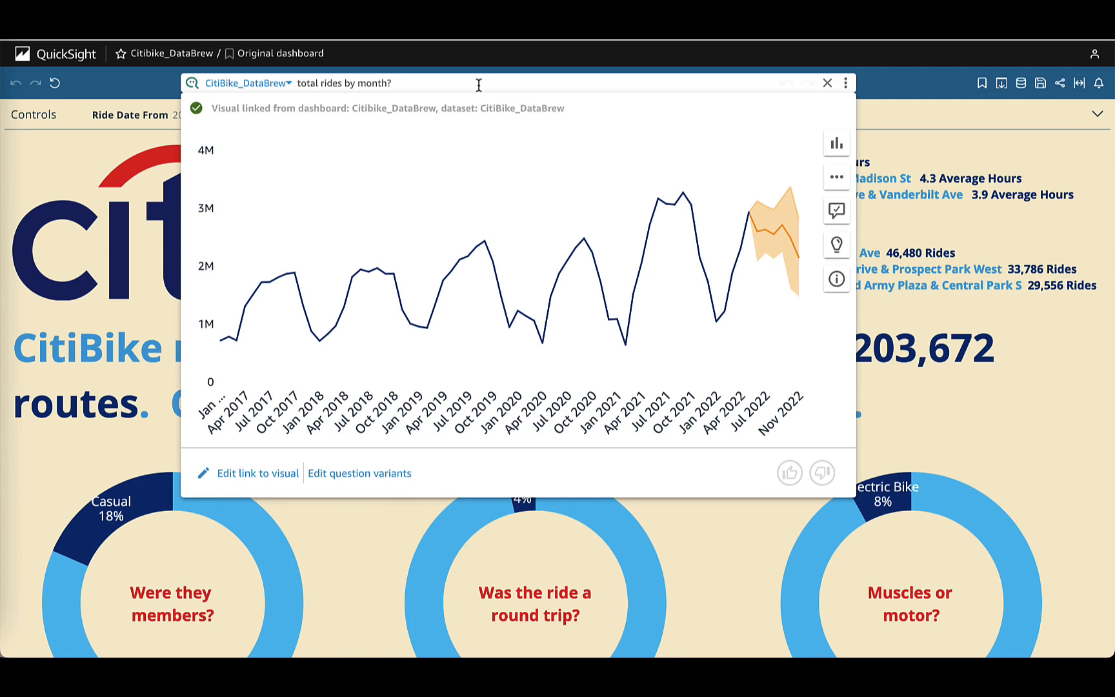
pyautogui.moveTo(355, 123)
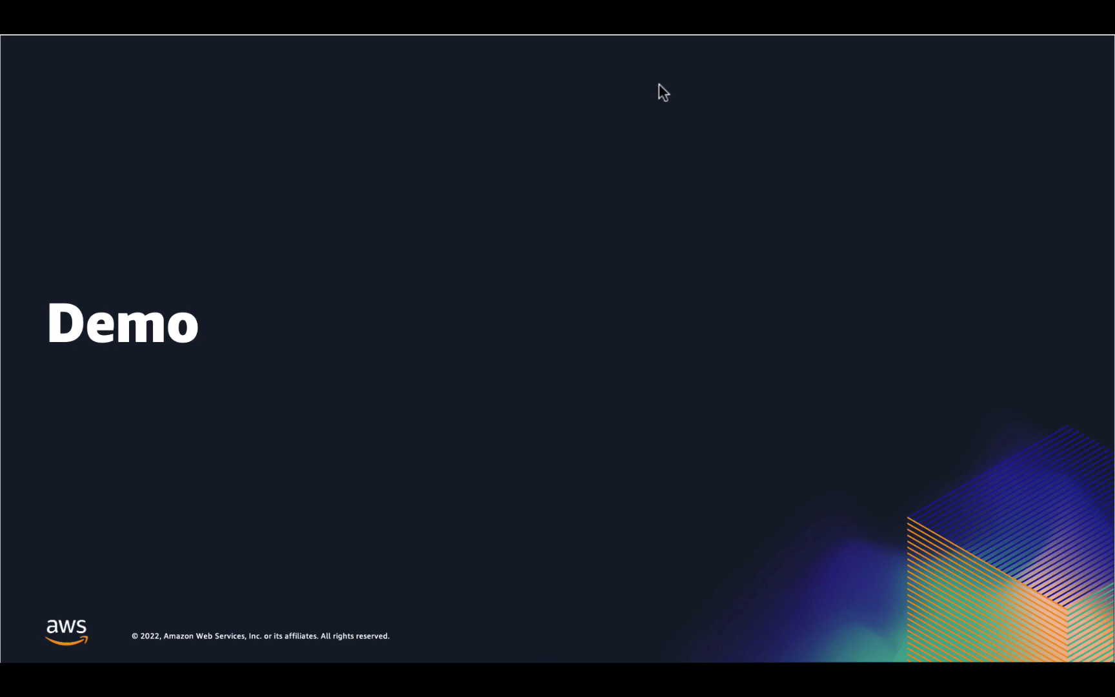
pyautogui.moveTo(286, 310)
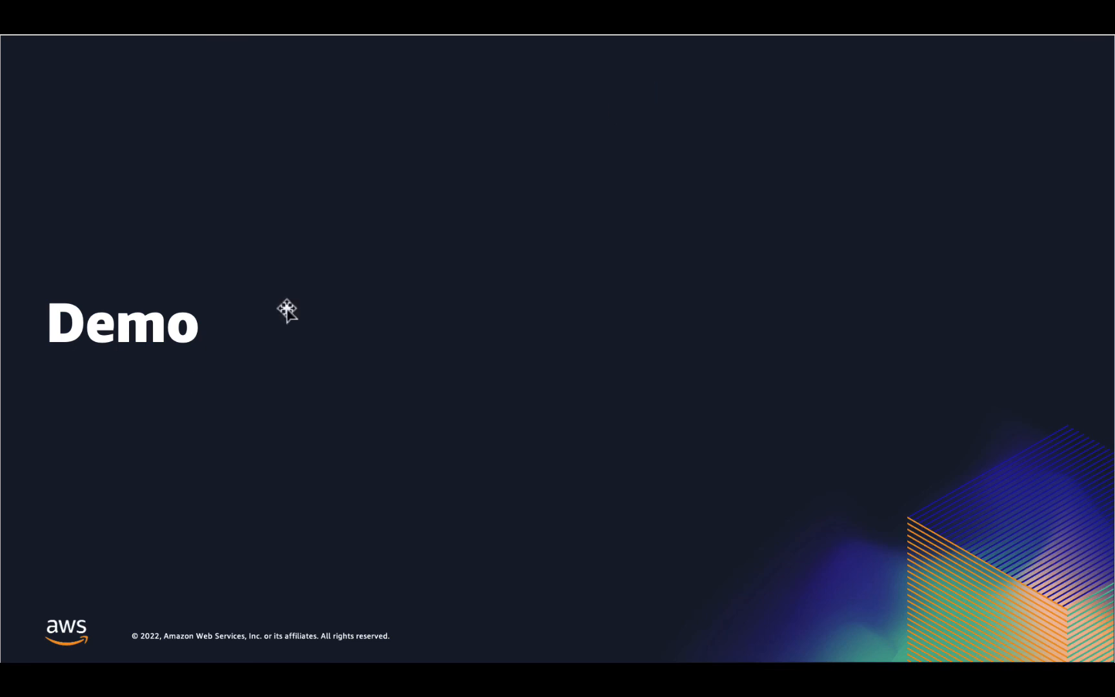